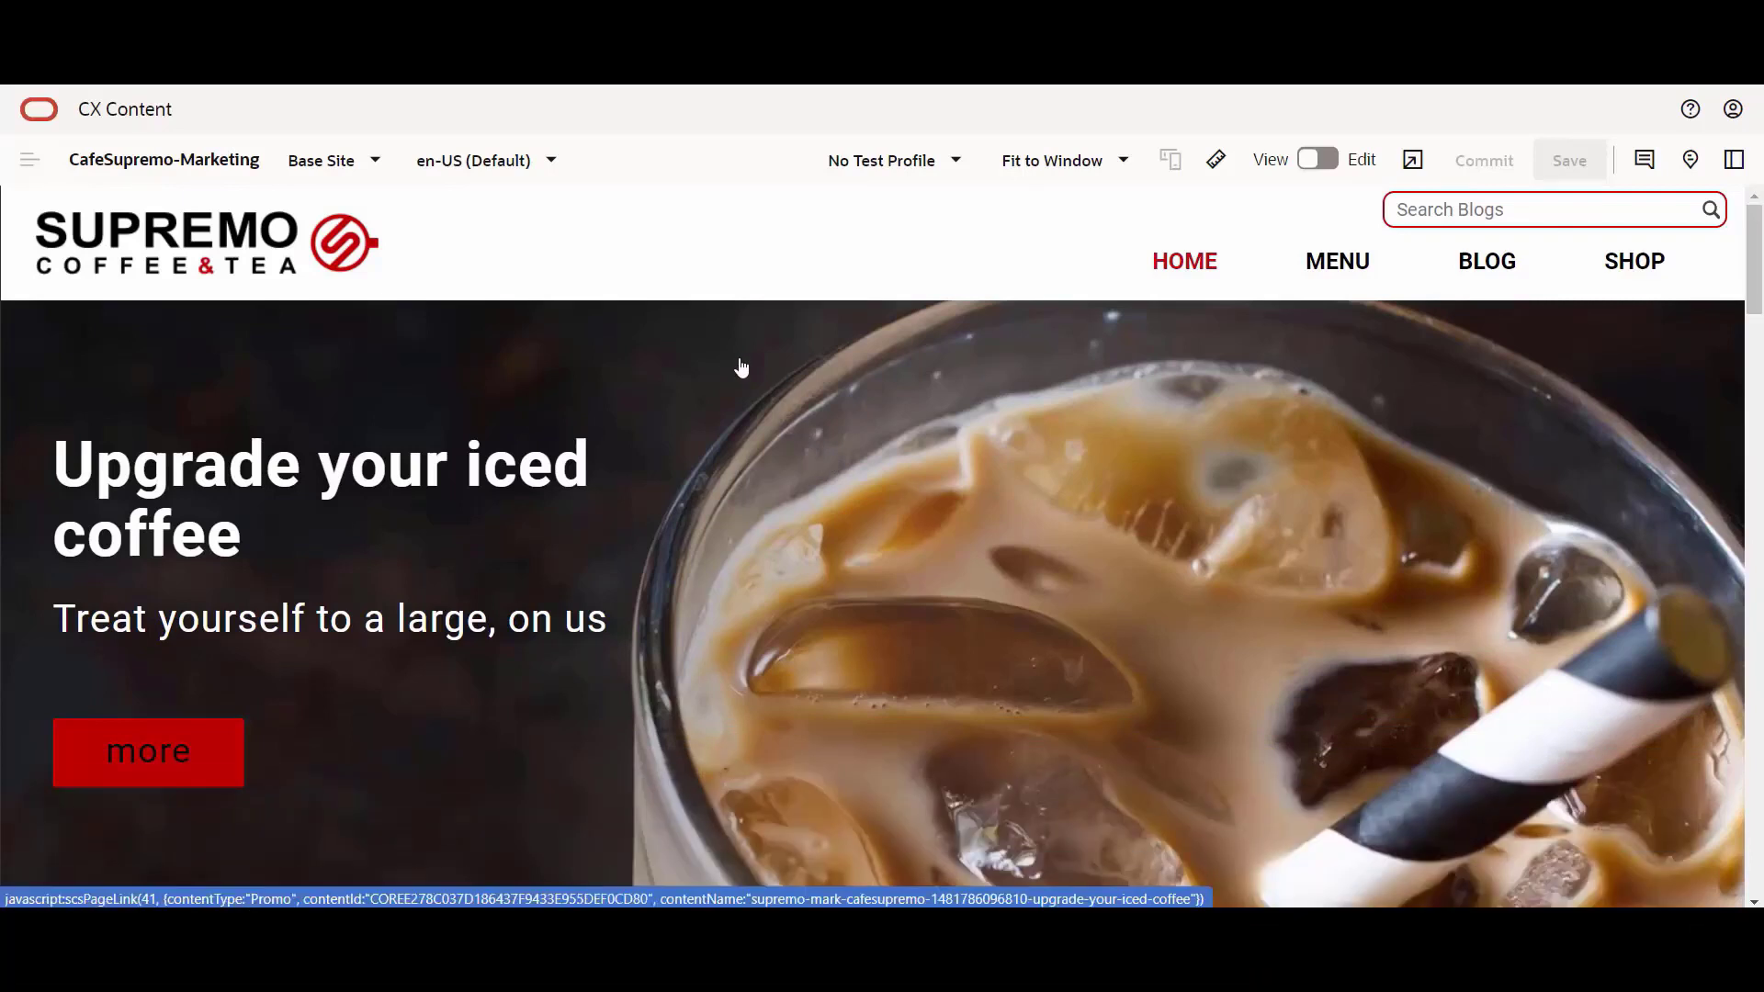
{"action": "mouse_move", "coordinate": [904, 333]}
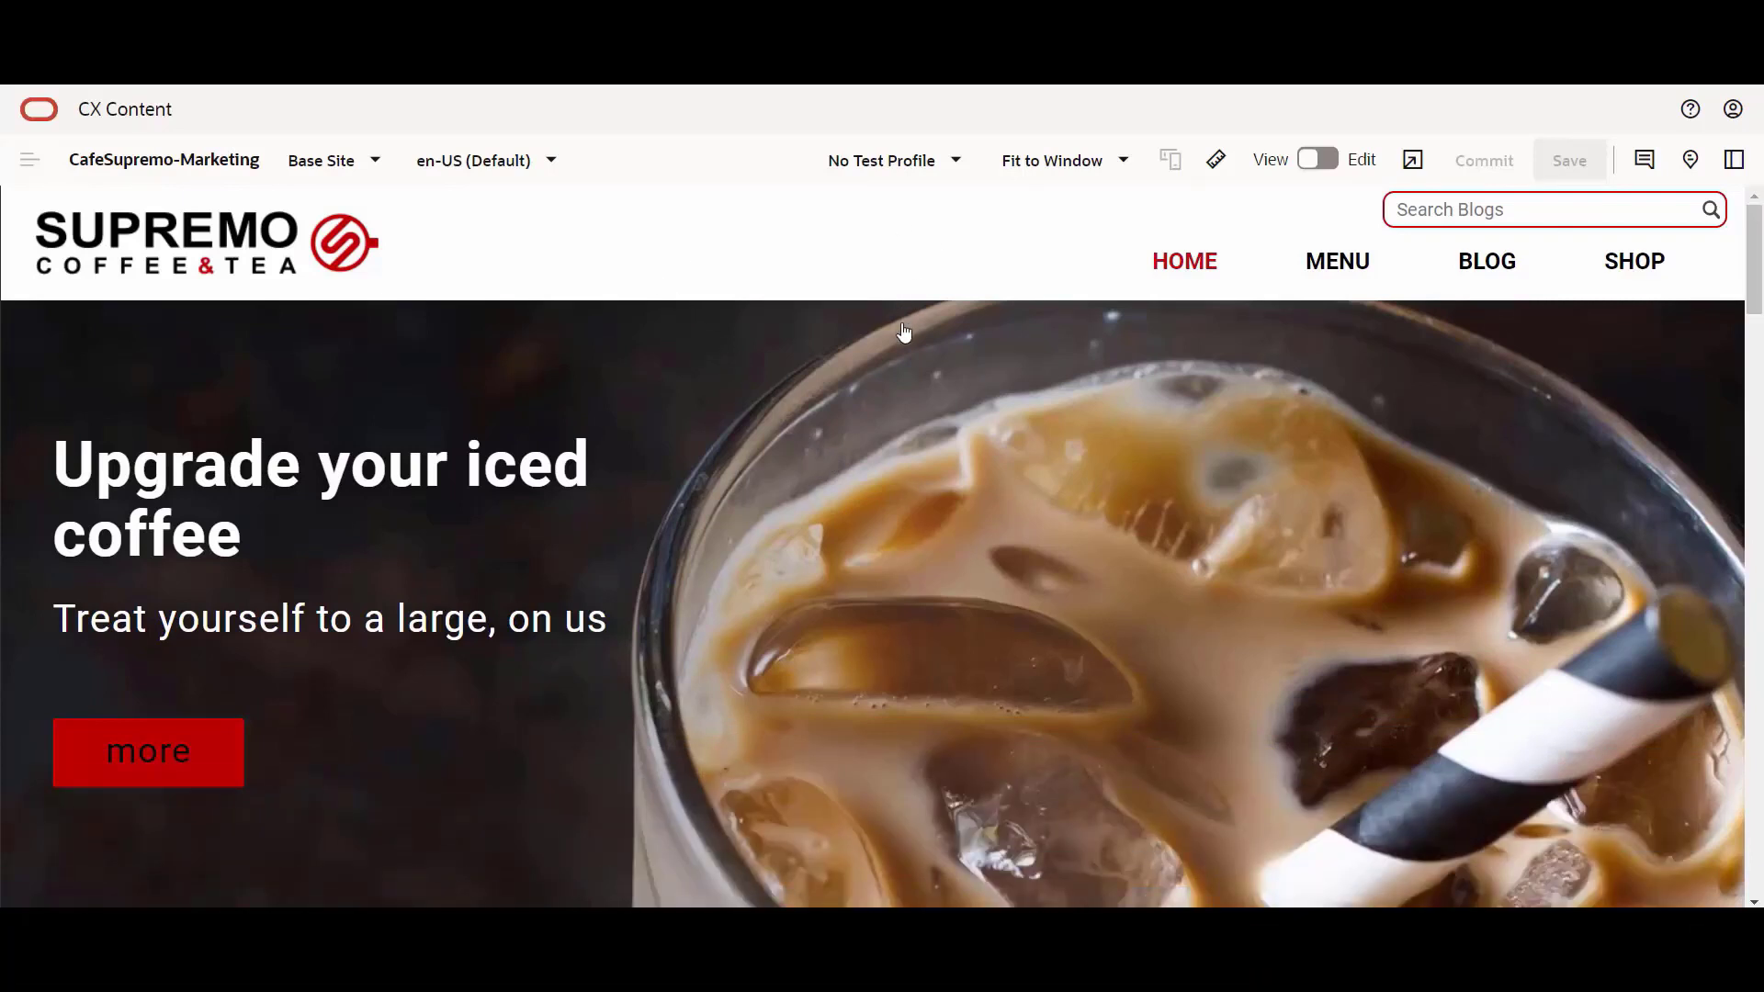
{"action": "mouse_move", "coordinate": [764, 419]}
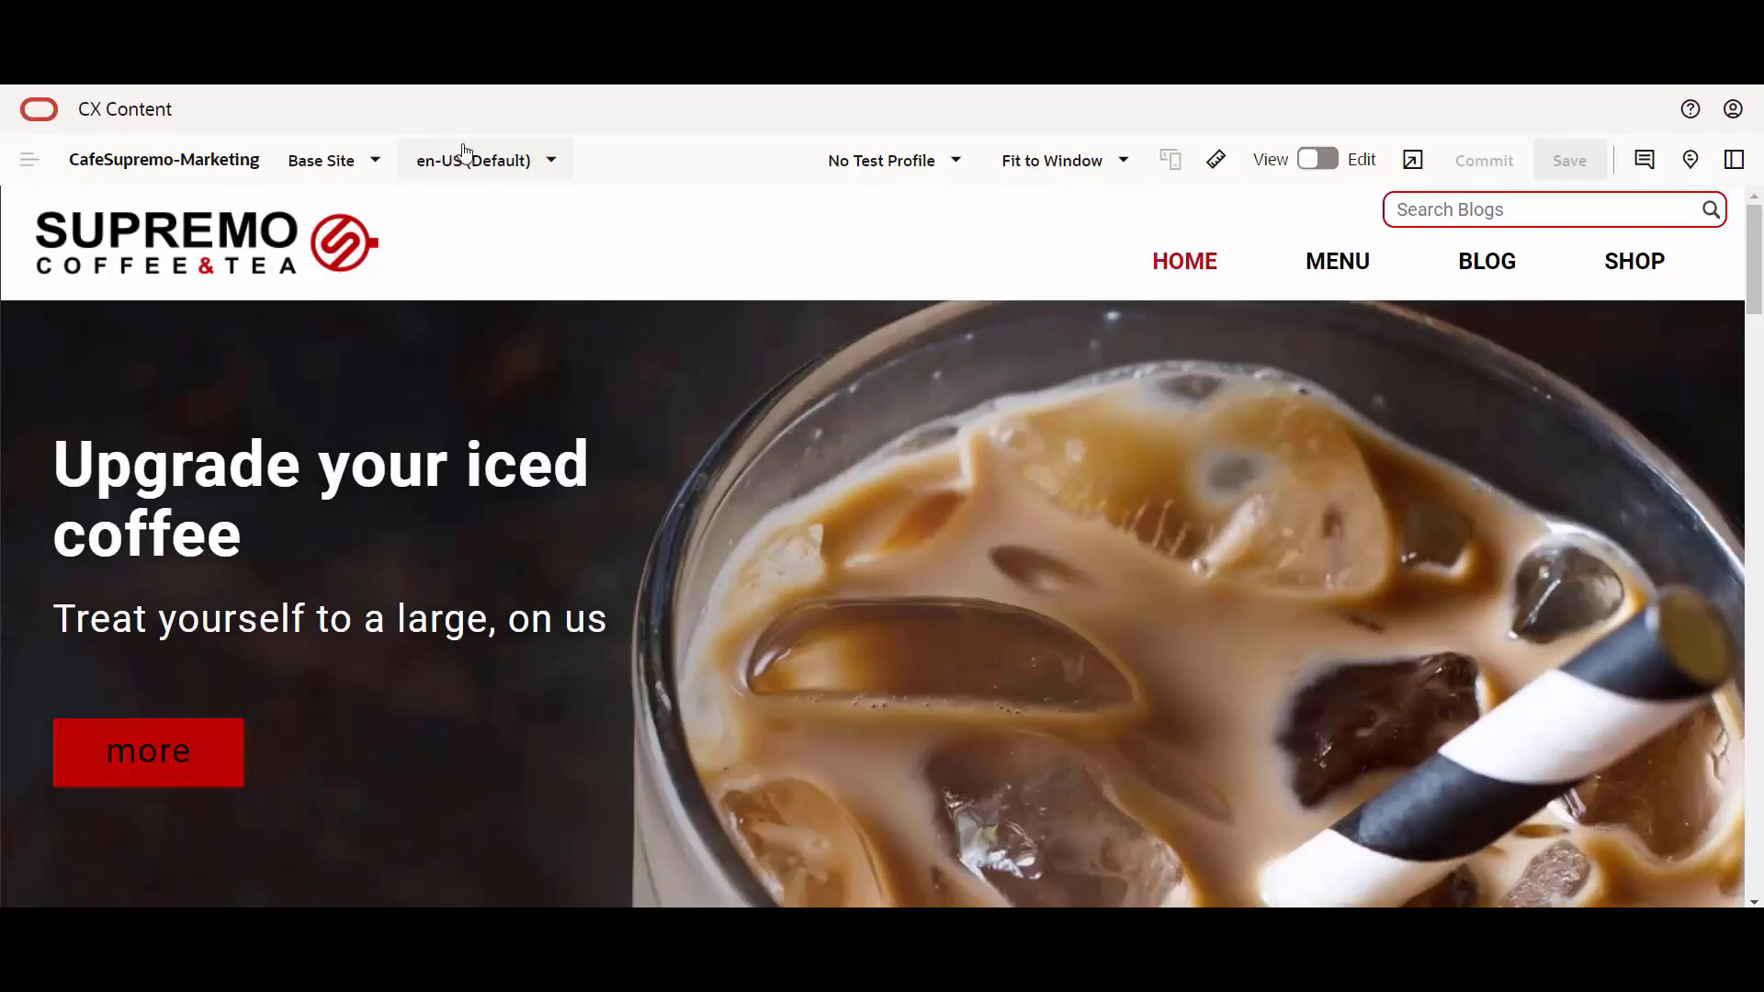
{"action": "mouse_move", "coordinate": [822, 134]}
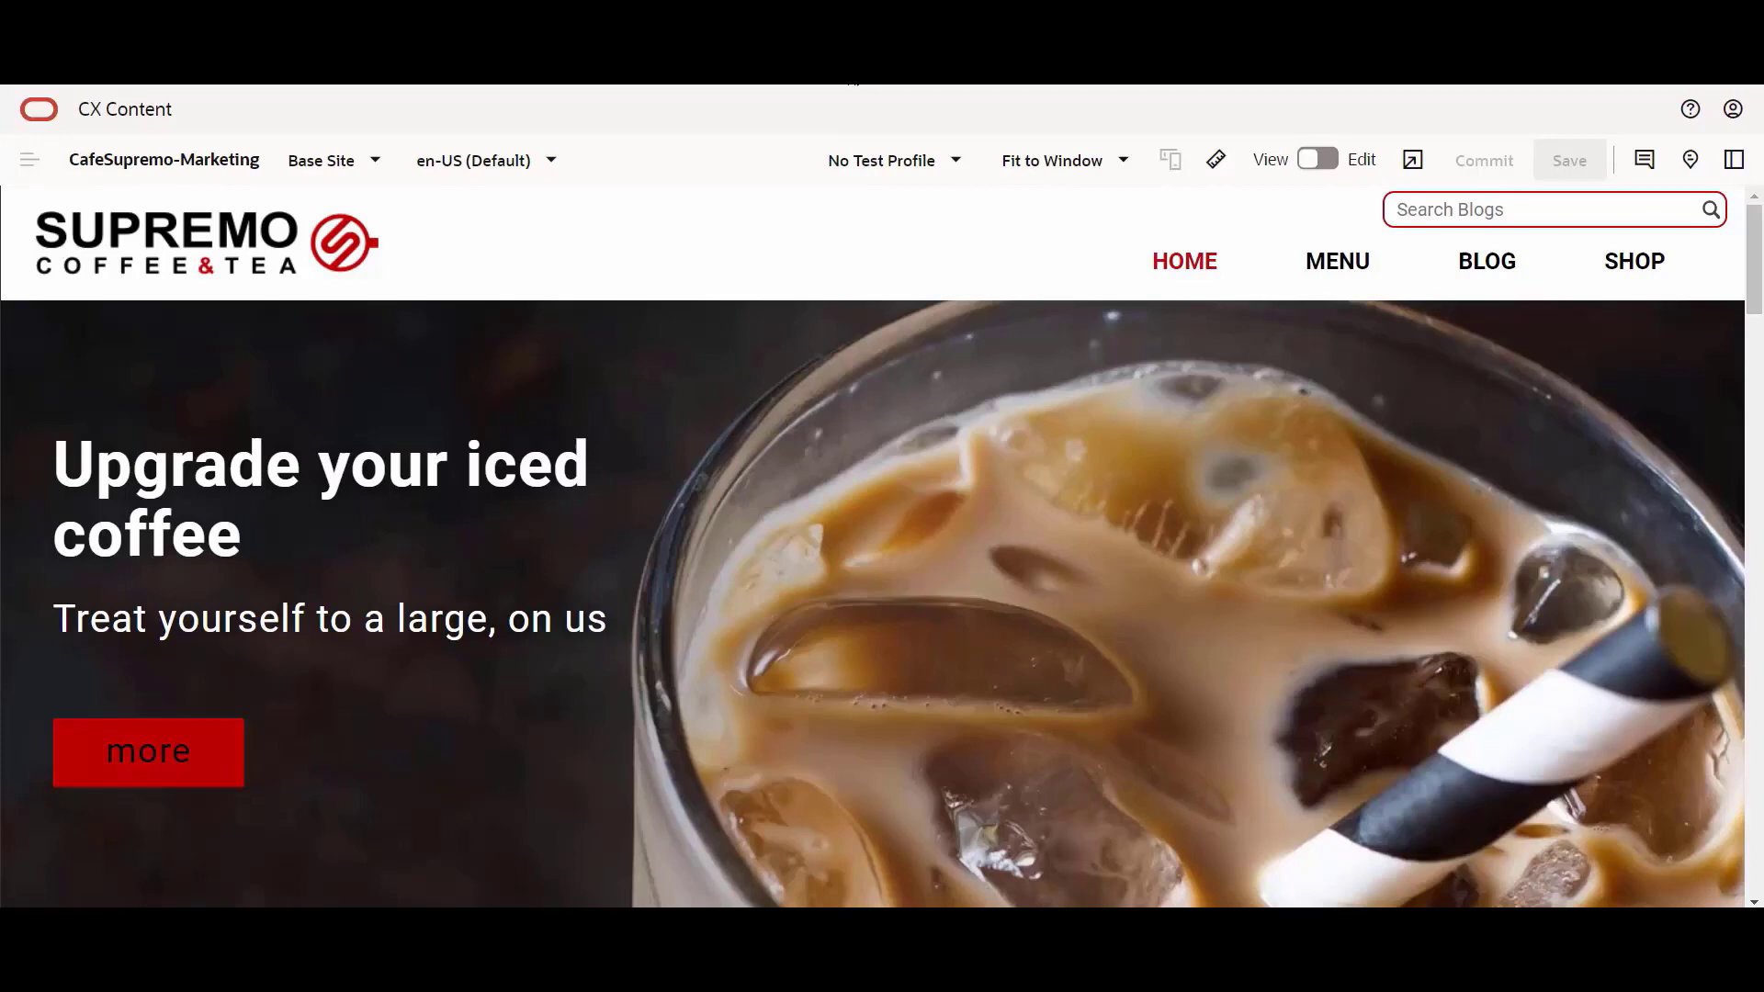
{"action": "mouse_move", "coordinate": [807, 200]}
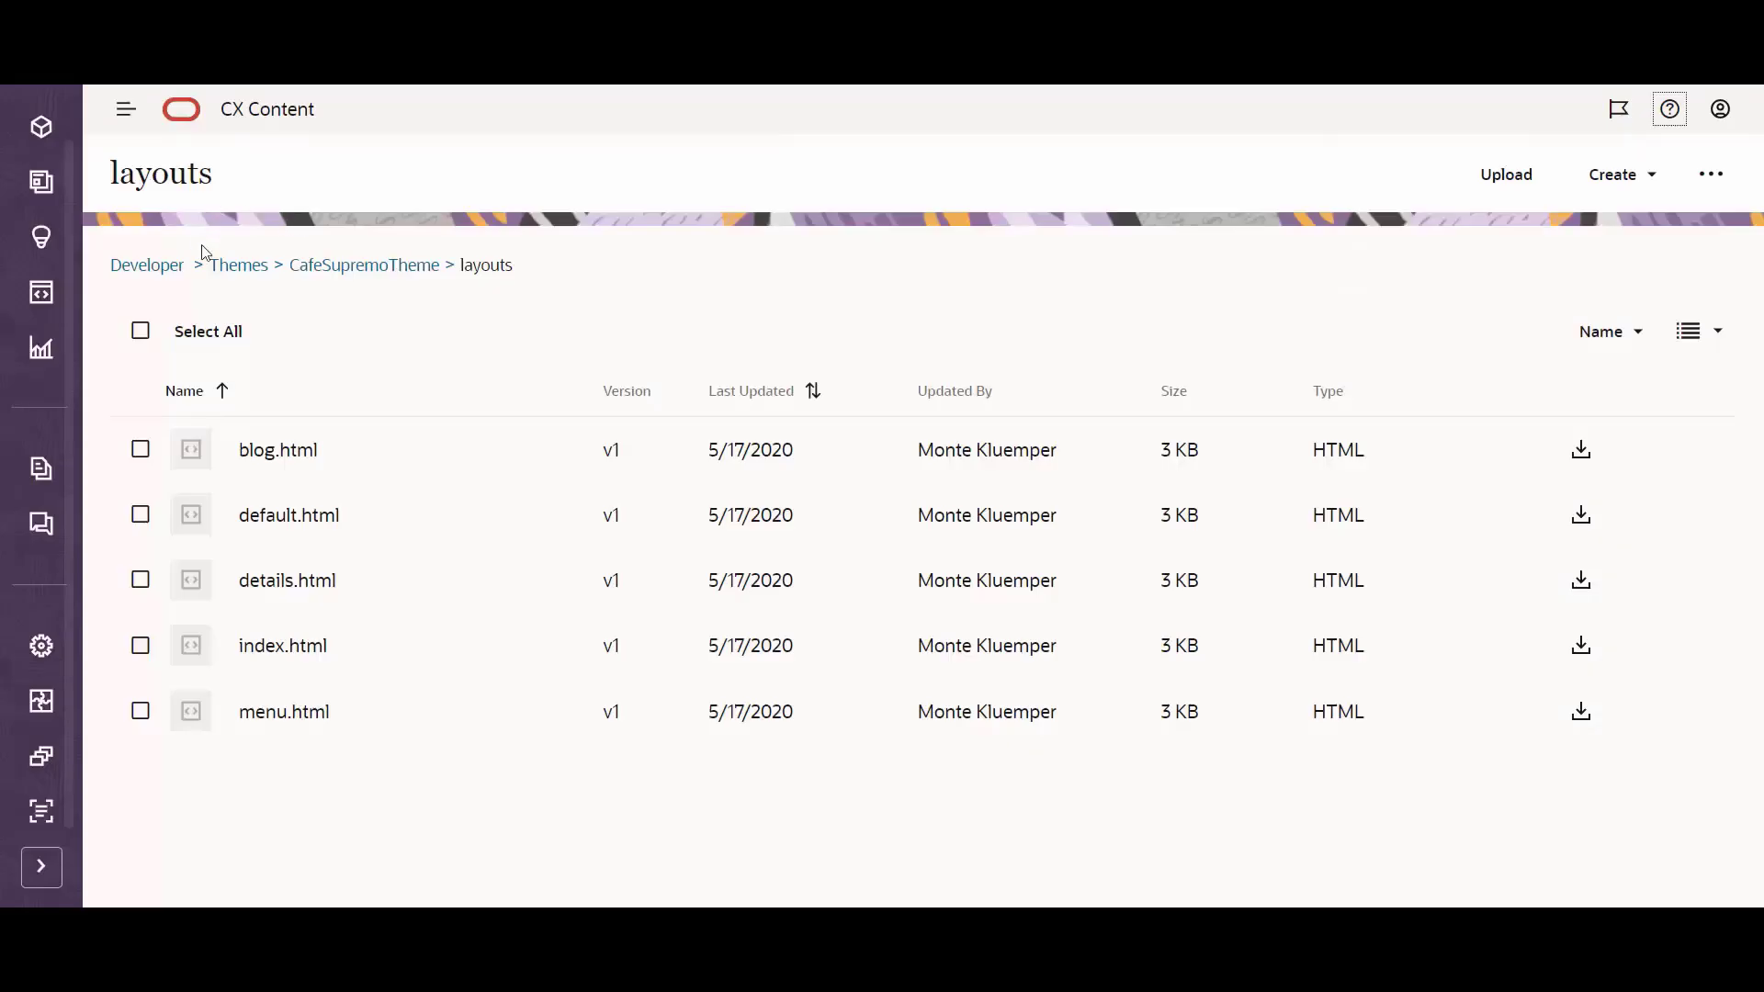
- From the Developer overview, list all components and review the Create options
{"action": "left_click", "coordinate": [147, 265]}
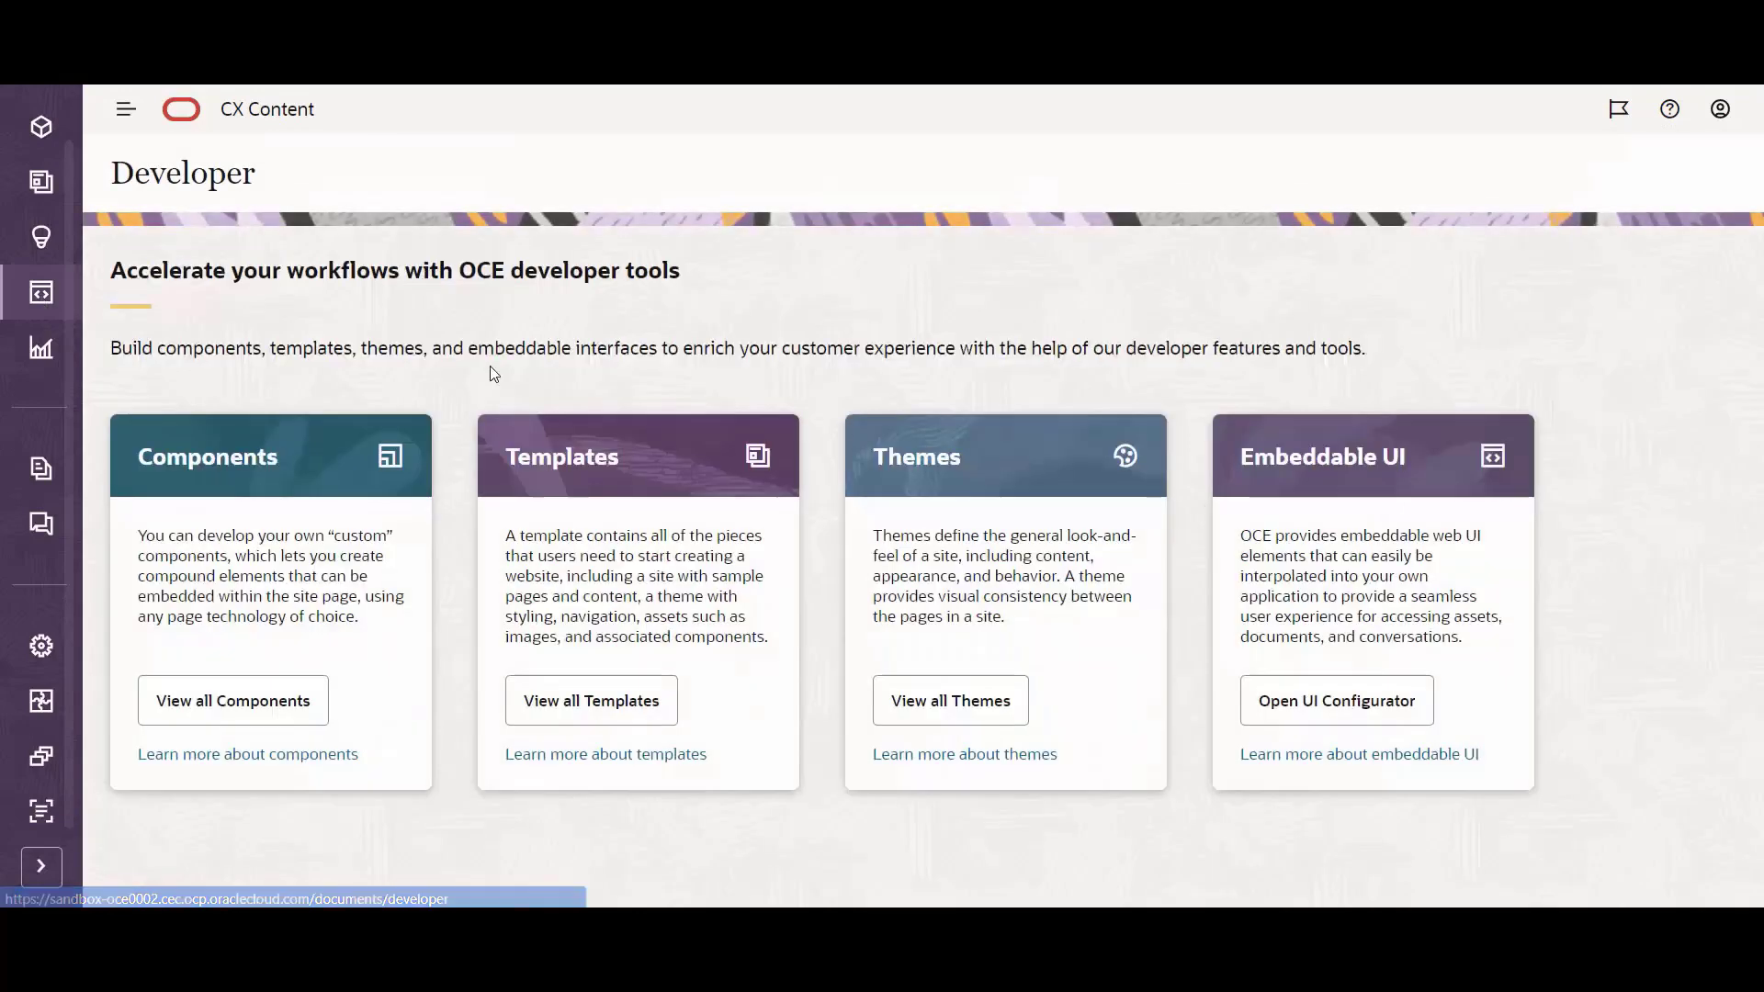
{"action": "mouse_move", "coordinate": [460, 414]}
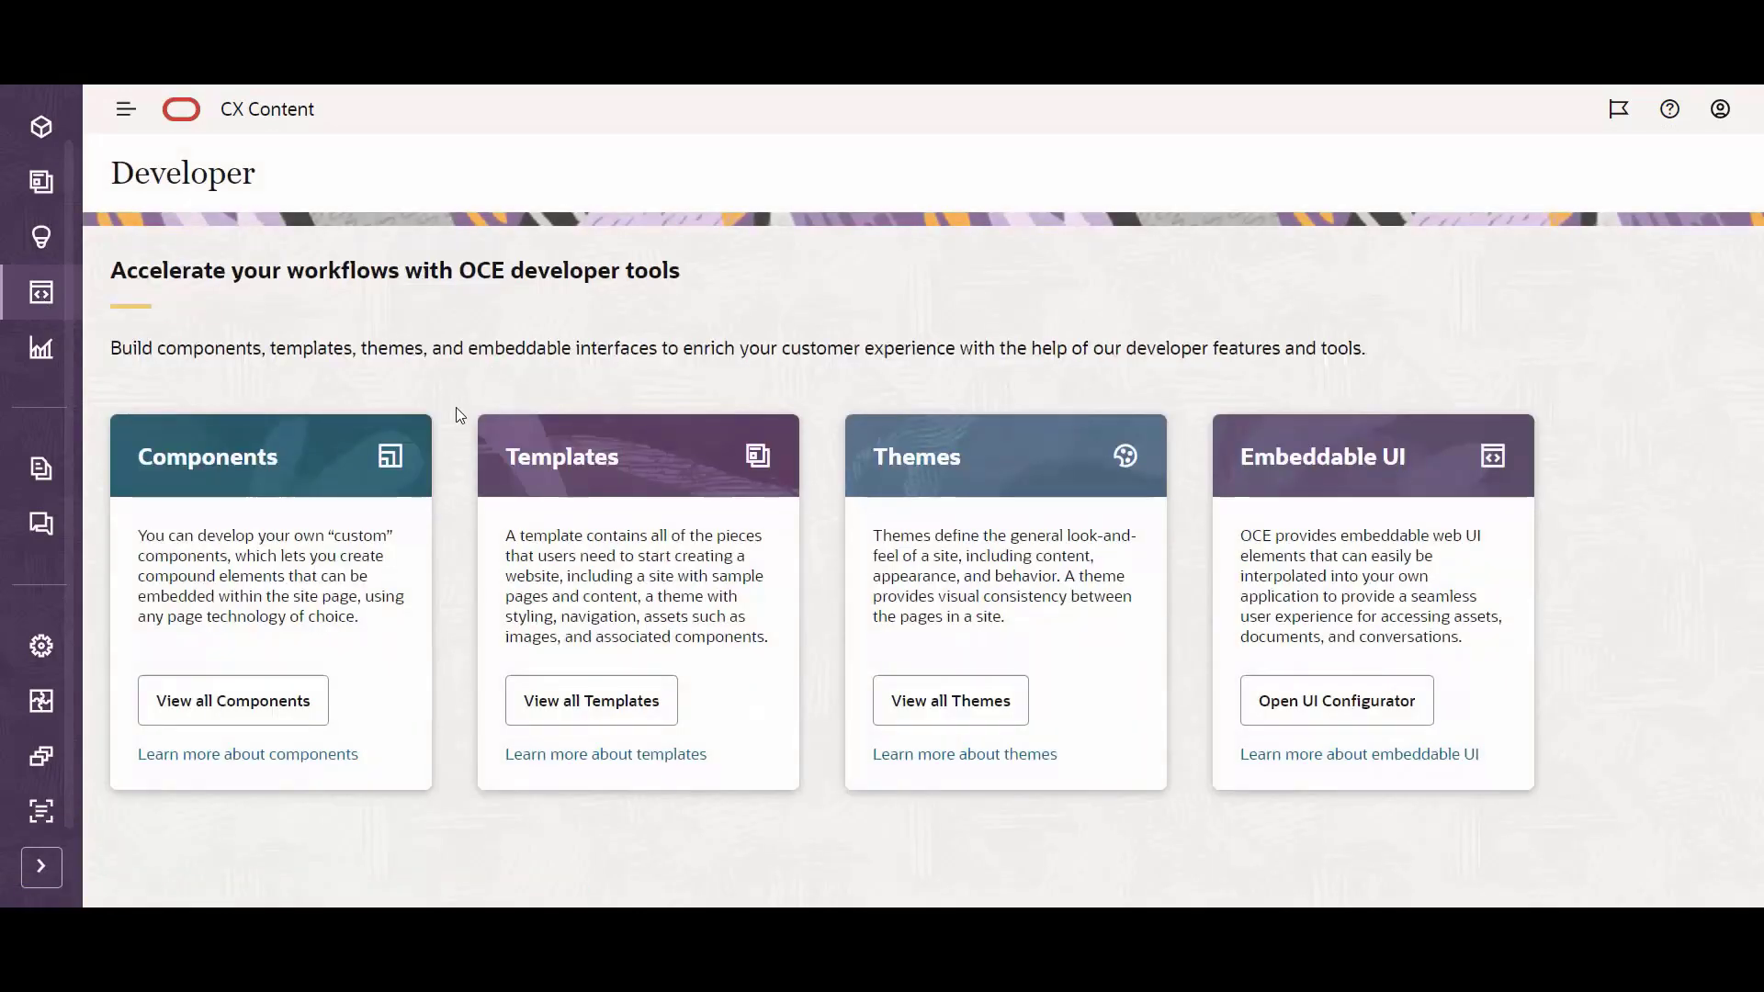
{"action": "mouse_move", "coordinate": [233, 700]}
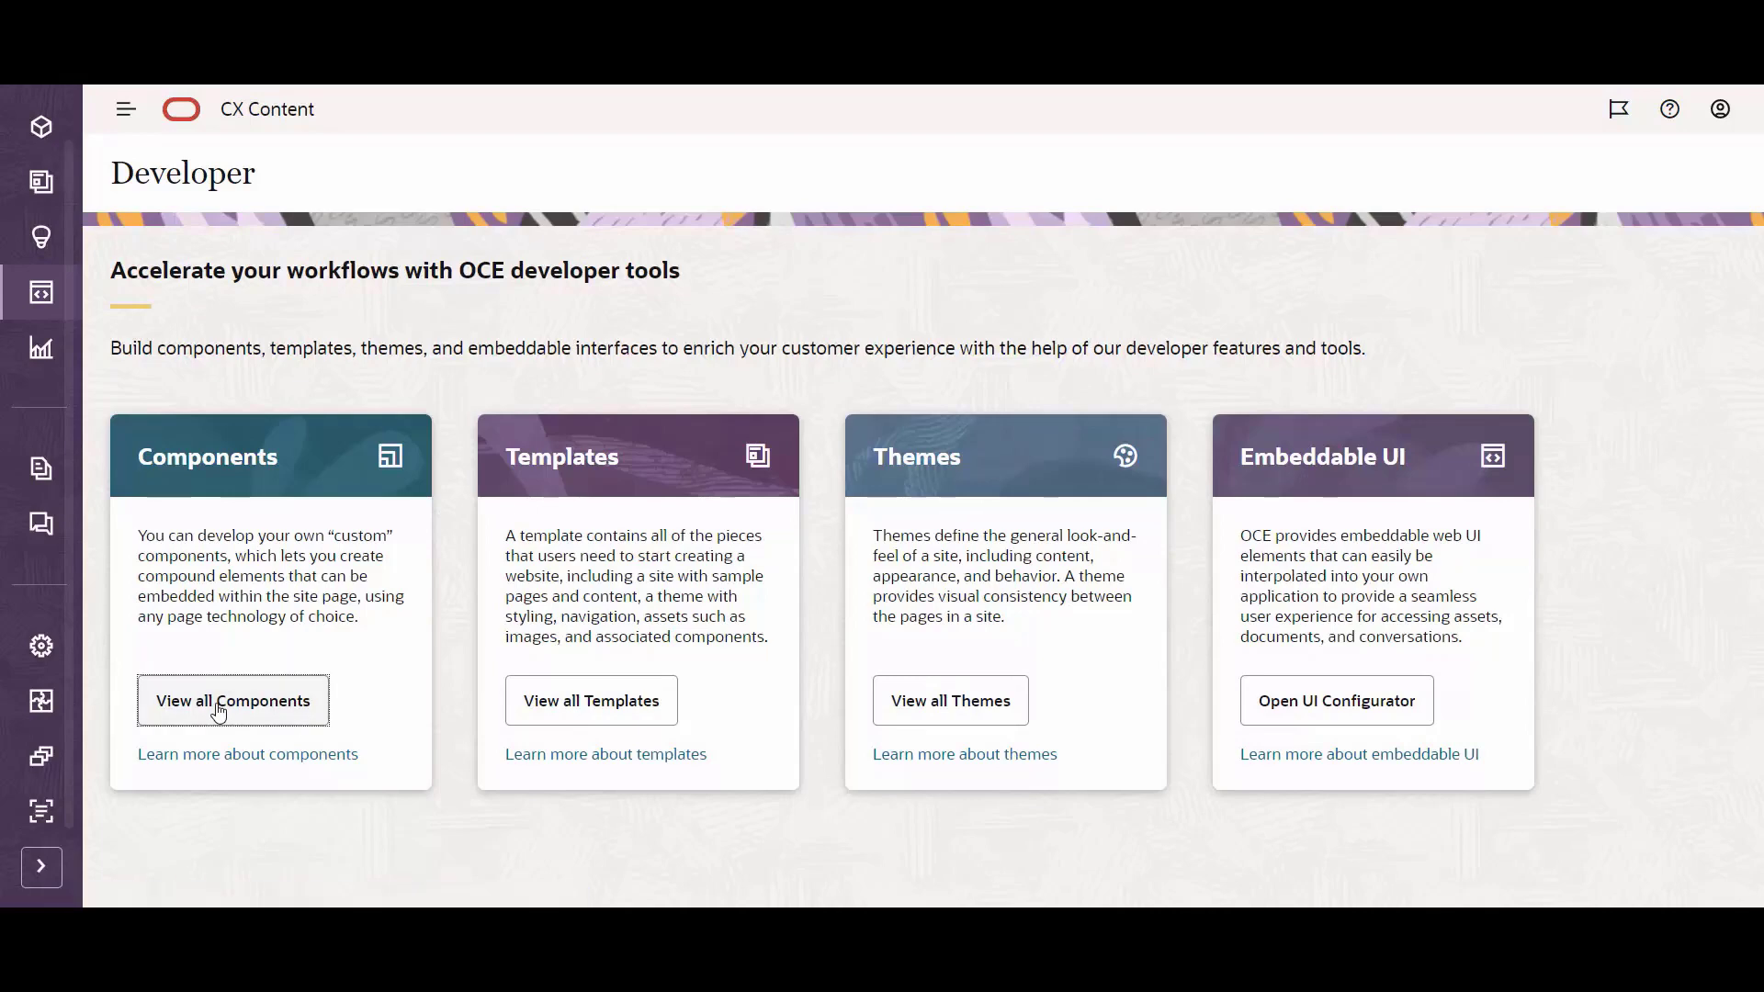
{"action": "left_click", "coordinate": [233, 701]}
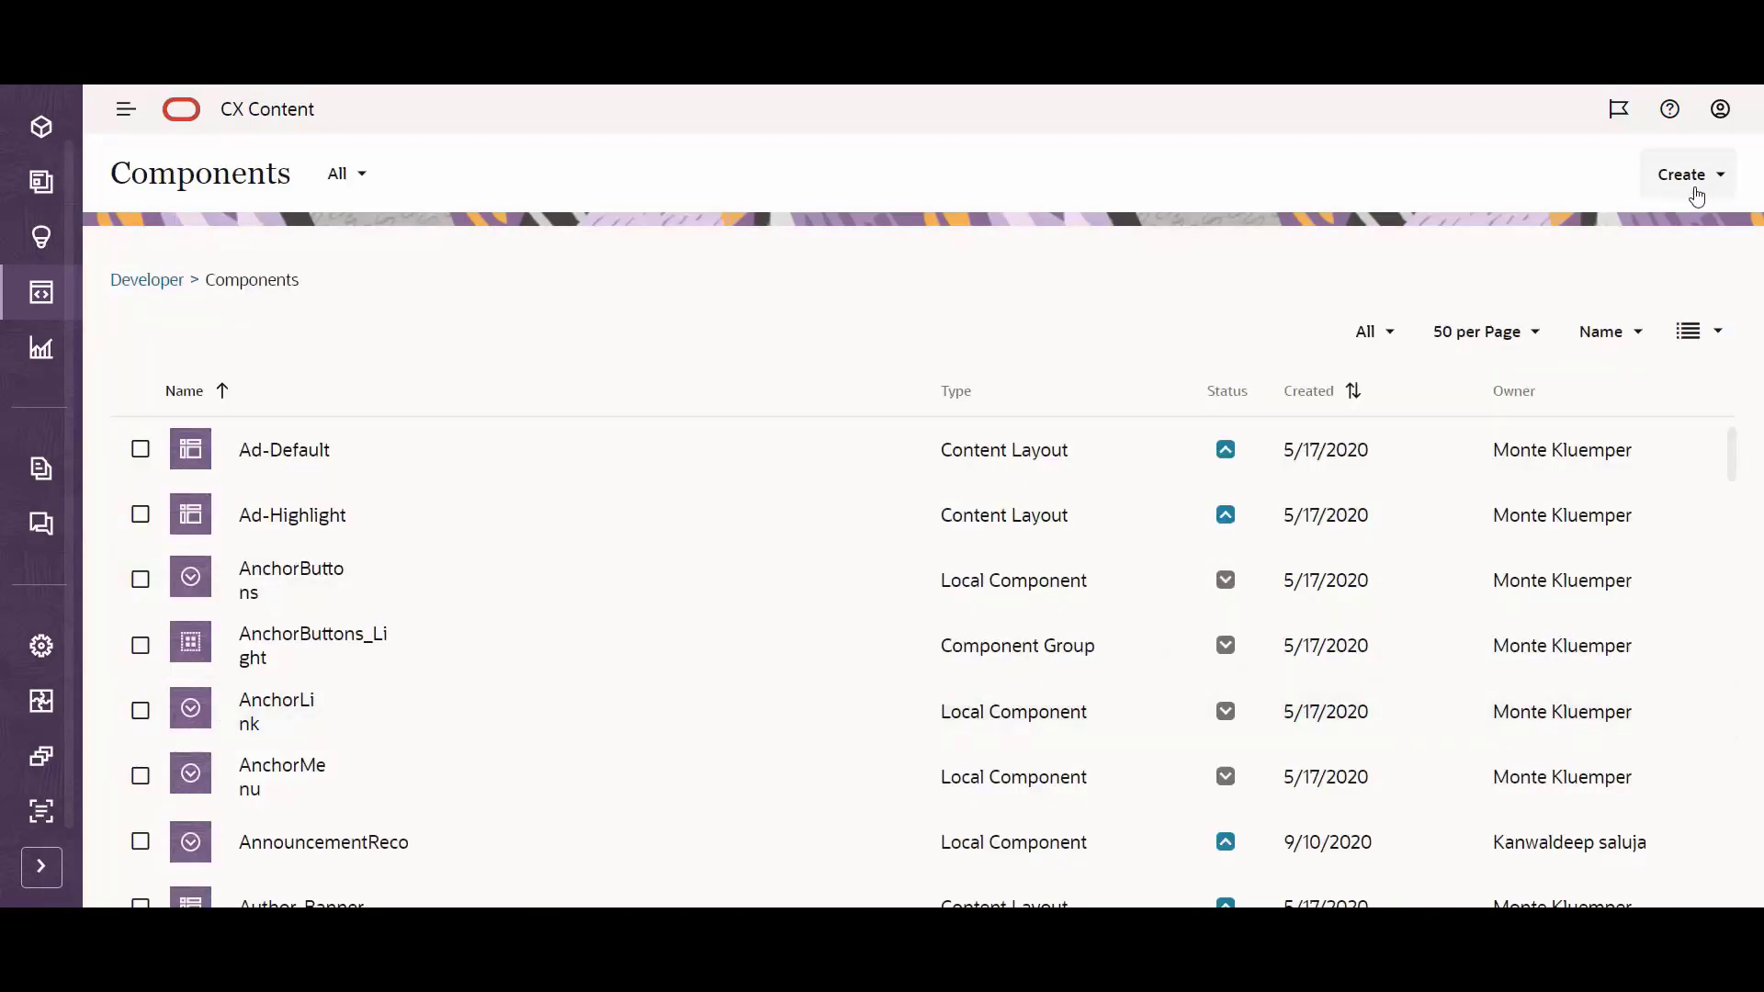
{"action": "left_click", "coordinate": [1681, 173]}
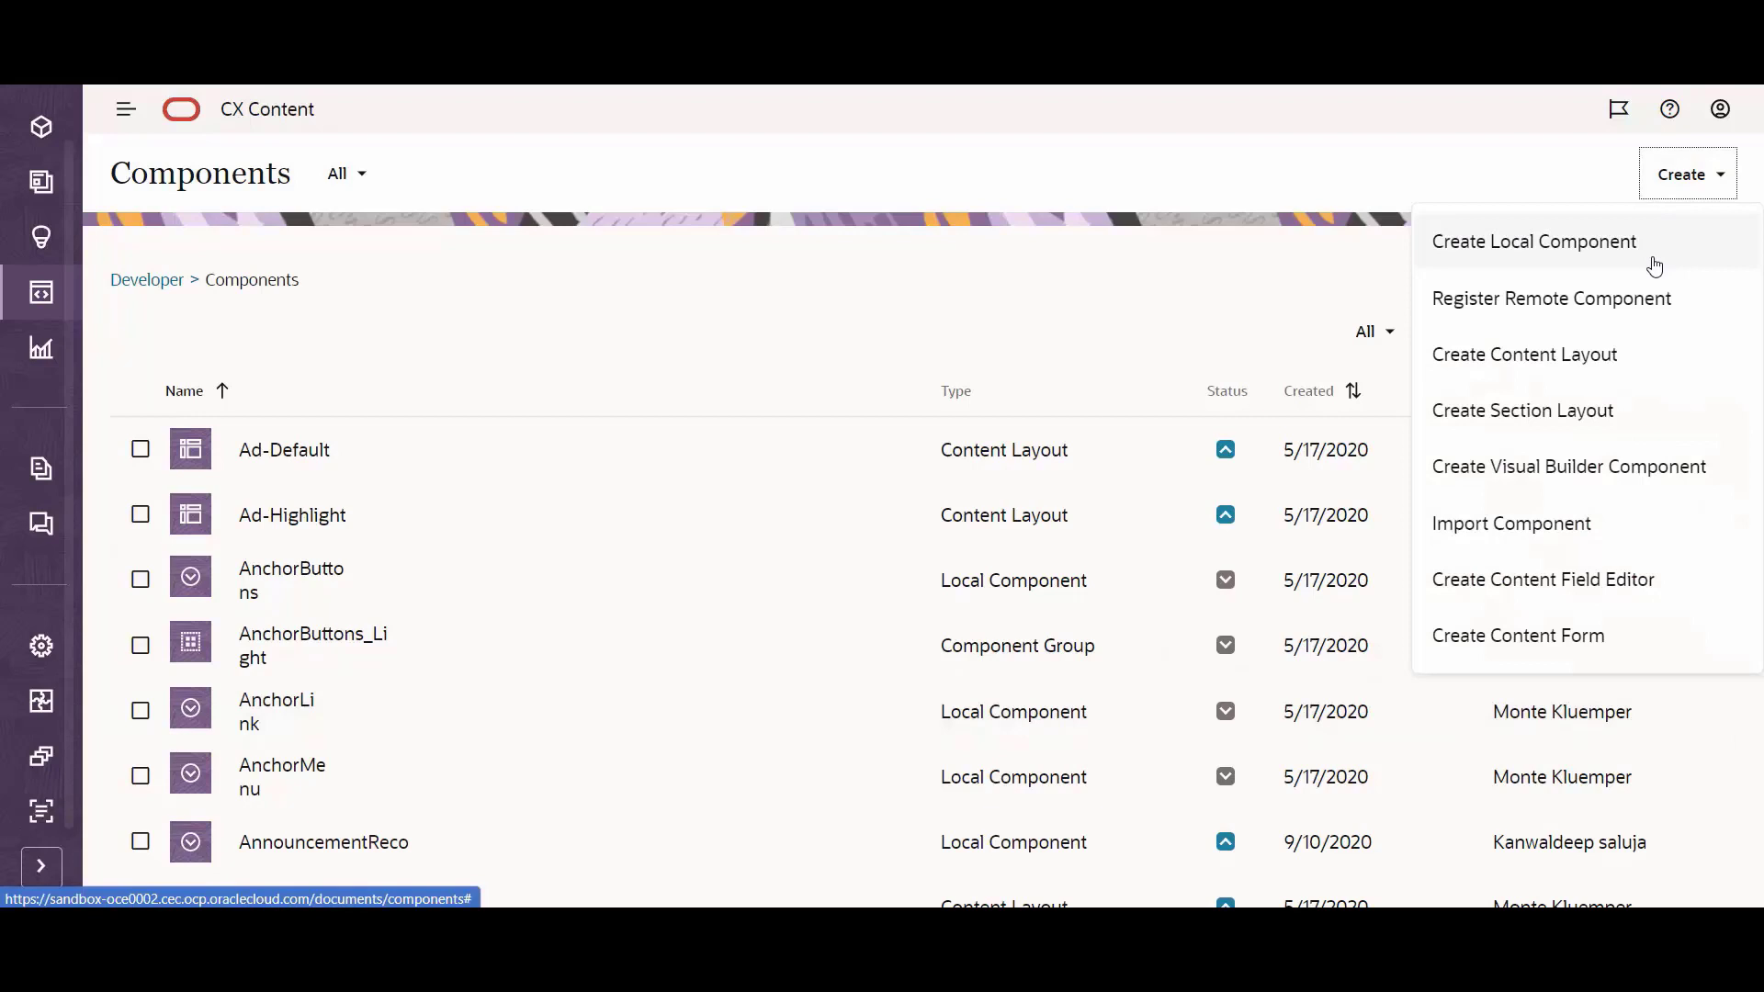
{"action": "mouse_move", "coordinate": [1645, 386]}
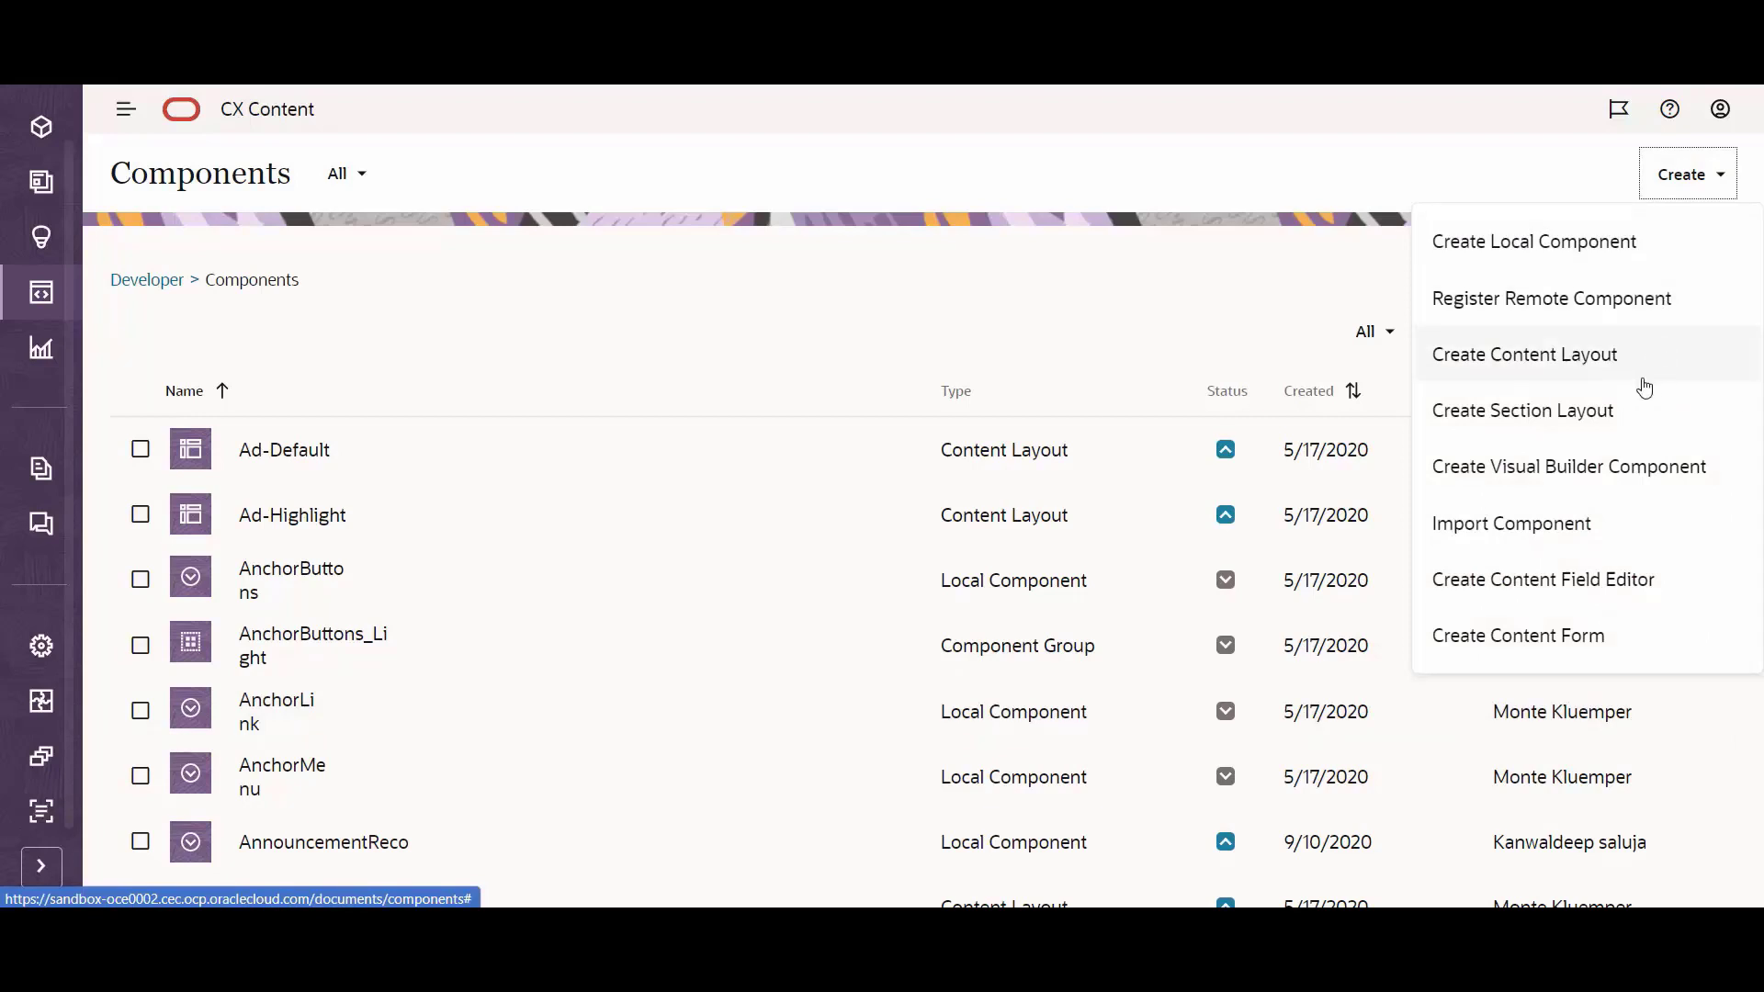
{"action": "mouse_move", "coordinate": [1628, 410]}
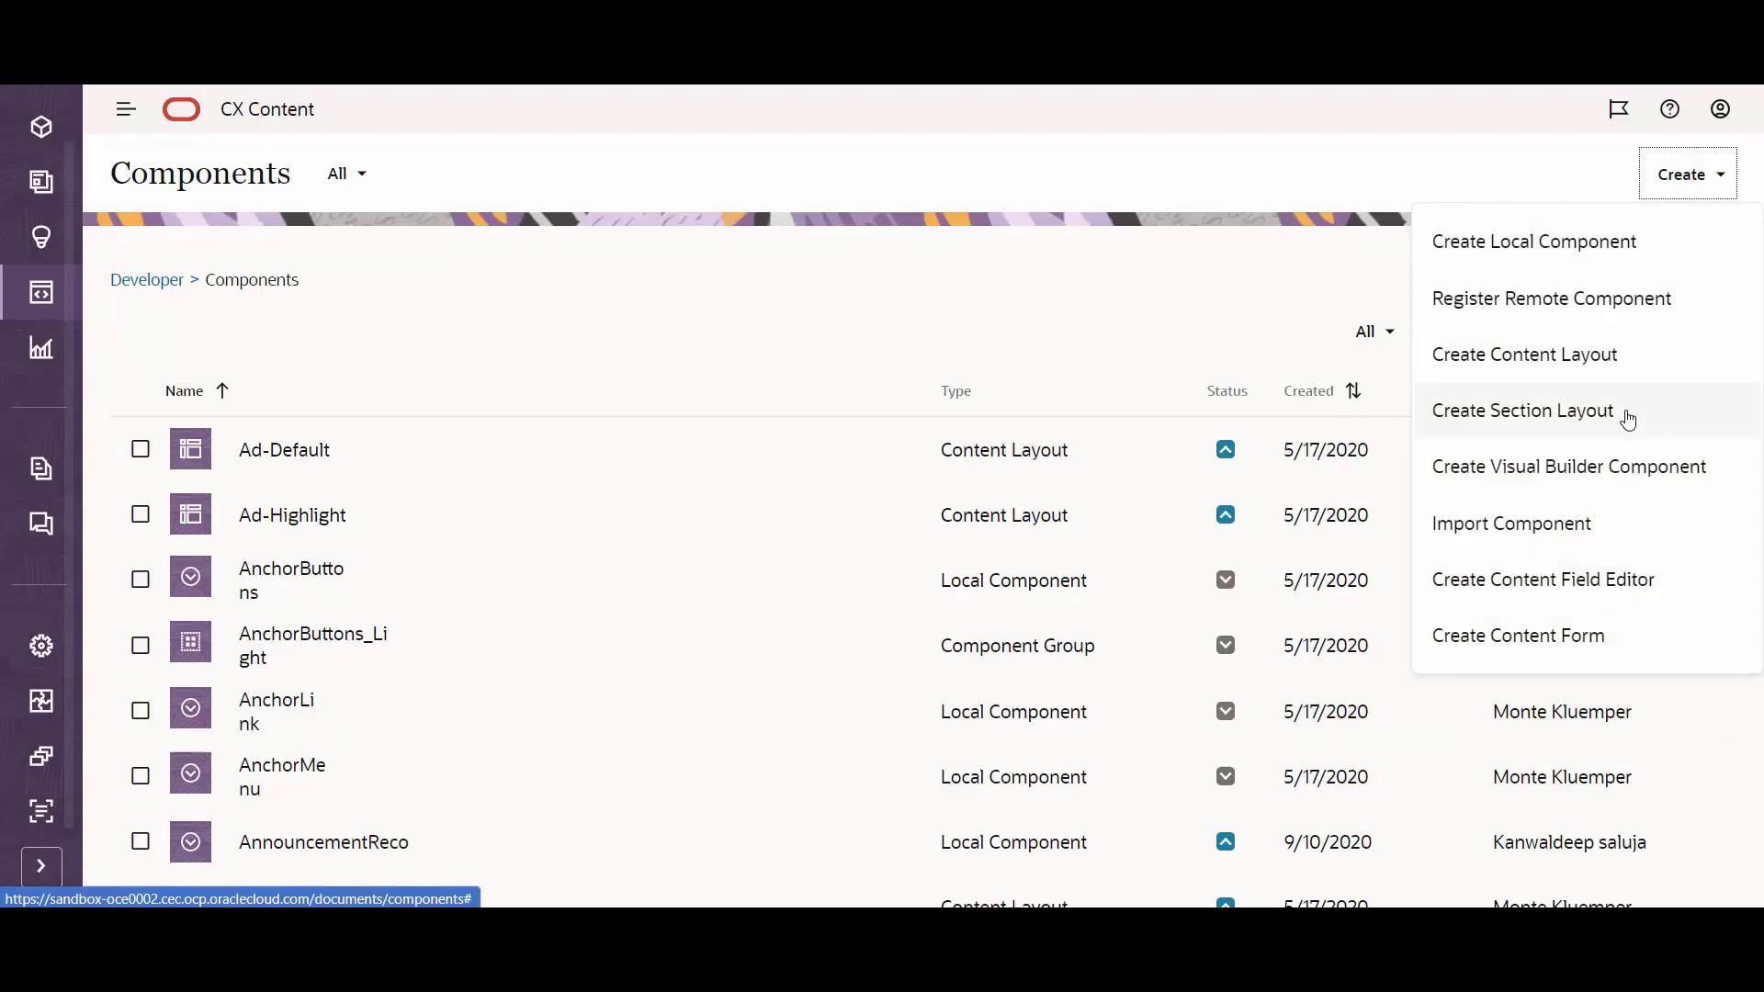
{"action": "mouse_move", "coordinate": [1652, 522]}
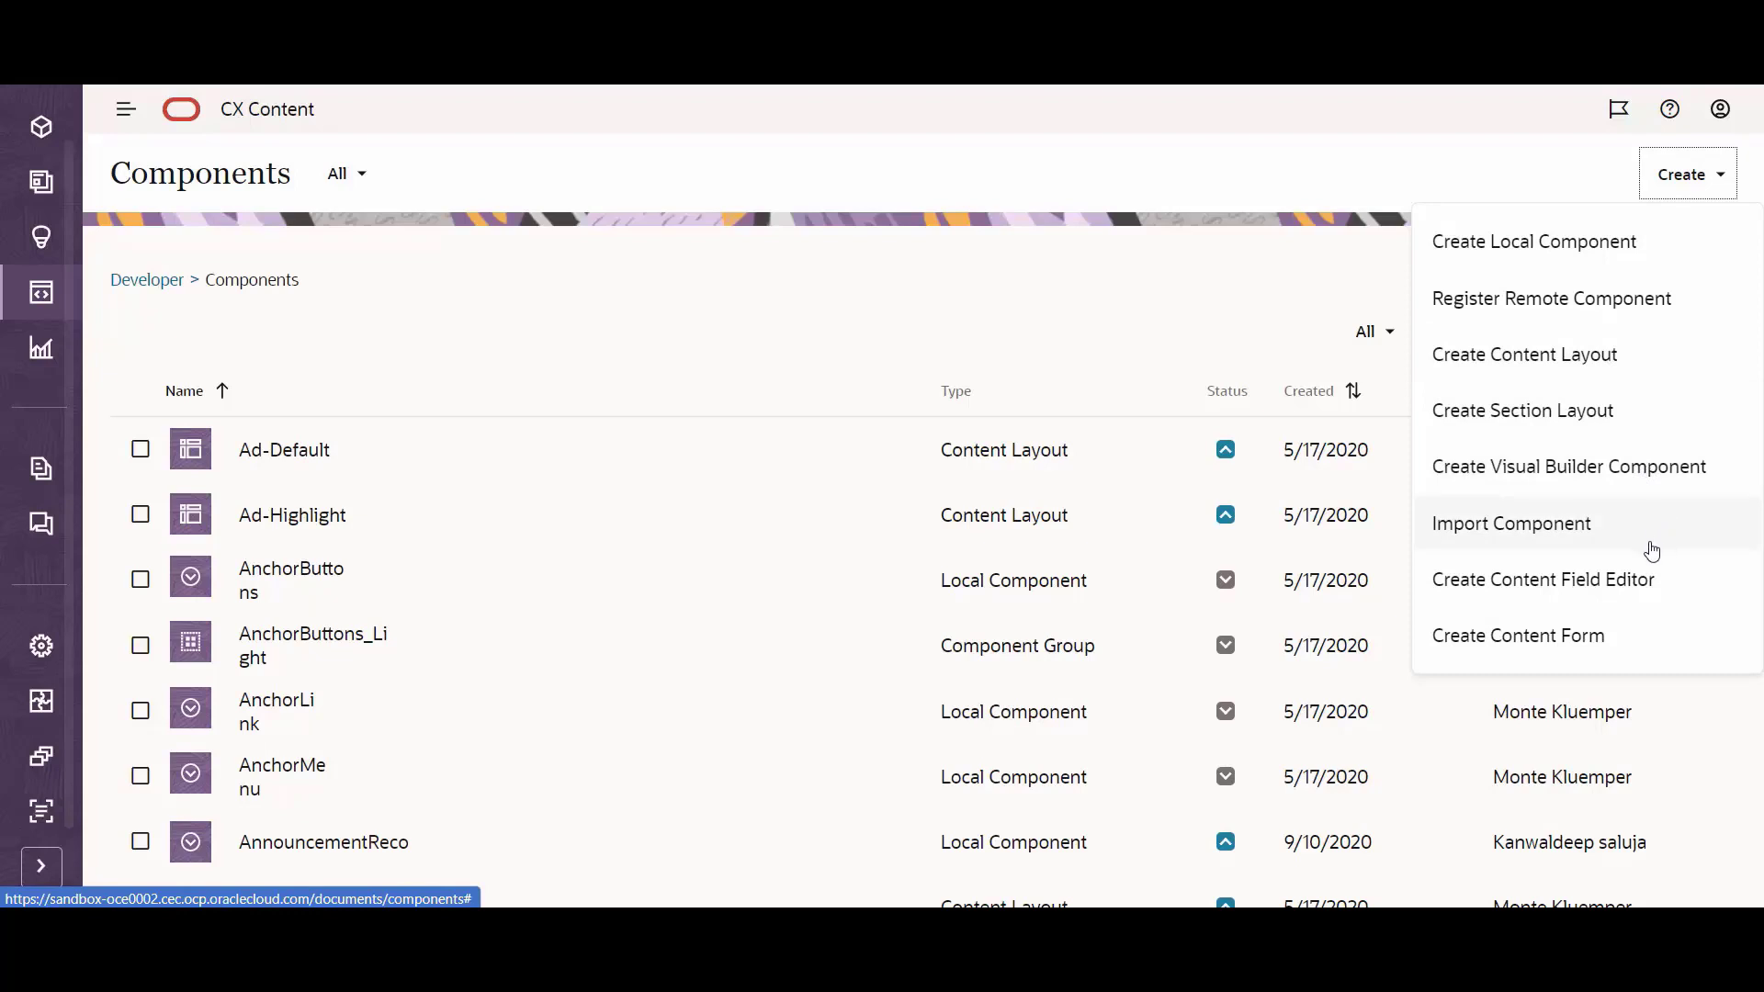
{"action": "mouse_move", "coordinate": [1667, 621]}
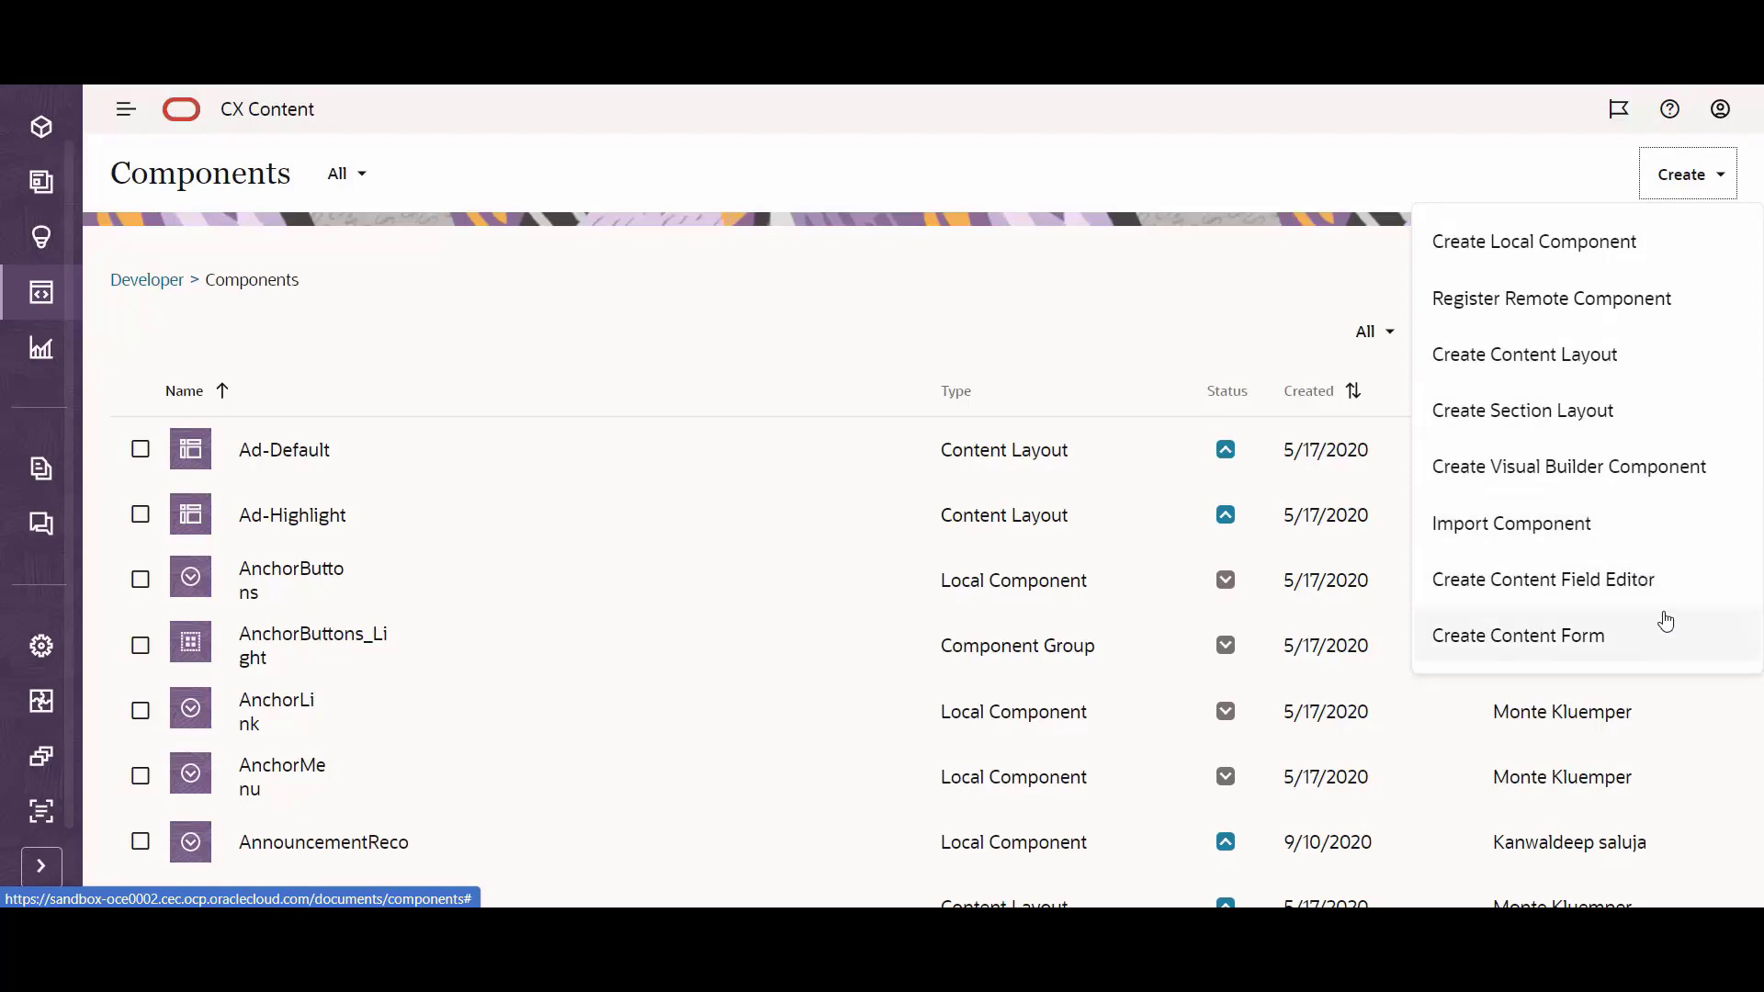
{"action": "mouse_move", "coordinate": [1676, 650]}
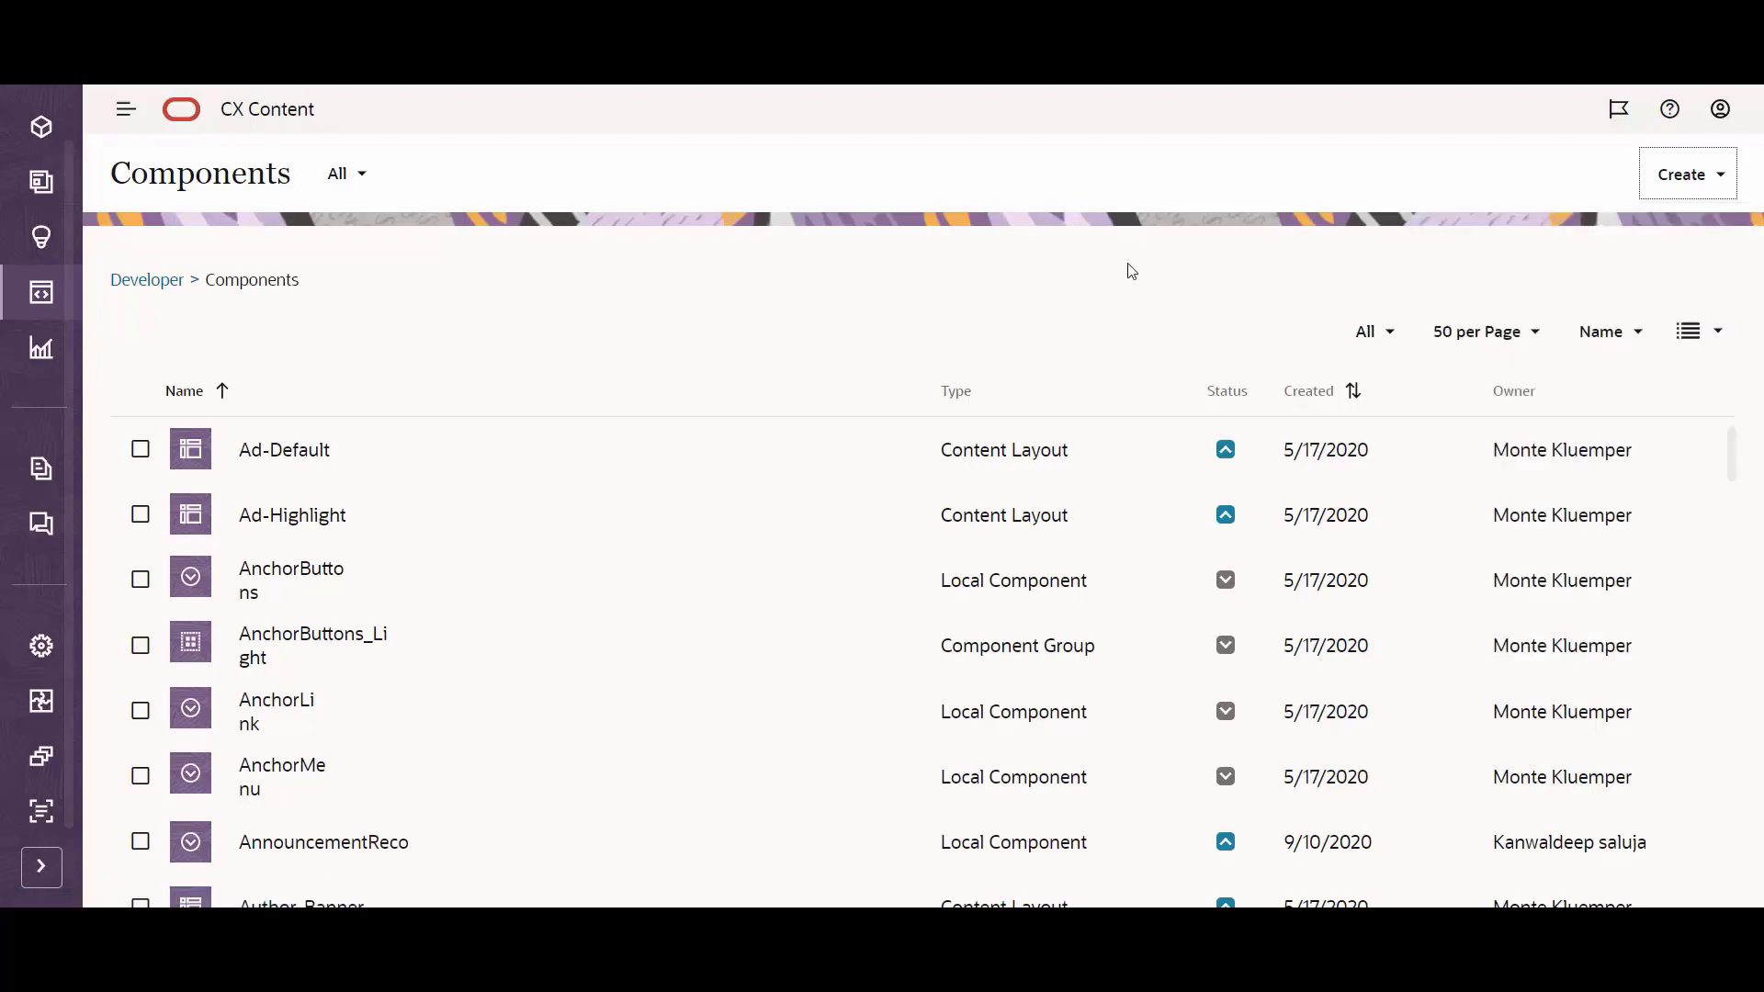
{"action": "mouse_move", "coordinate": [147, 280]}
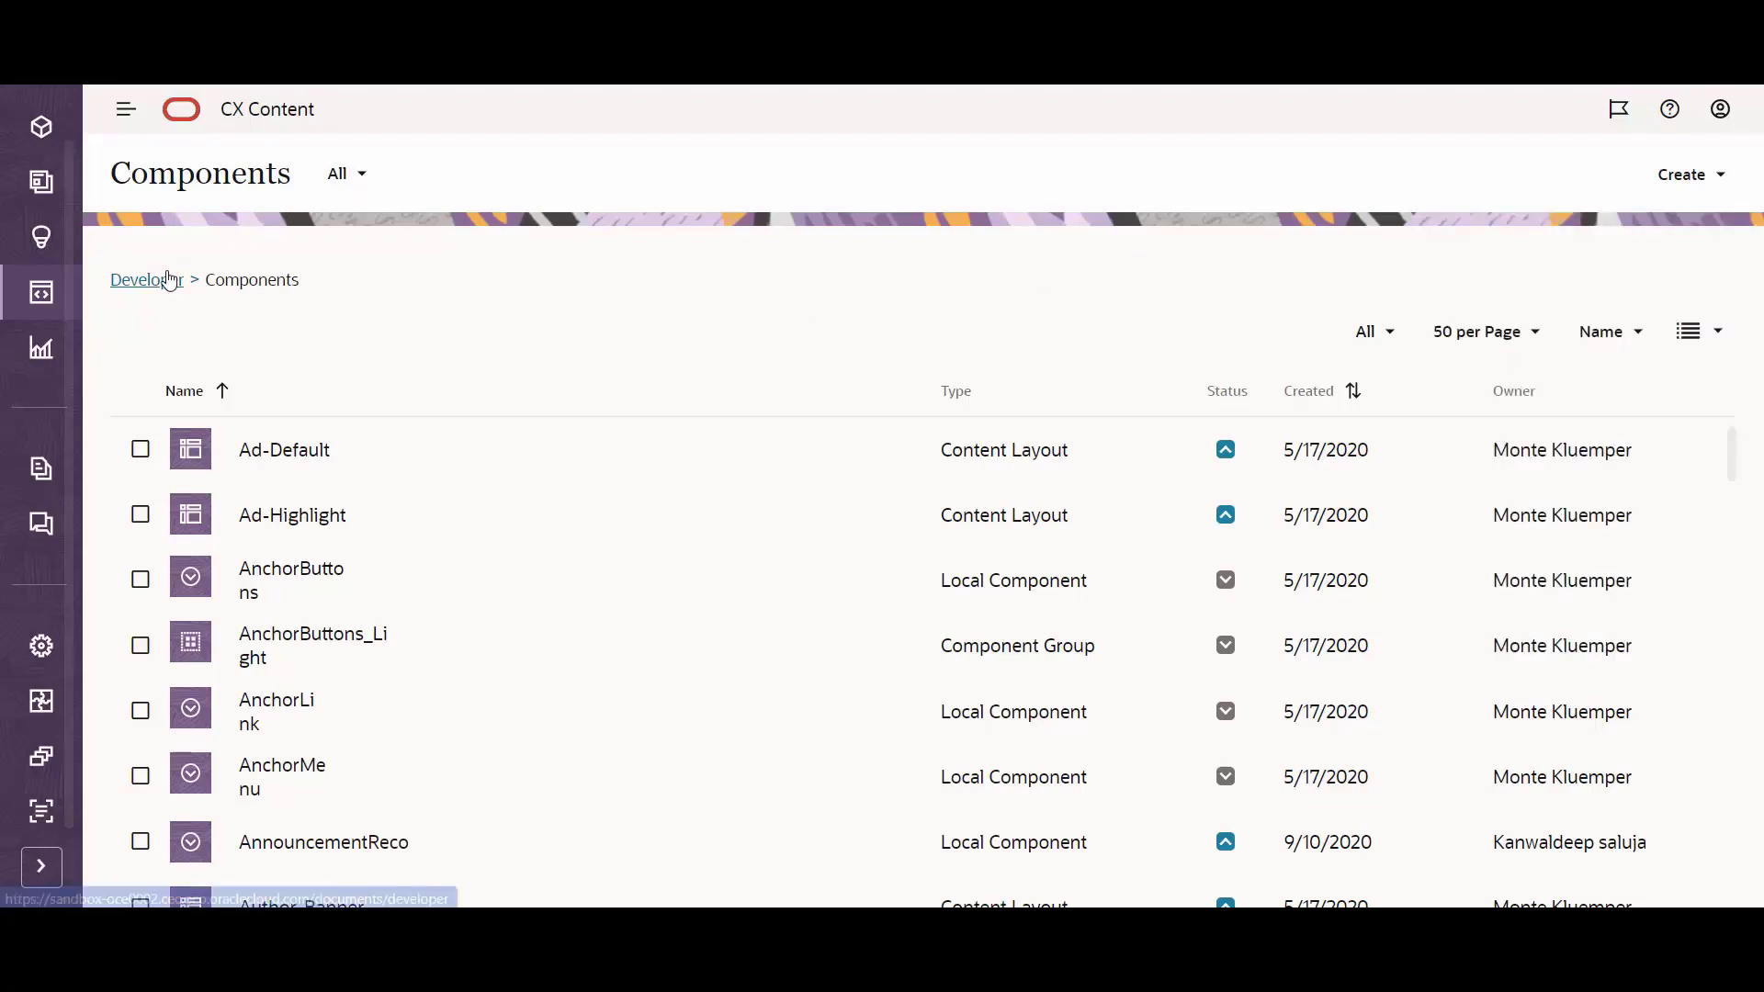
- From the Developer overview, list all themes and scroll to CafeSupremoTheme
{"action": "left_click", "coordinate": [142, 279]}
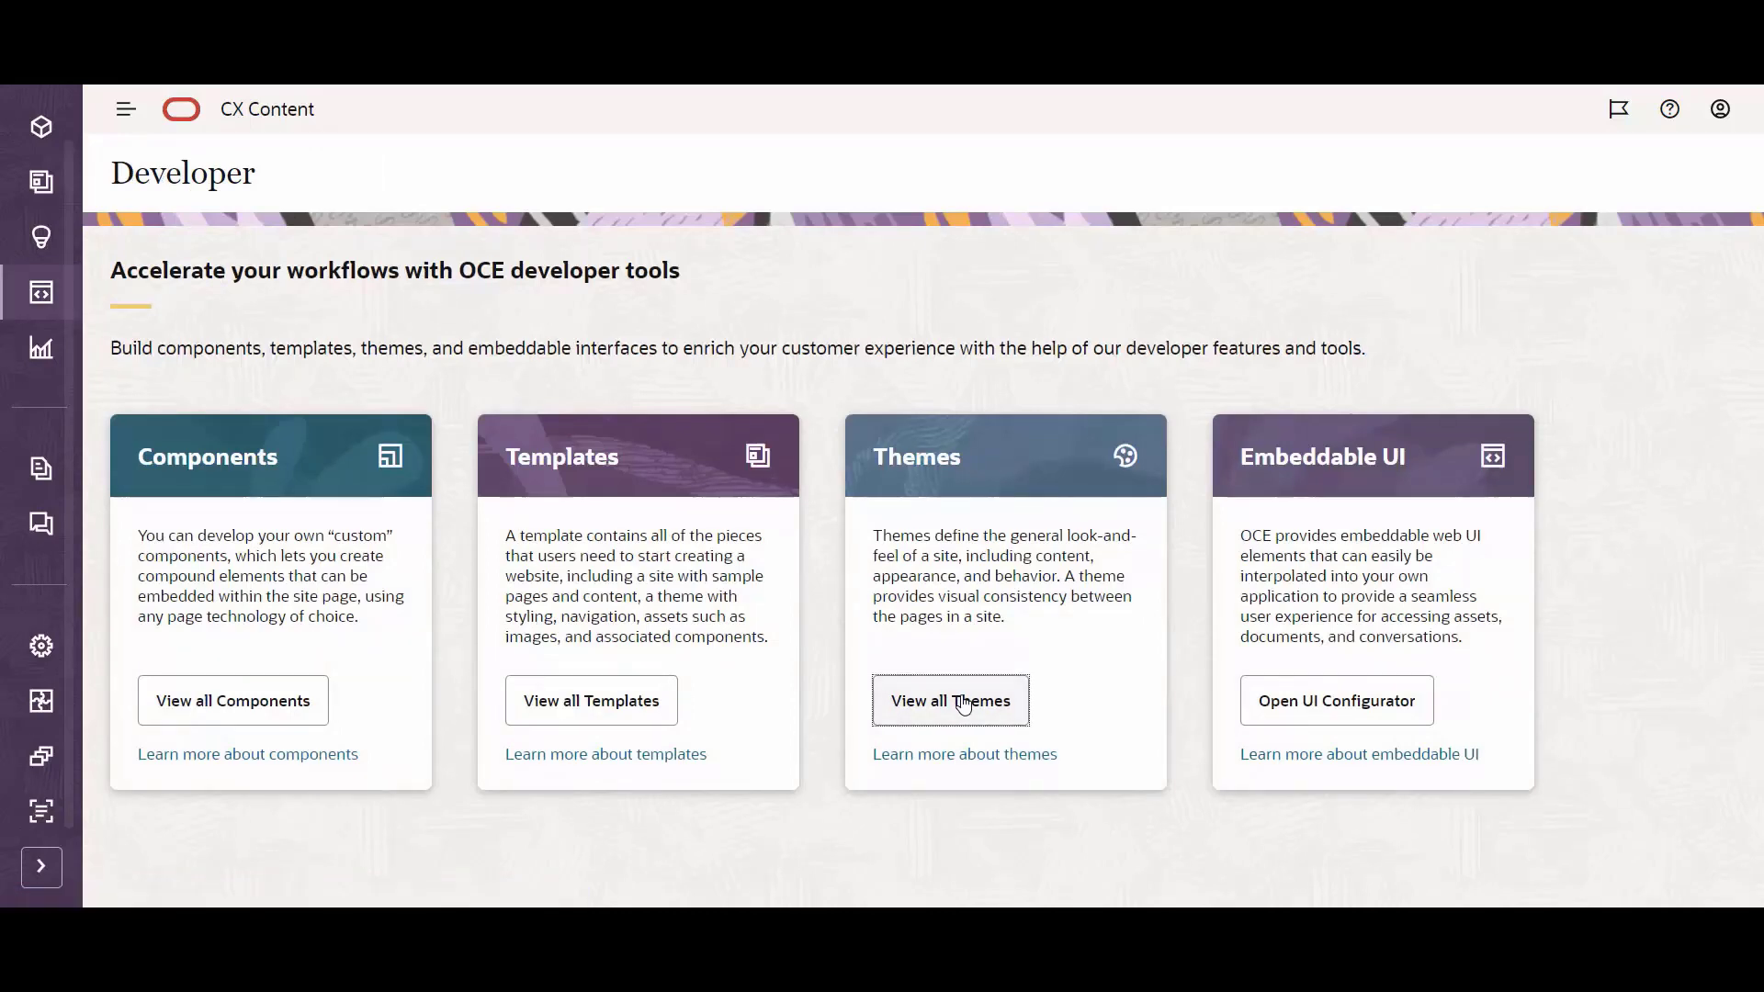
{"action": "left_click", "coordinate": [951, 700]}
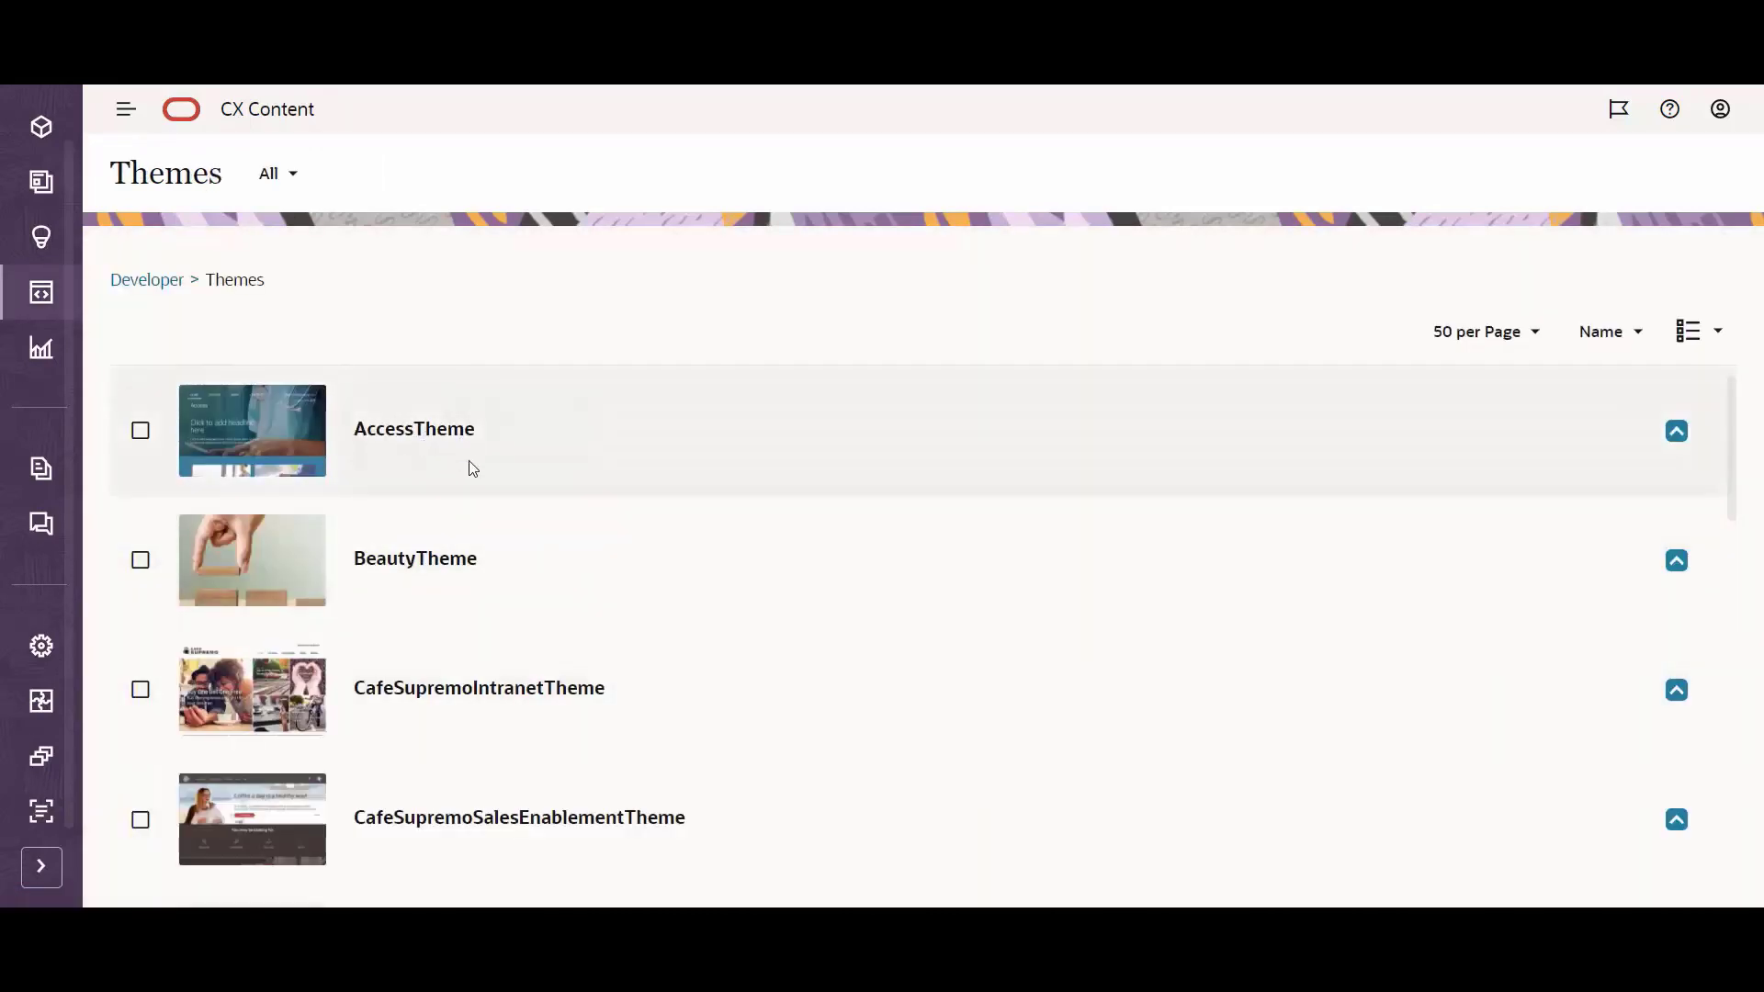
{"action": "scroll", "scroll_direction": "down", "scroll_amount": 3}
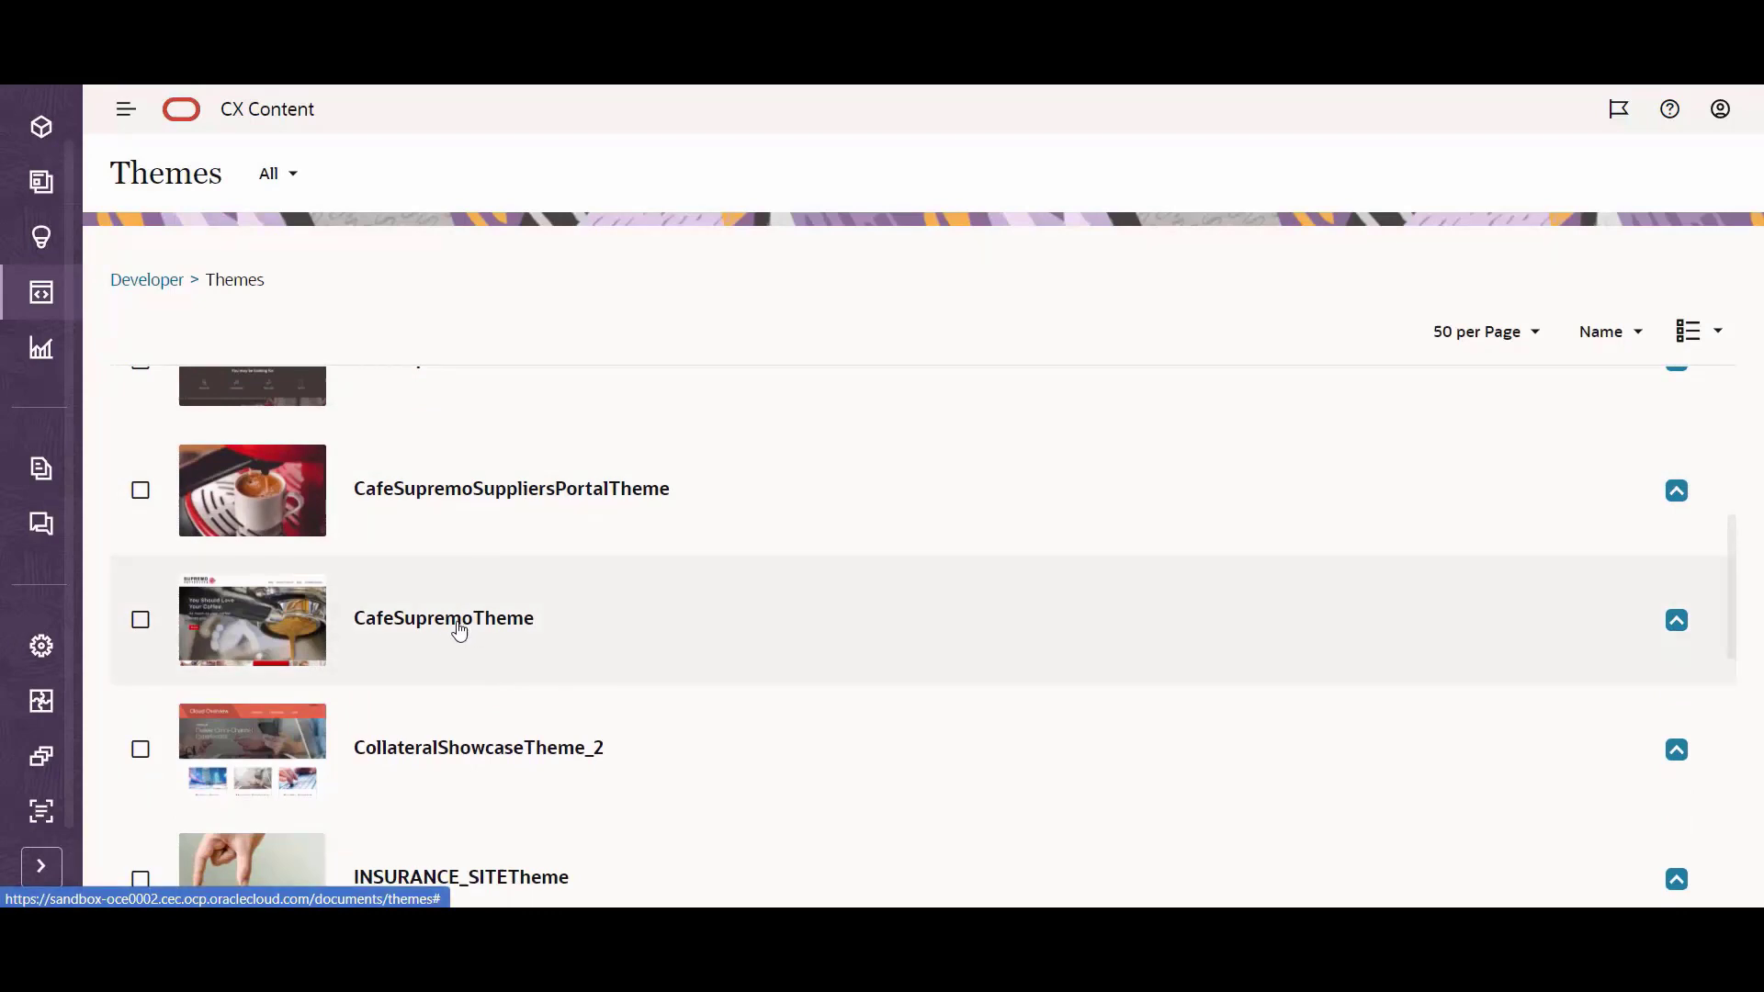
{"action": "mouse_move", "coordinate": [443, 618]}
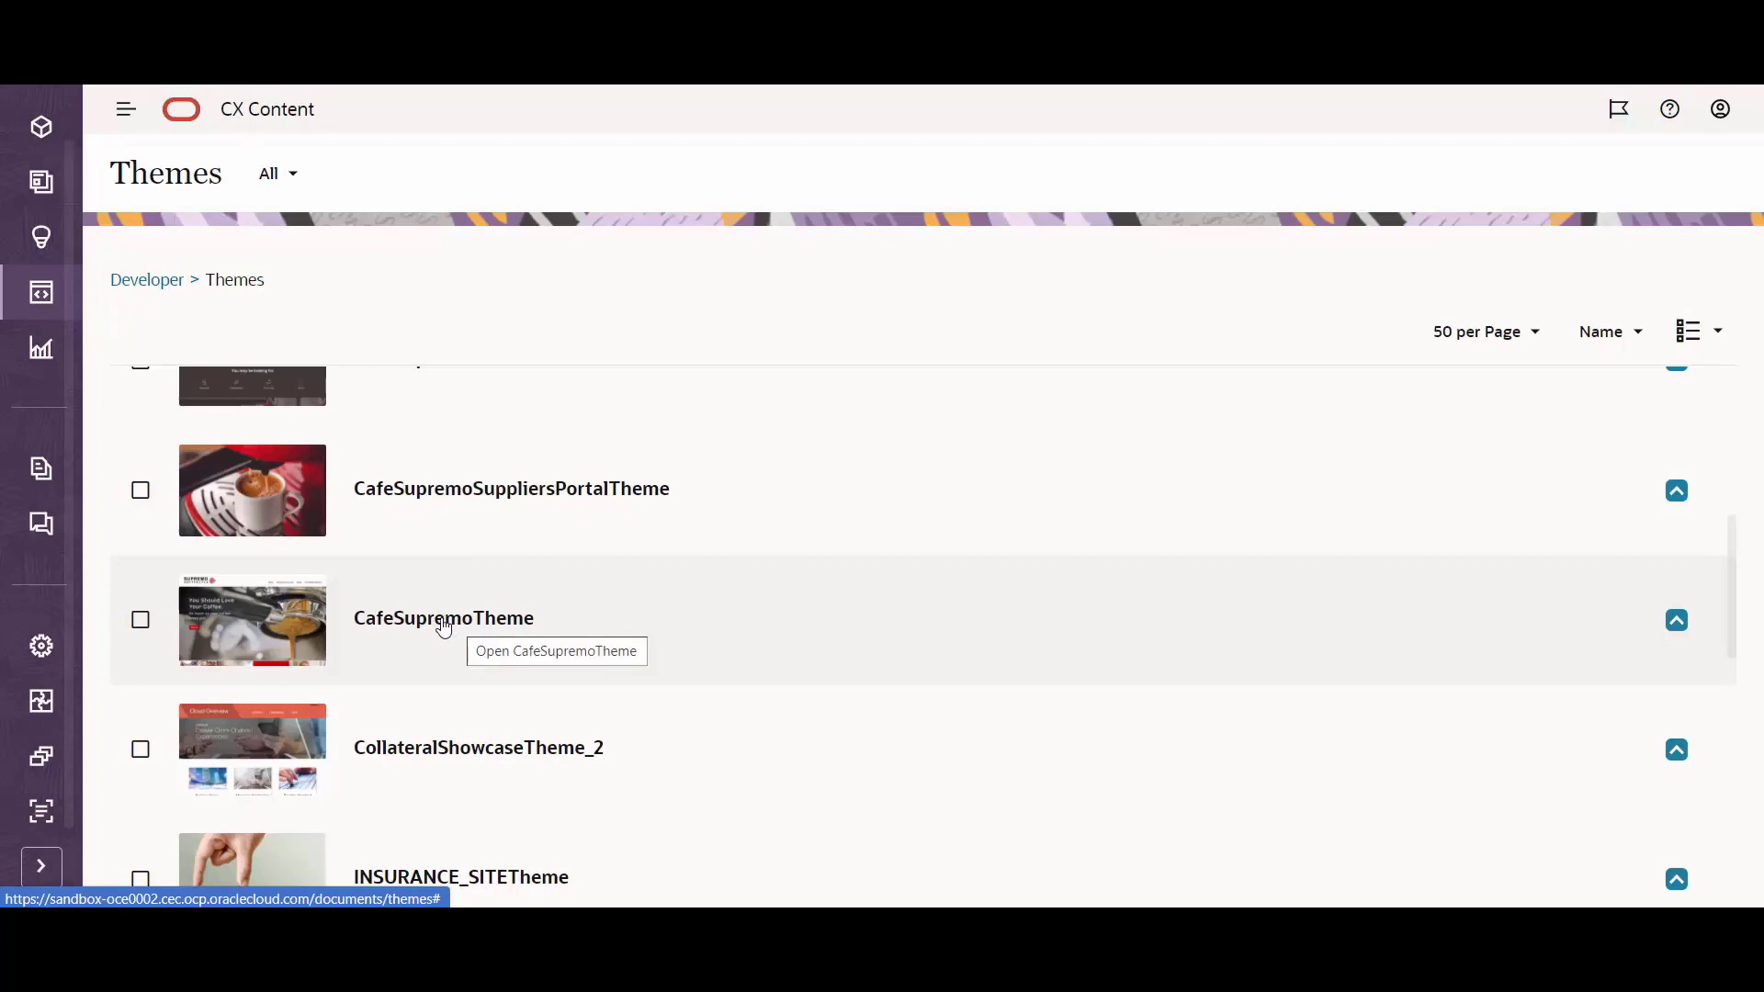
{"action": "mouse_move", "coordinate": [42, 182]}
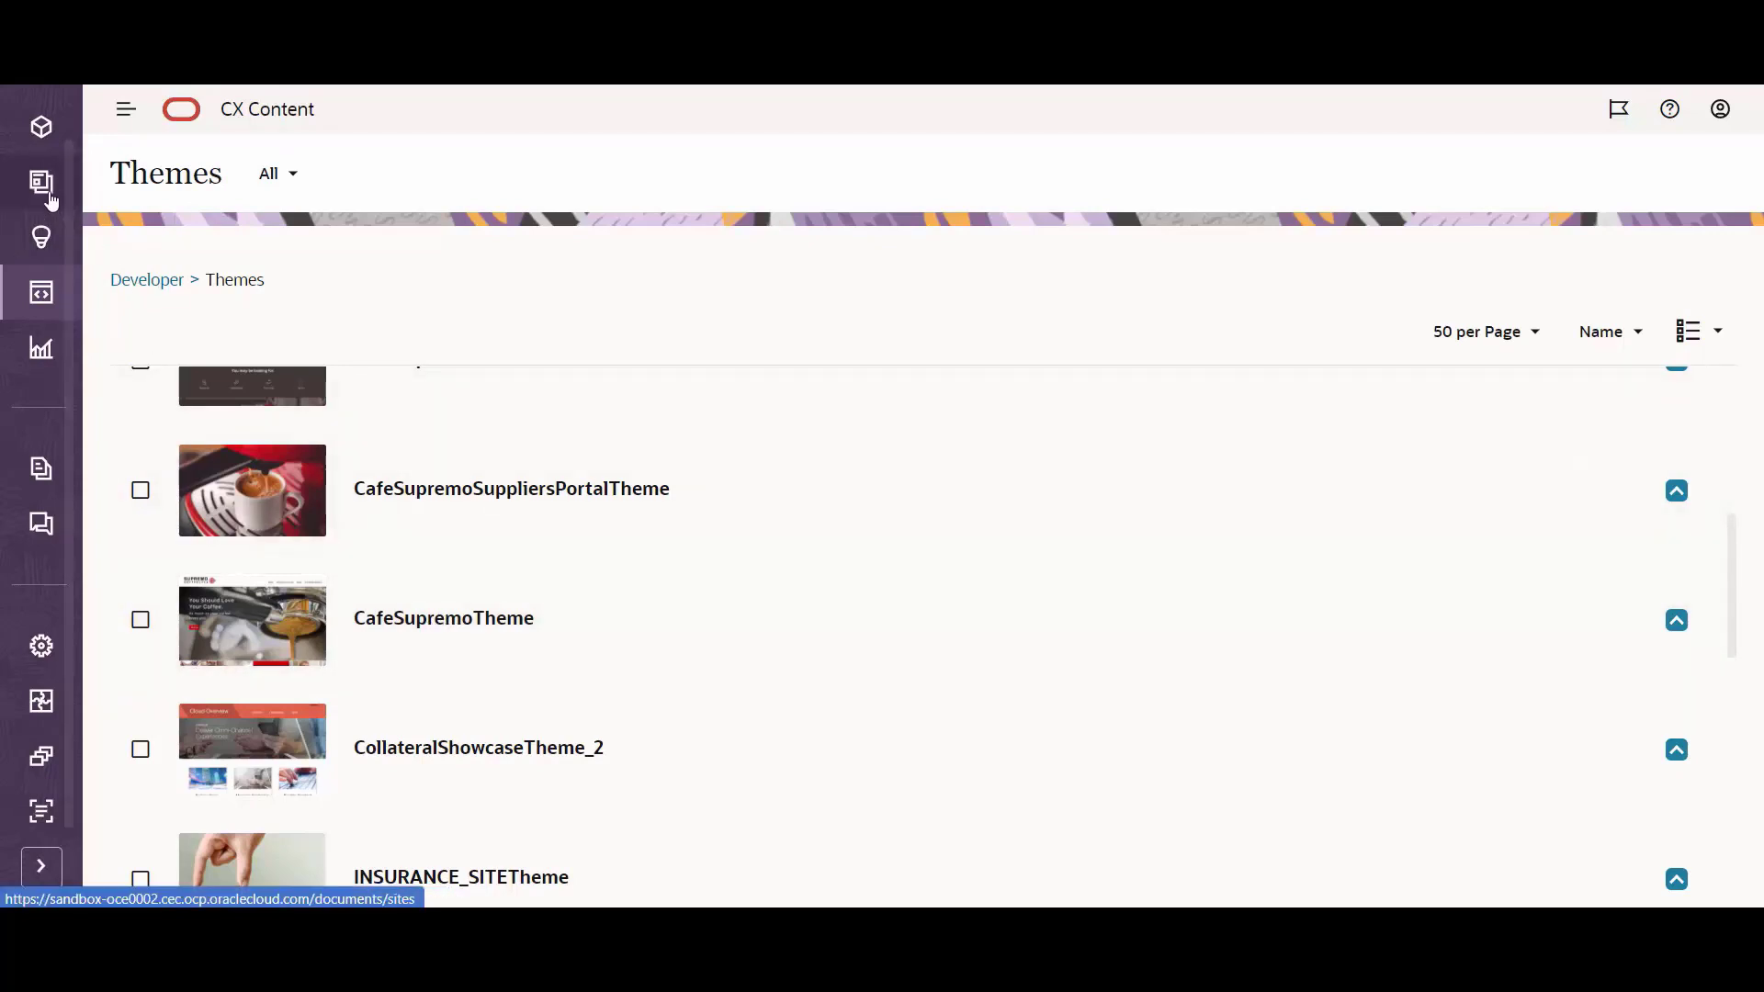
- Check in Sites that CafeSupremo-Marketing uses CafeSupremoTheme, then close its properties
{"action": "left_click", "coordinate": [40, 182]}
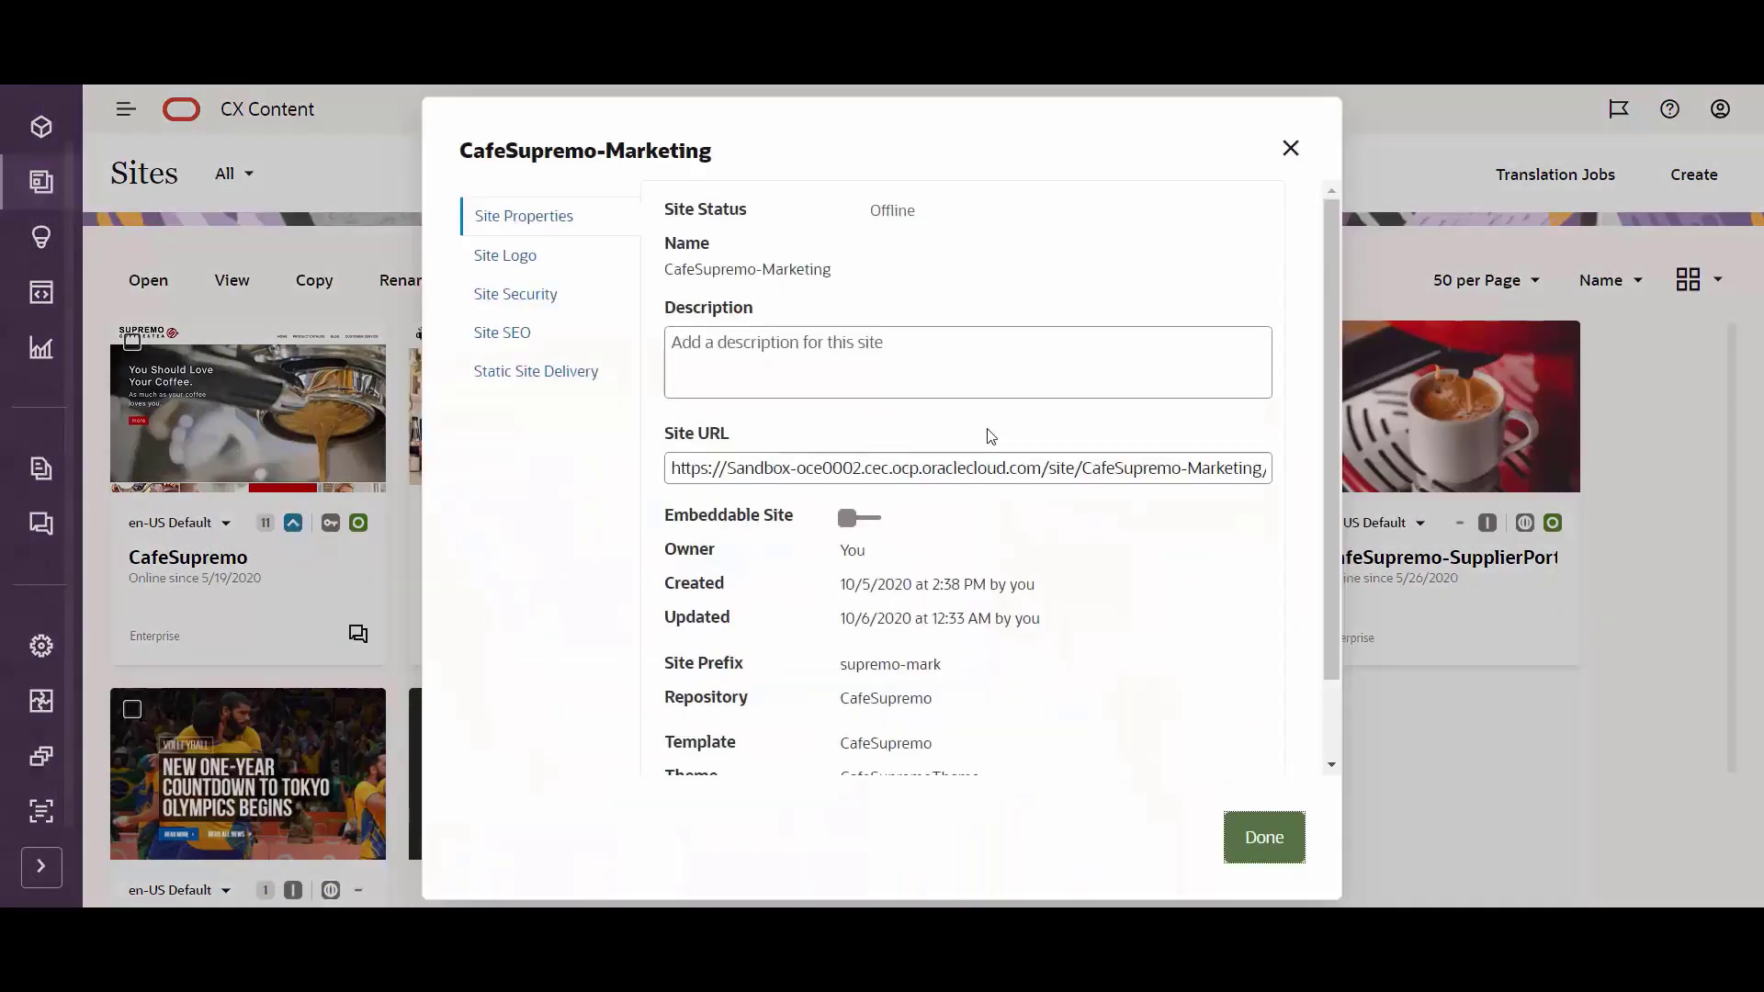
{"action": "scroll", "scroll_direction": "down", "scroll_amount": 3}
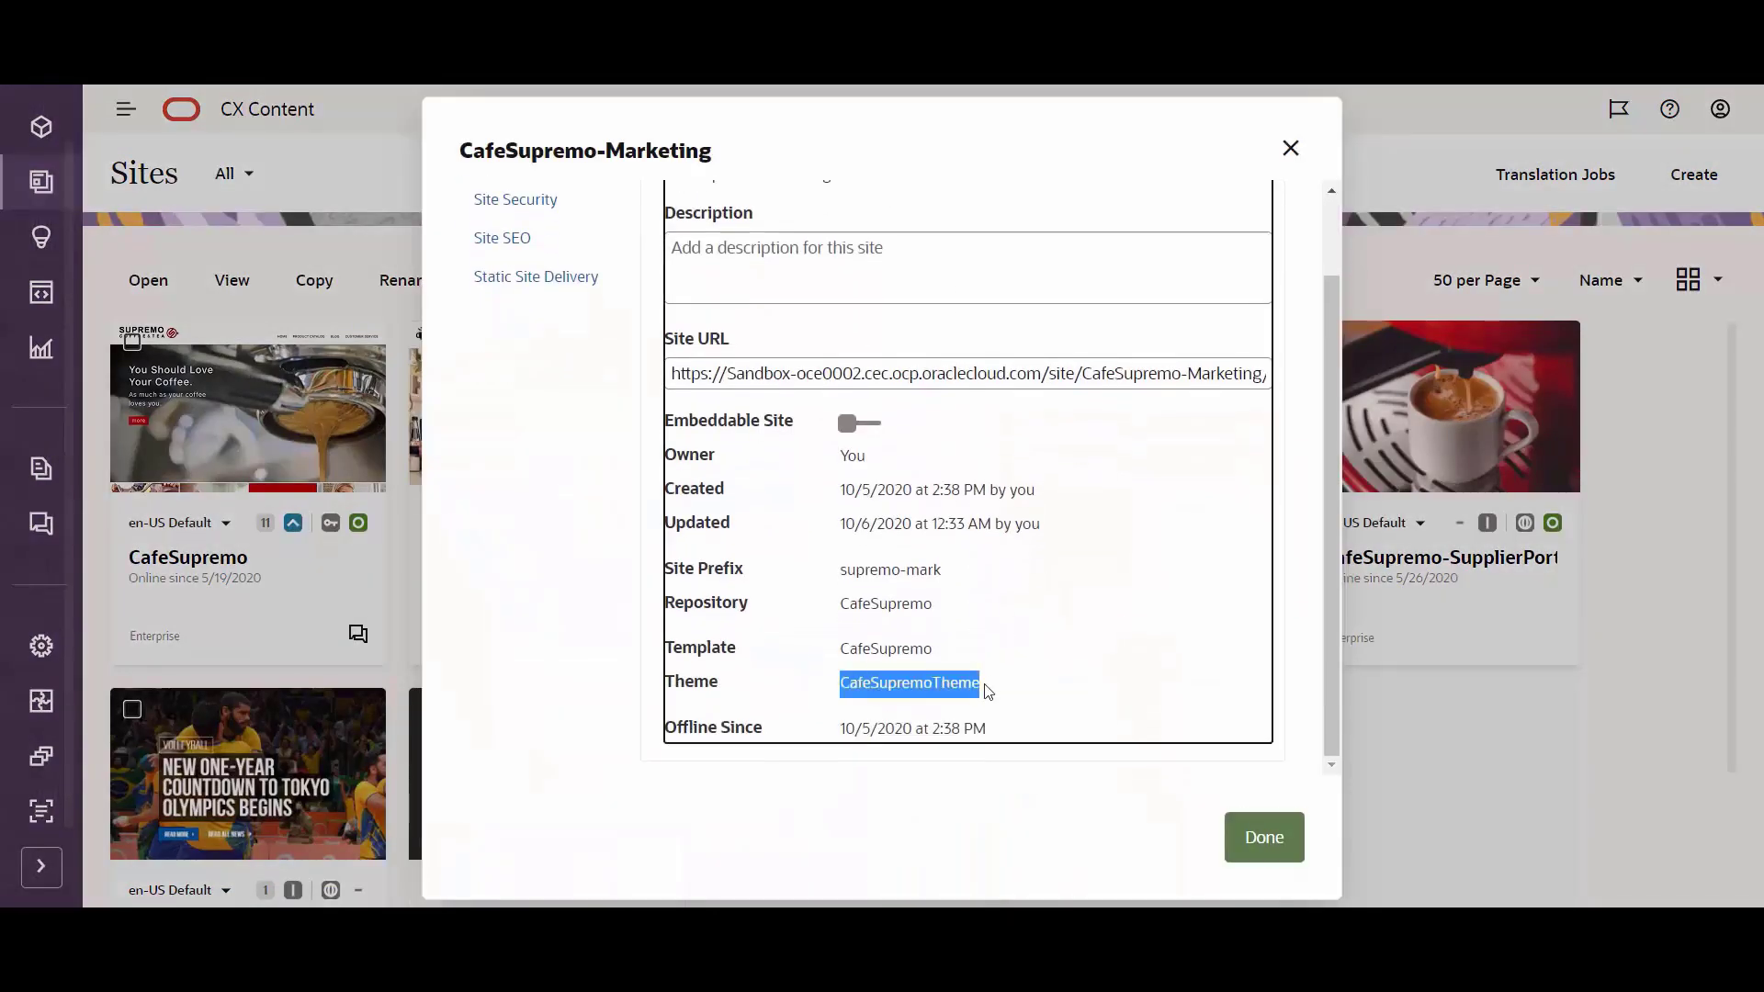
{"action": "mouse_move", "coordinate": [1290, 148]}
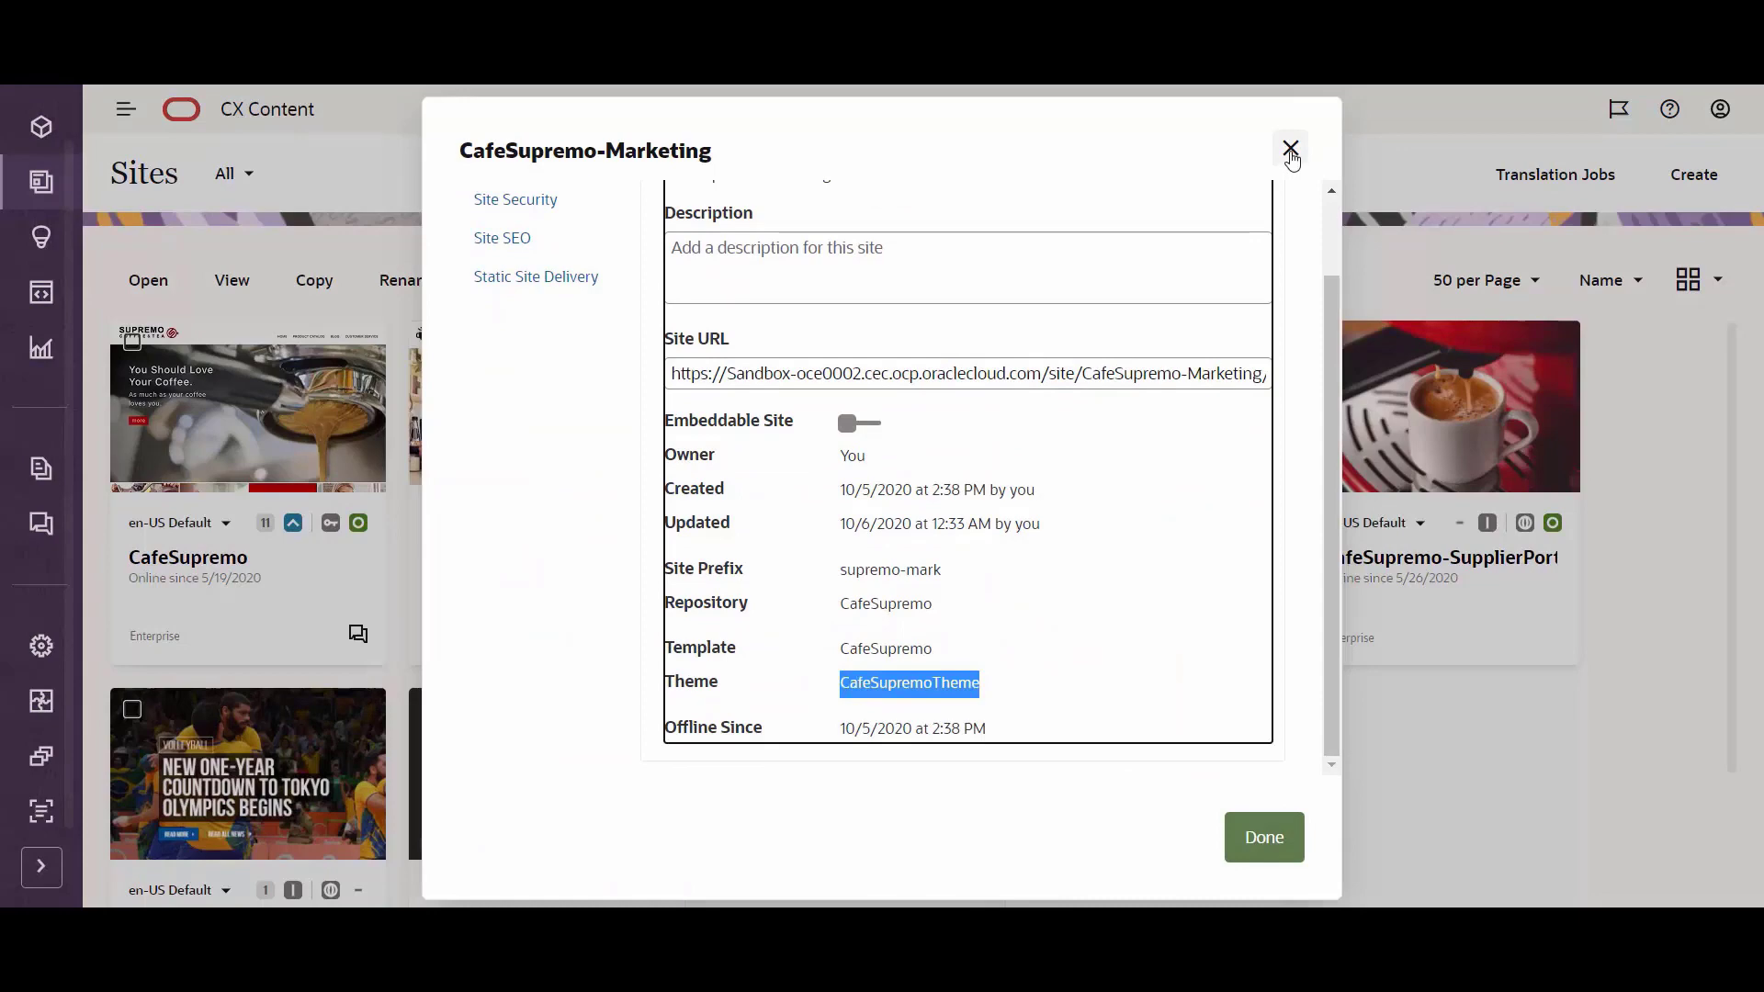
{"action": "left_click", "coordinate": [1290, 149]}
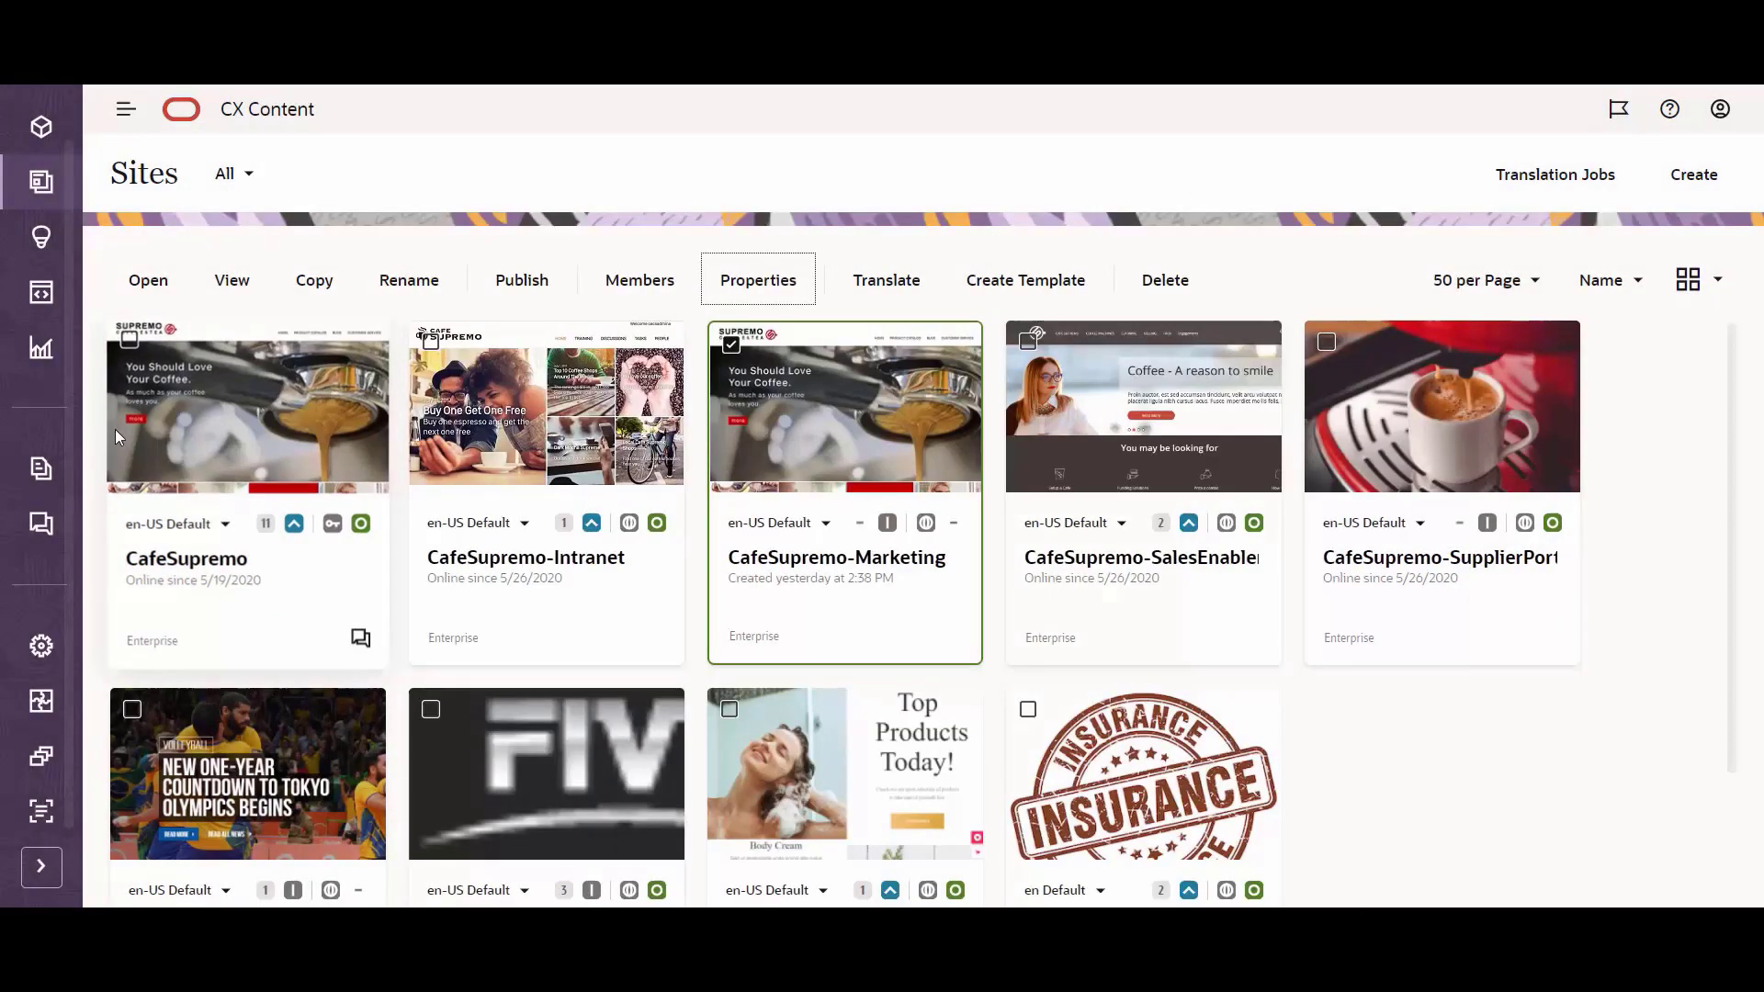
{"action": "mouse_move", "coordinate": [42, 296]}
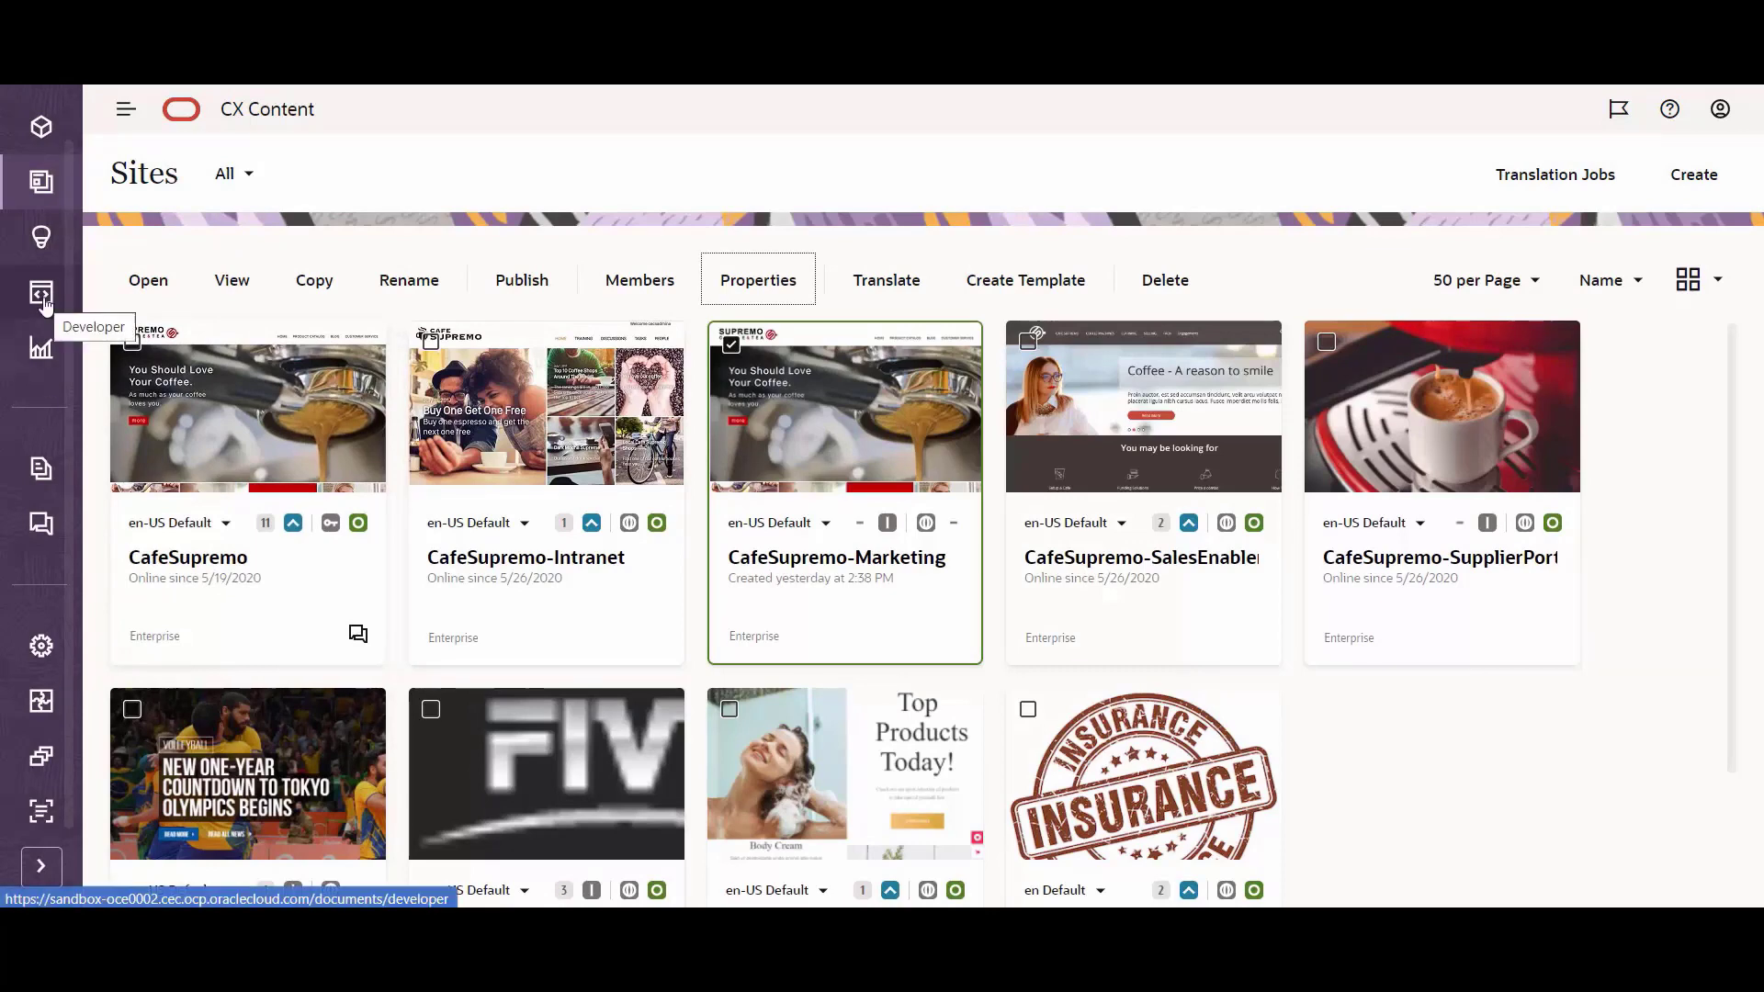
- Return to the Developer overview from the left navigation
{"action": "left_click", "coordinate": [41, 292]}
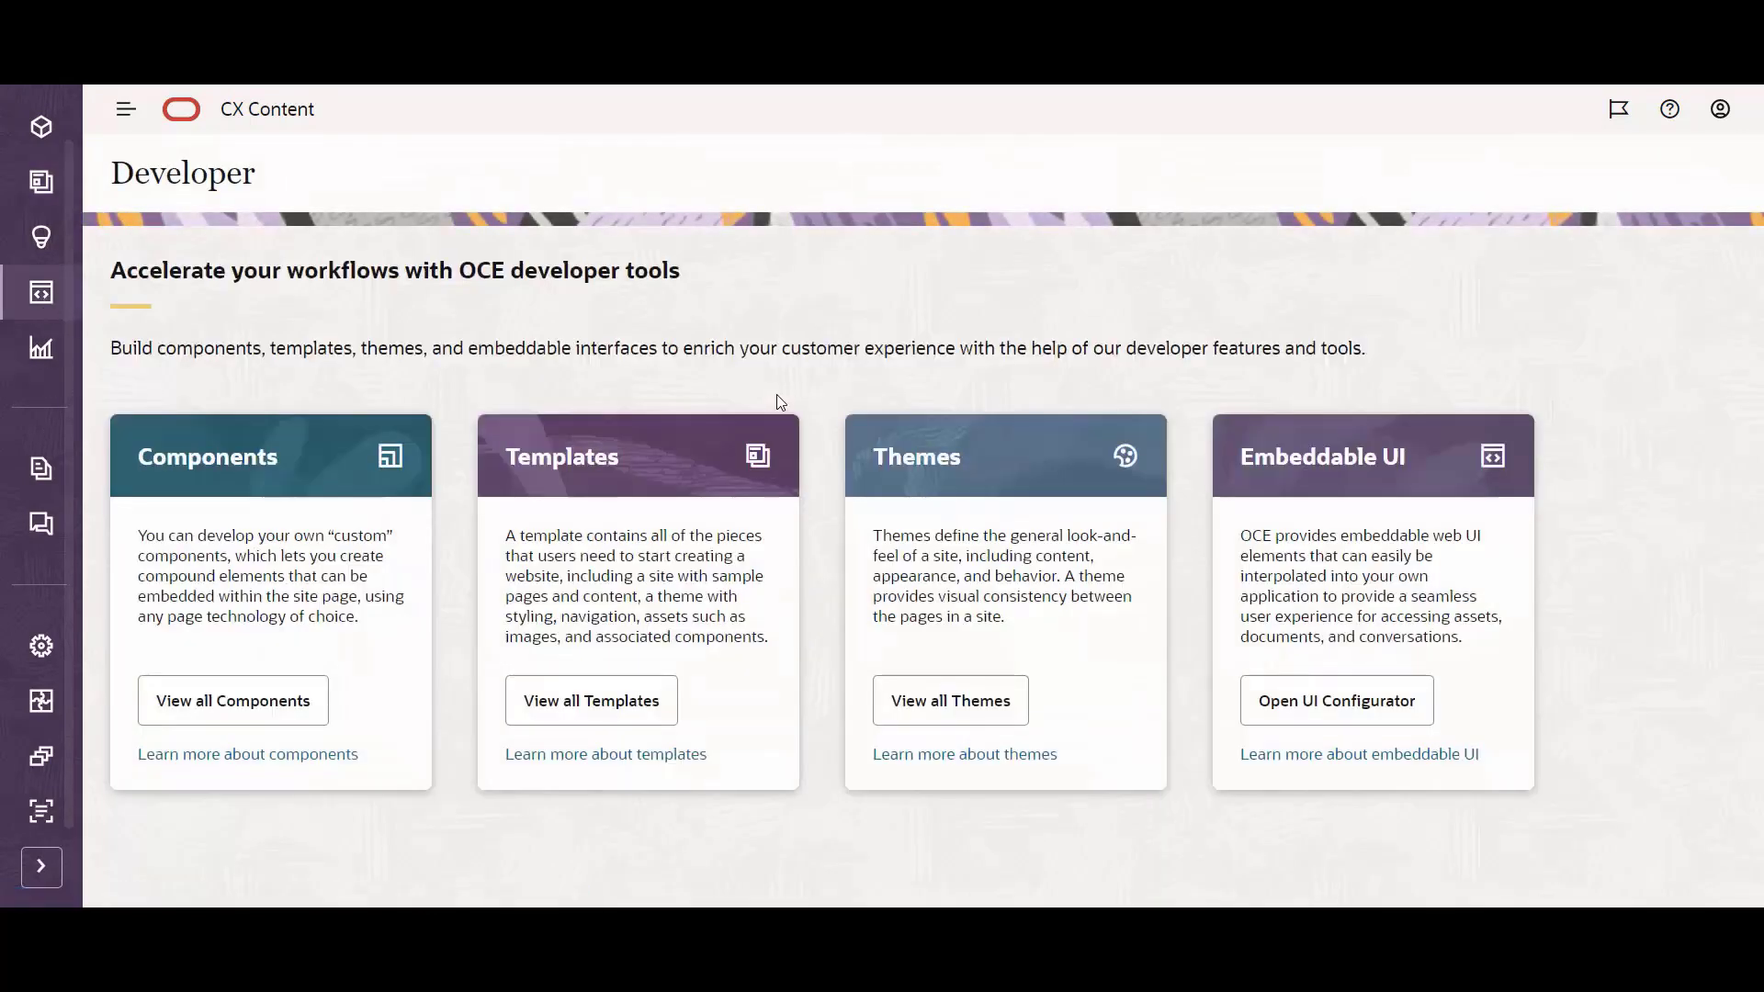
{"action": "mouse_move", "coordinate": [818, 509]}
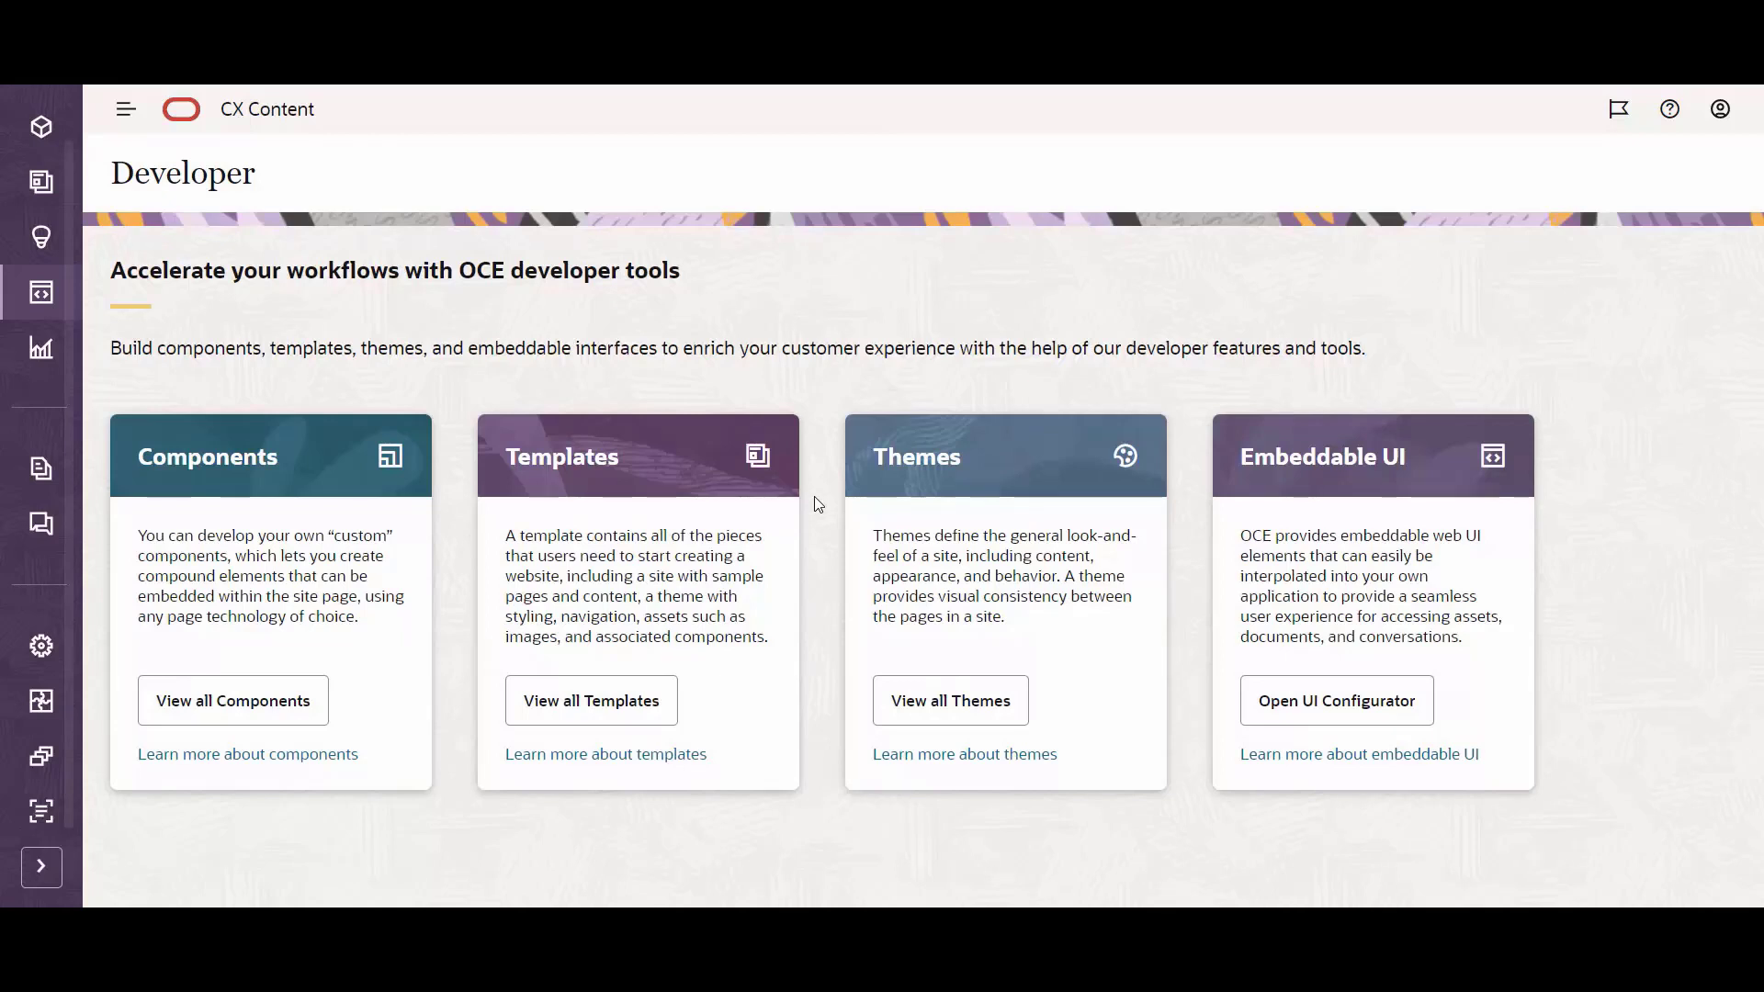
{"action": "mouse_move", "coordinate": [822, 390]}
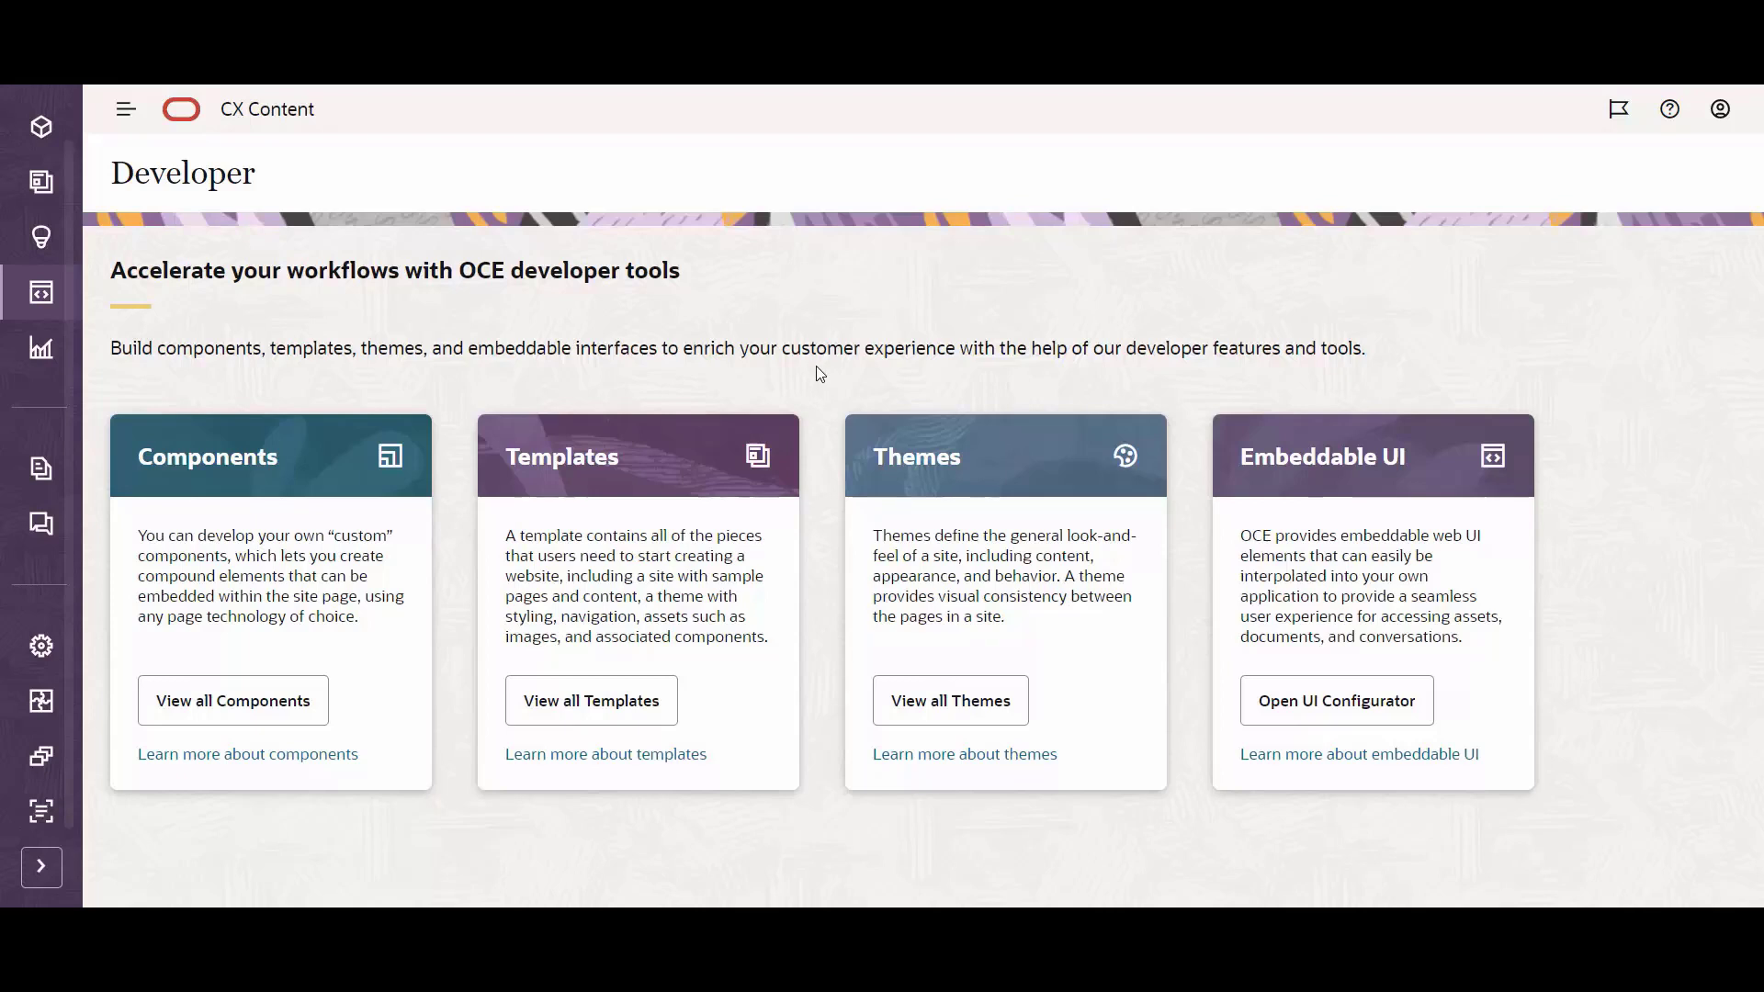
{"action": "mouse_move", "coordinate": [829, 393]}
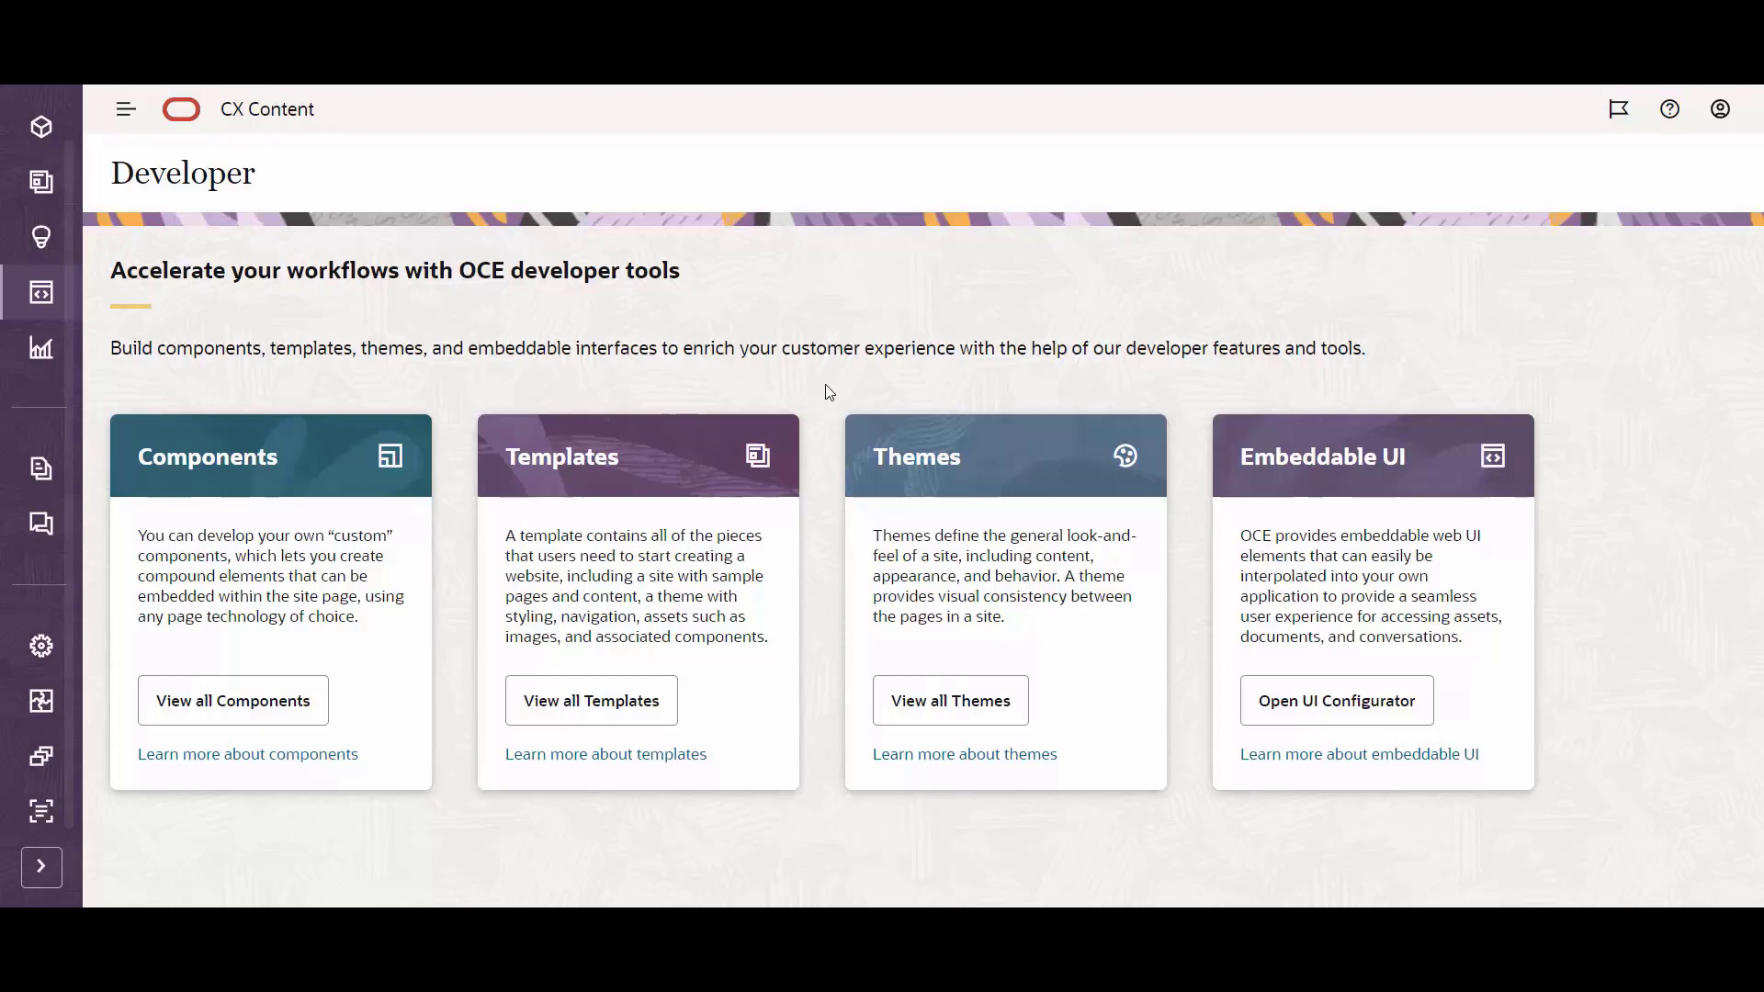
{"action": "mouse_move", "coordinate": [825, 379]}
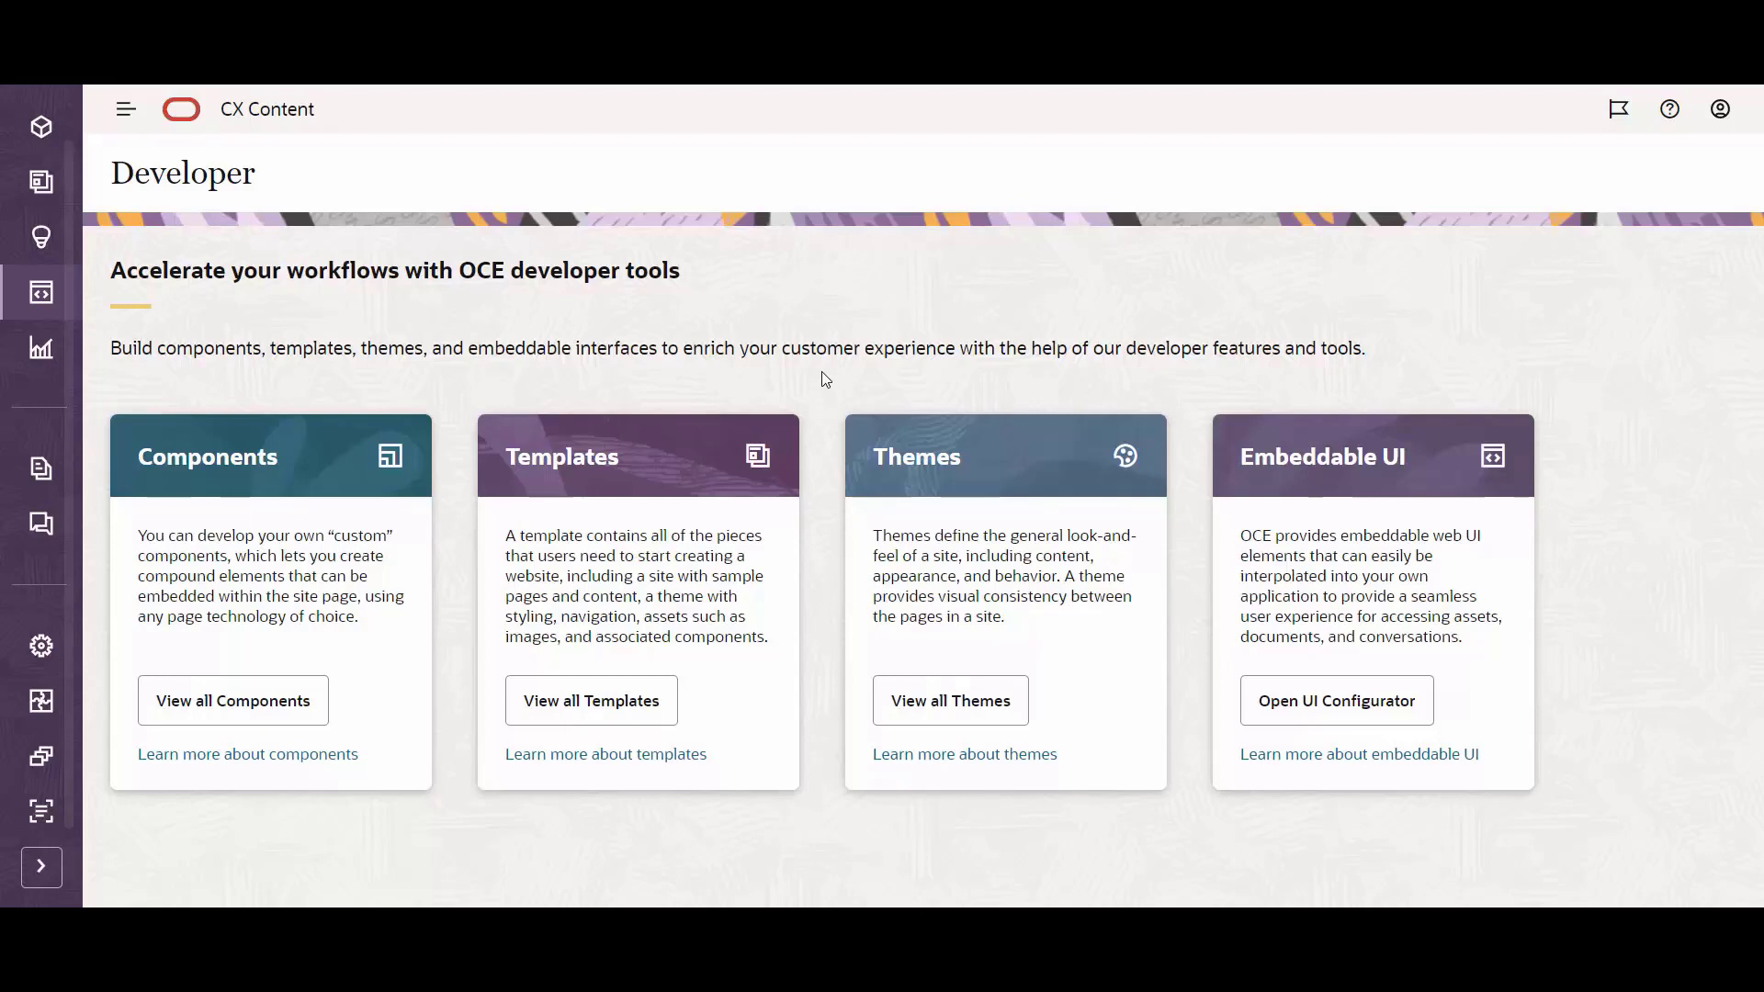
{"action": "mouse_move", "coordinate": [1329, 149]}
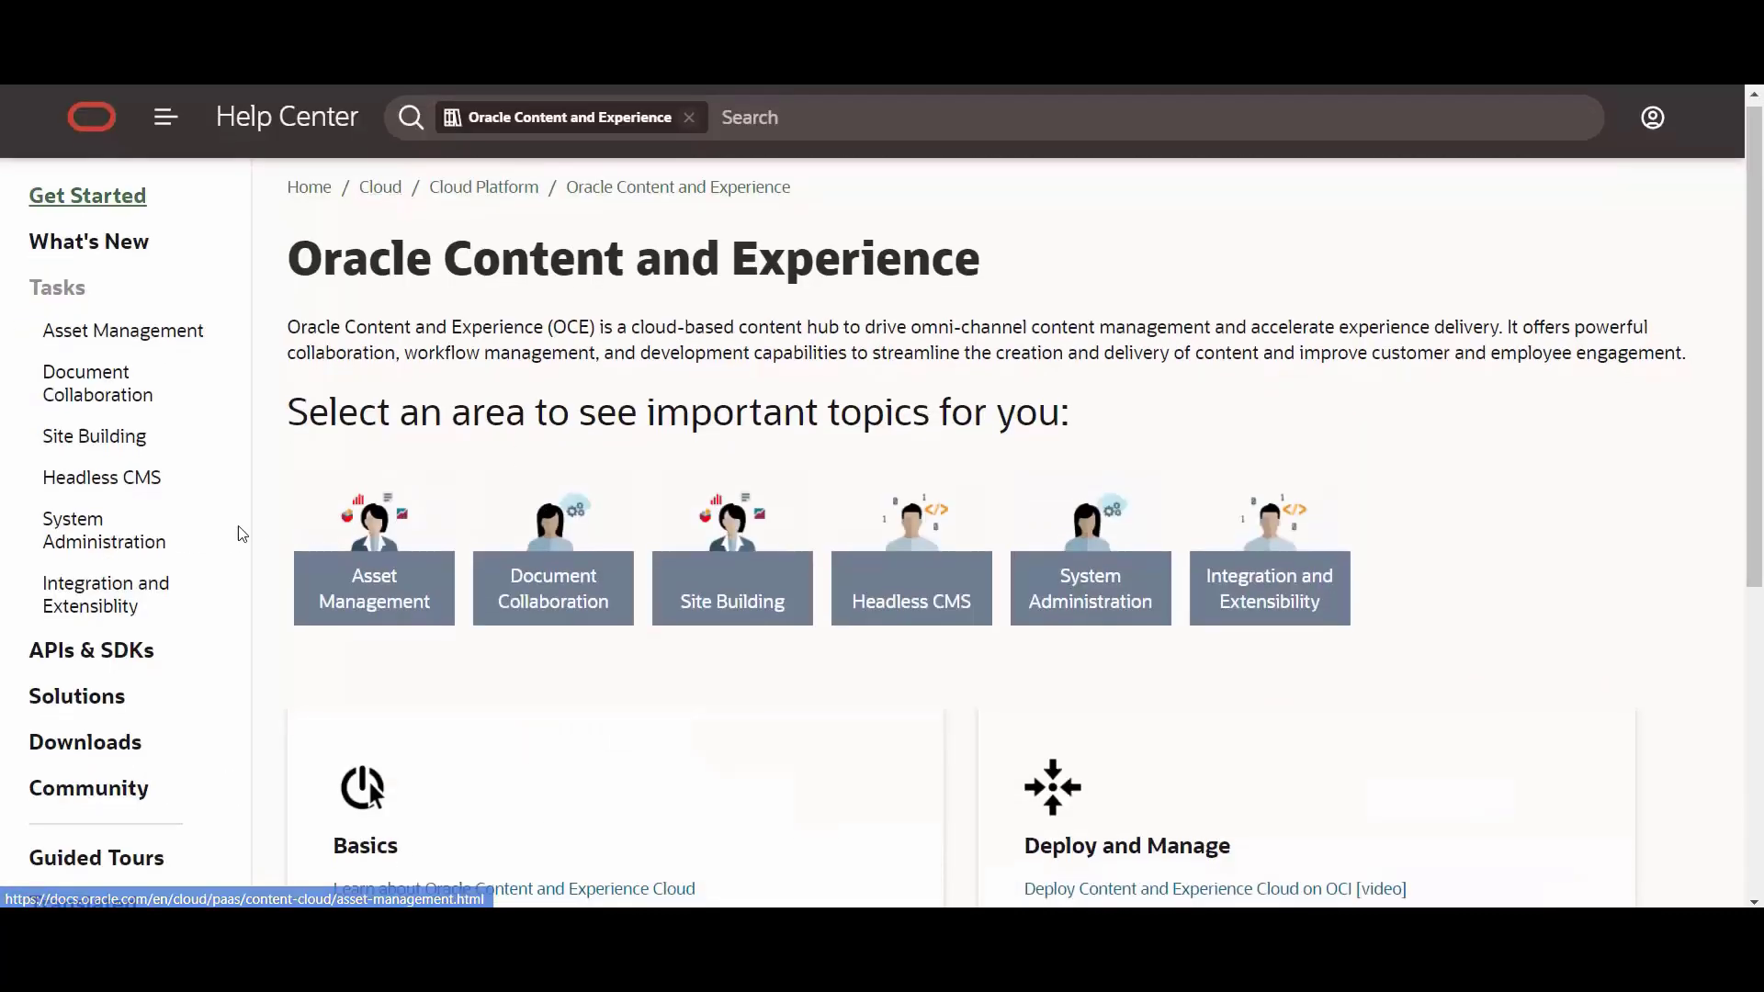
- Reach the Content and Experience downloads page and follow the content-and-experience-toolkit GitHub link
{"action": "scroll", "scroll_direction": "down", "scroll_amount": 3}
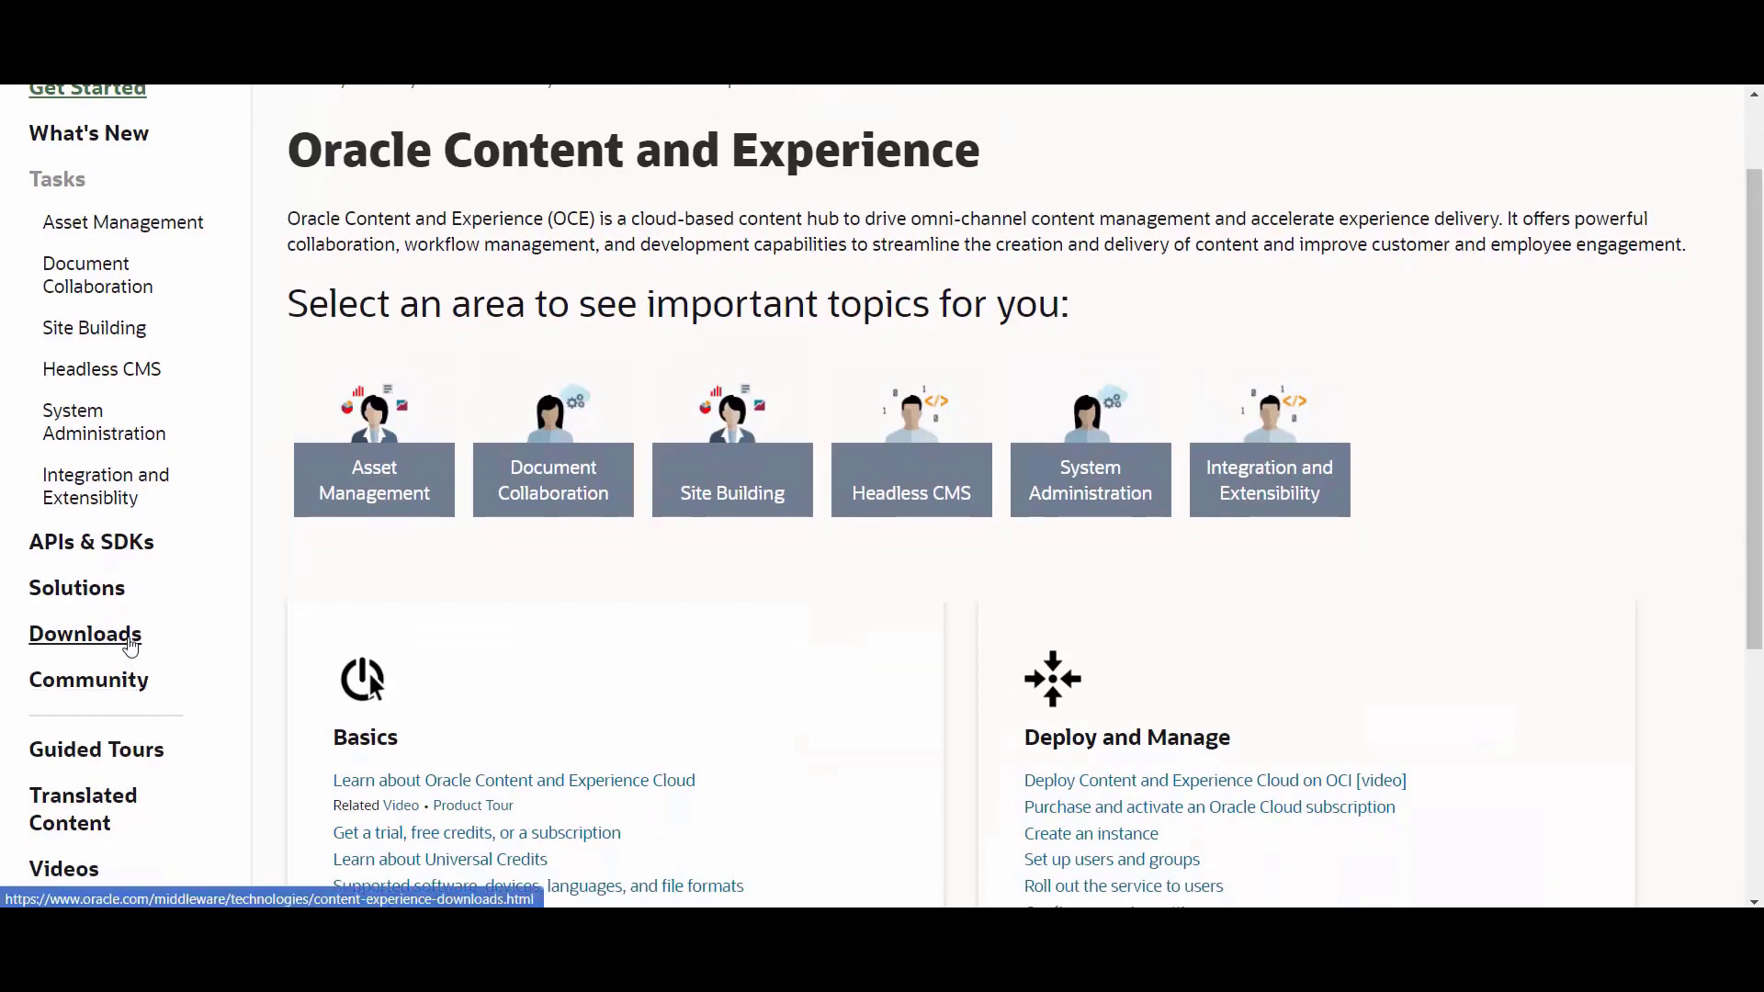
{"action": "left_click", "coordinate": [84, 634]}
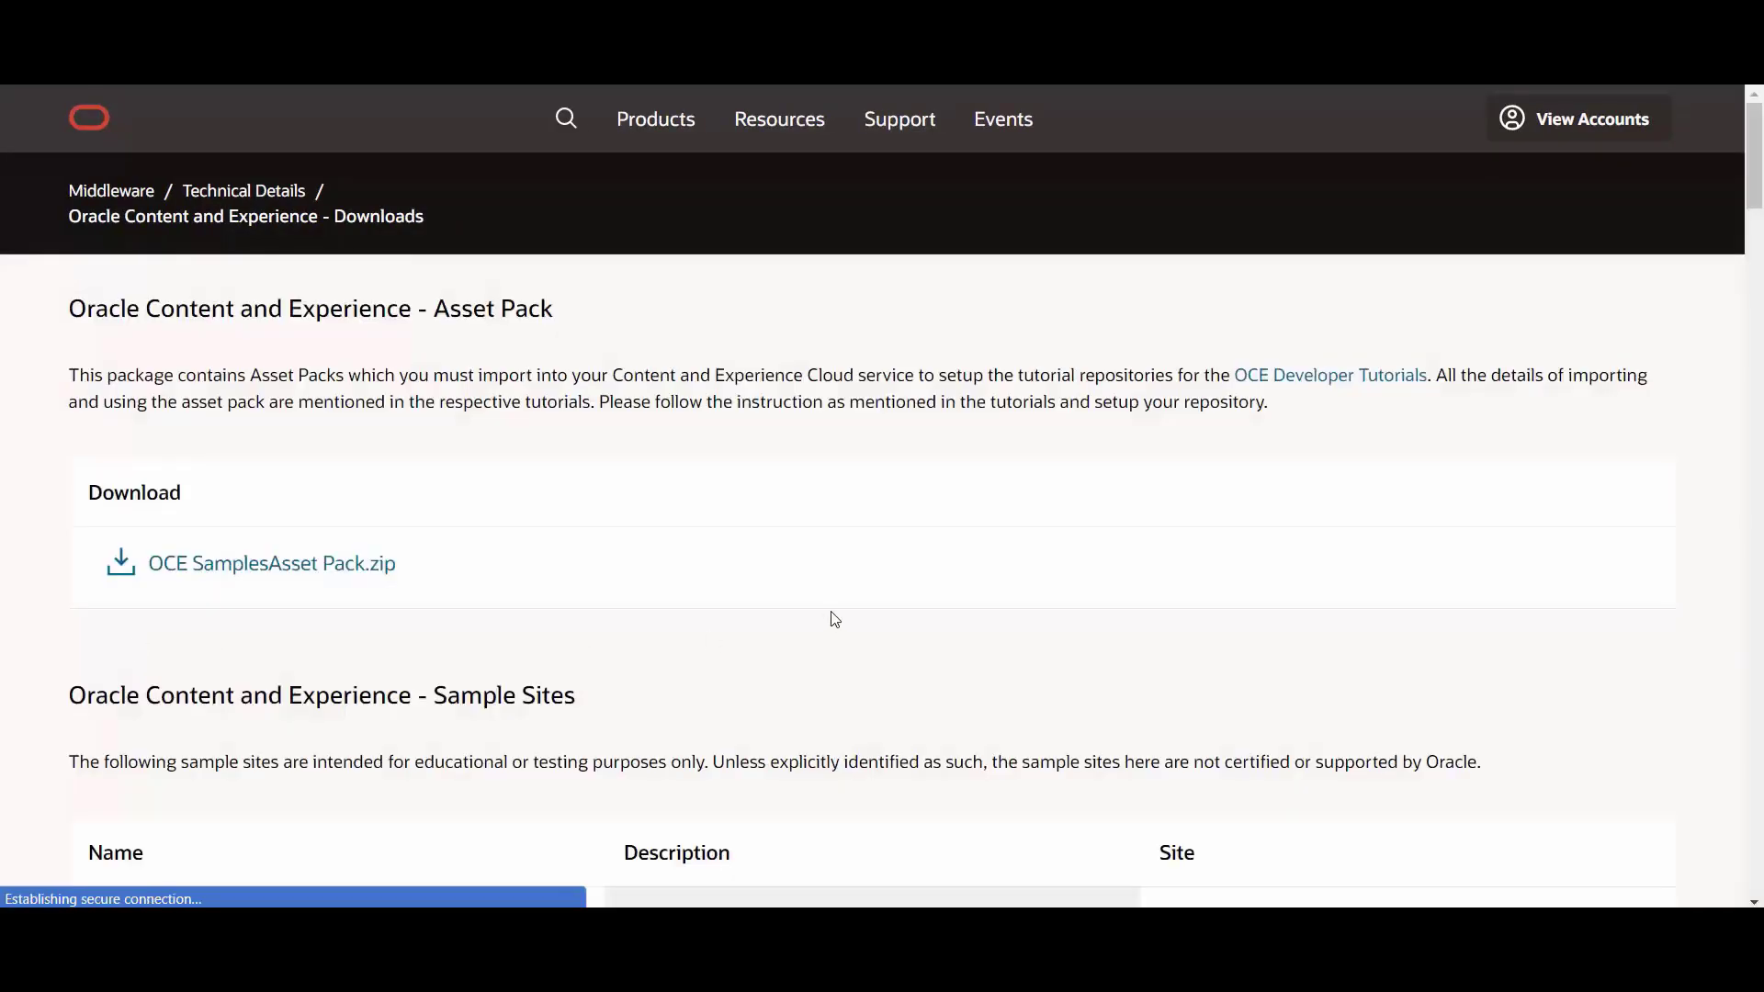
{"action": "scroll", "scroll_direction": "down", "scroll_amount": 3}
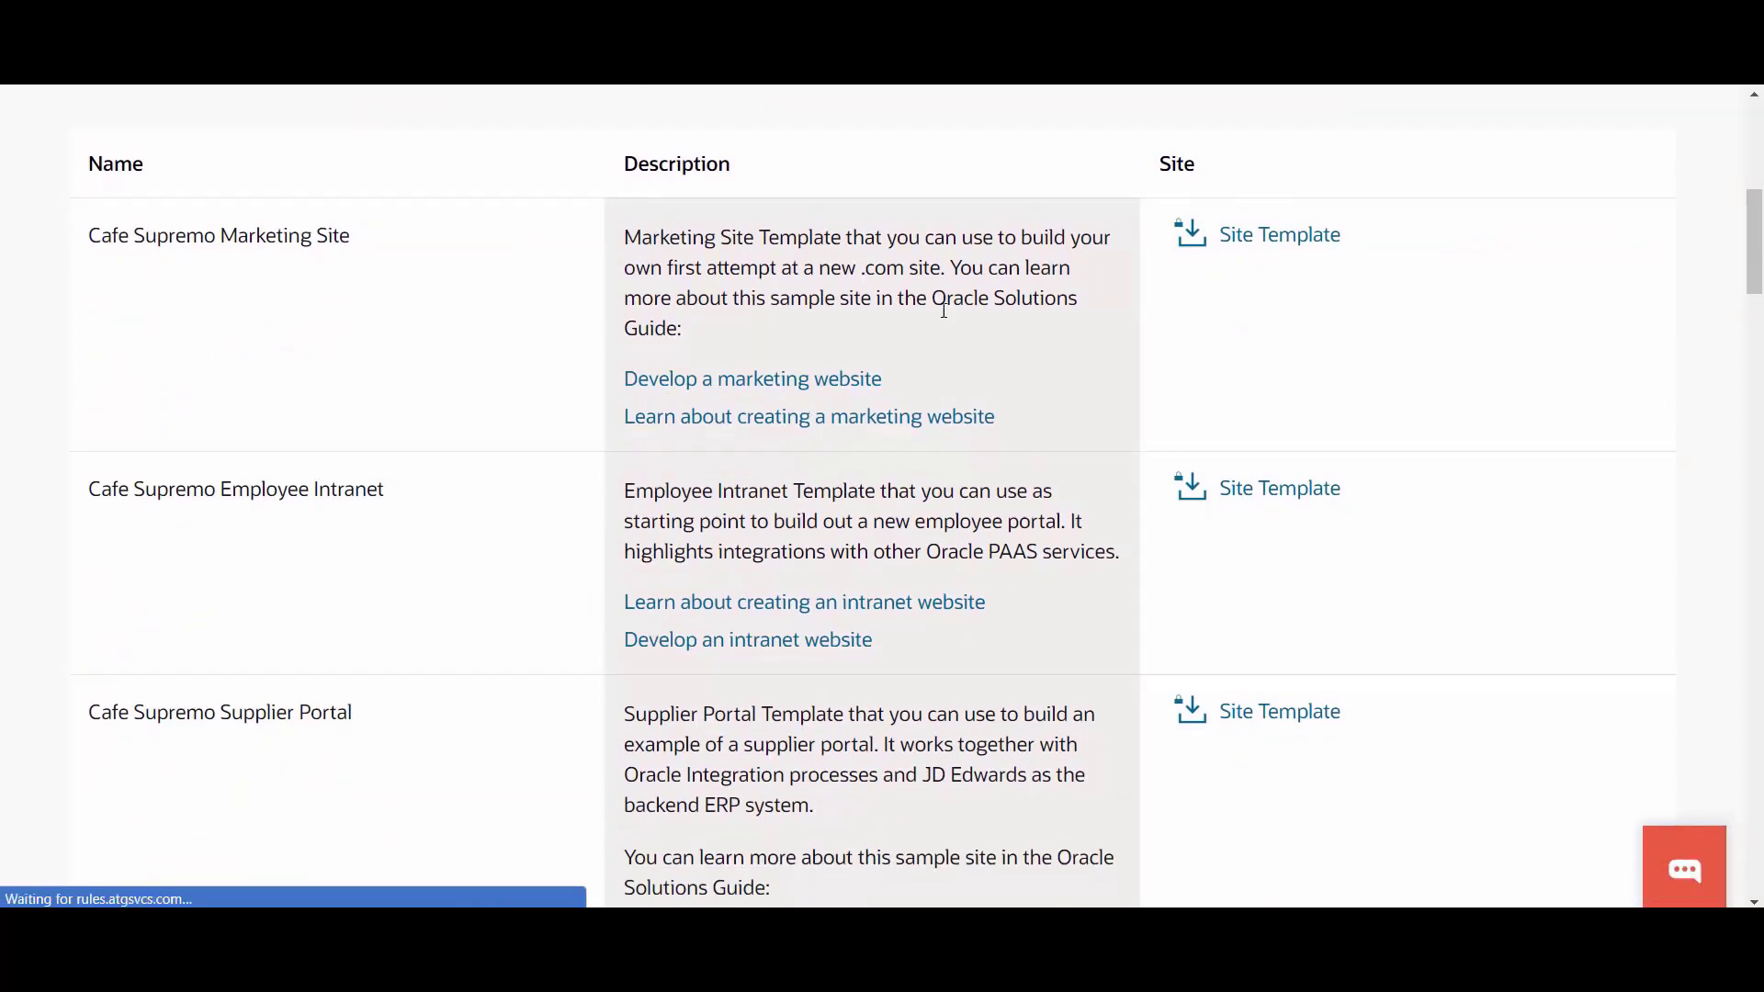
{"action": "mouse_move", "coordinate": [1009, 390]}
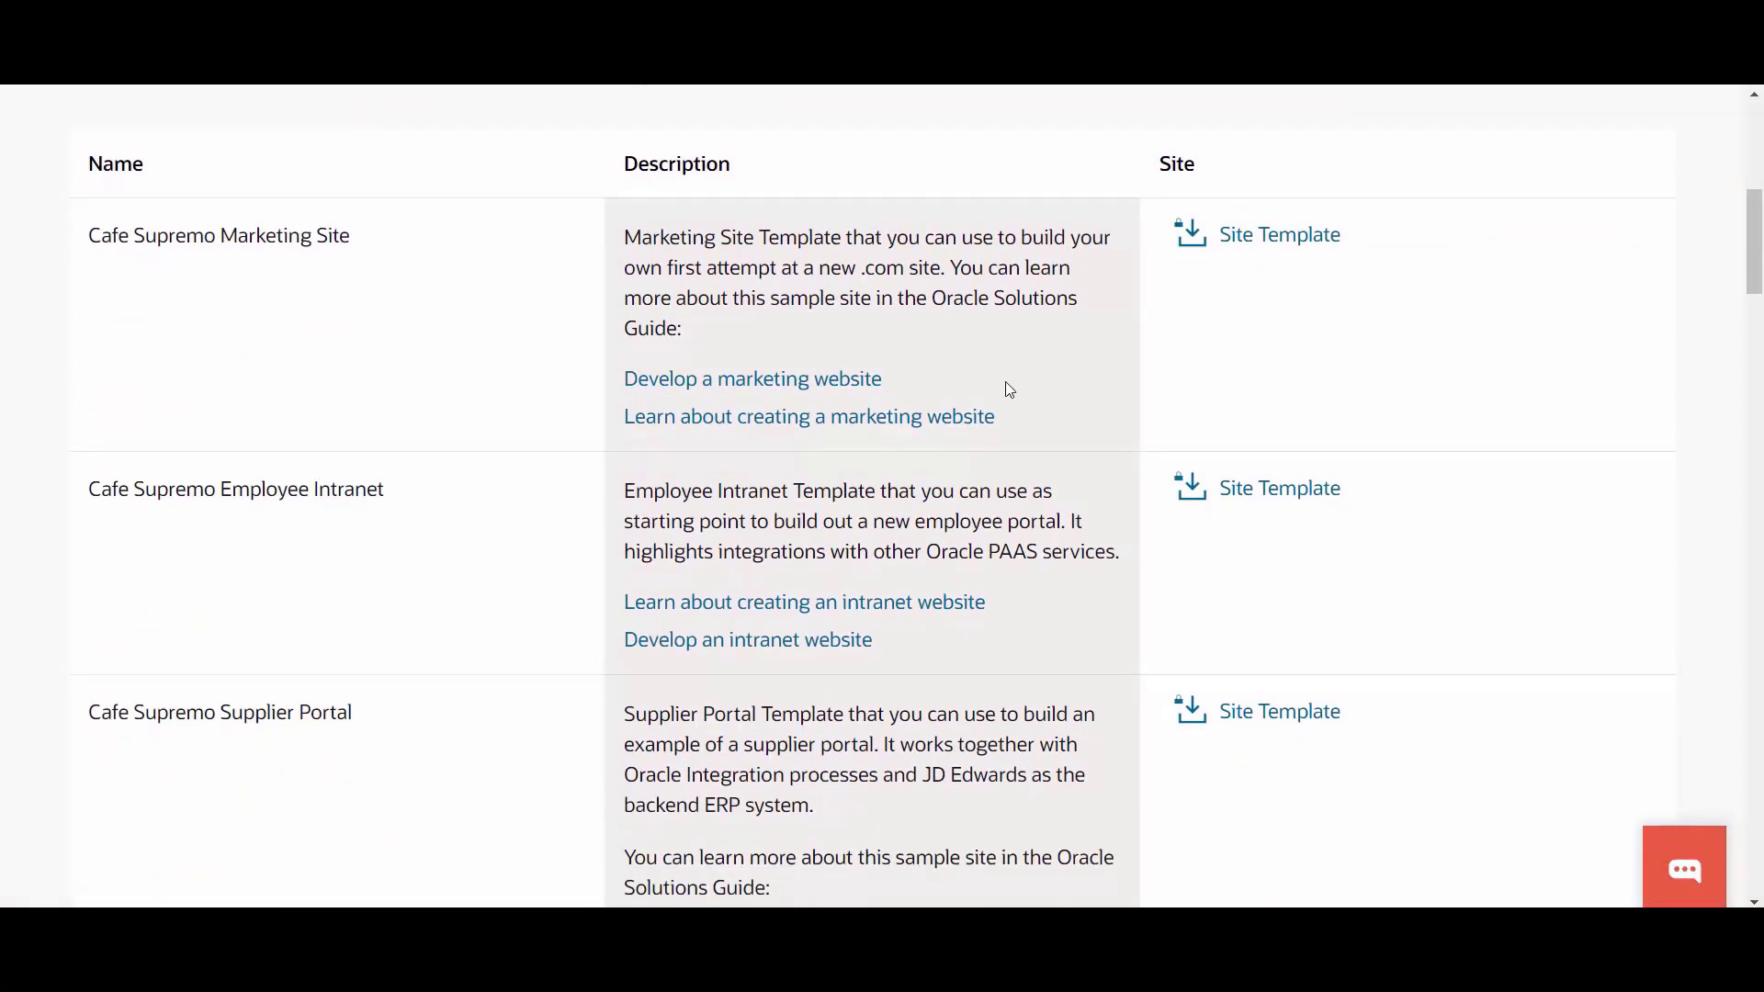
{"action": "scroll", "scroll_direction": "down", "scroll_amount": 3}
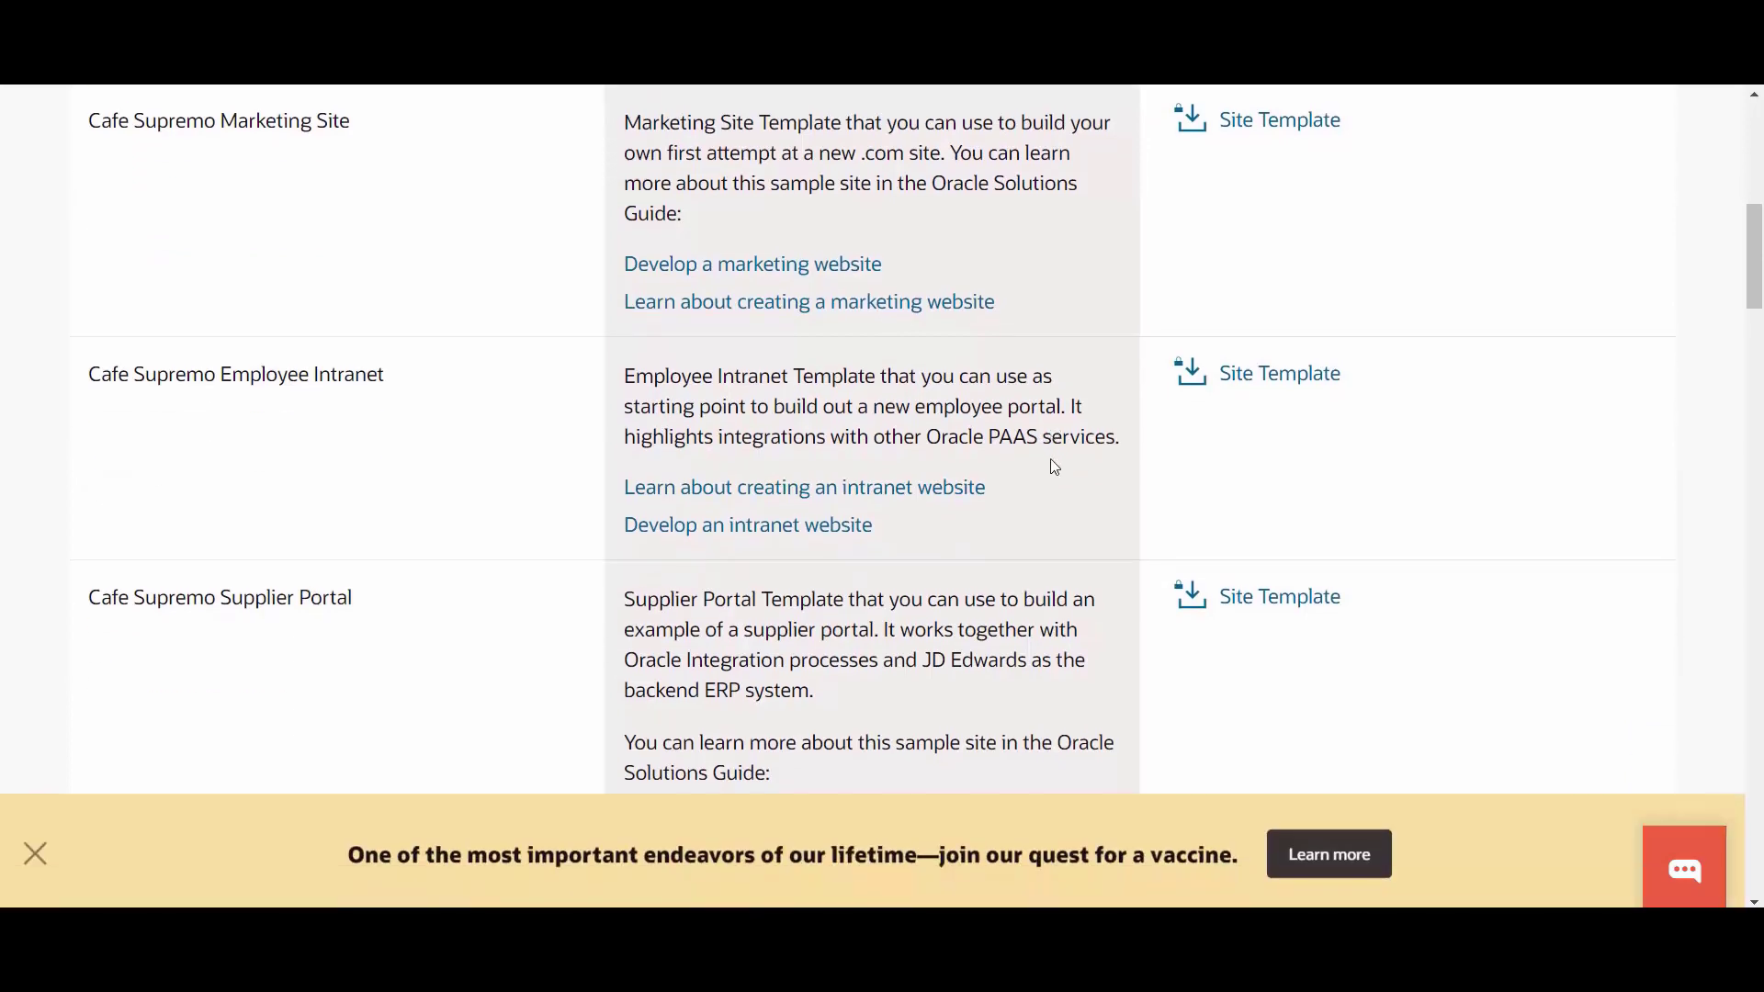
{"action": "mouse_move", "coordinate": [415, 551]}
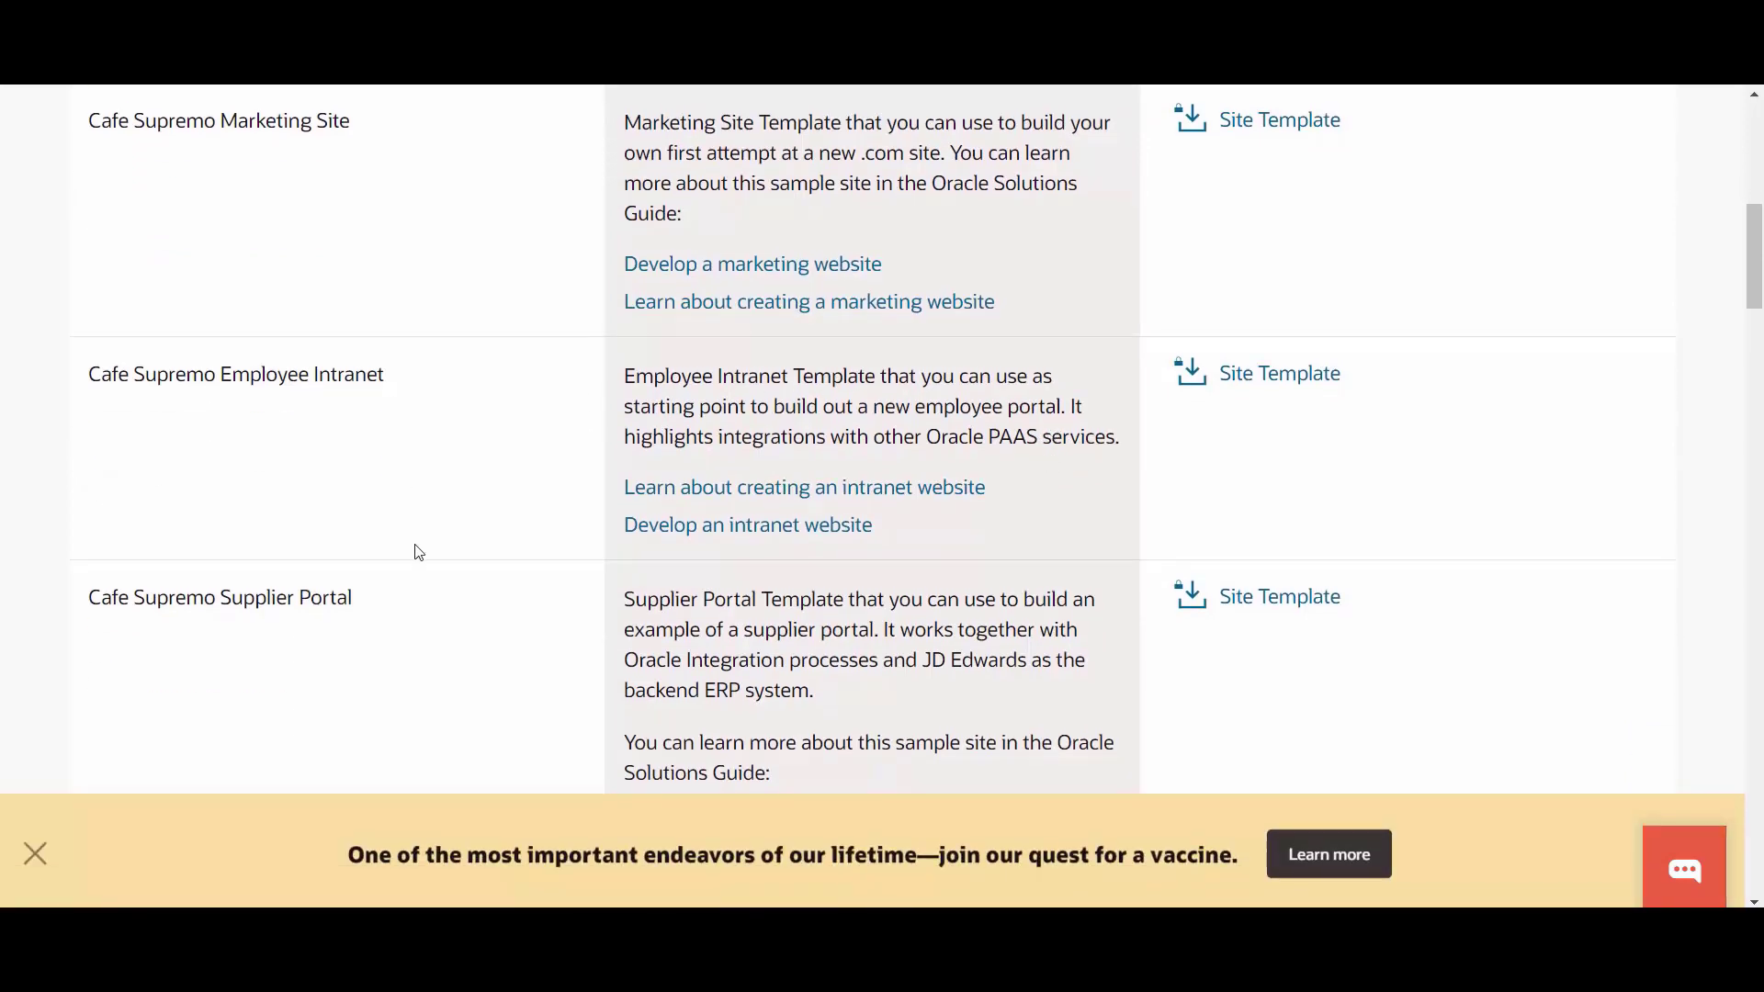
{"action": "scroll", "scroll_direction": "down", "scroll_amount": 3}
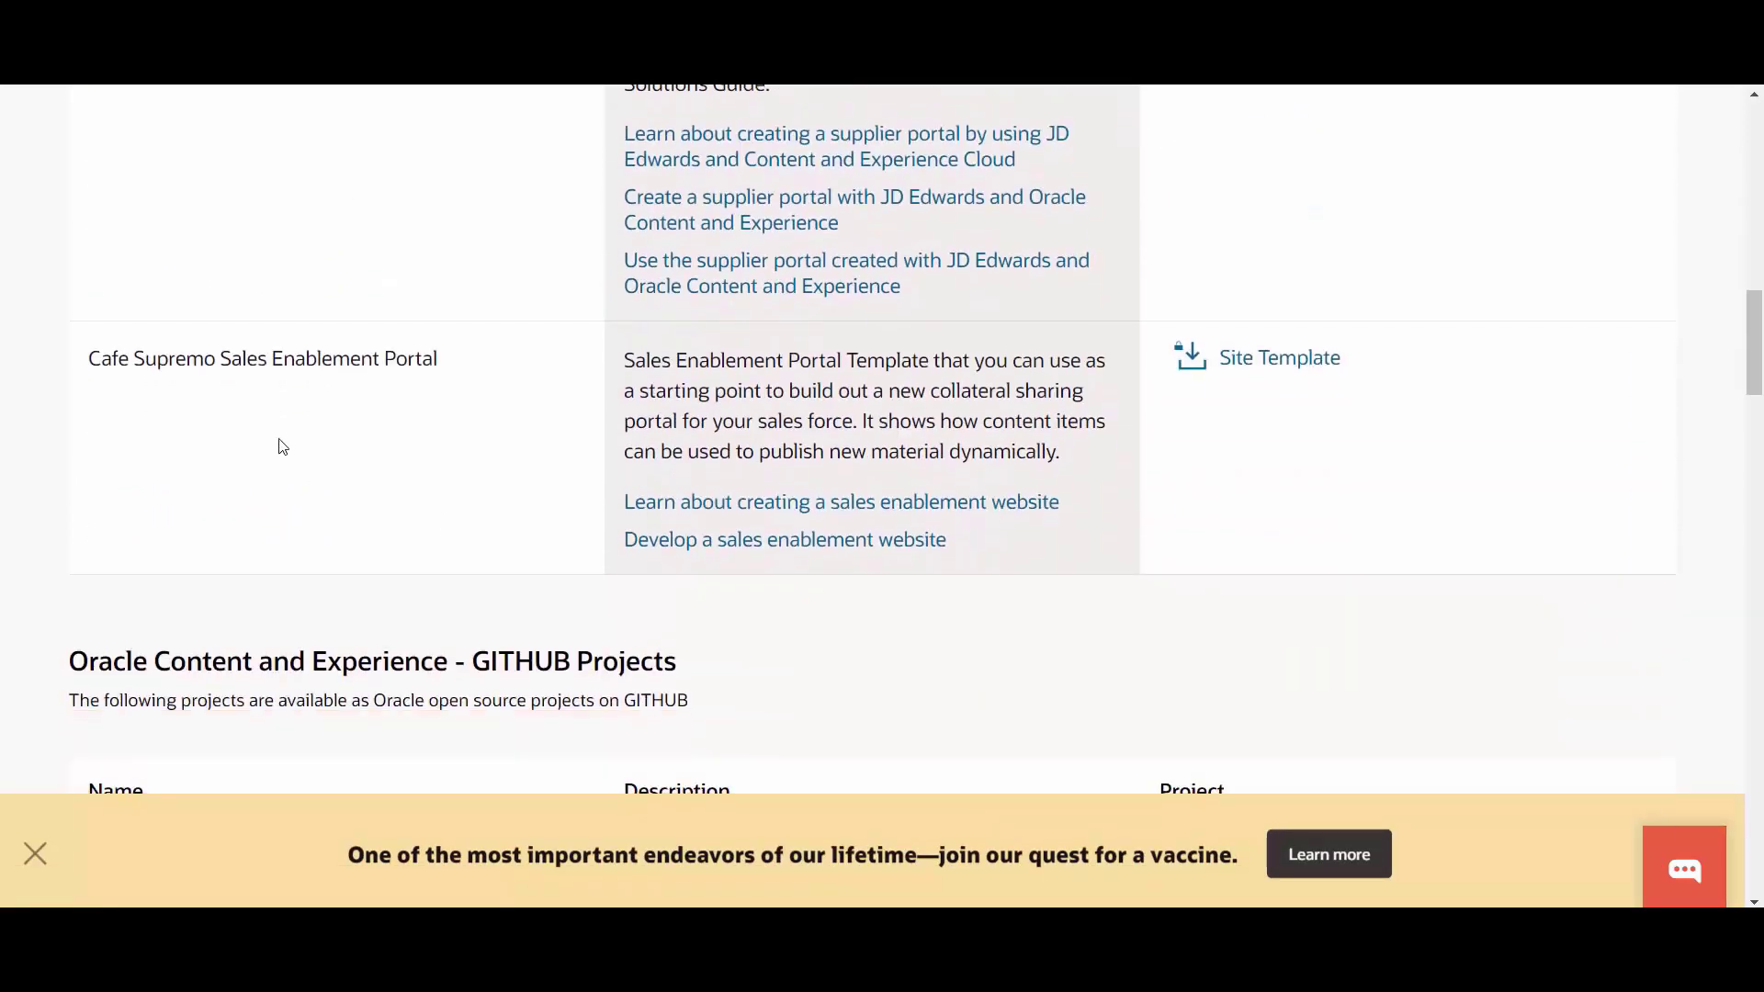
{"action": "scroll", "scroll_direction": "down", "scroll_amount": 3}
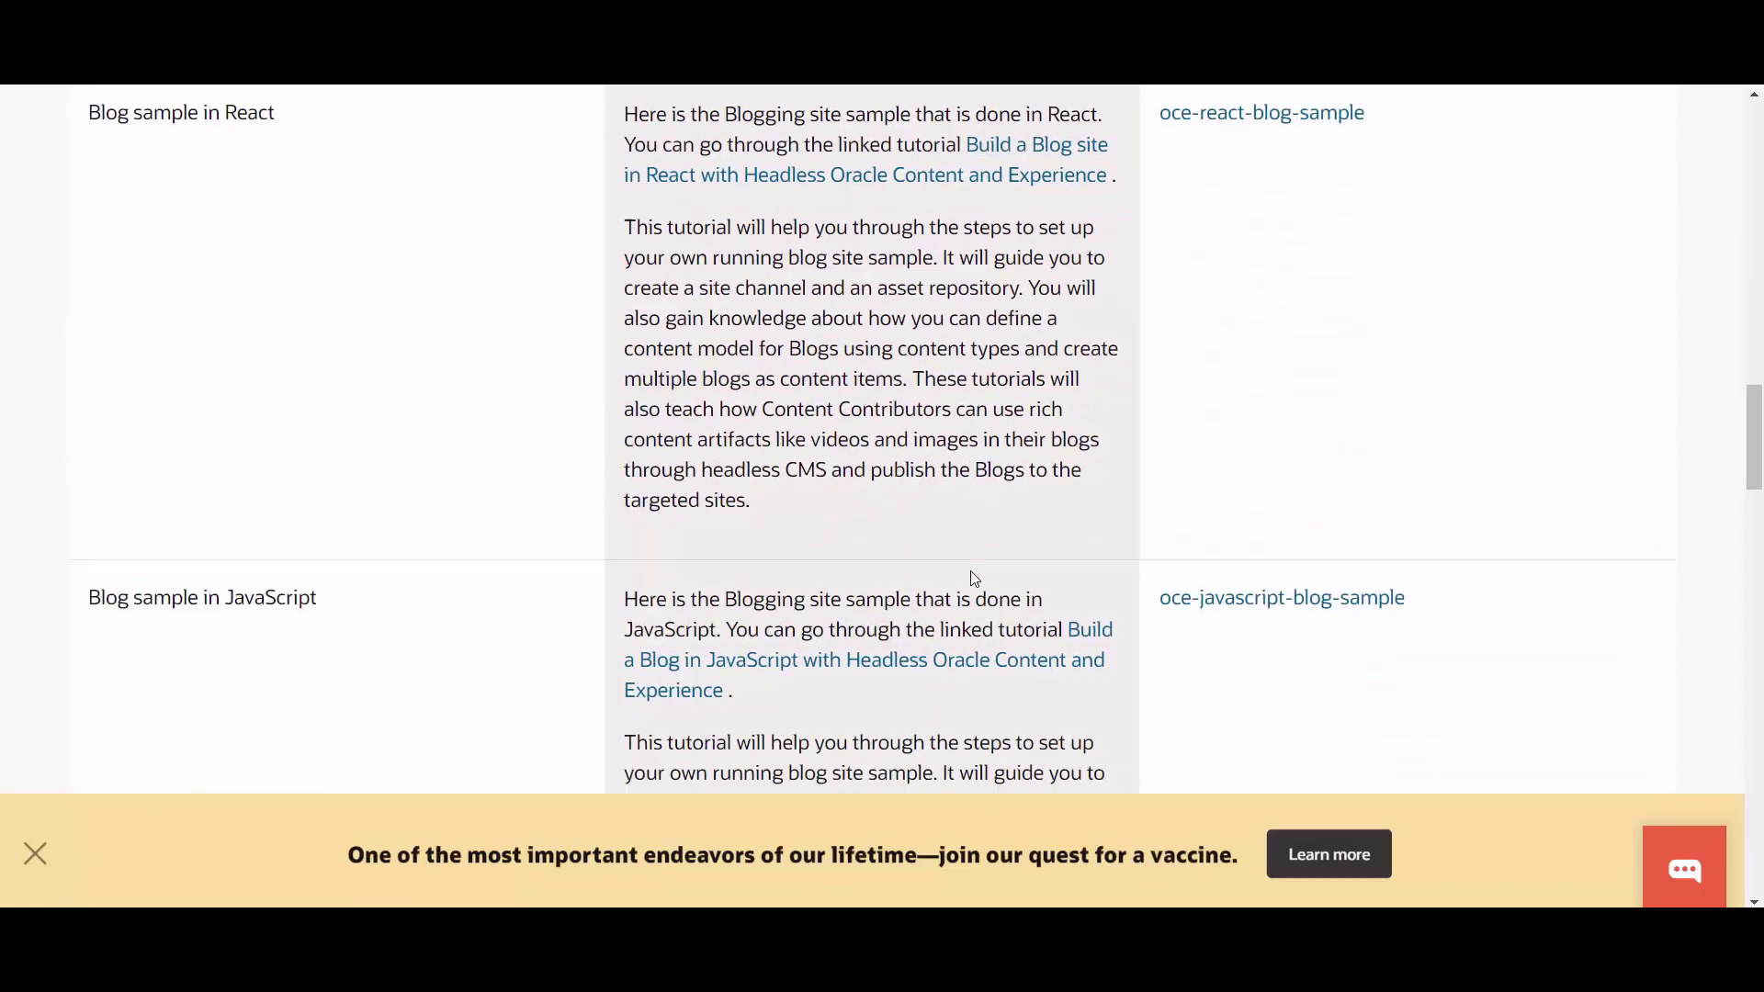
{"action": "scroll", "scroll_direction": "down", "scroll_amount": 3}
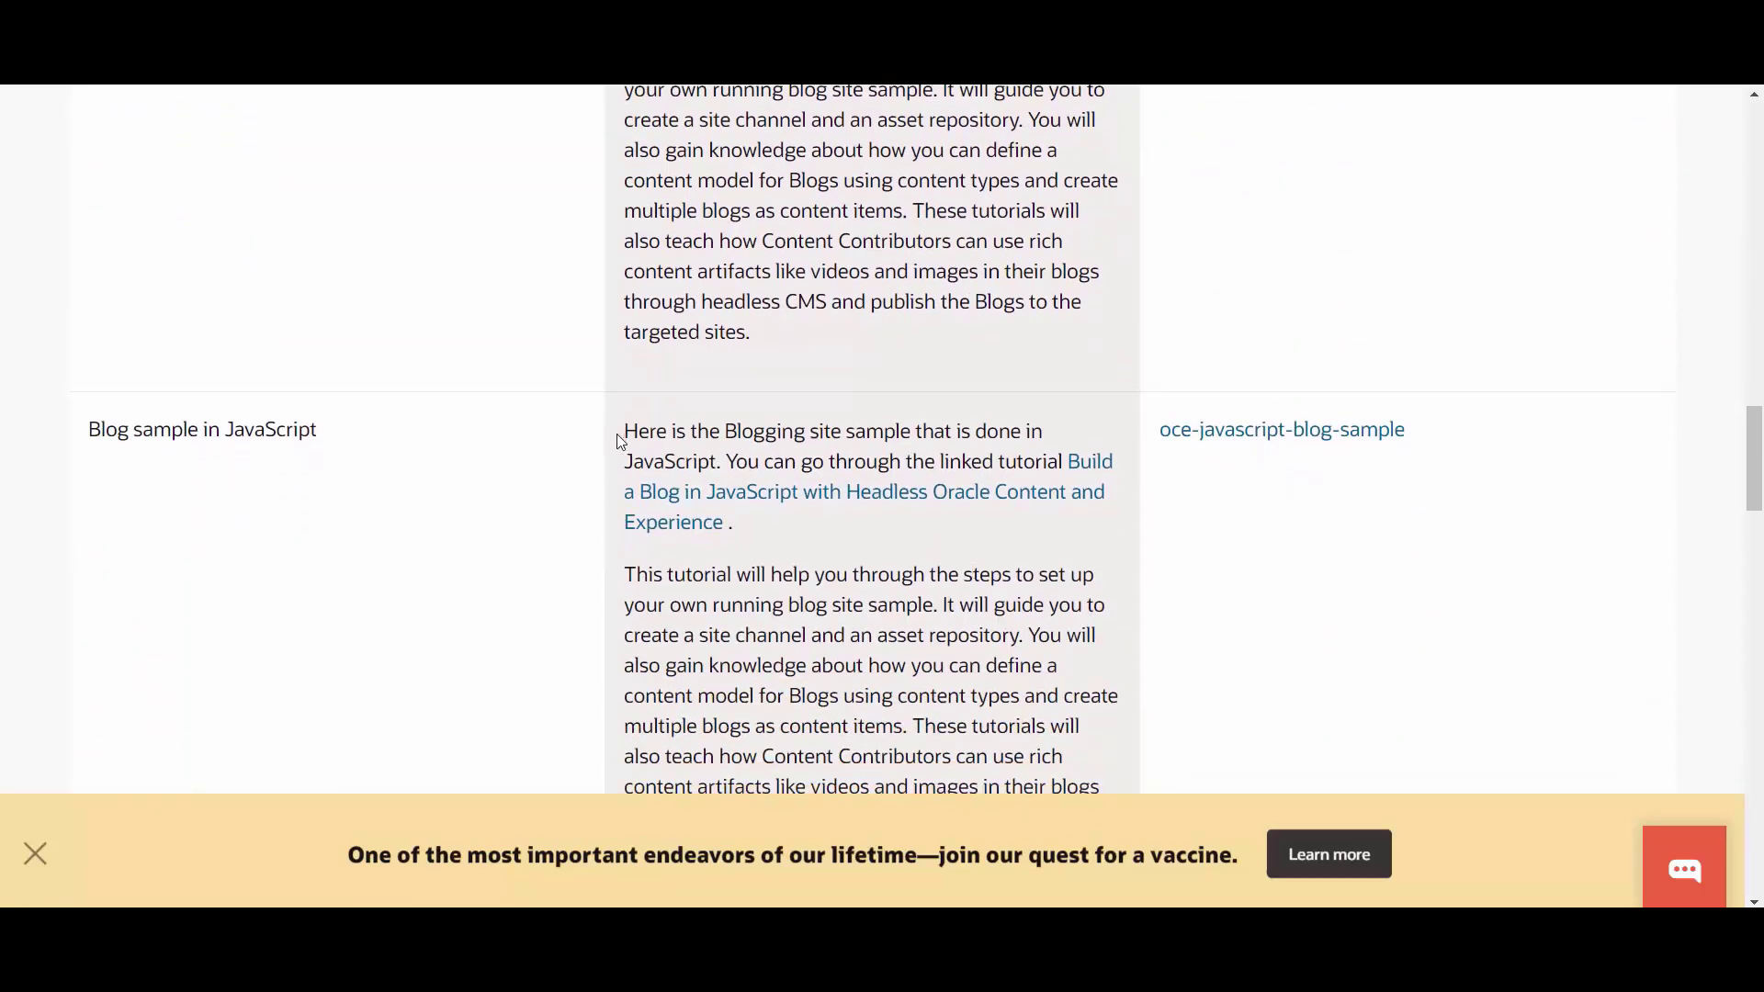
{"action": "scroll", "scroll_direction": "up", "scroll_amount": 3}
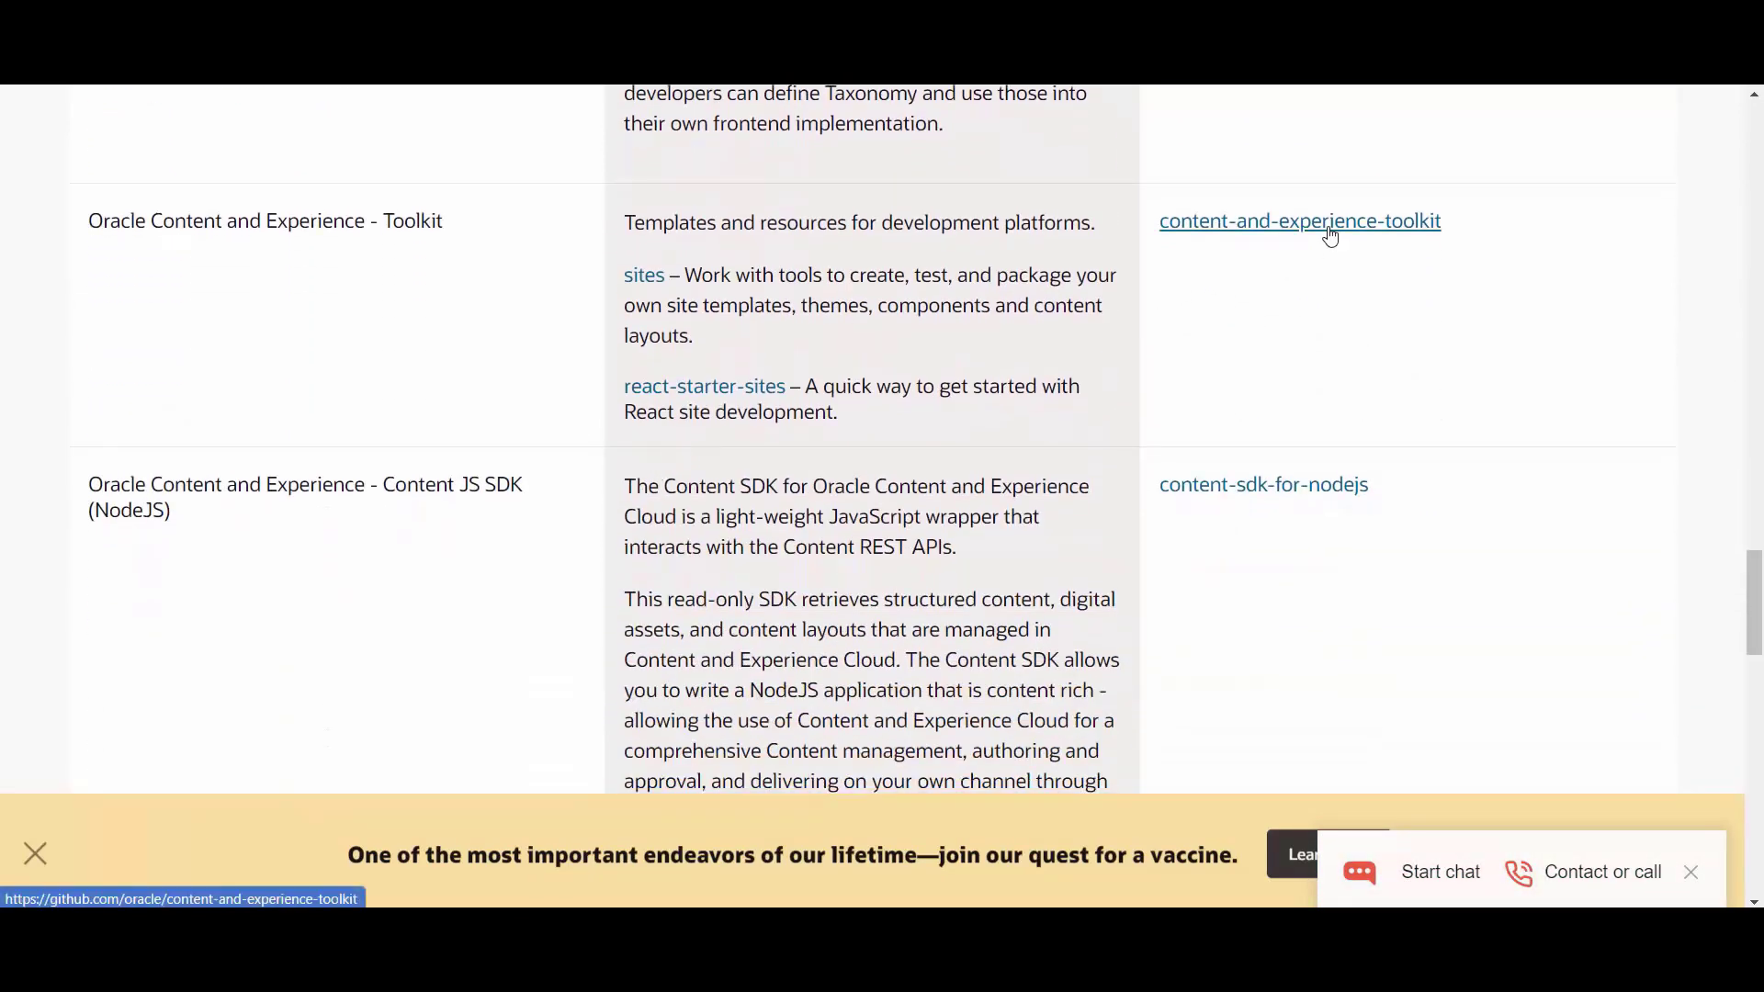
{"action": "left_click", "coordinate": [1300, 221]}
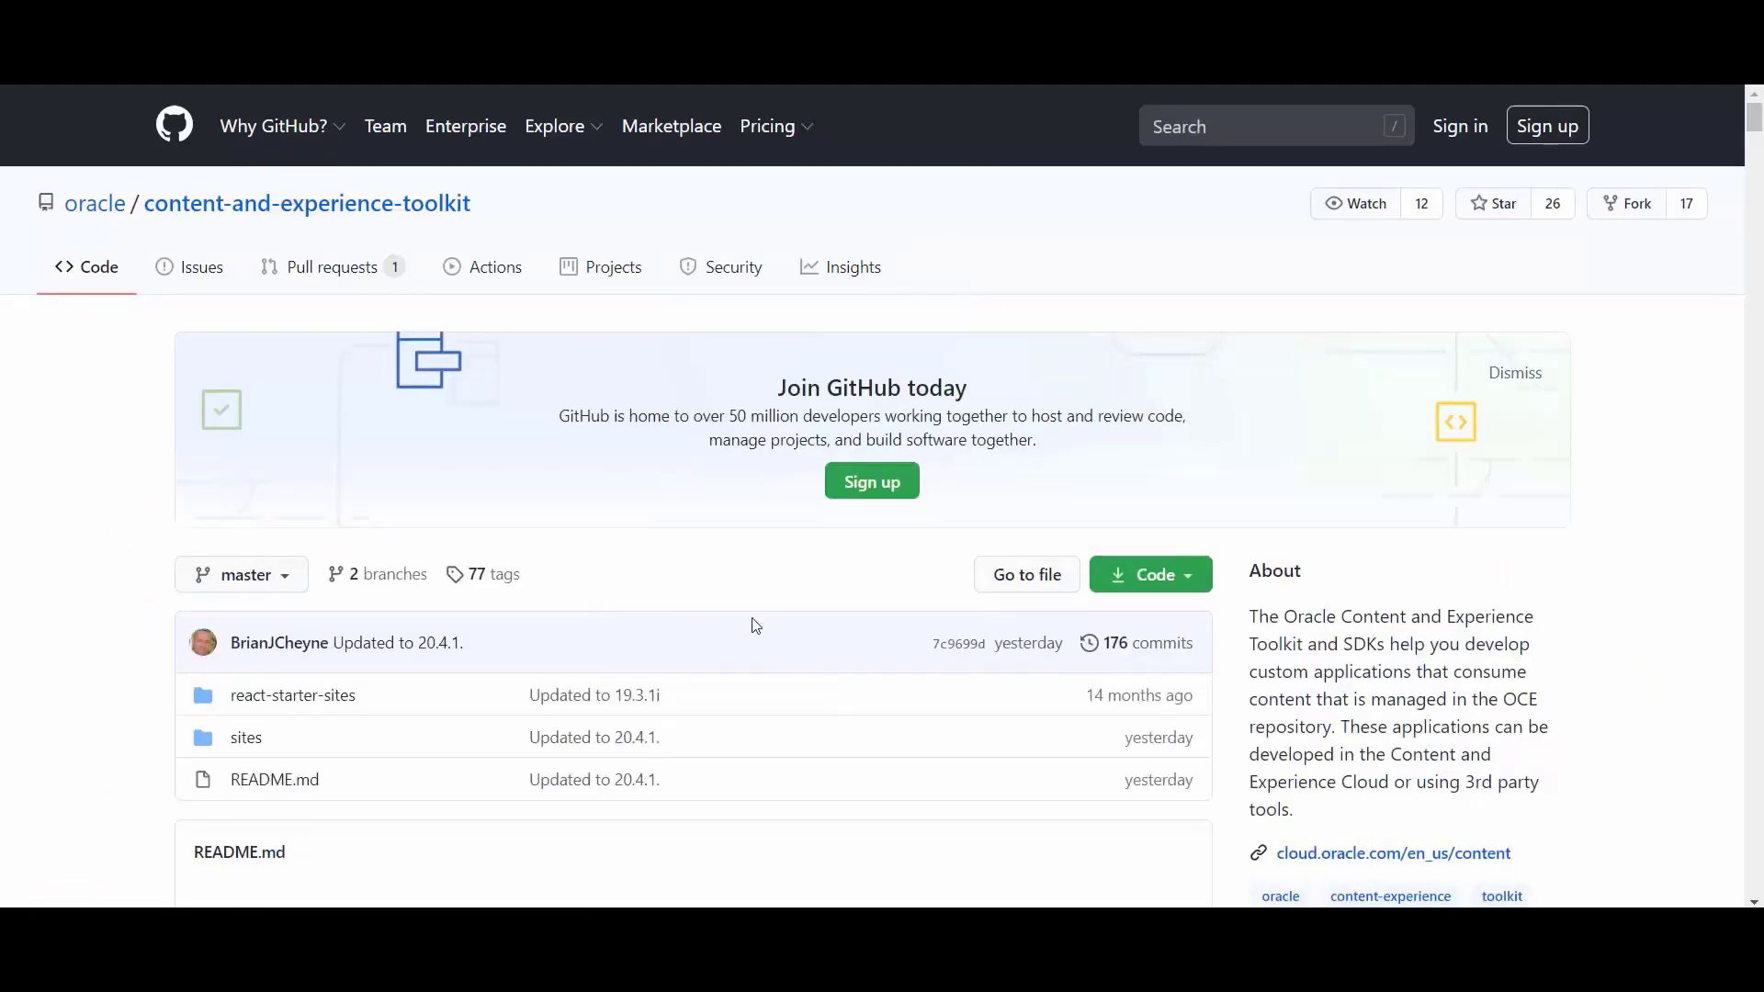
- Read the sites folder README down to the Setup and initial src directory sections
{"action": "scroll", "scroll_direction": "down", "scroll_amount": 3}
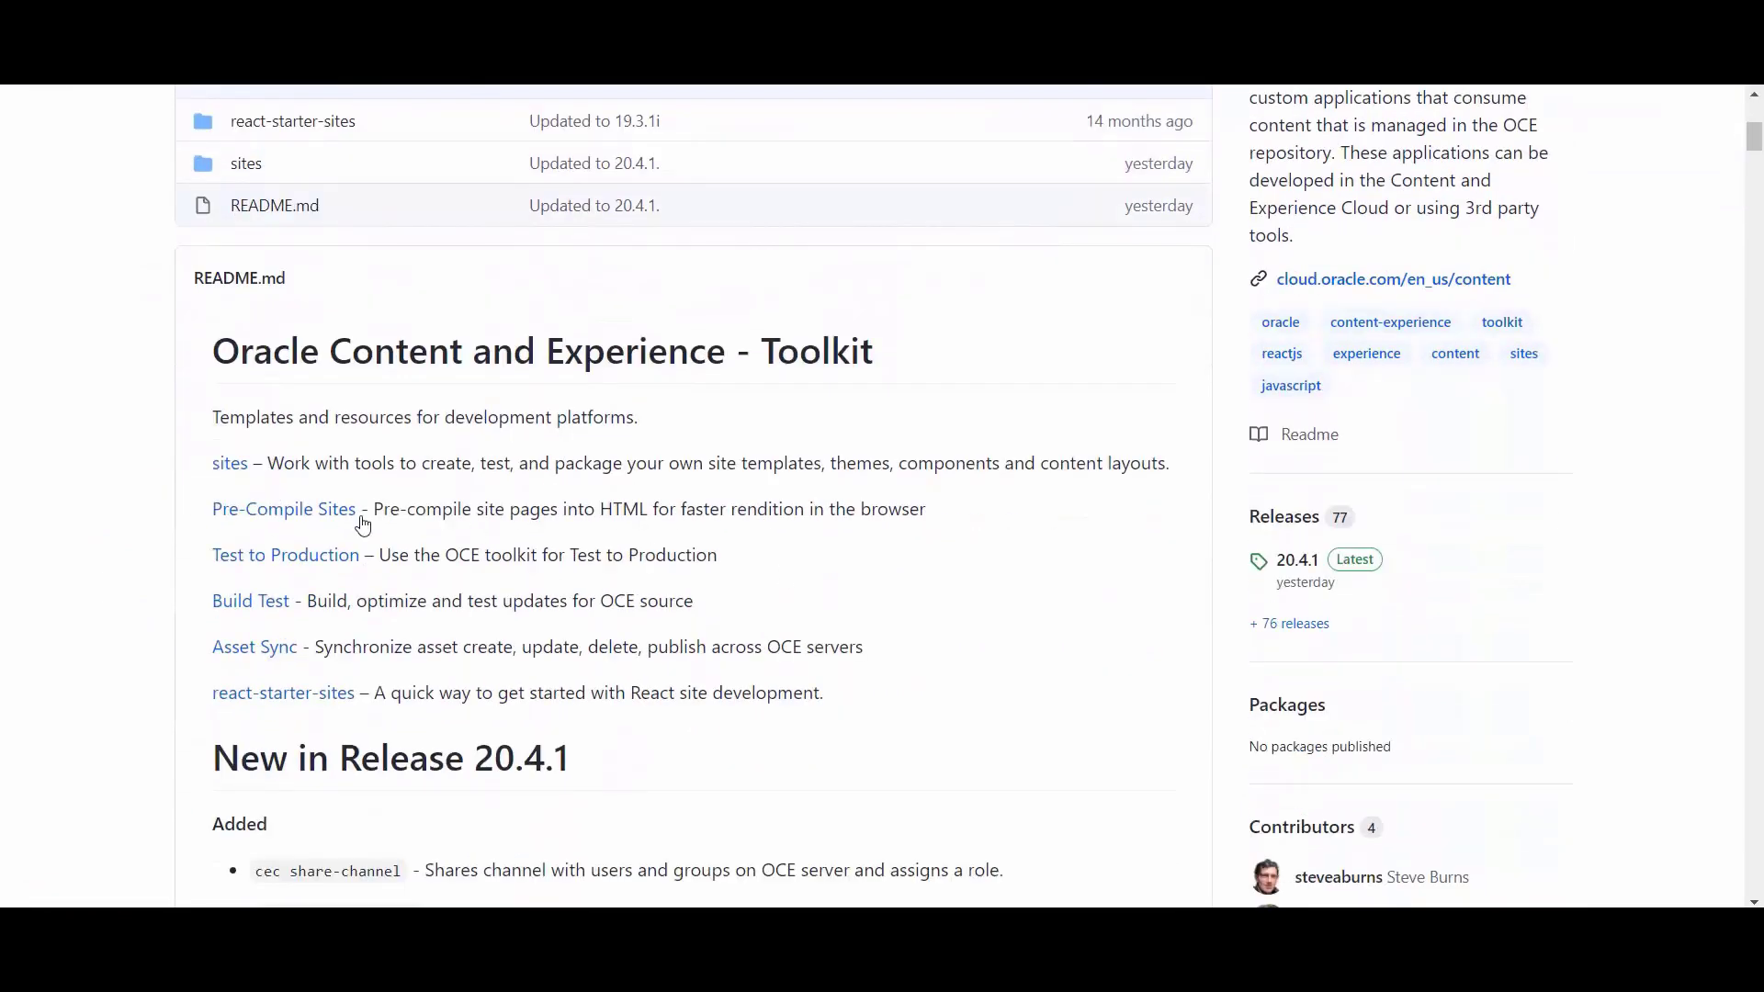
{"action": "scroll", "scroll_direction": "down", "scroll_amount": 3}
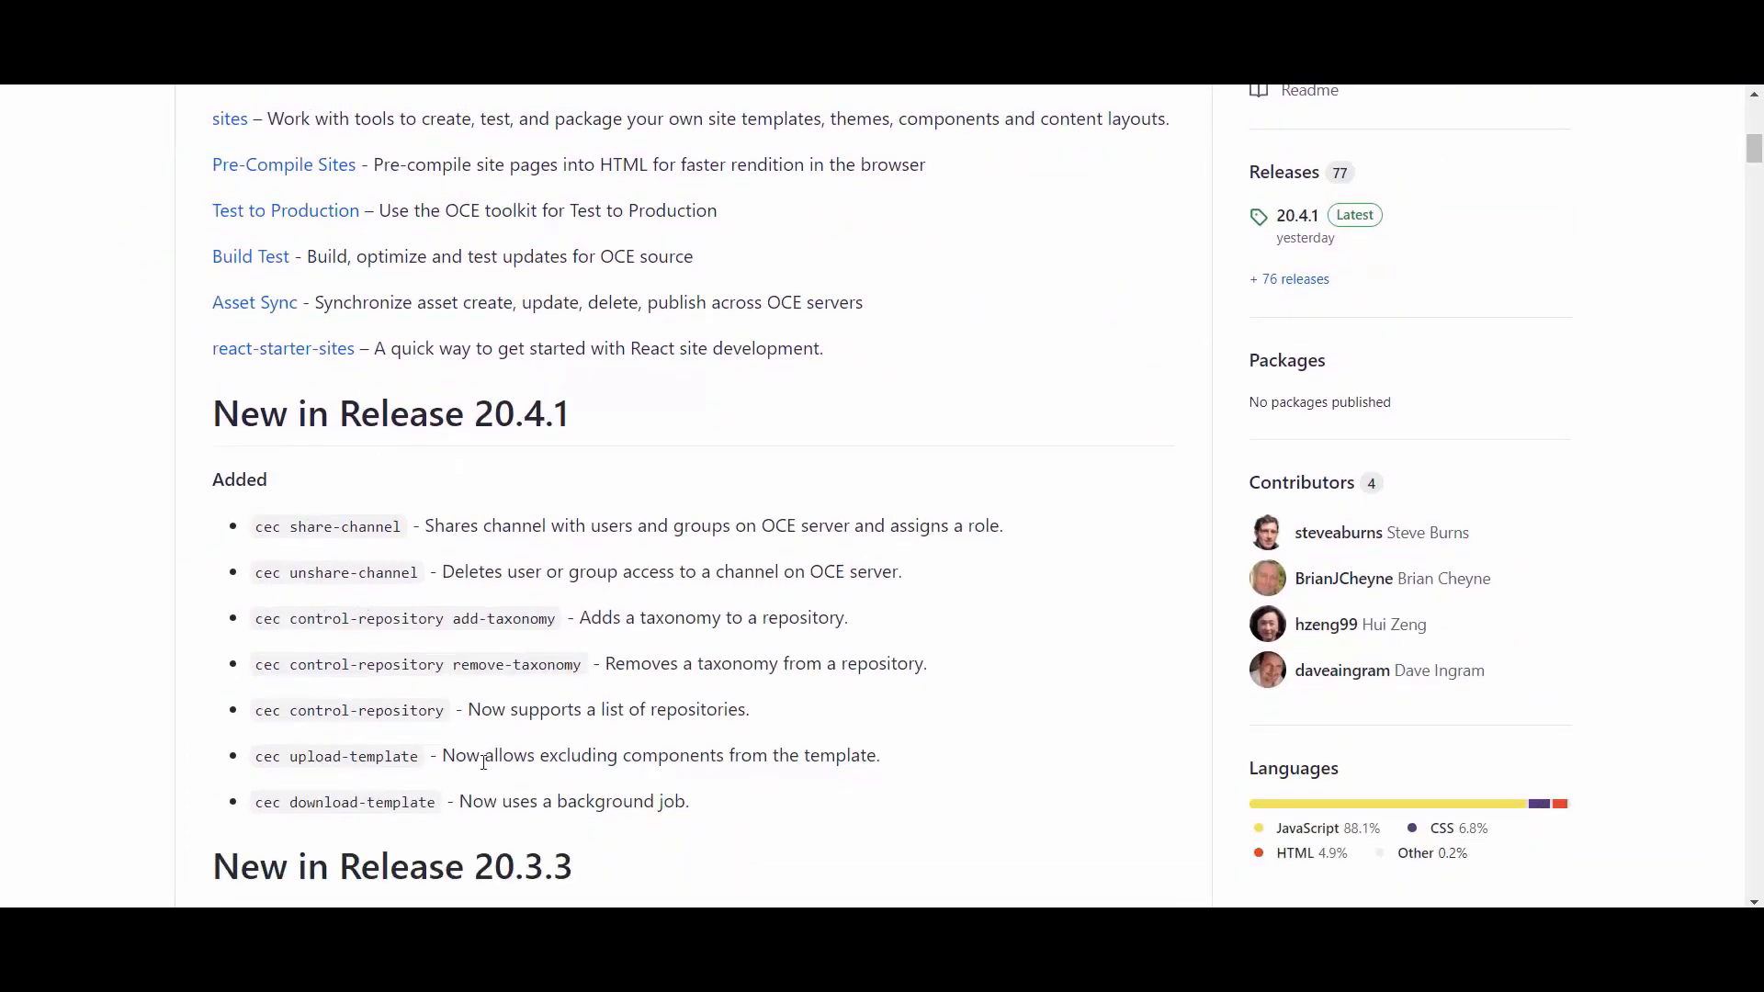
{"action": "mouse_move", "coordinate": [753, 650]}
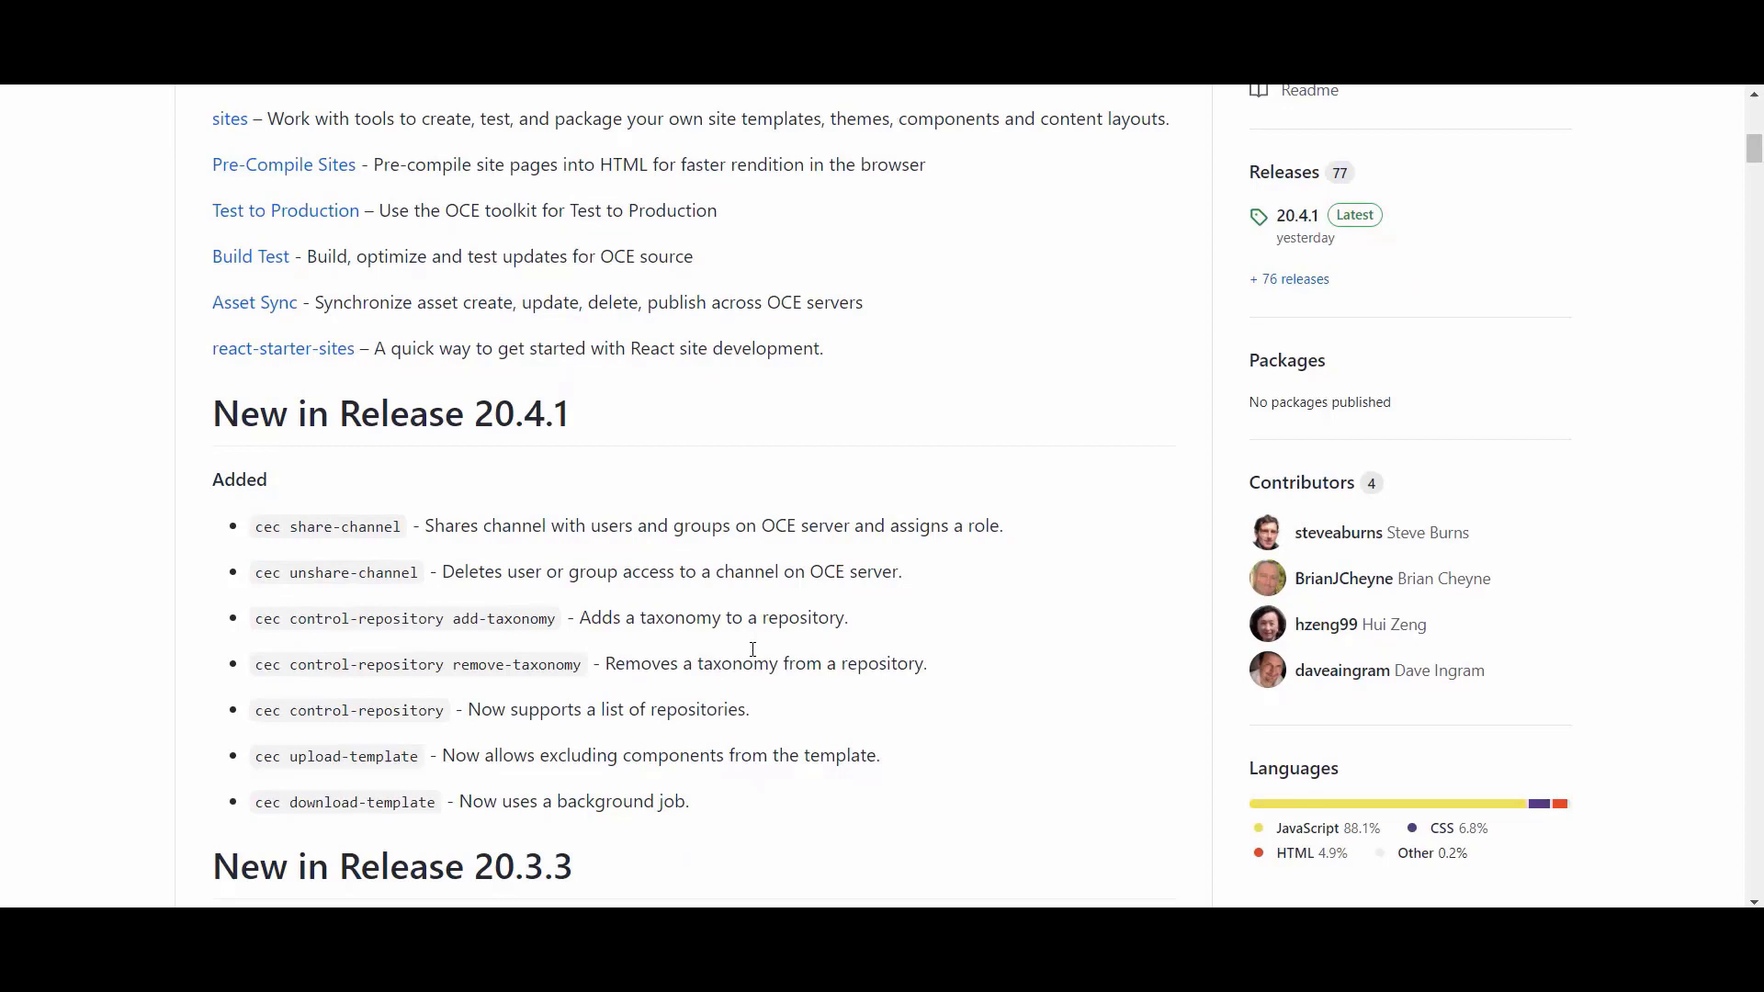
{"action": "mouse_move", "coordinate": [770, 509]}
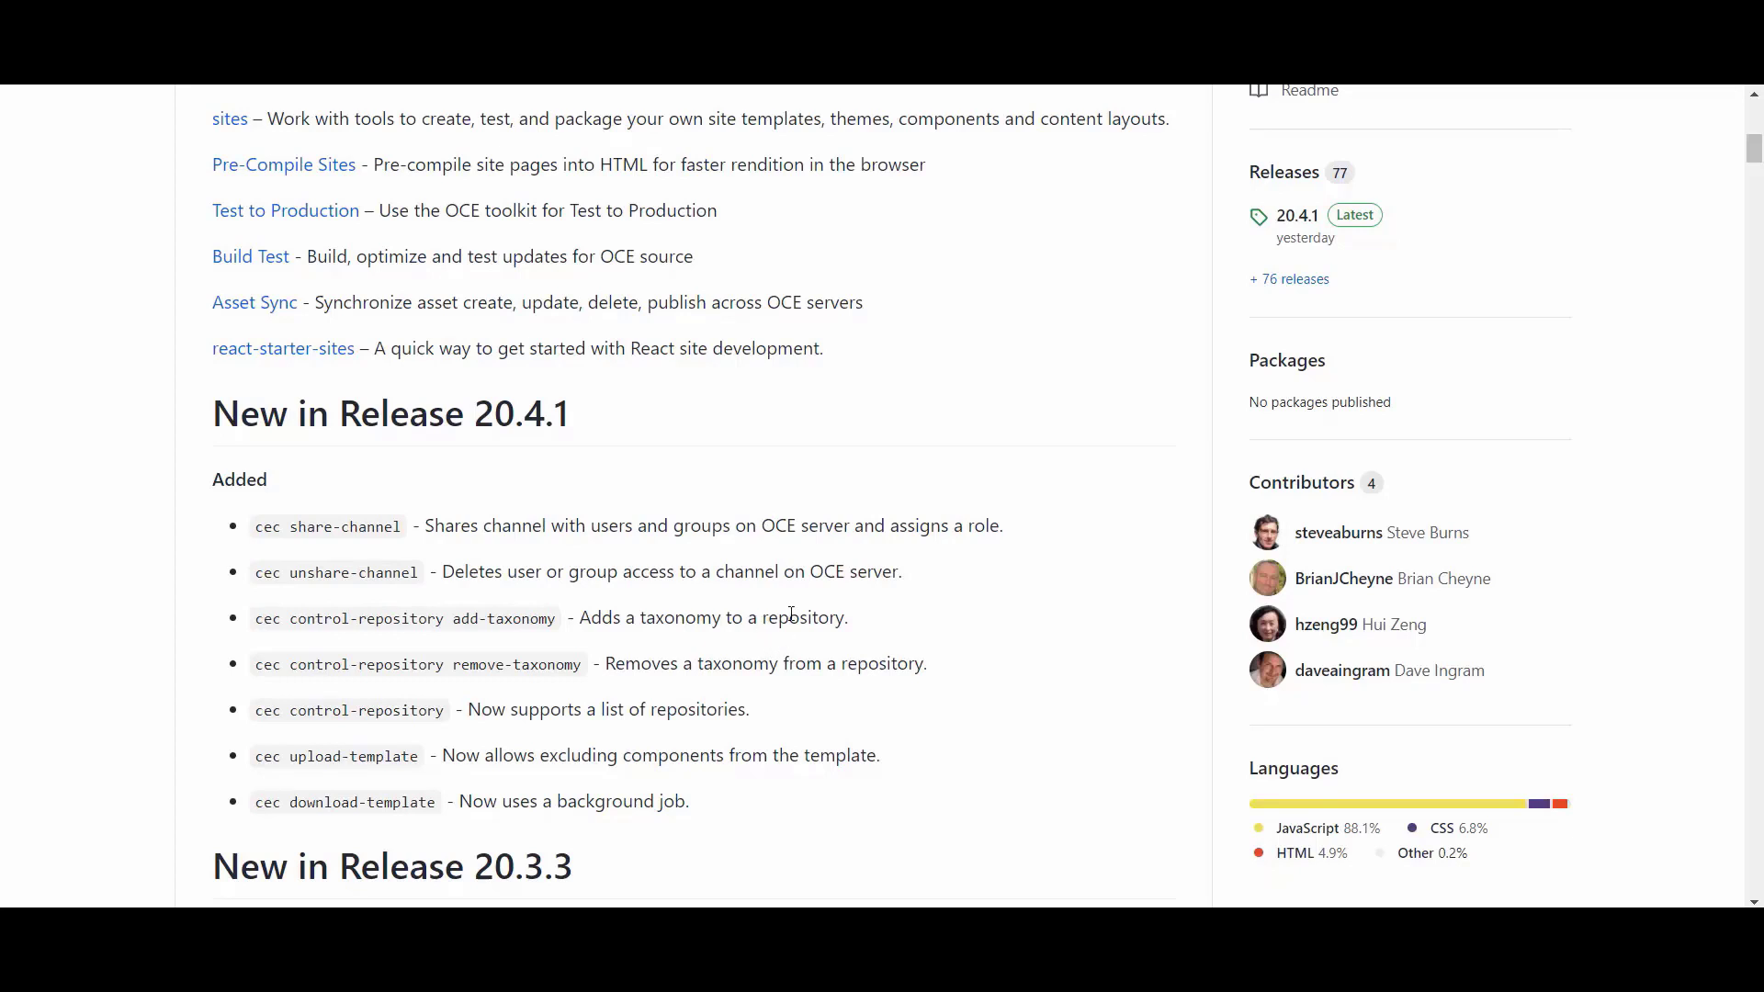
{"action": "mouse_move", "coordinate": [748, 555]}
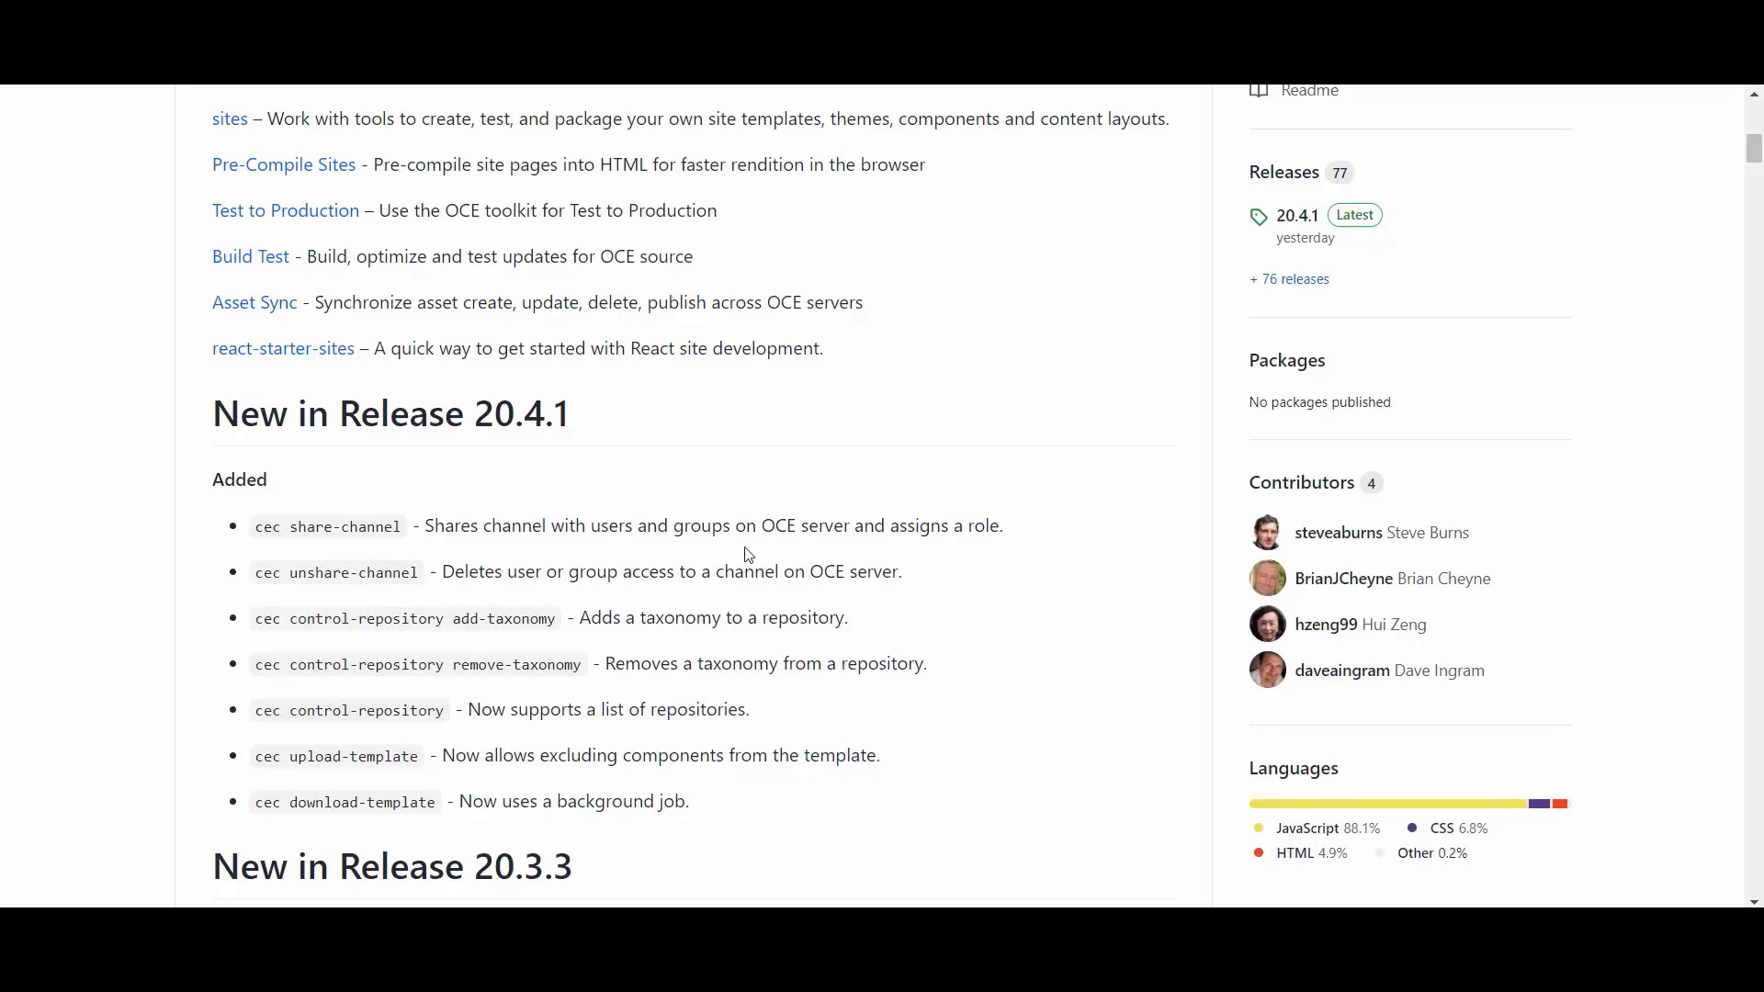
{"action": "mouse_move", "coordinate": [739, 566]}
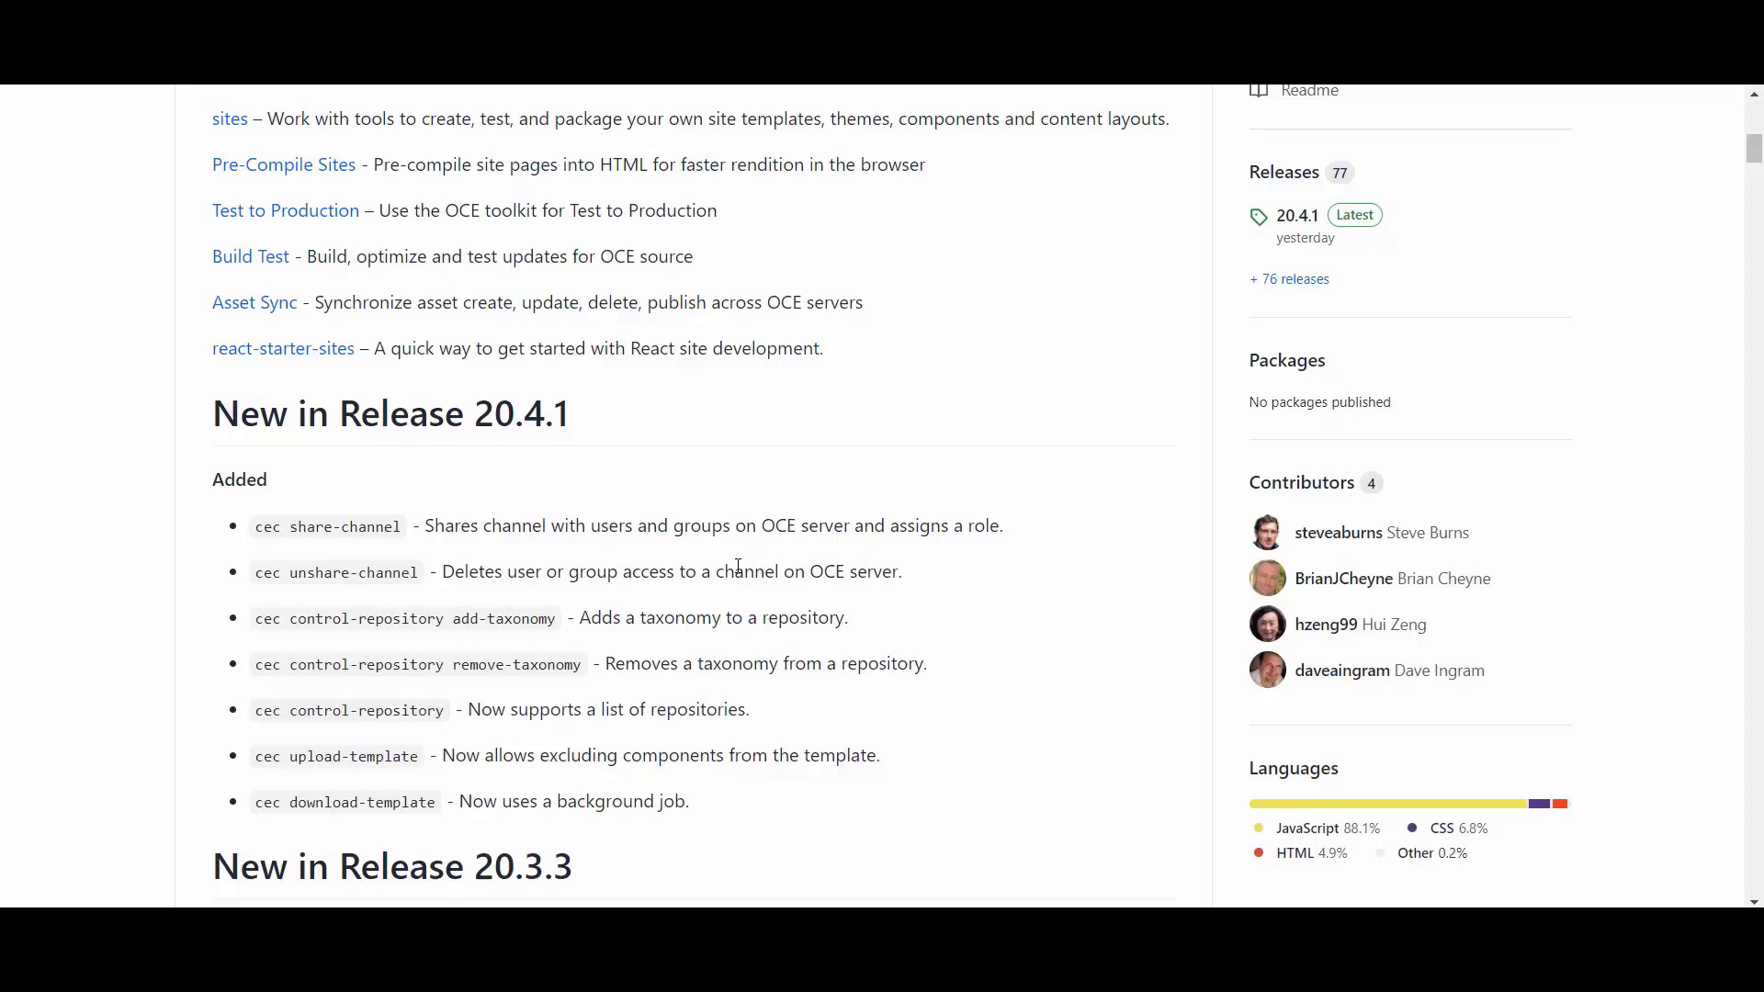
{"action": "mouse_move", "coordinate": [729, 554]}
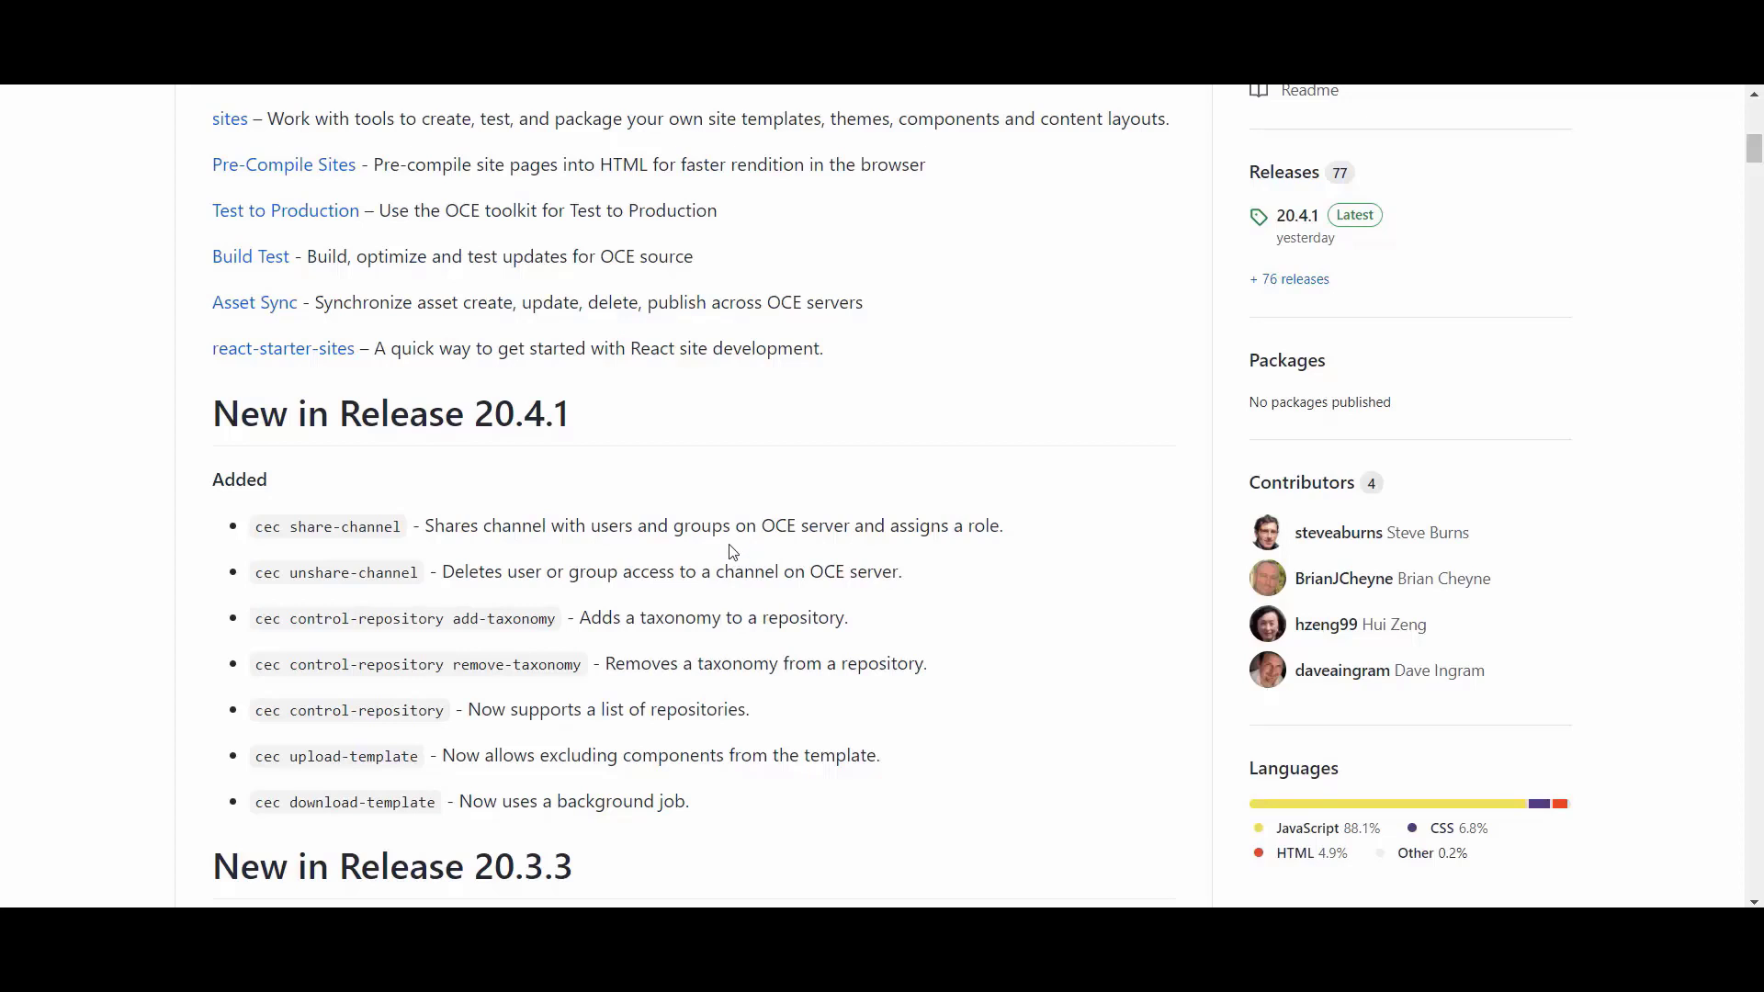
{"action": "scroll", "scroll_direction": "down", "scroll_amount": 3}
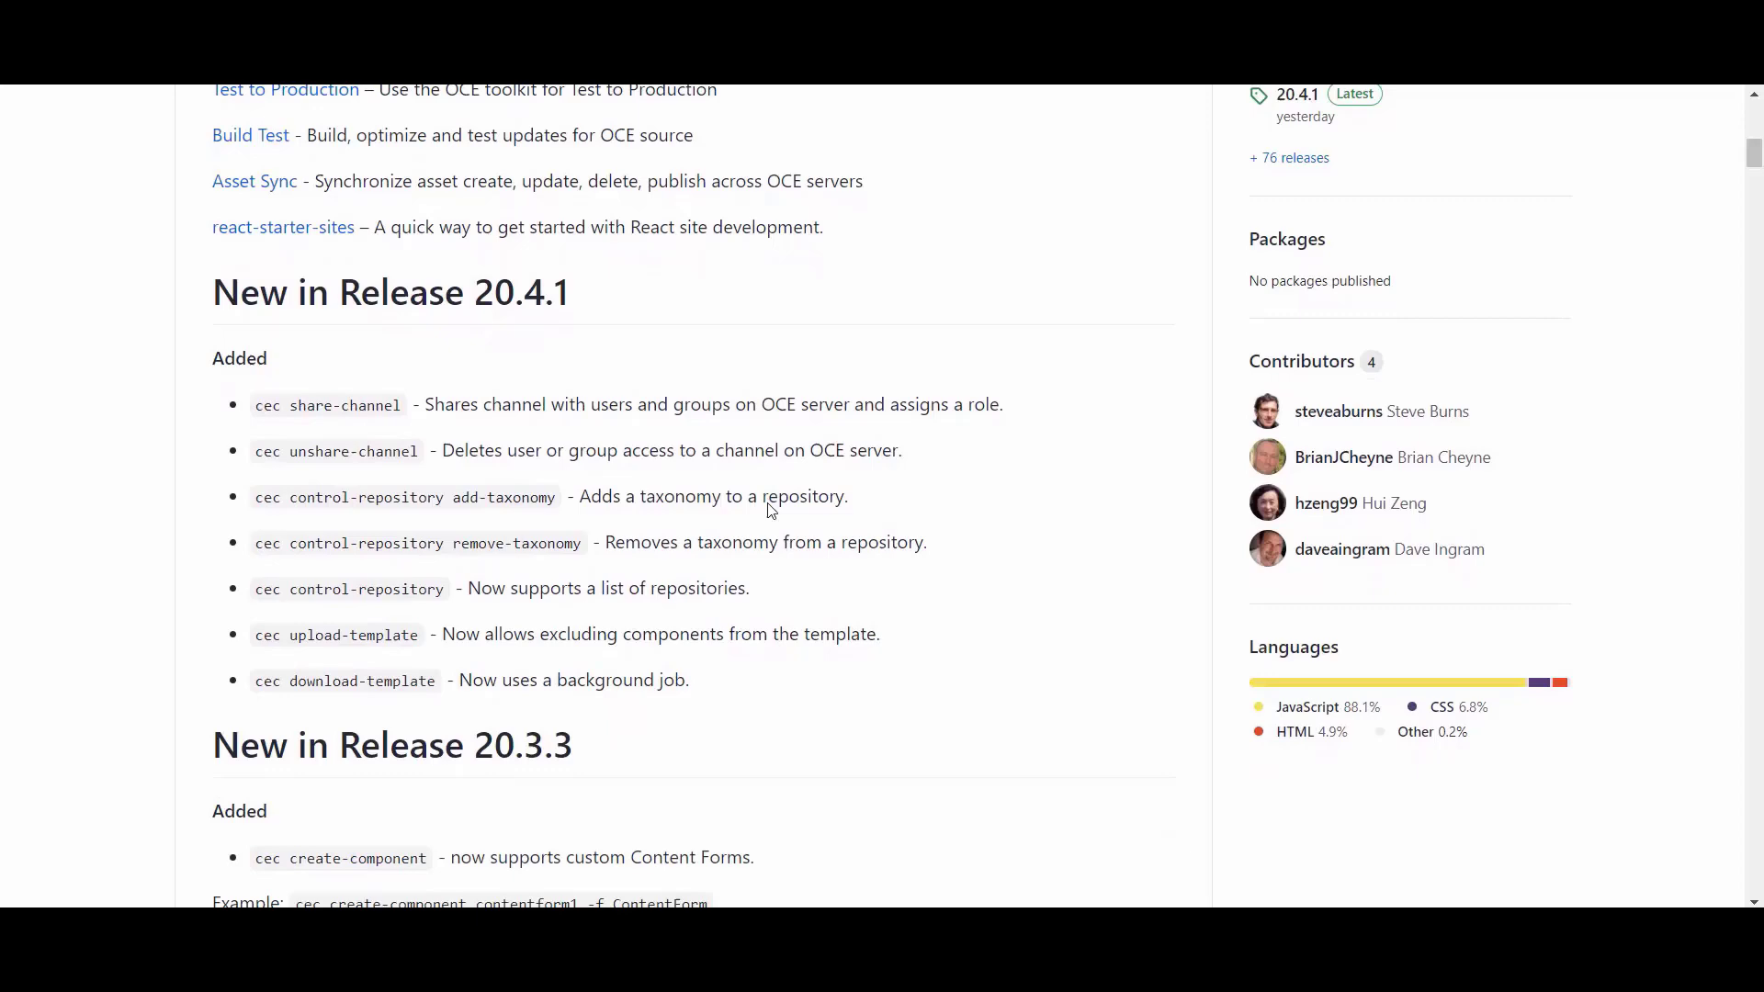
{"action": "scroll", "scroll_direction": "up", "scroll_amount": 3}
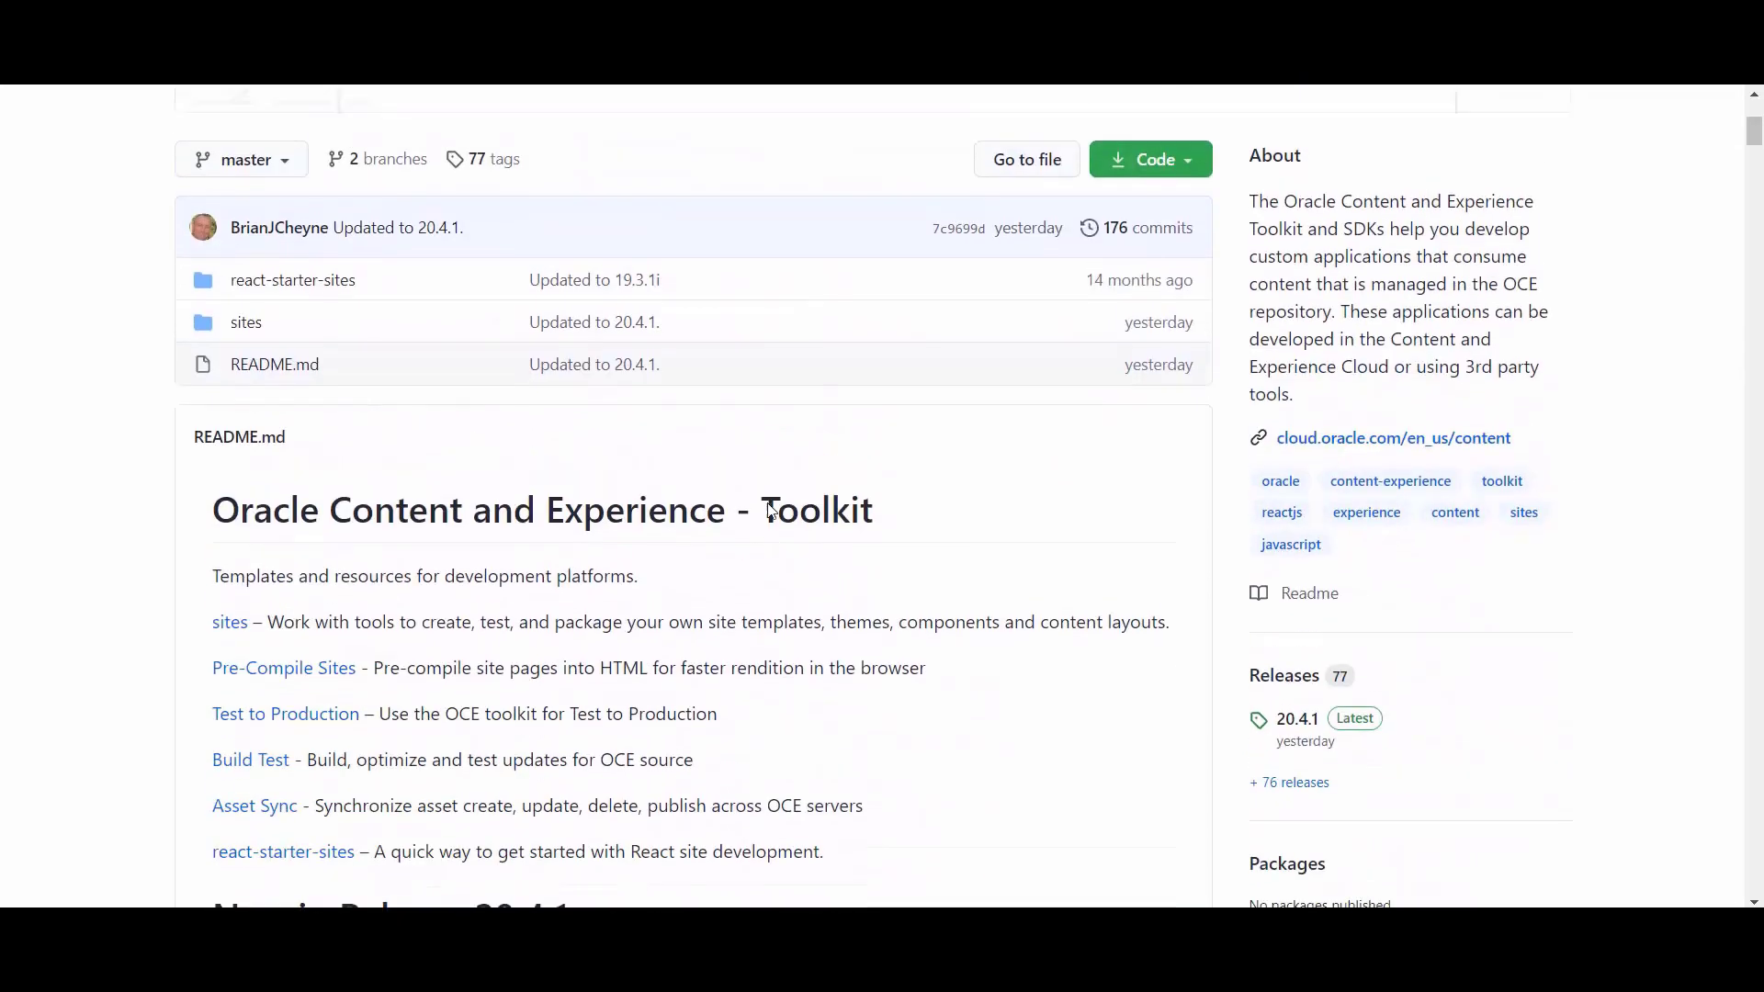
{"action": "scroll", "scroll_direction": "up", "scroll_amount": 3}
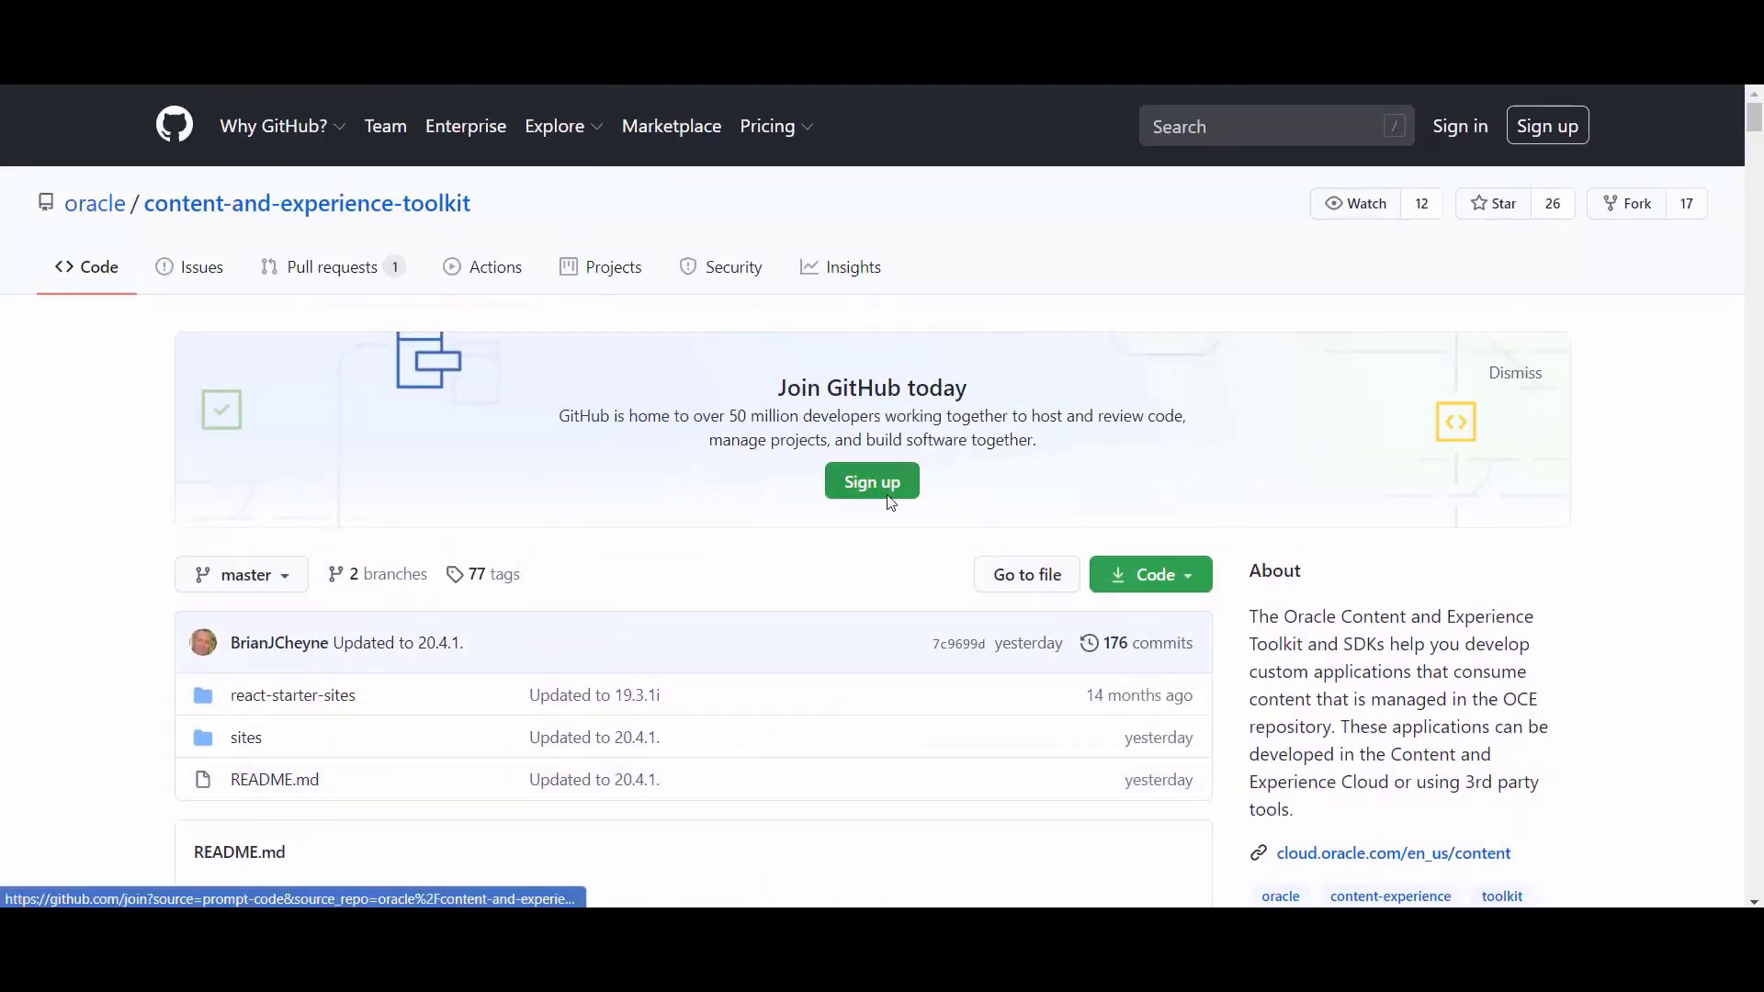
{"action": "mouse_move", "coordinate": [244, 737]}
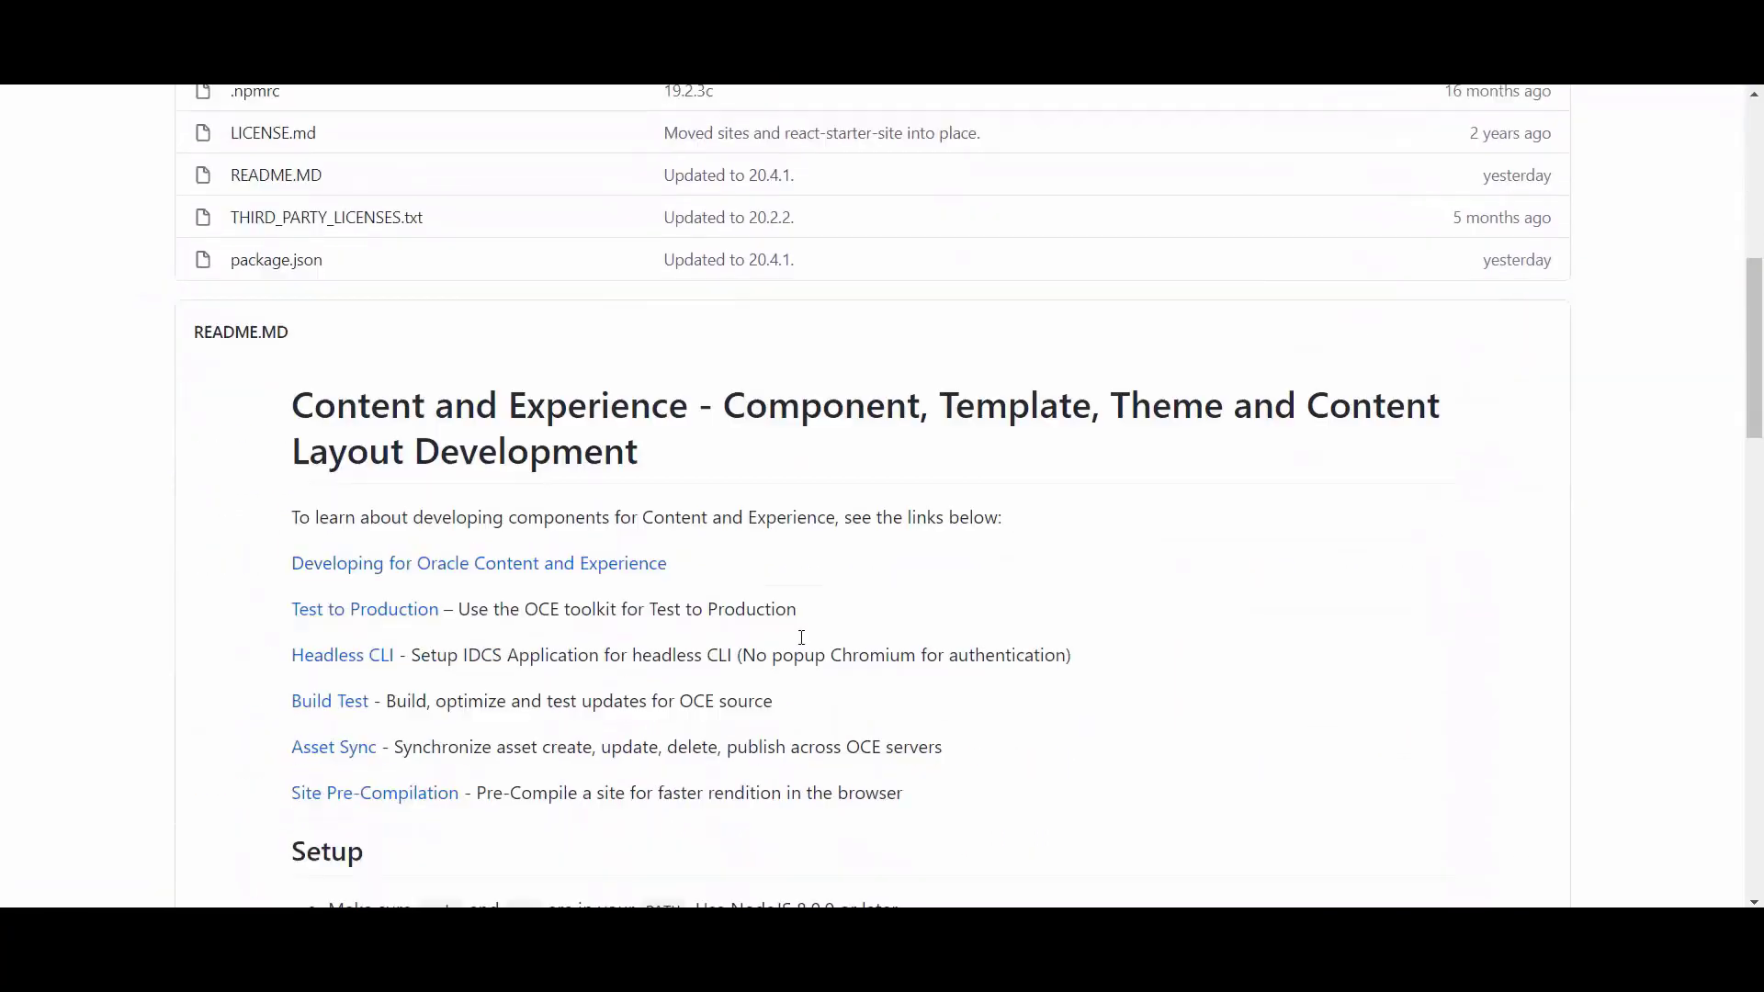
{"action": "scroll", "scroll_direction": "down", "scroll_amount": 3}
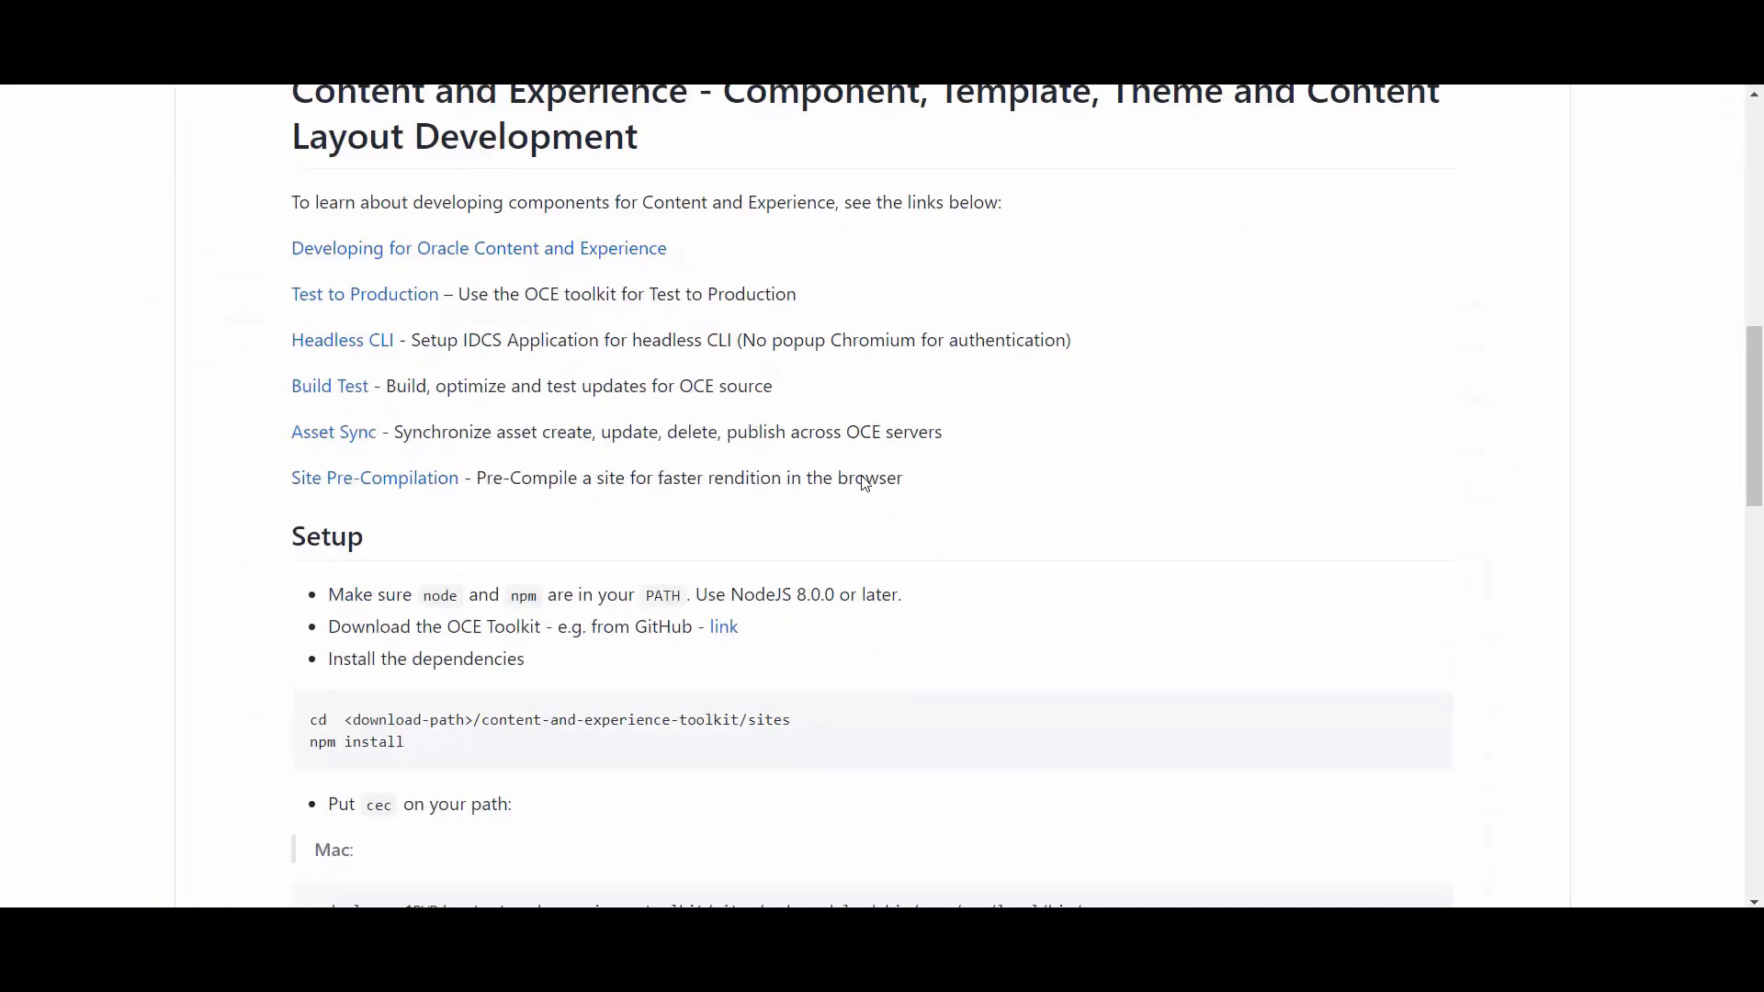
{"action": "scroll", "scroll_direction": "down", "scroll_amount": 3}
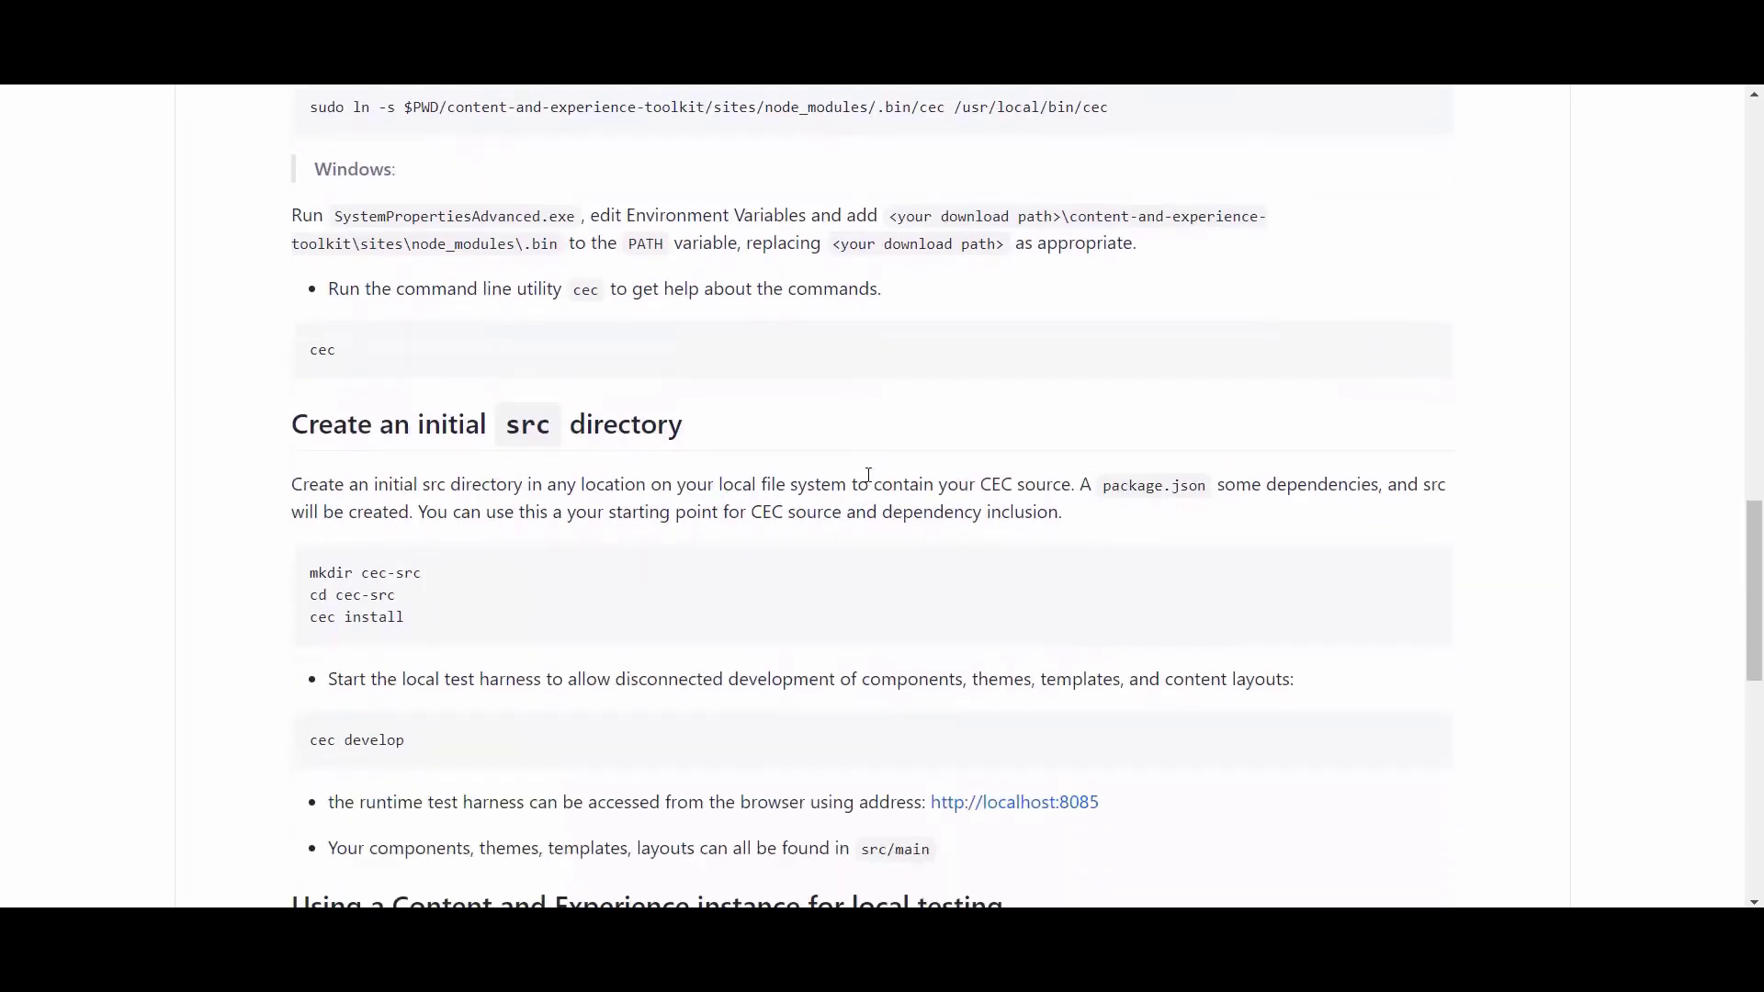
{"action": "scroll", "scroll_direction": "up", "scroll_amount": 3}
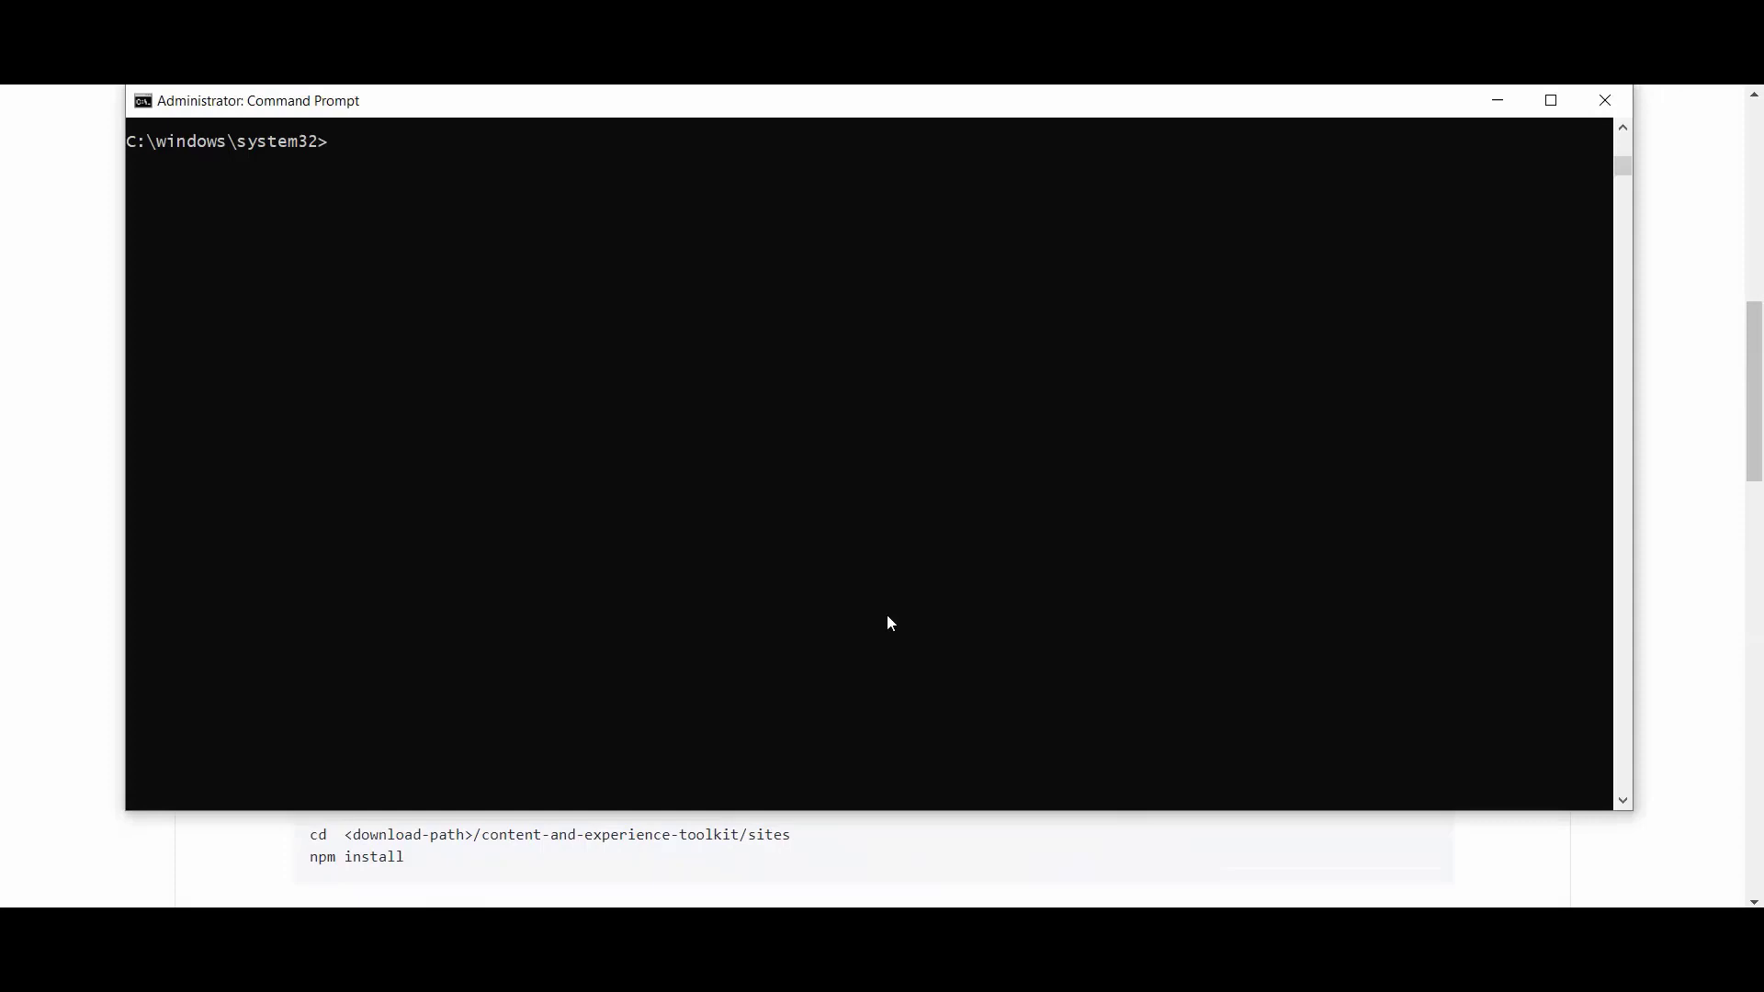
{"action": "mouse_move", "coordinate": [649, 309]}
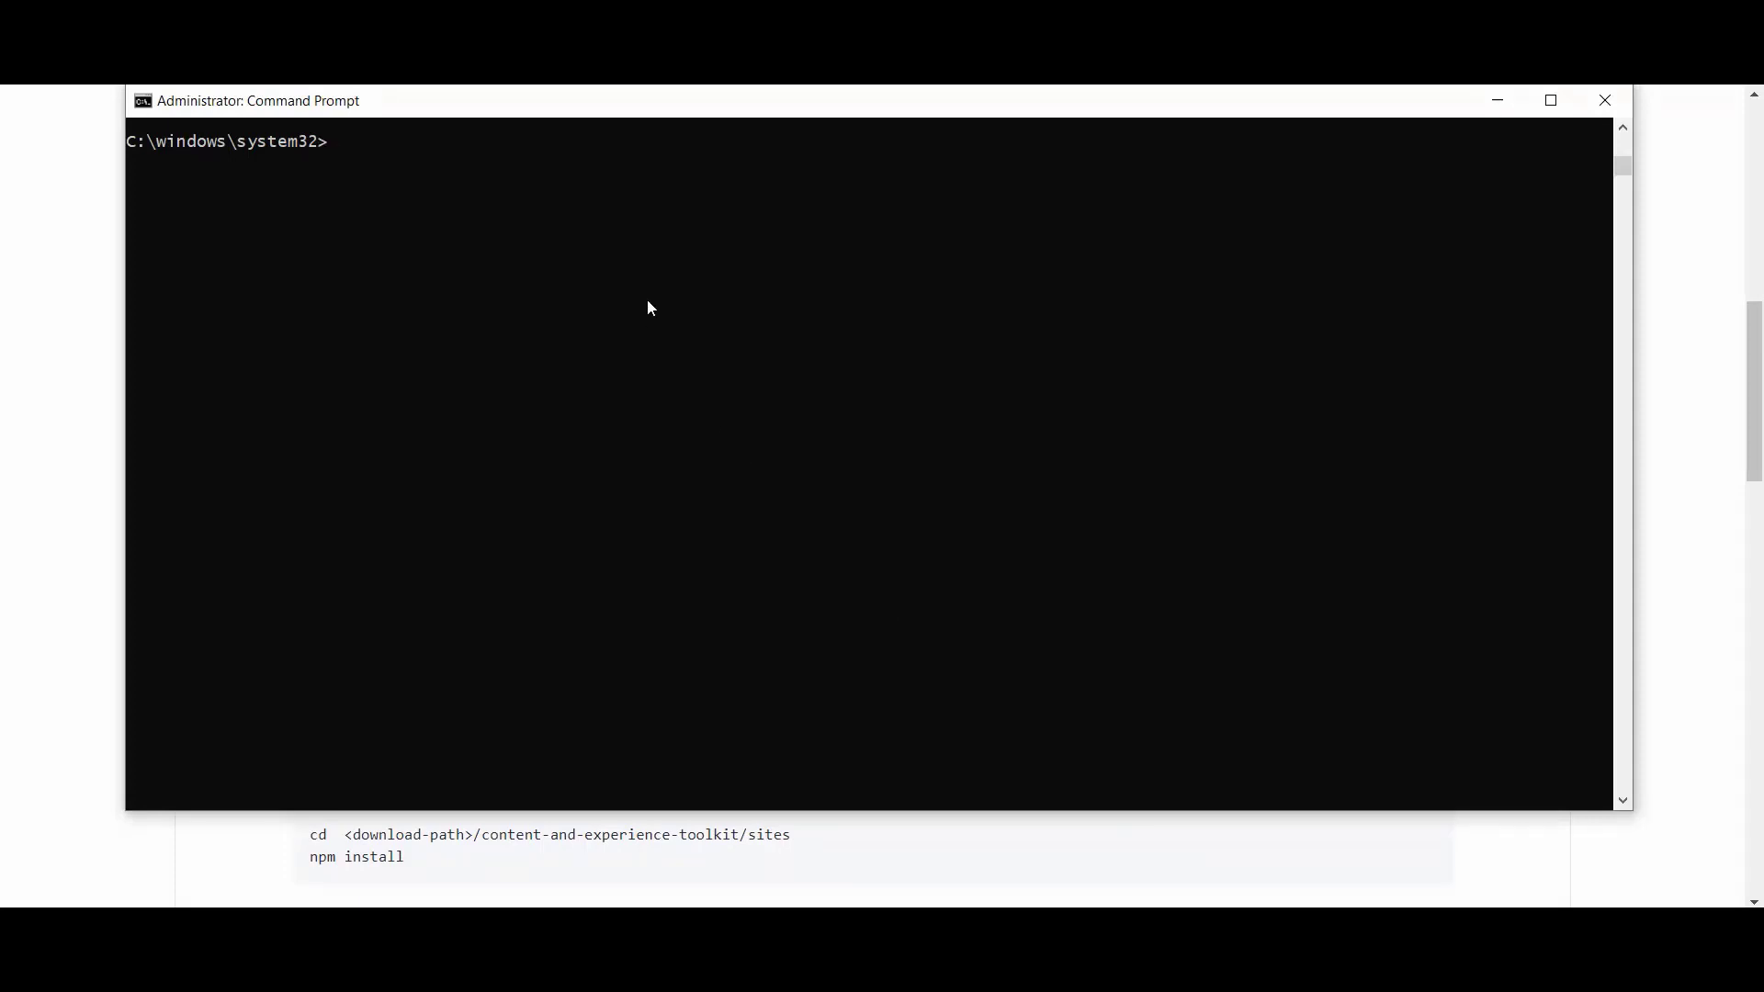
- Run cec to print its command list and scroll through the descriptions
{"action": "type", "text": "cec"}
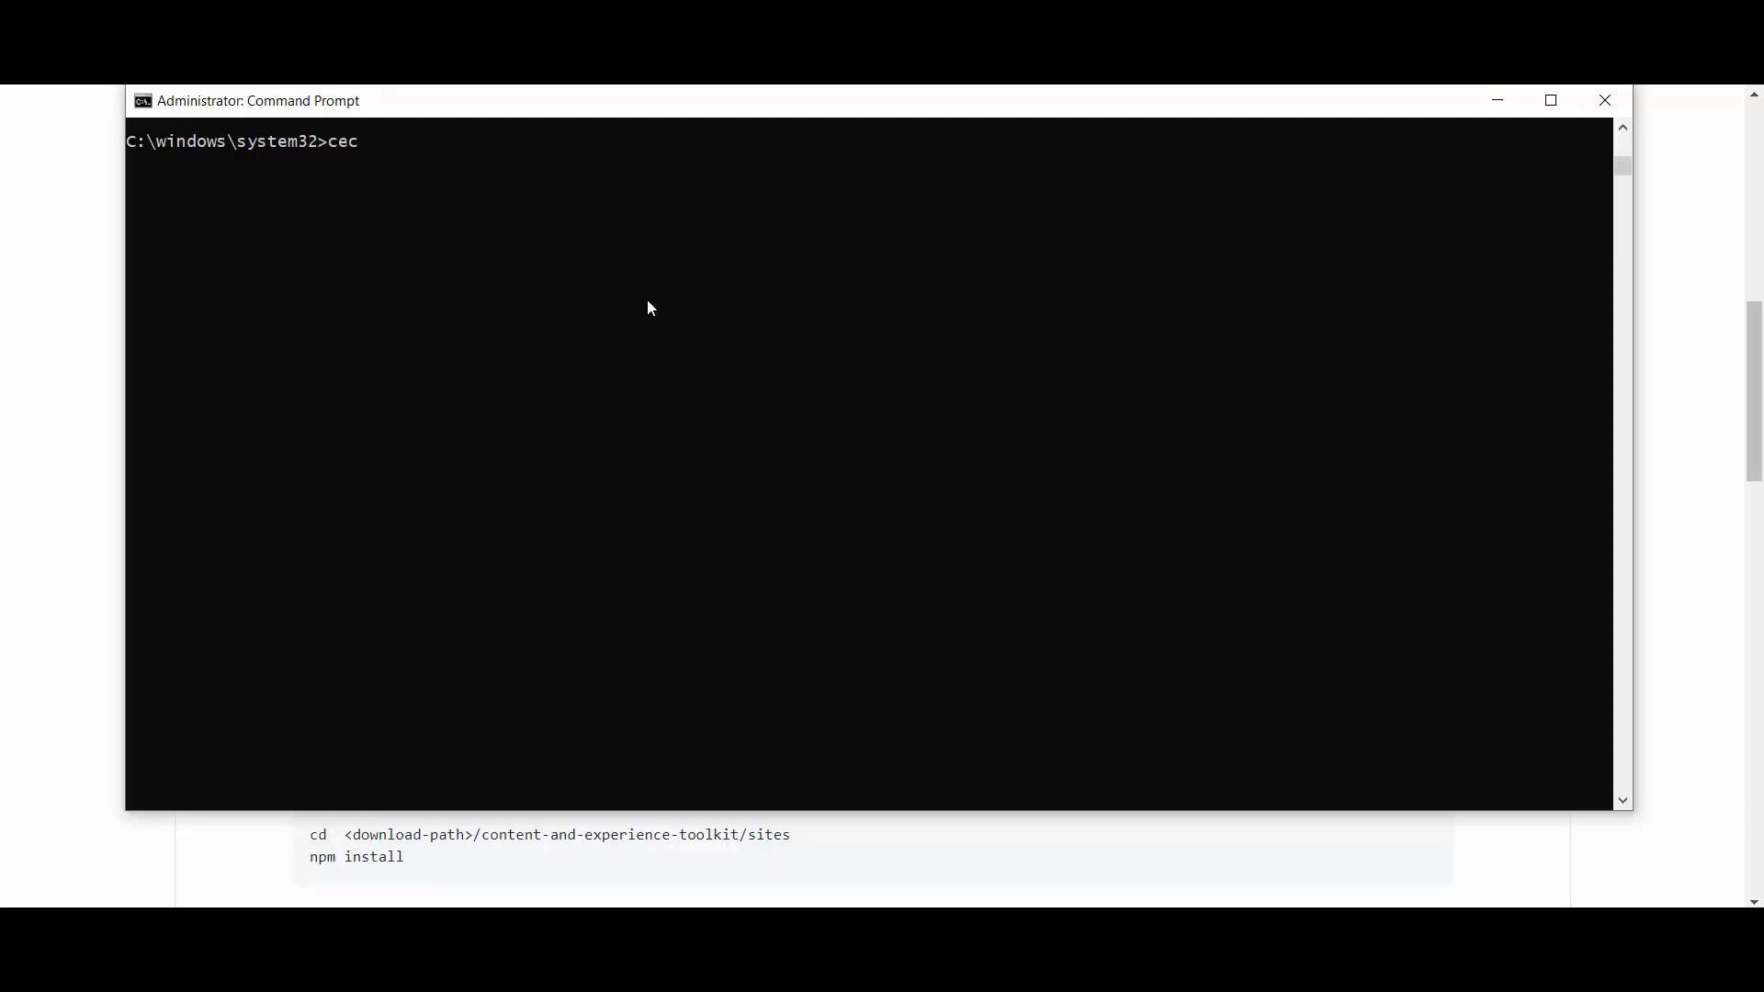
{"action": "key", "text": "Return"}
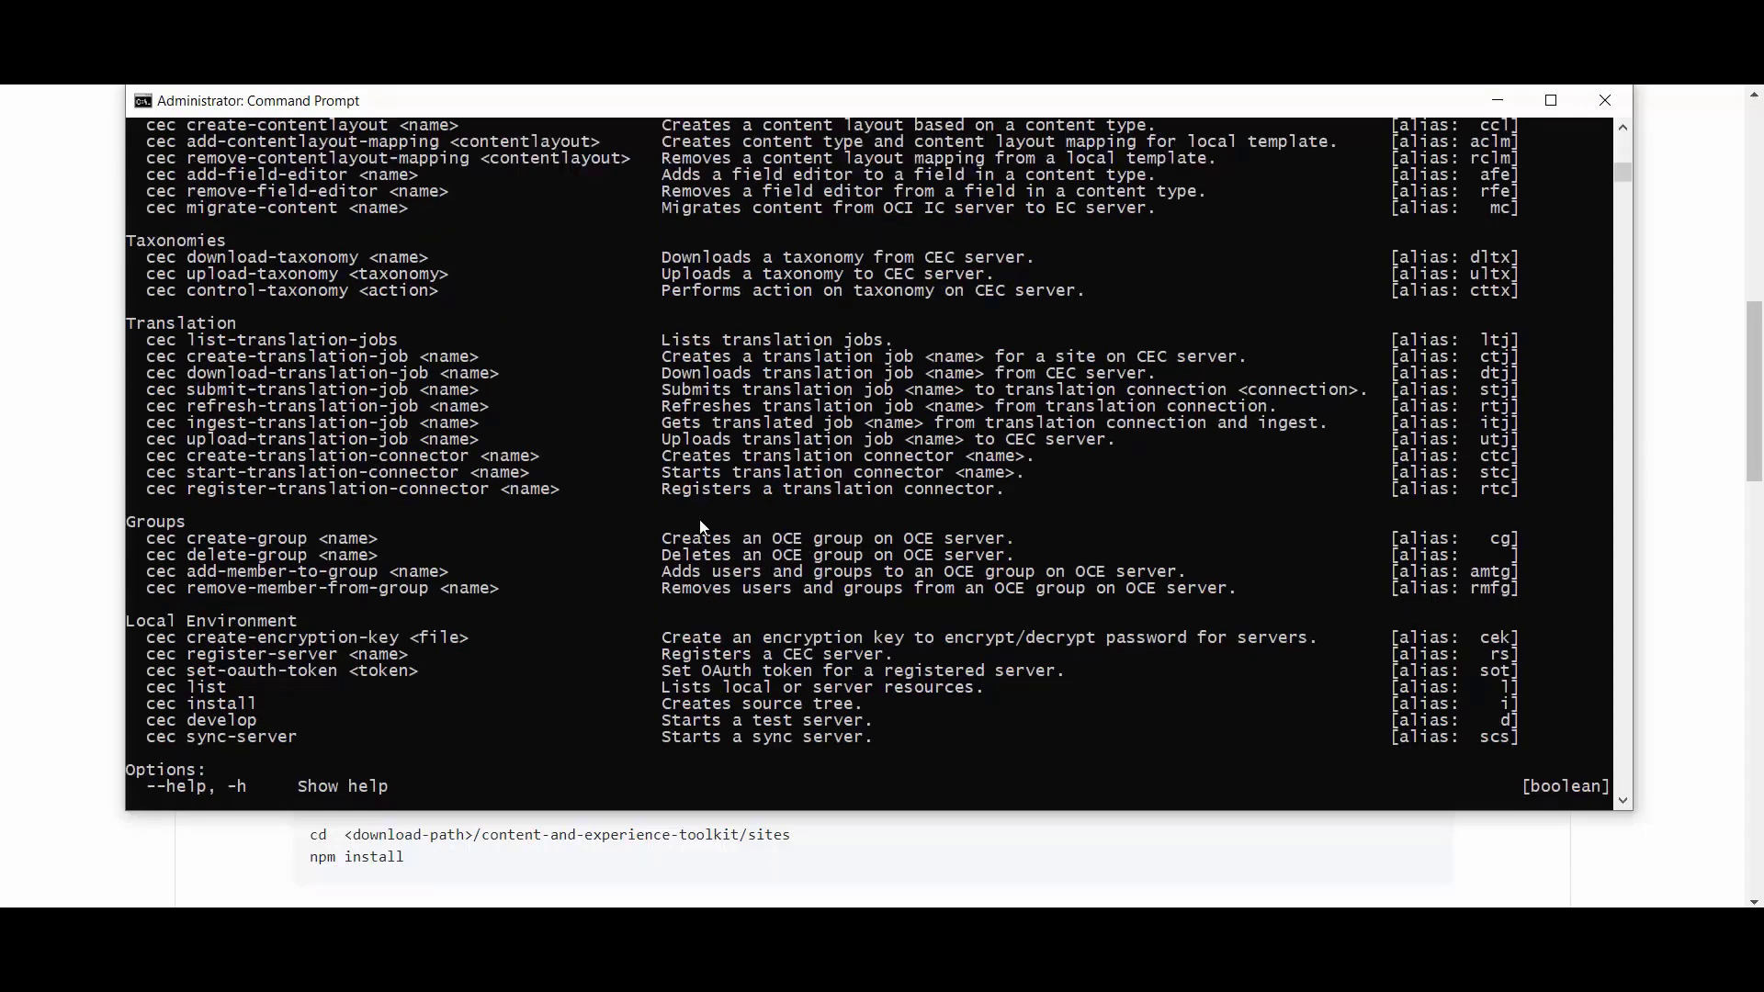
{"action": "scroll", "scroll_direction": "up", "scroll_amount": 3}
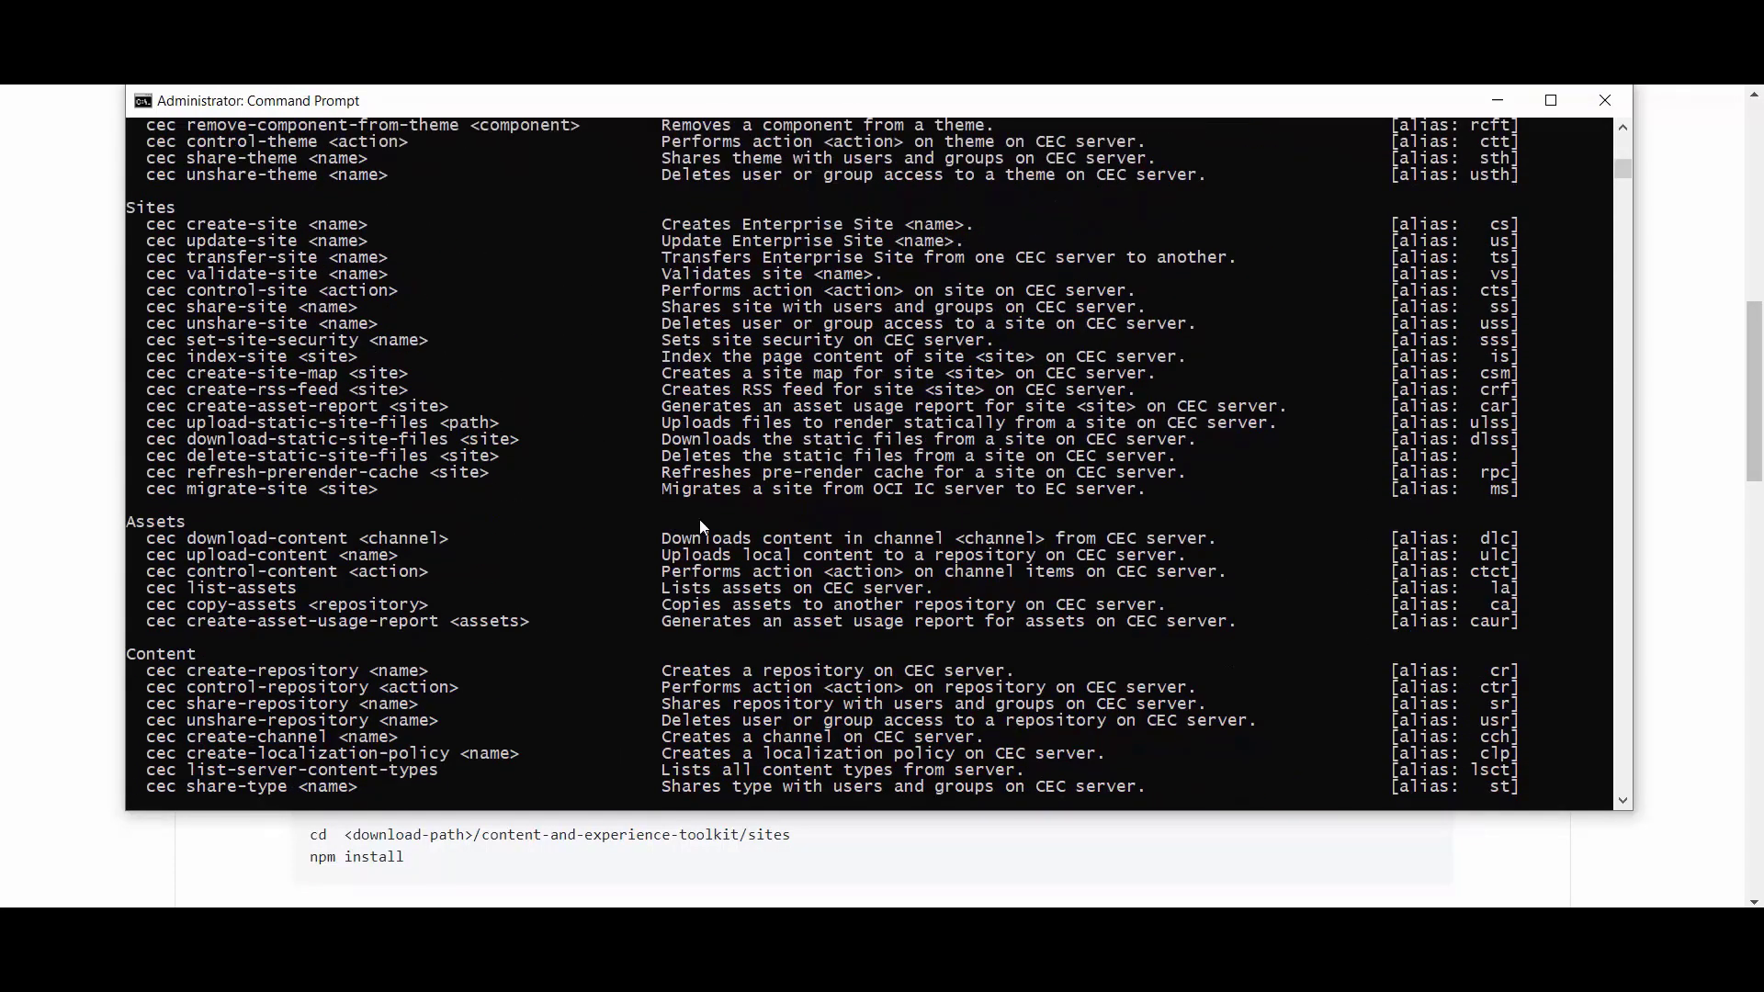
{"action": "scroll", "scroll_direction": "up", "scroll_amount": 3}
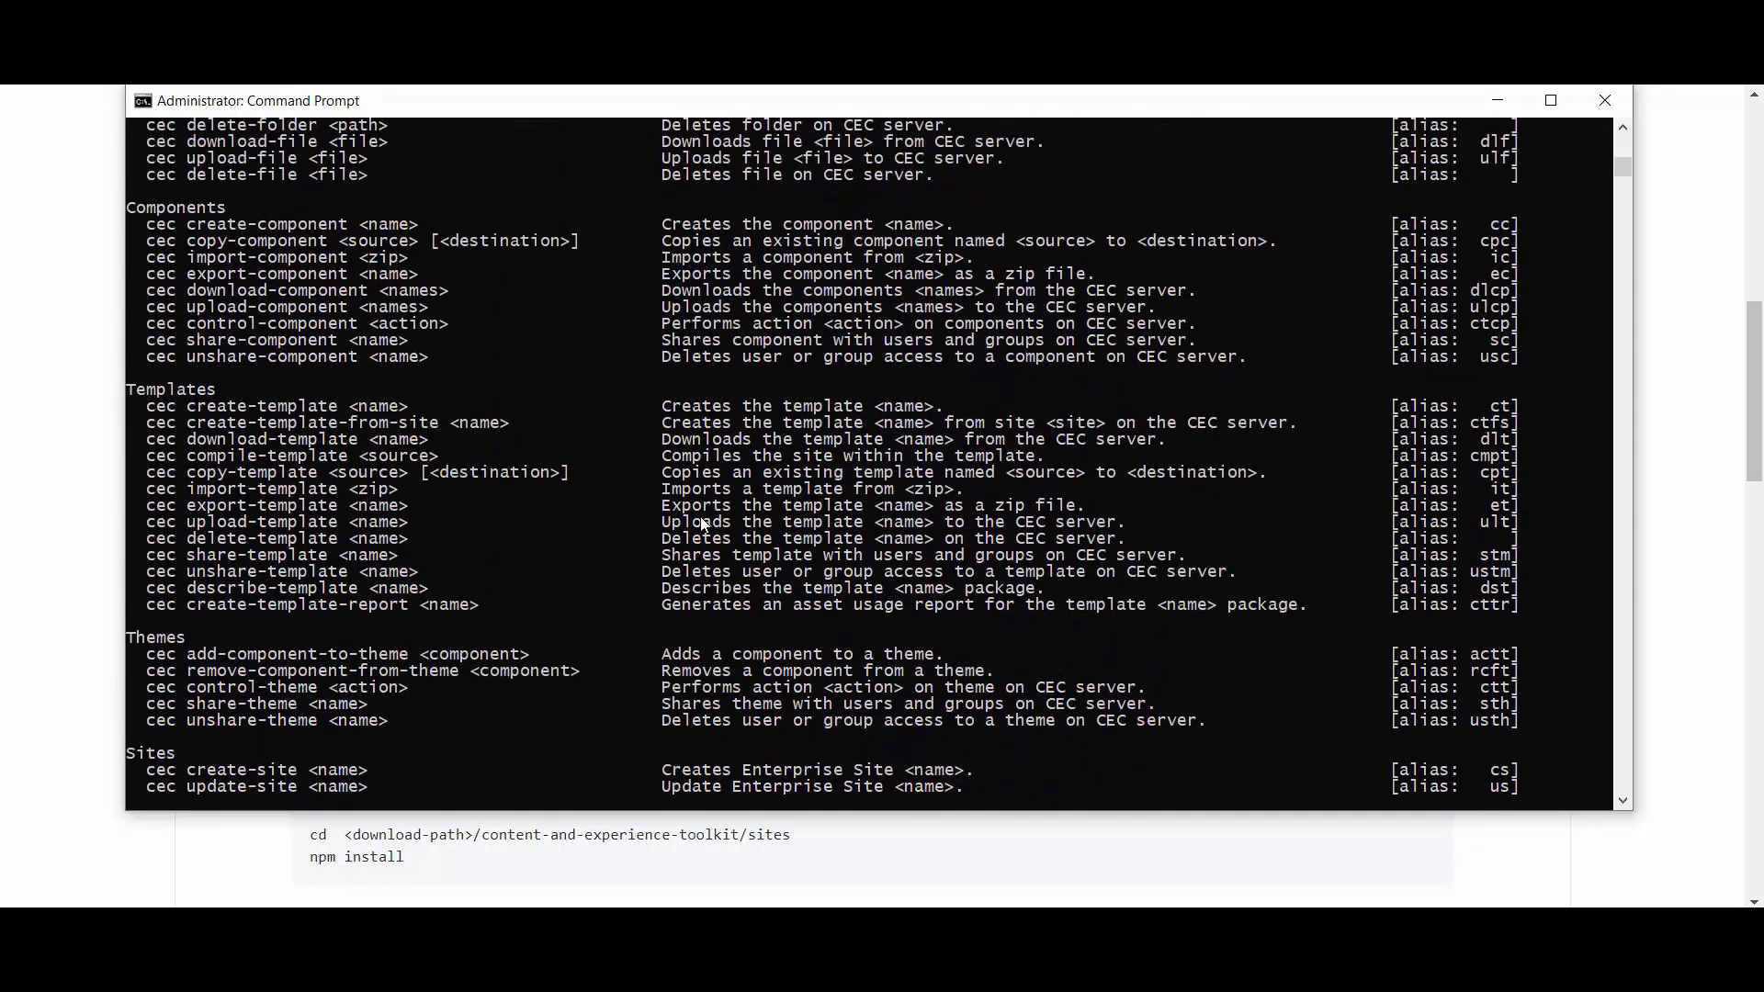
{"action": "scroll", "scroll_direction": "up", "scroll_amount": 3}
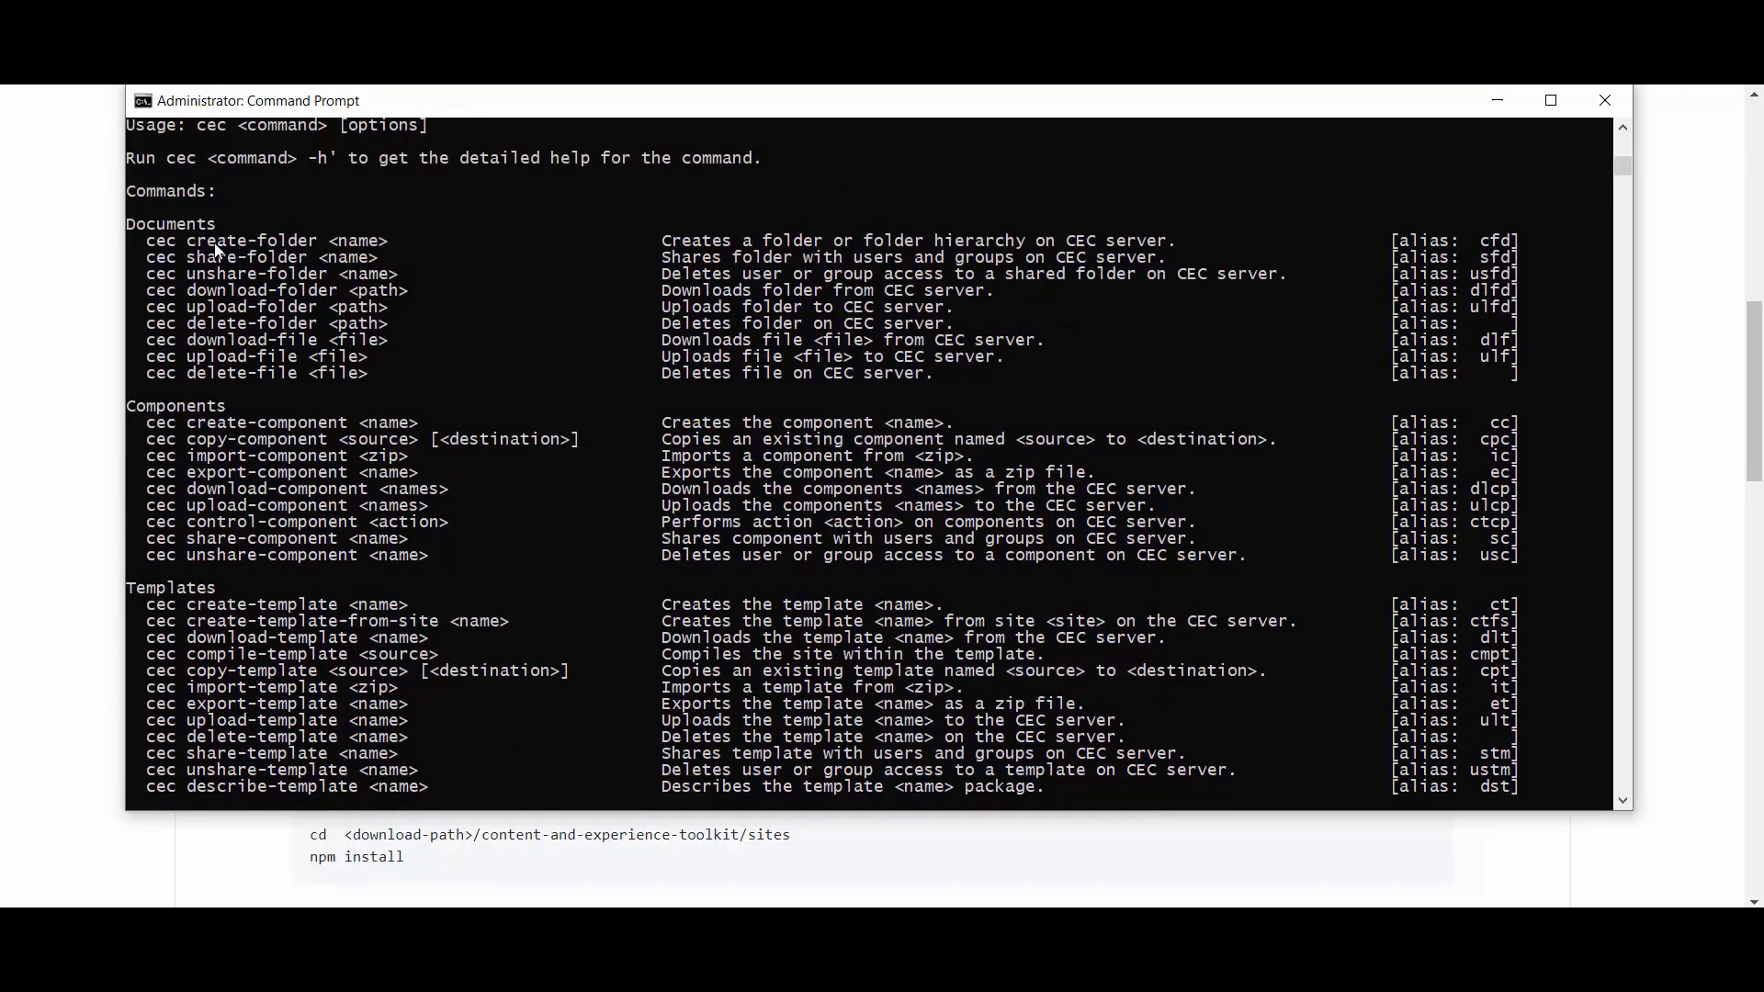
{"action": "mouse_move", "coordinate": [242, 439]}
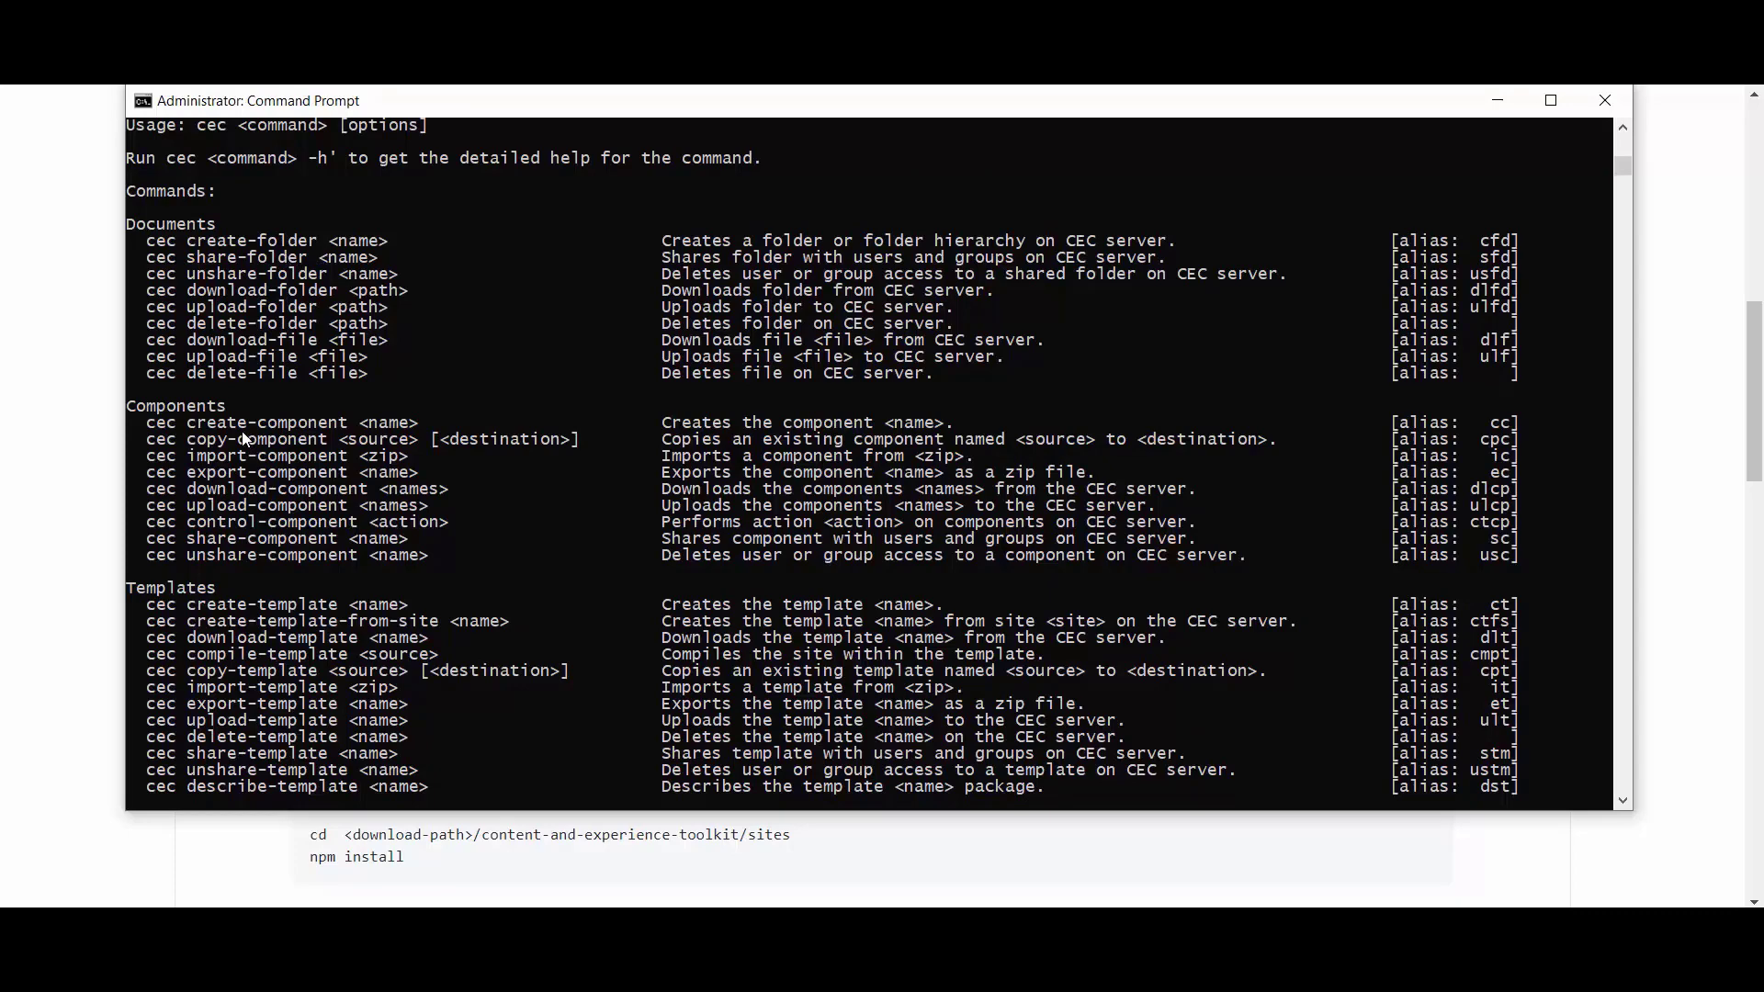
{"action": "mouse_move", "coordinate": [344, 447]}
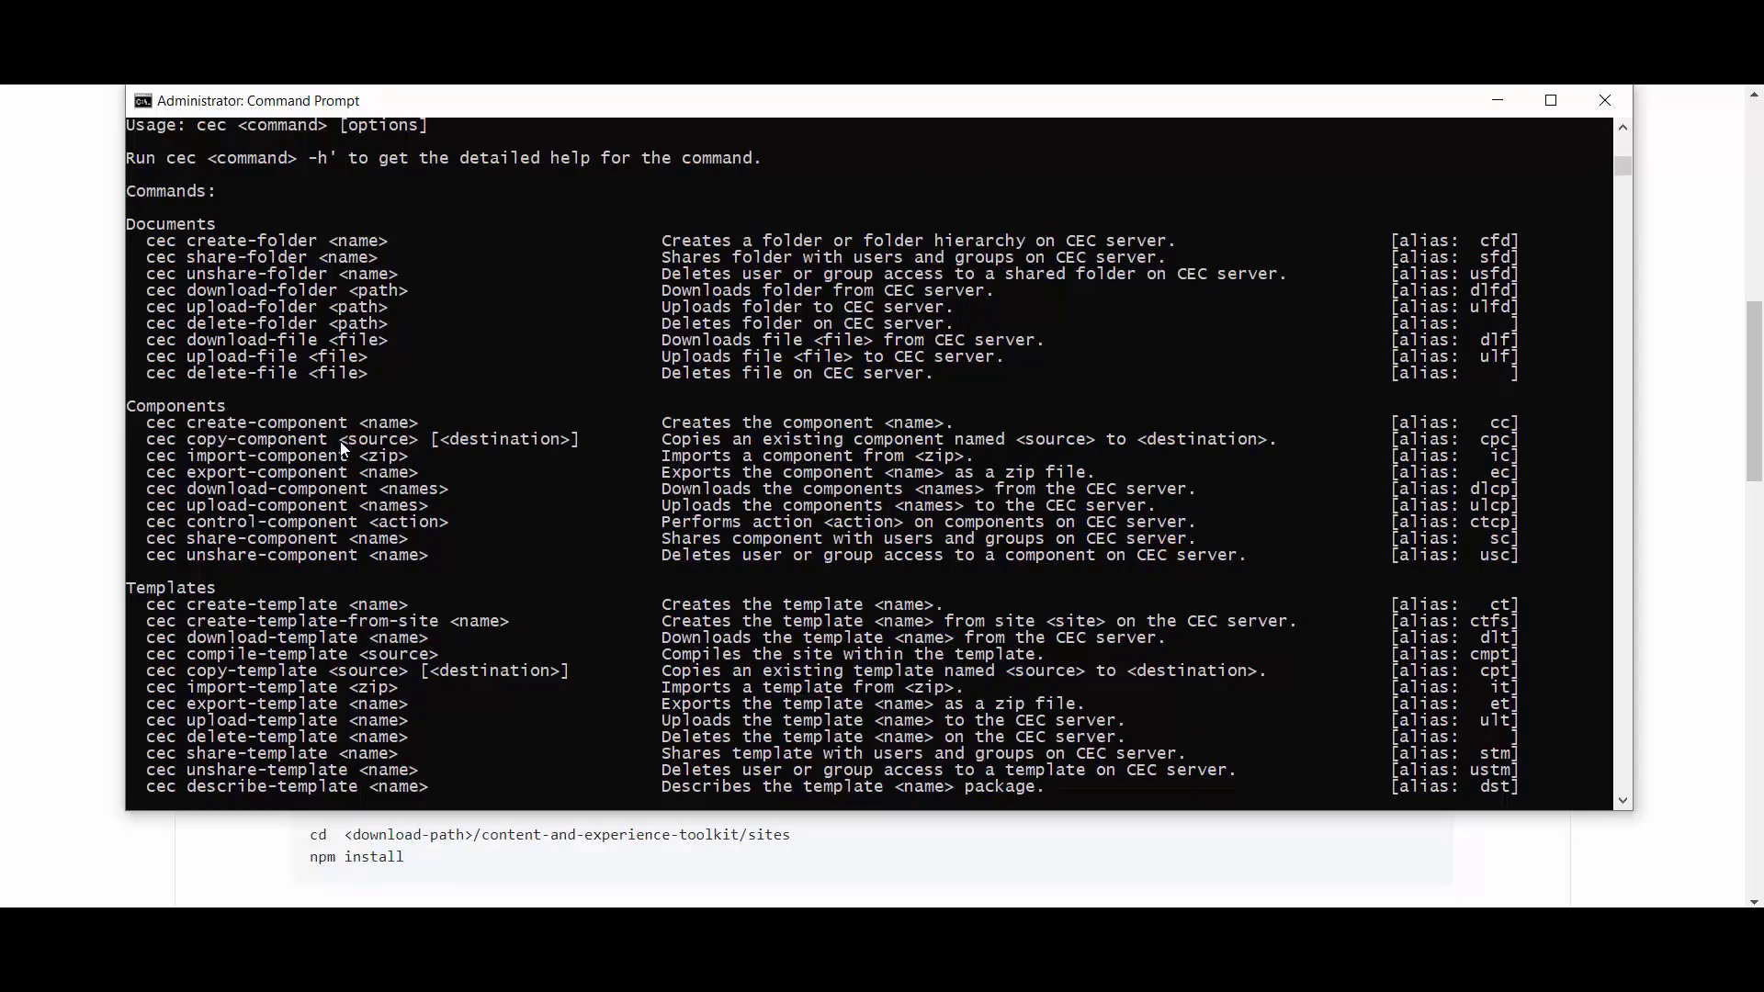
{"action": "scroll", "scroll_direction": "down", "scroll_amount": 3}
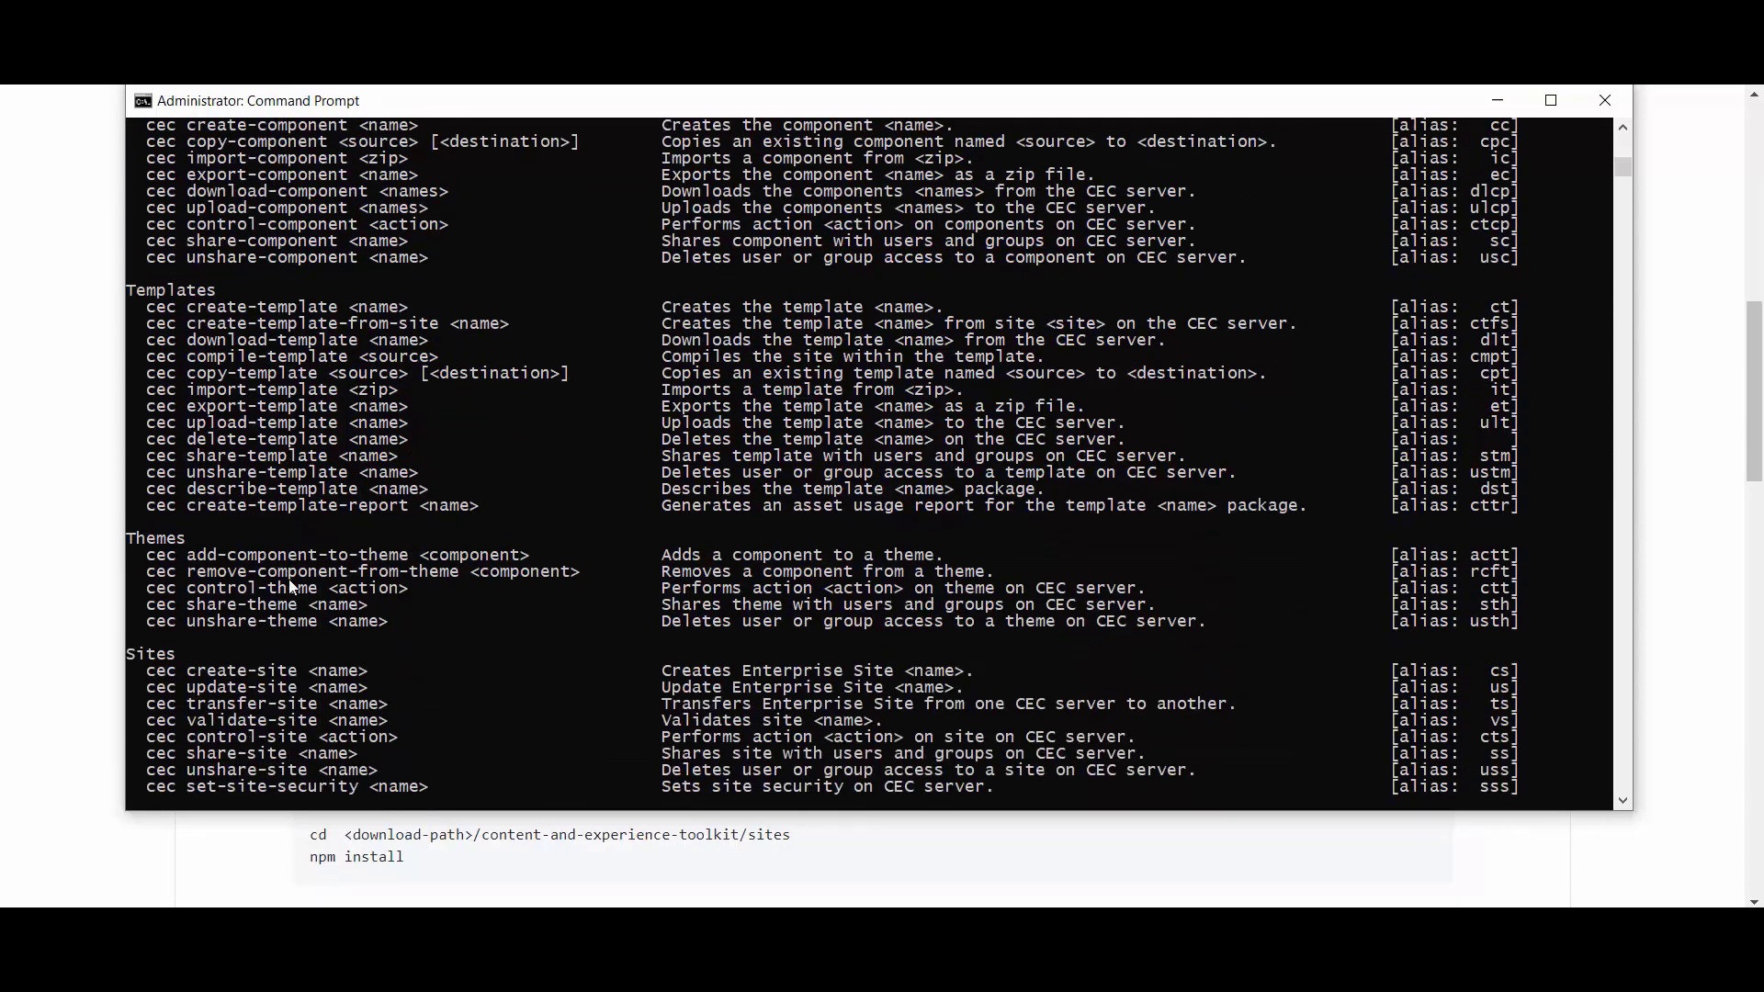
{"action": "mouse_move", "coordinate": [202, 630]}
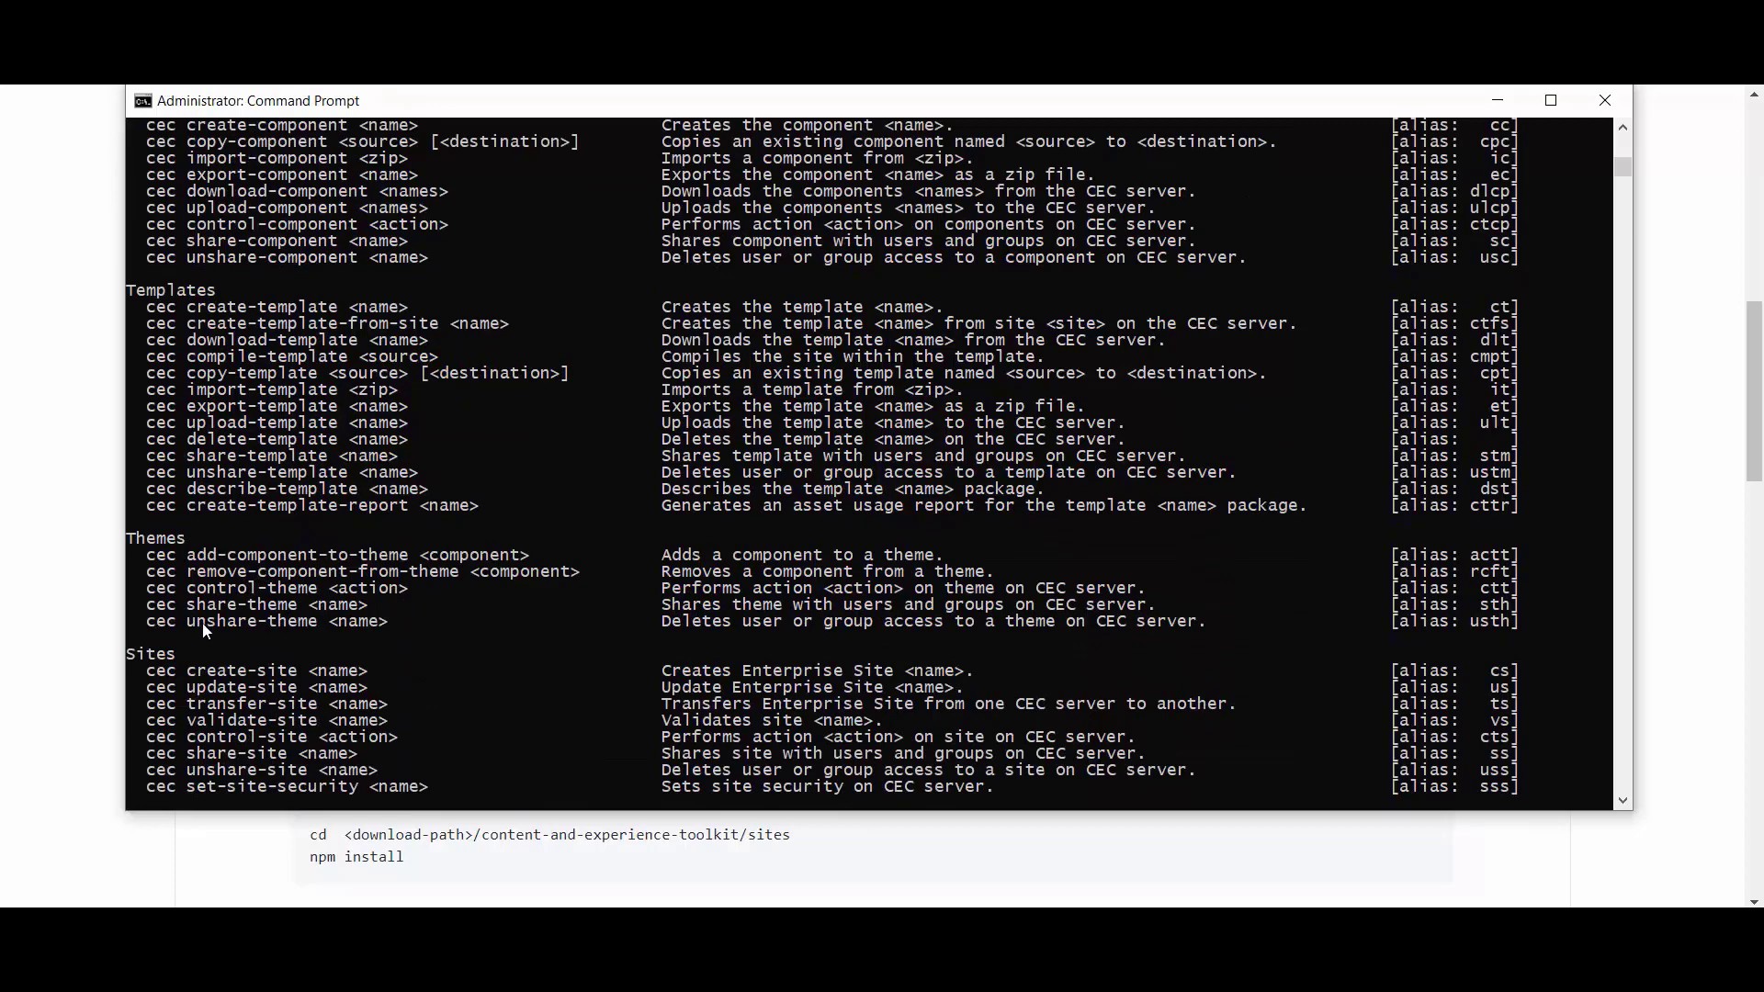
{"action": "mouse_move", "coordinate": [239, 320]}
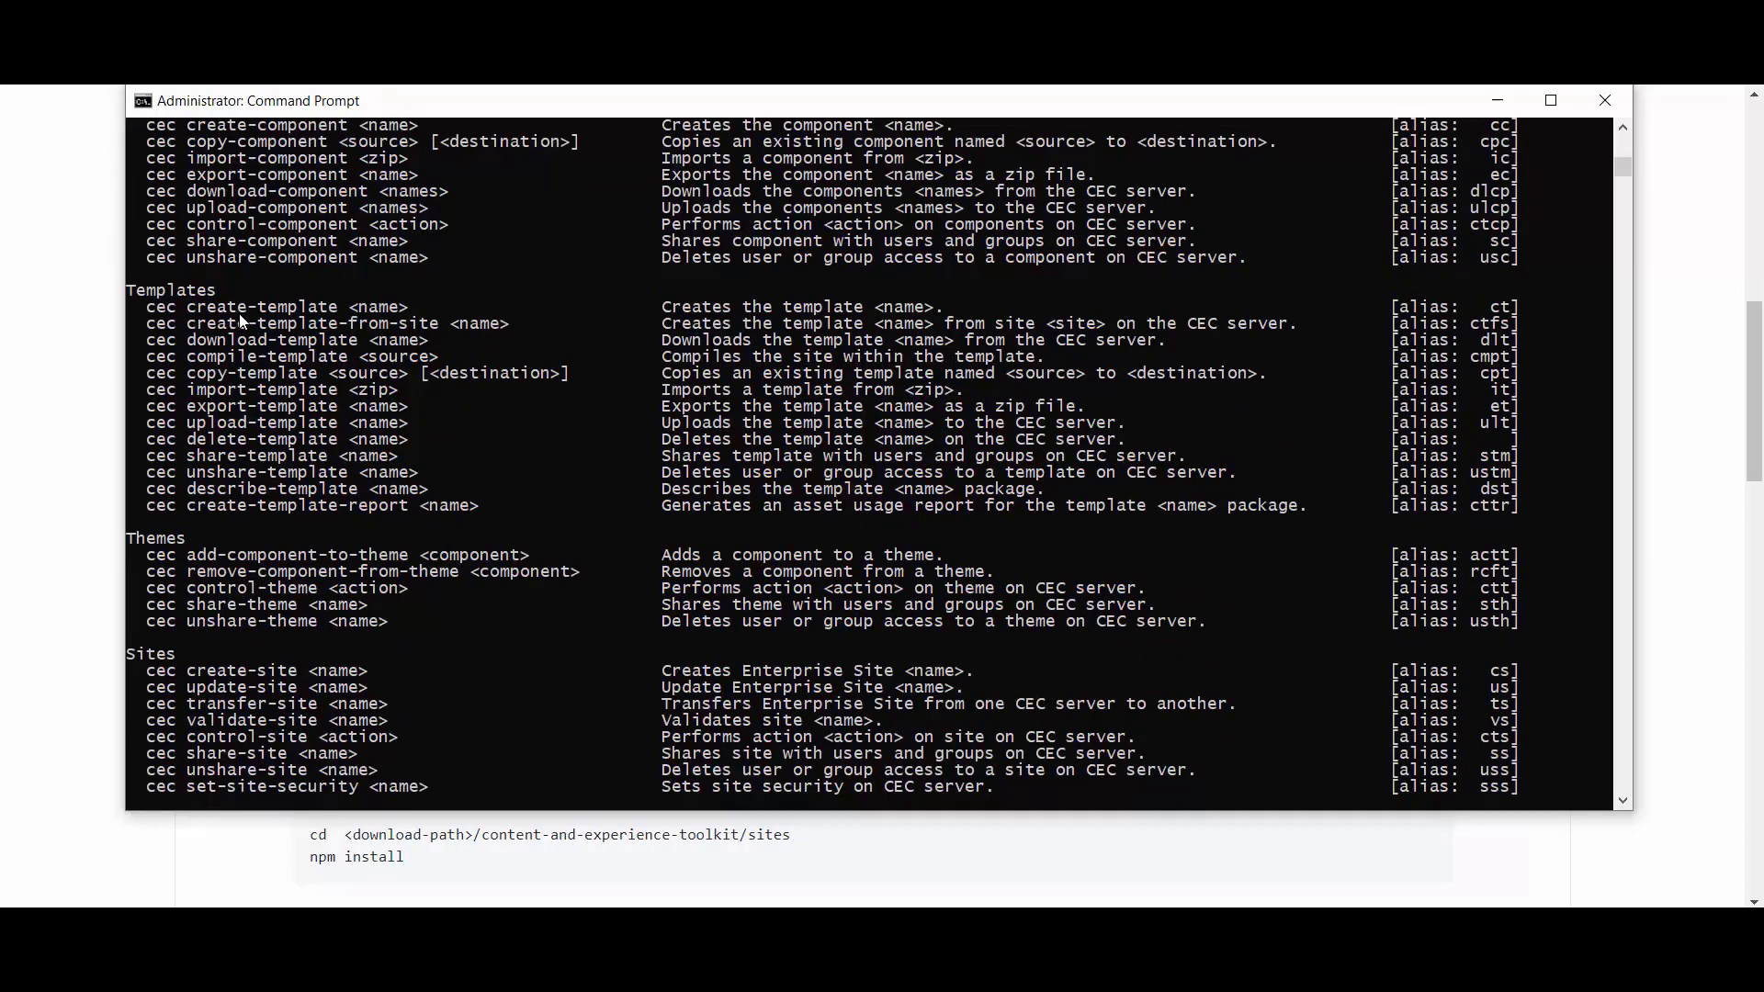
{"action": "scroll", "scroll_direction": "down", "scroll_amount": 3}
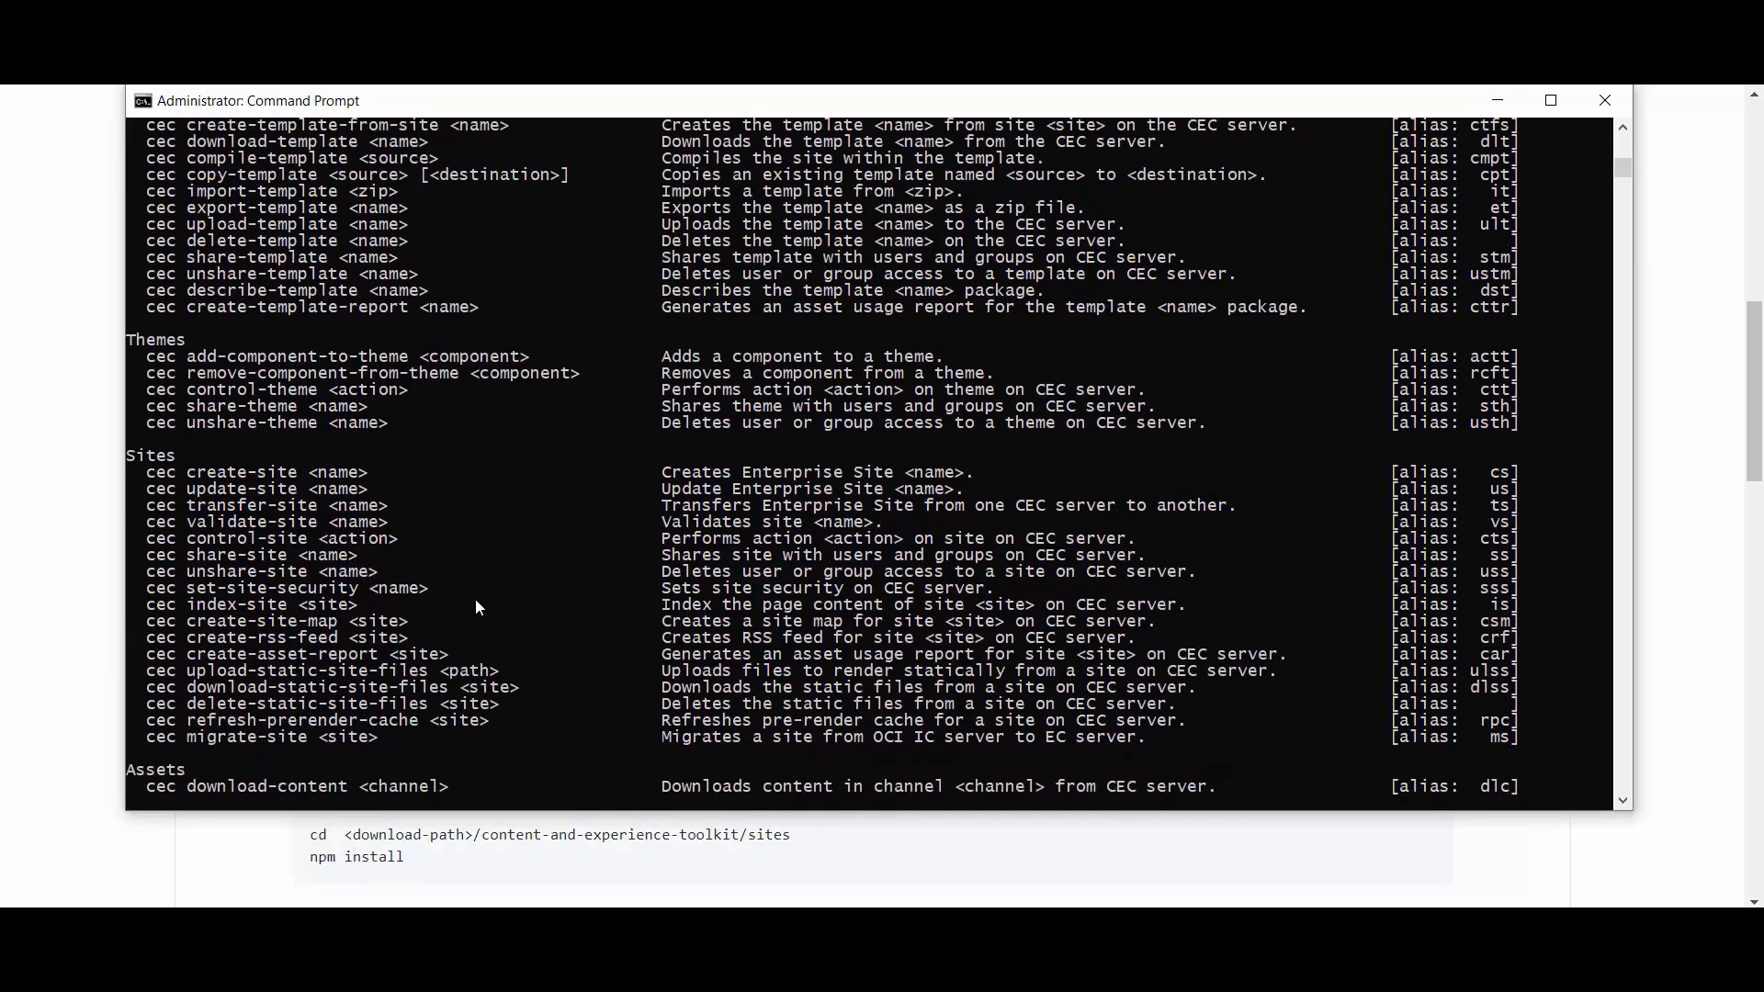
{"action": "scroll", "scroll_direction": "up", "scroll_amount": 3}
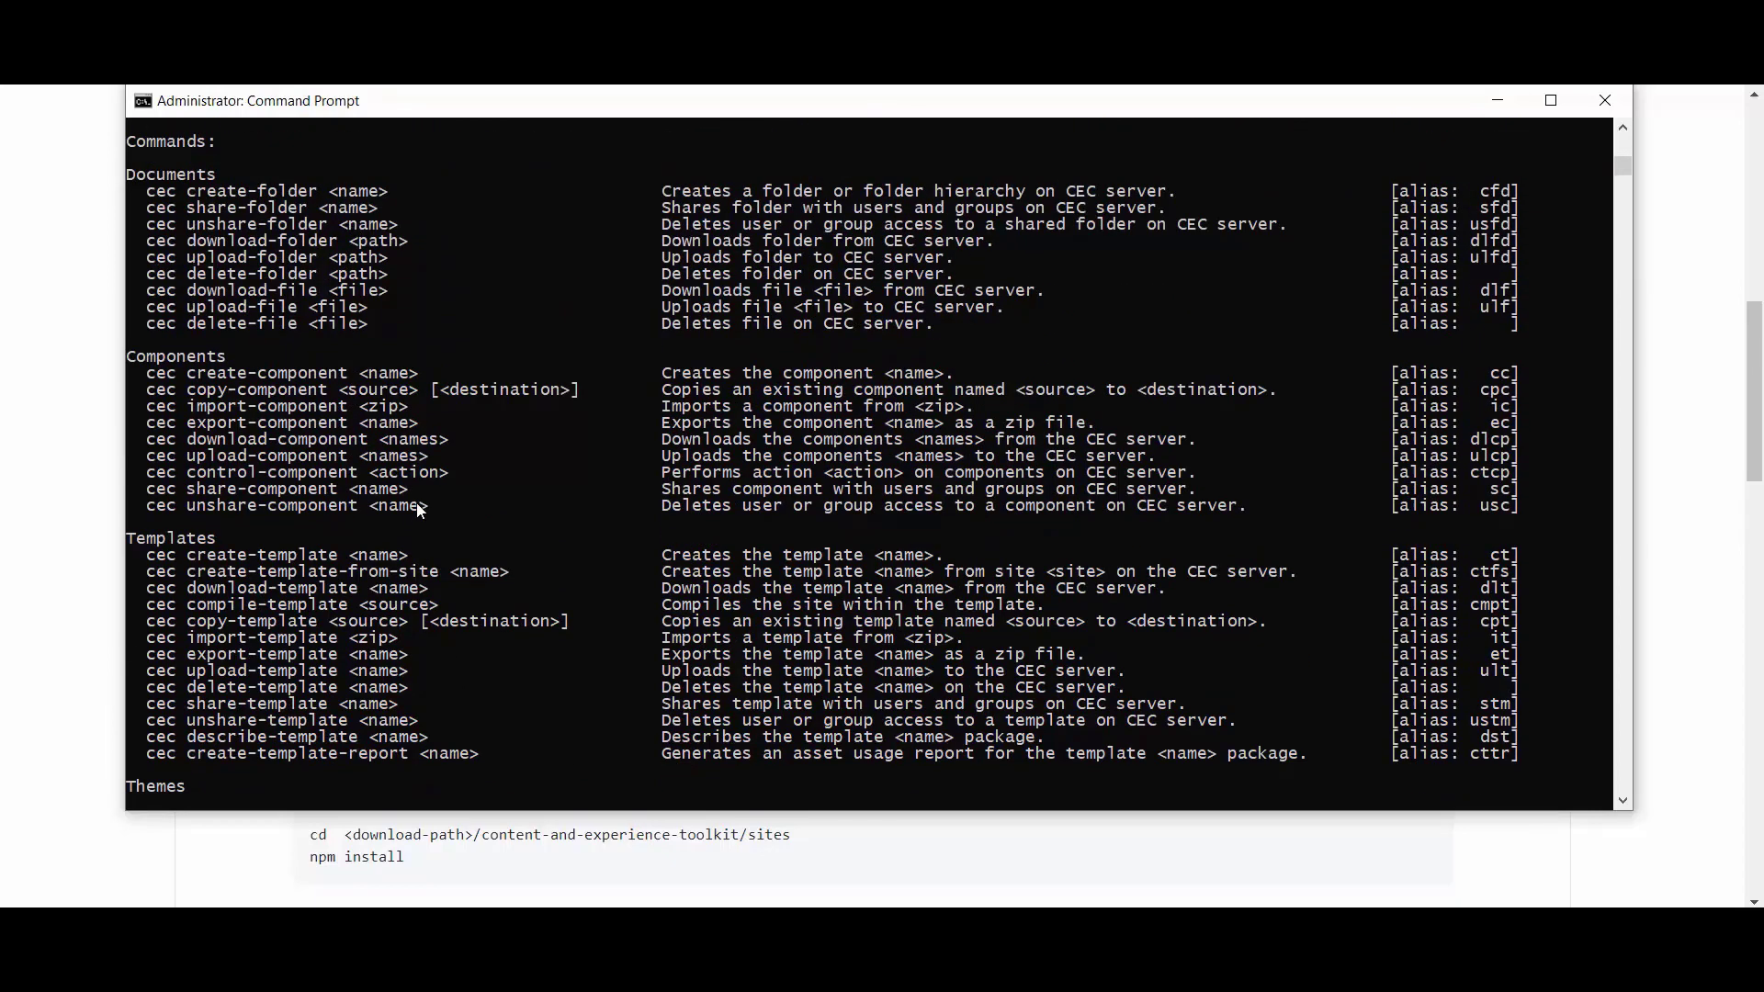
{"action": "scroll", "scroll_direction": "up", "scroll_amount": 3}
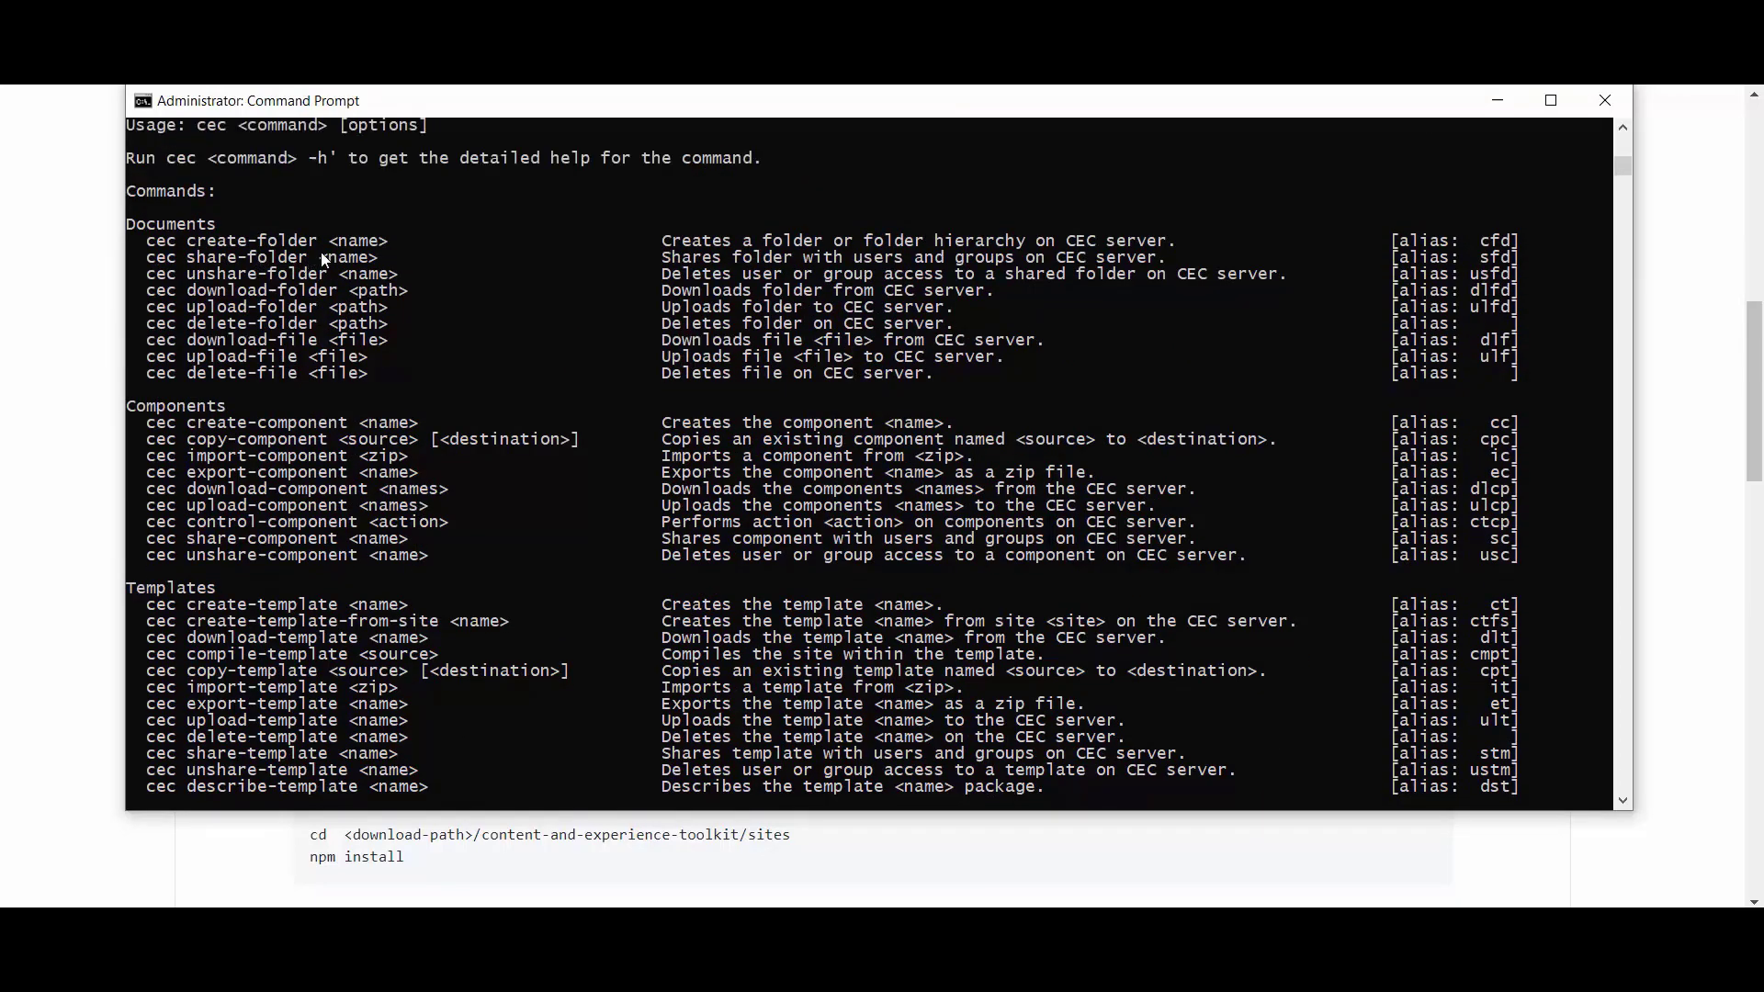
{"action": "mouse_move", "coordinate": [329, 342]}
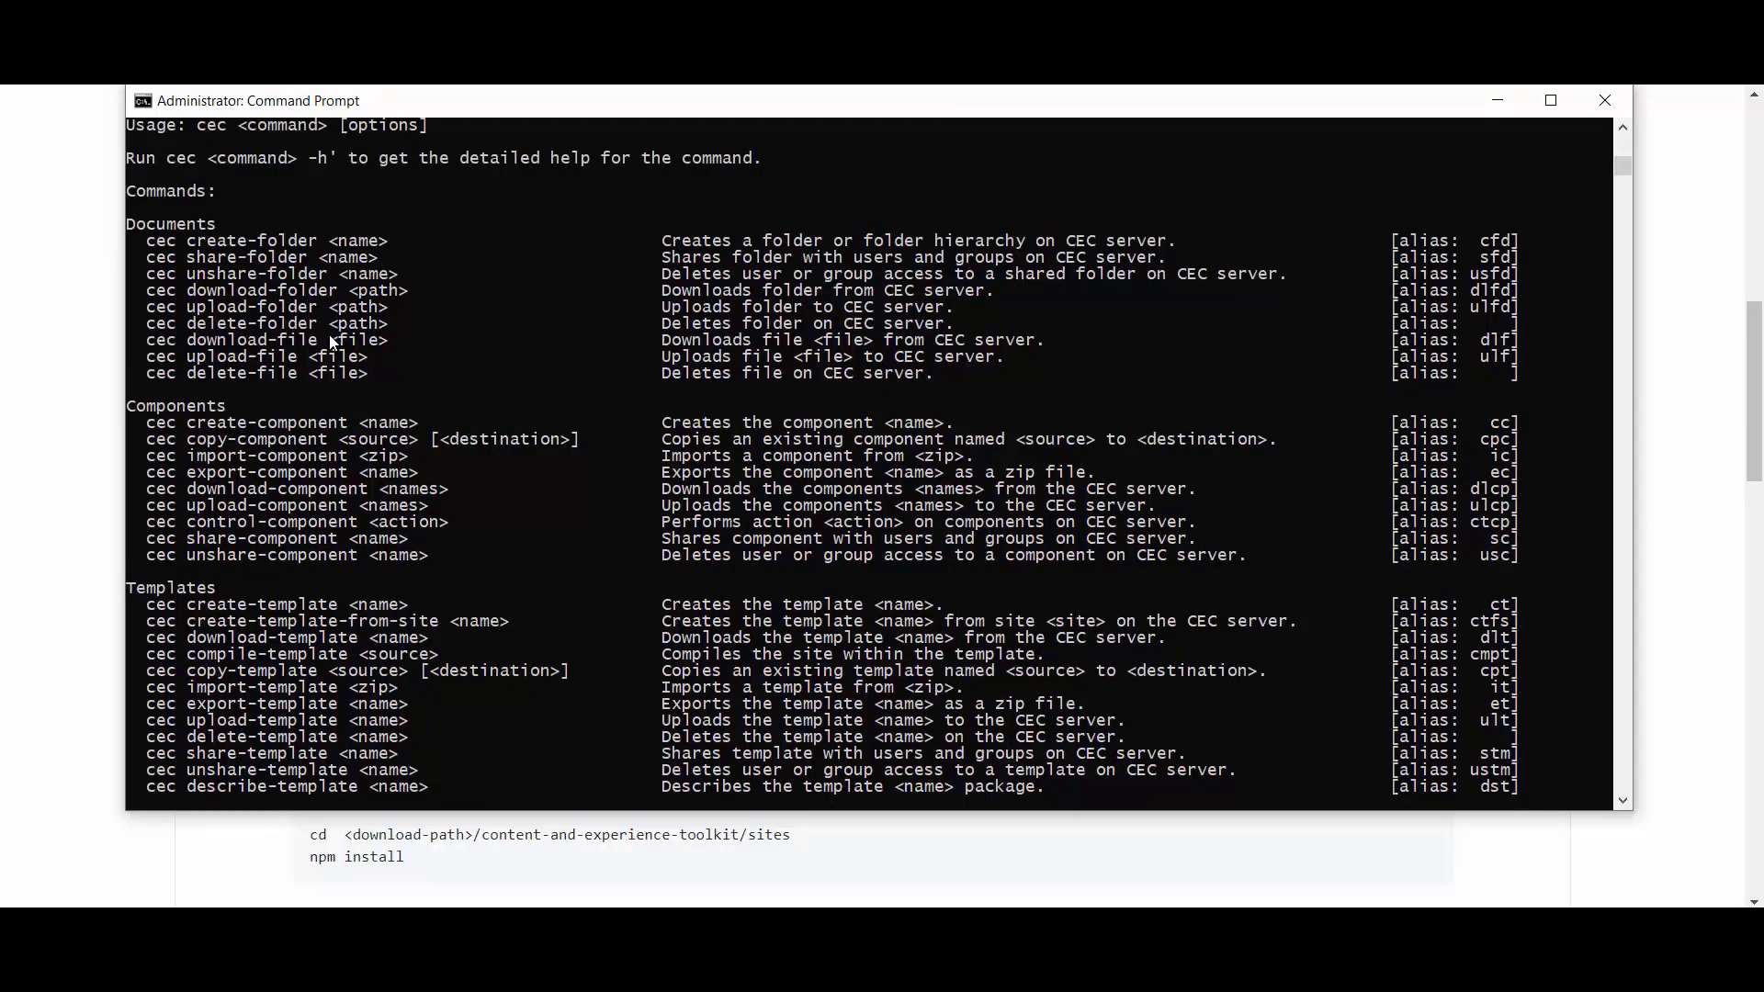
{"action": "scroll", "scroll_direction": "down", "scroll_amount": 3}
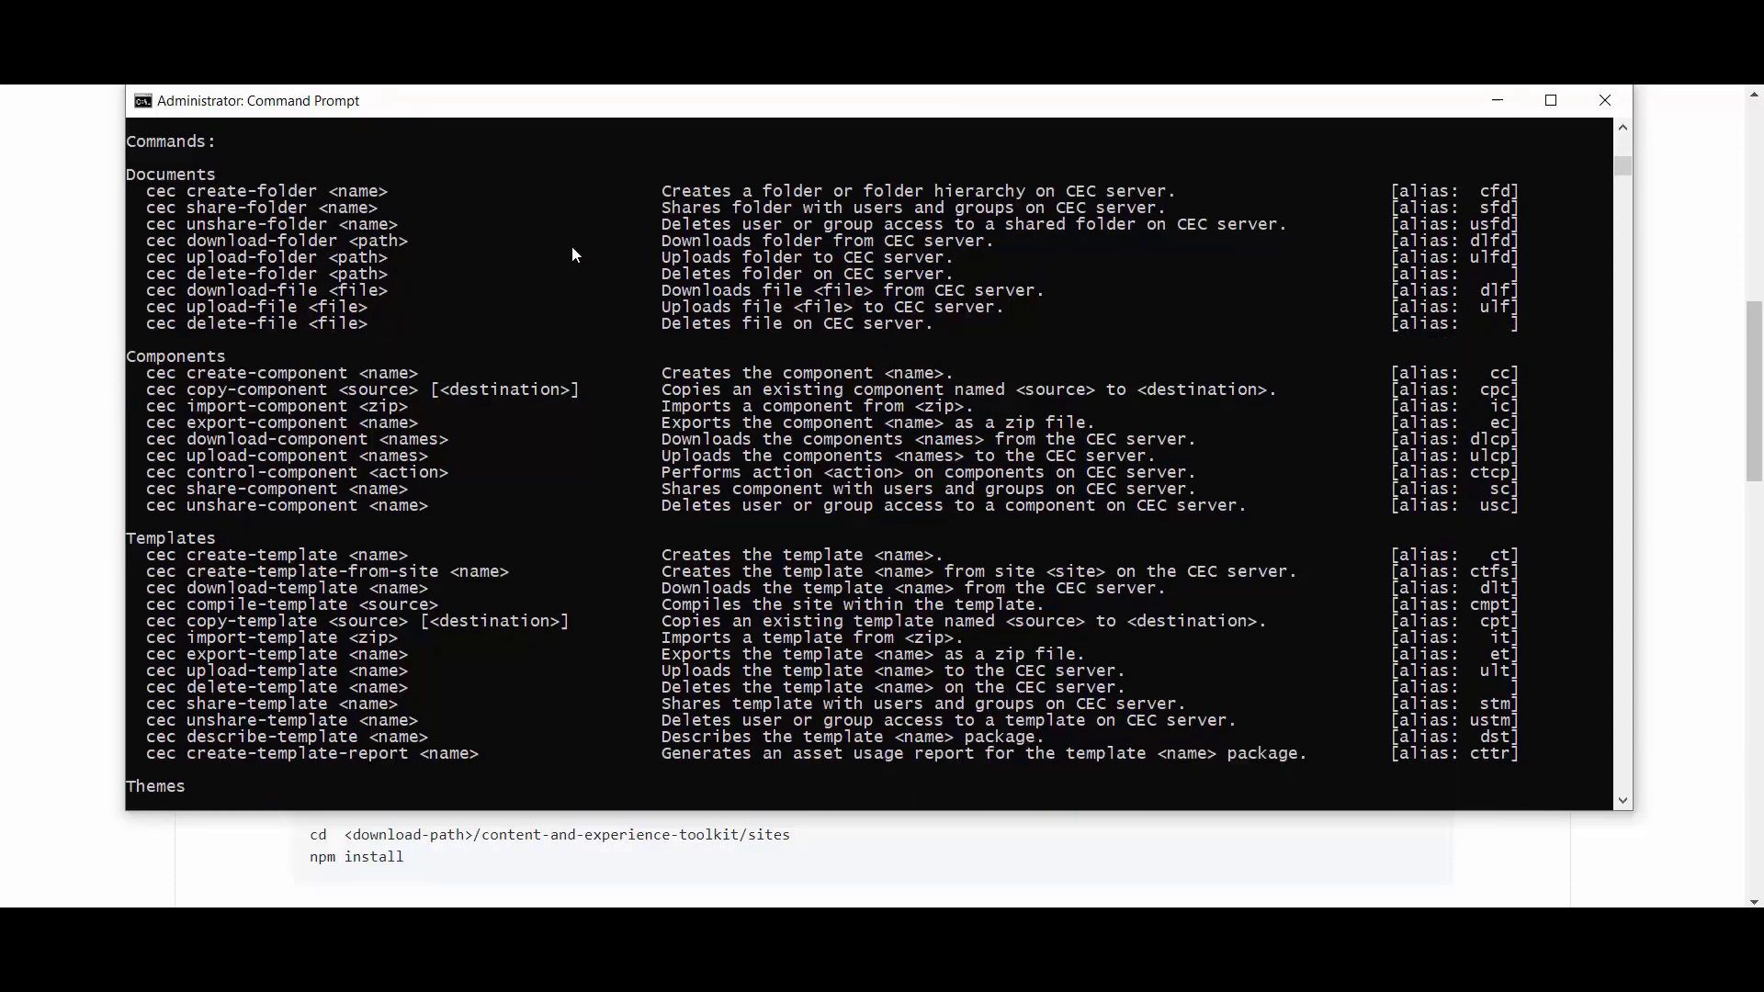
{"action": "mouse_move", "coordinate": [553, 410]}
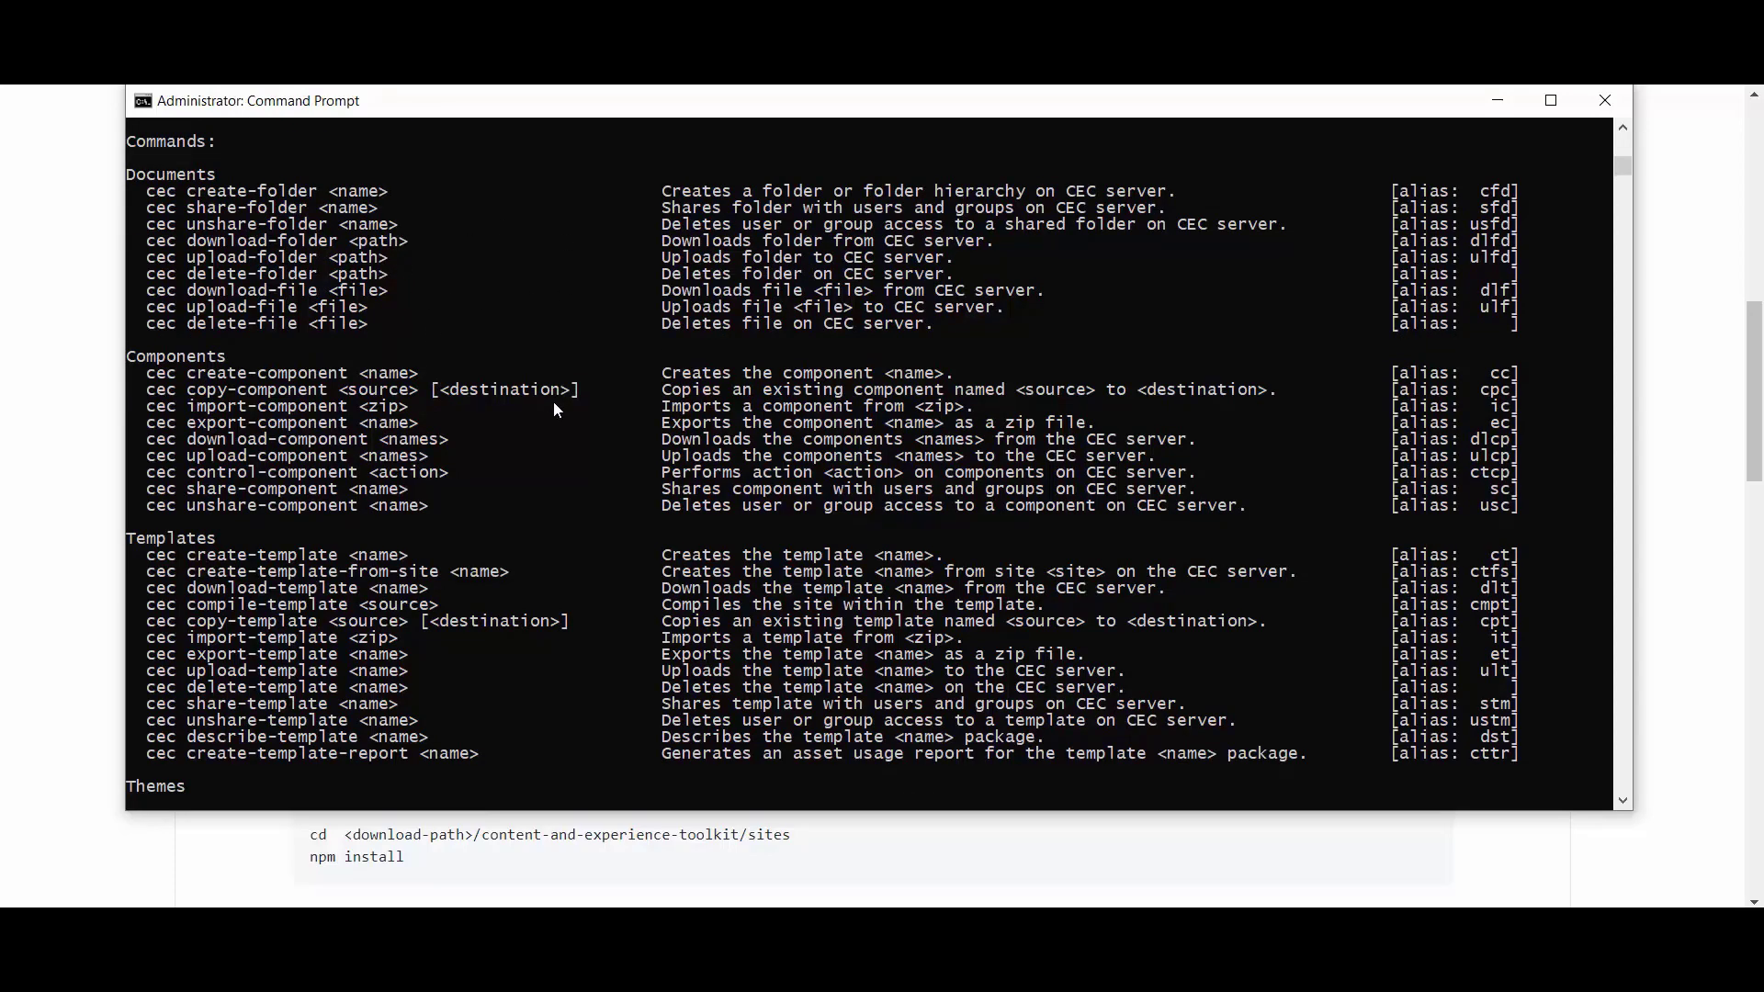
{"action": "scroll", "scroll_direction": "down", "scroll_amount": 3}
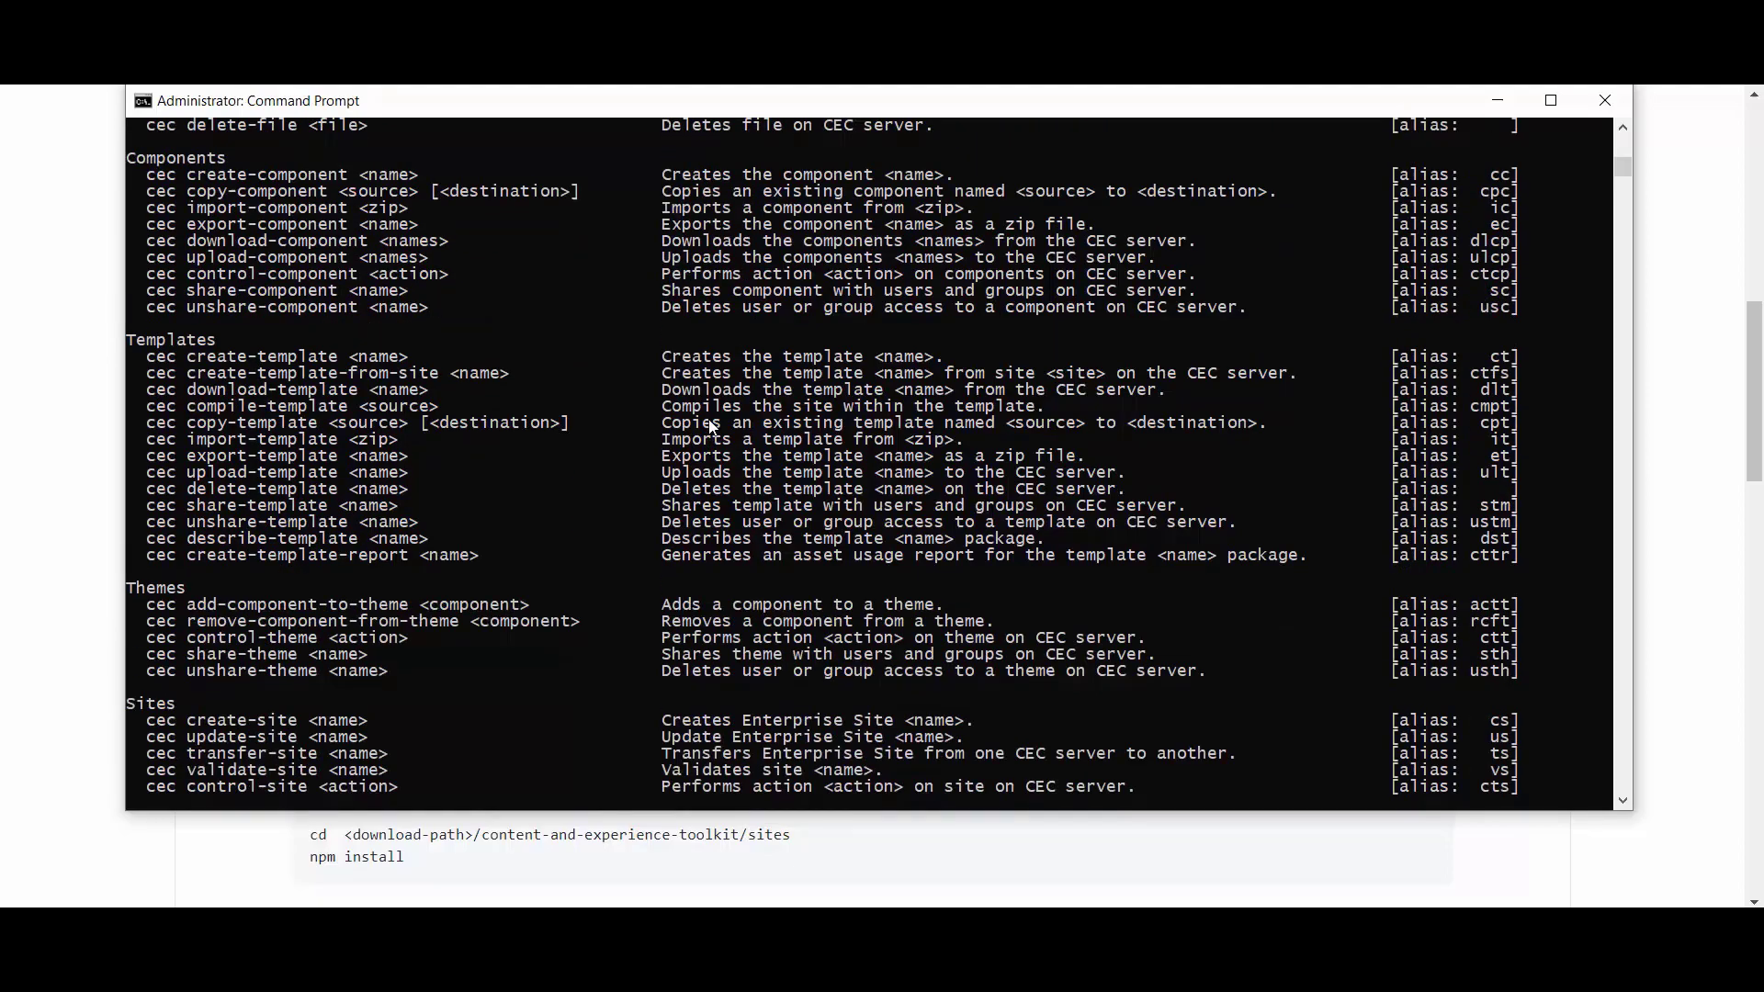
{"action": "scroll", "scroll_direction": "down", "scroll_amount": 3}
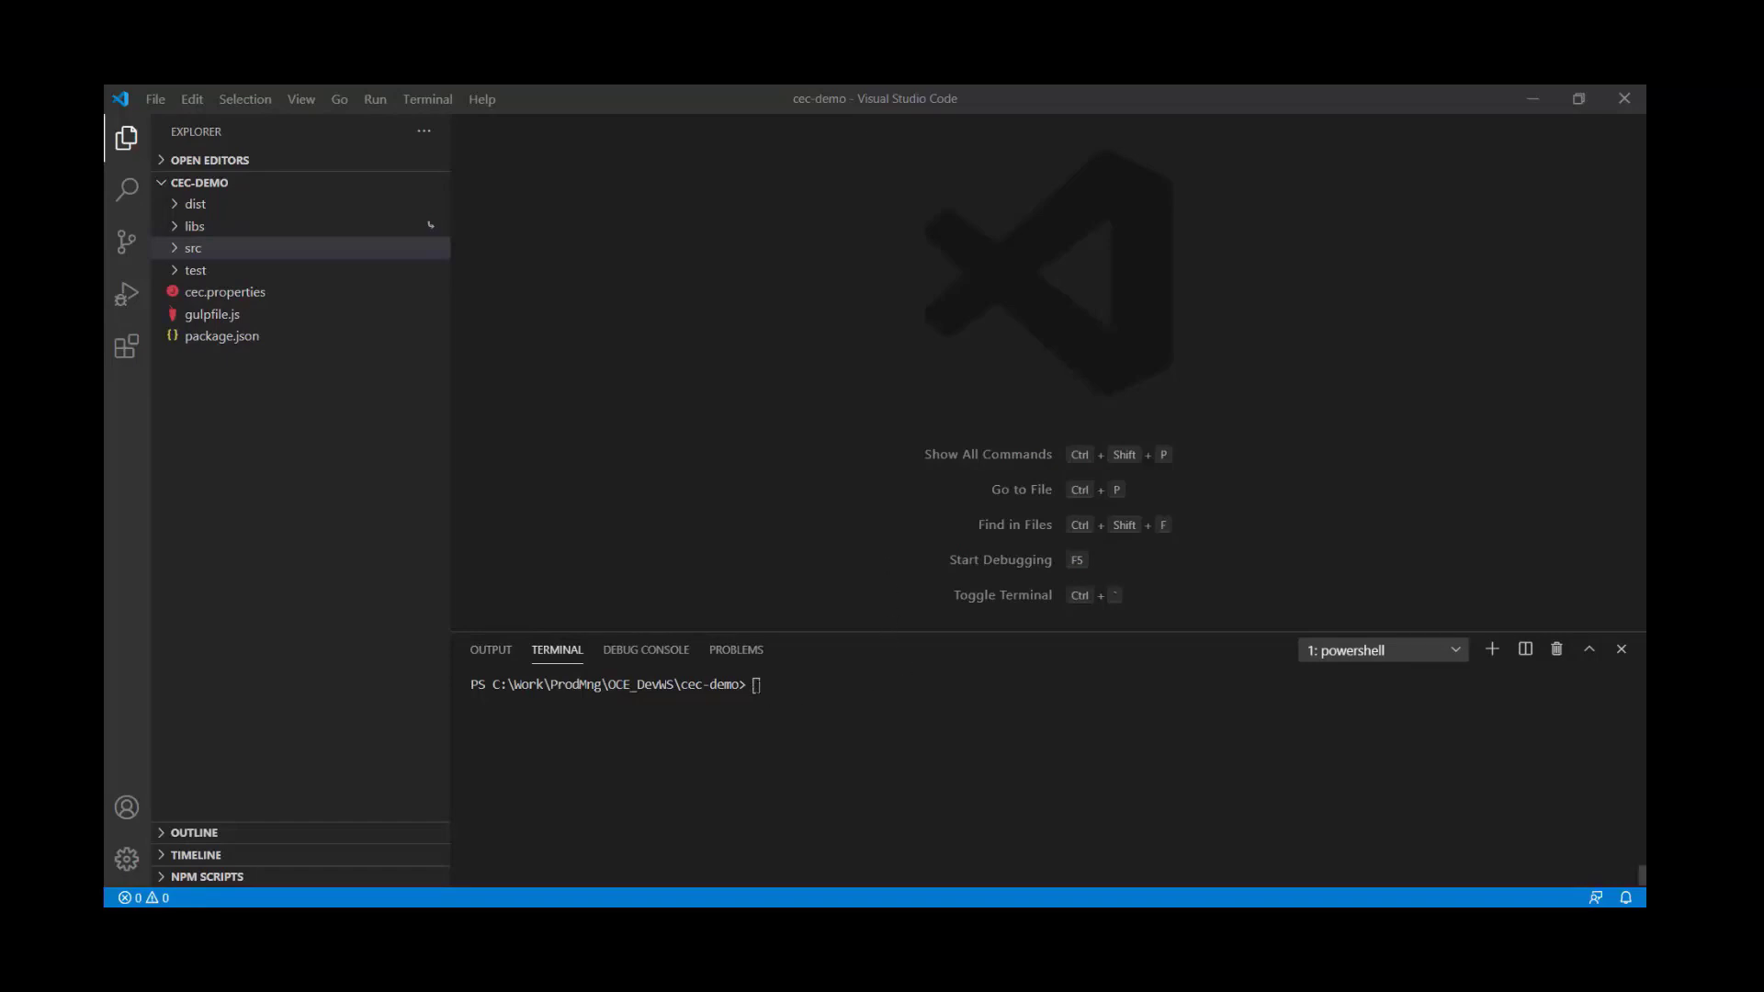
- Expand the cec-demo src folder and its themes subfolder in the Explorer
{"action": "left_click", "coordinate": [755, 684]}
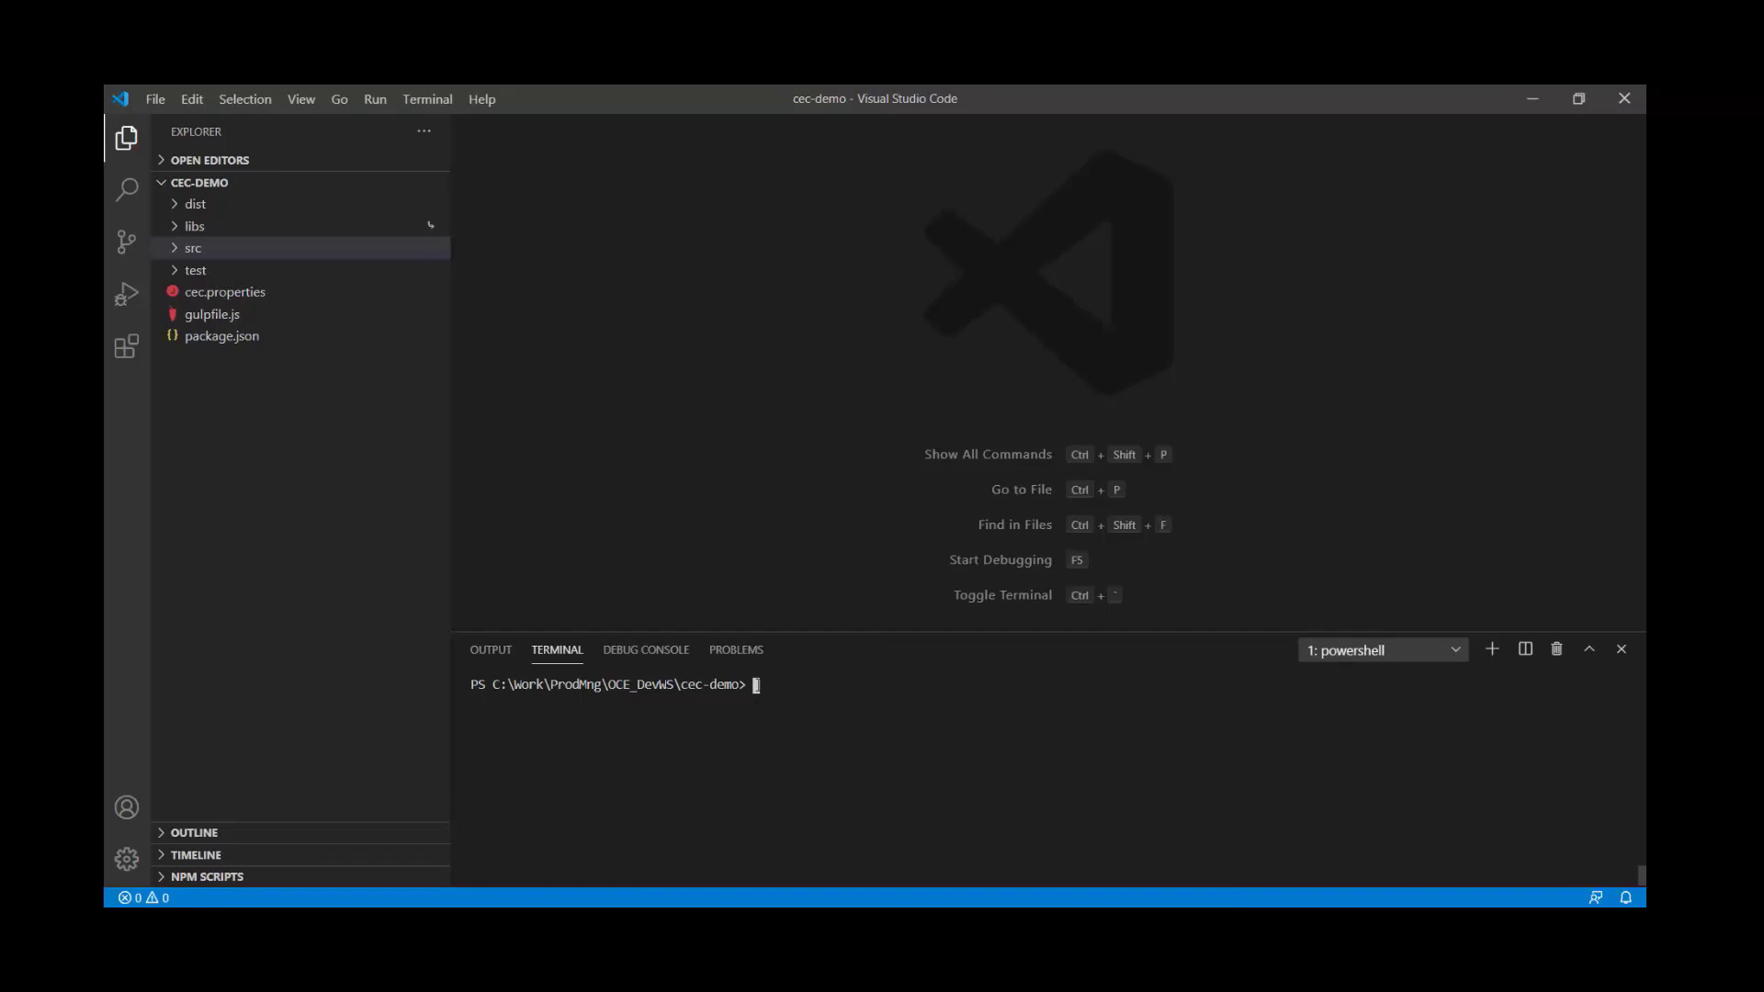
{"action": "mouse_move", "coordinate": [197, 223]}
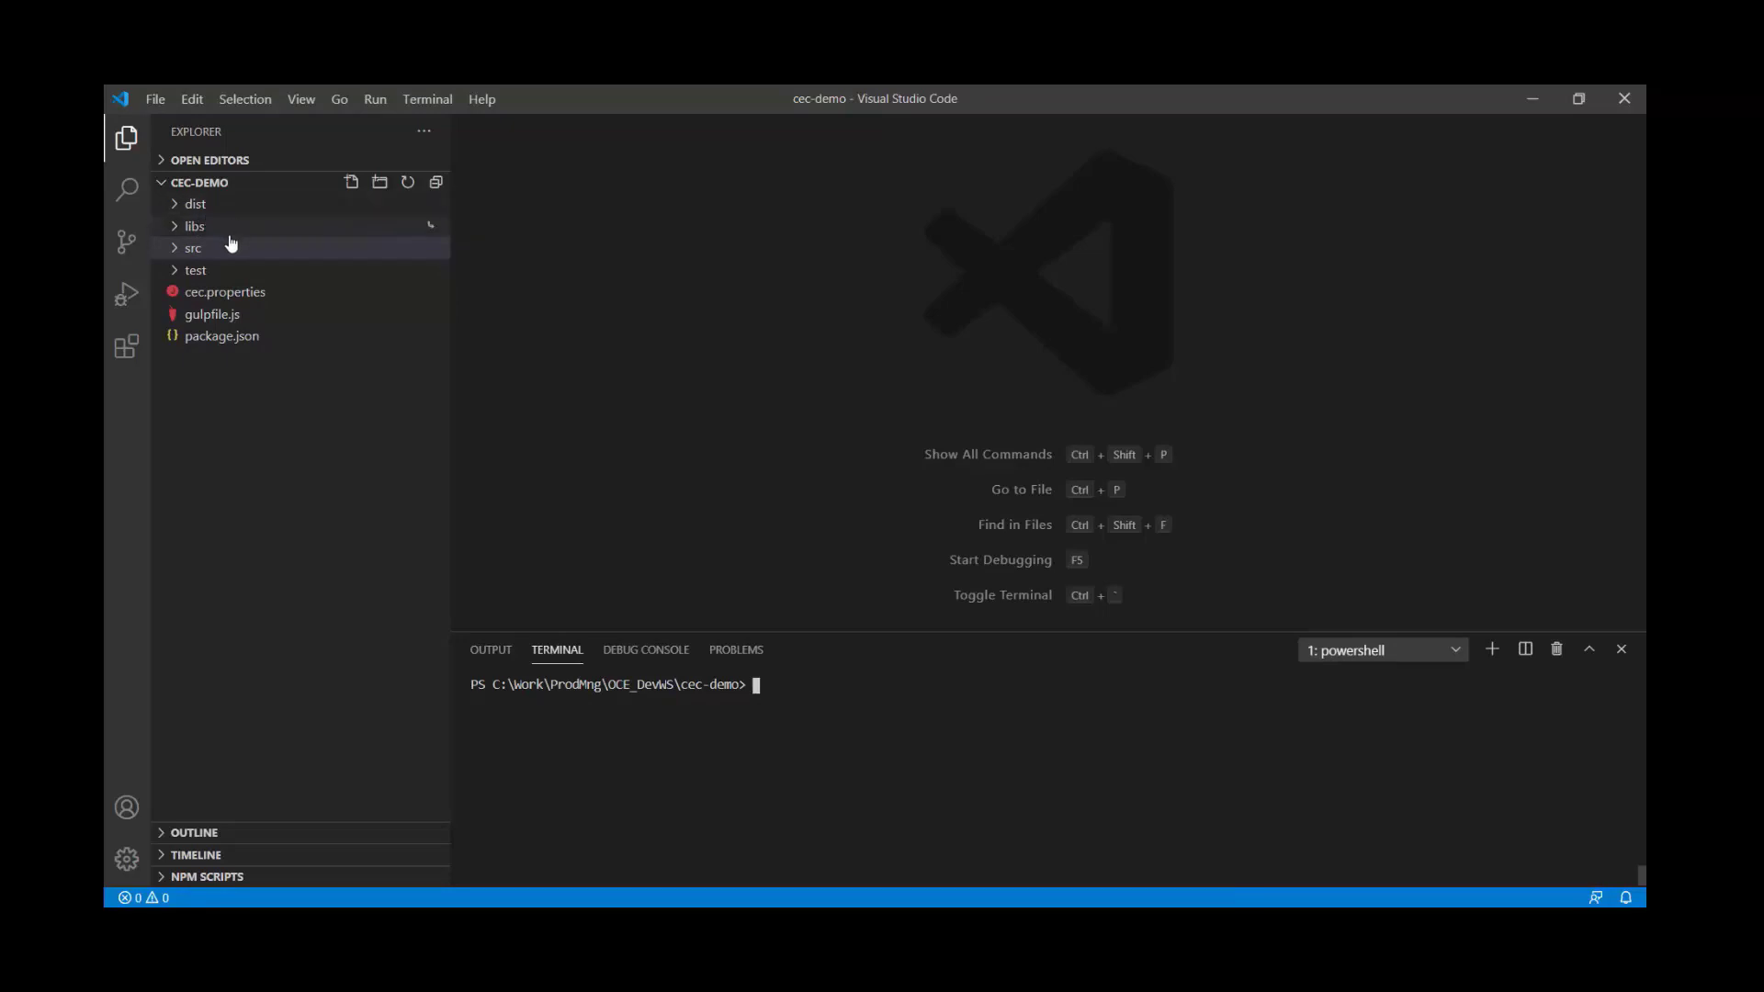
{"action": "mouse_move", "coordinate": [209, 207]}
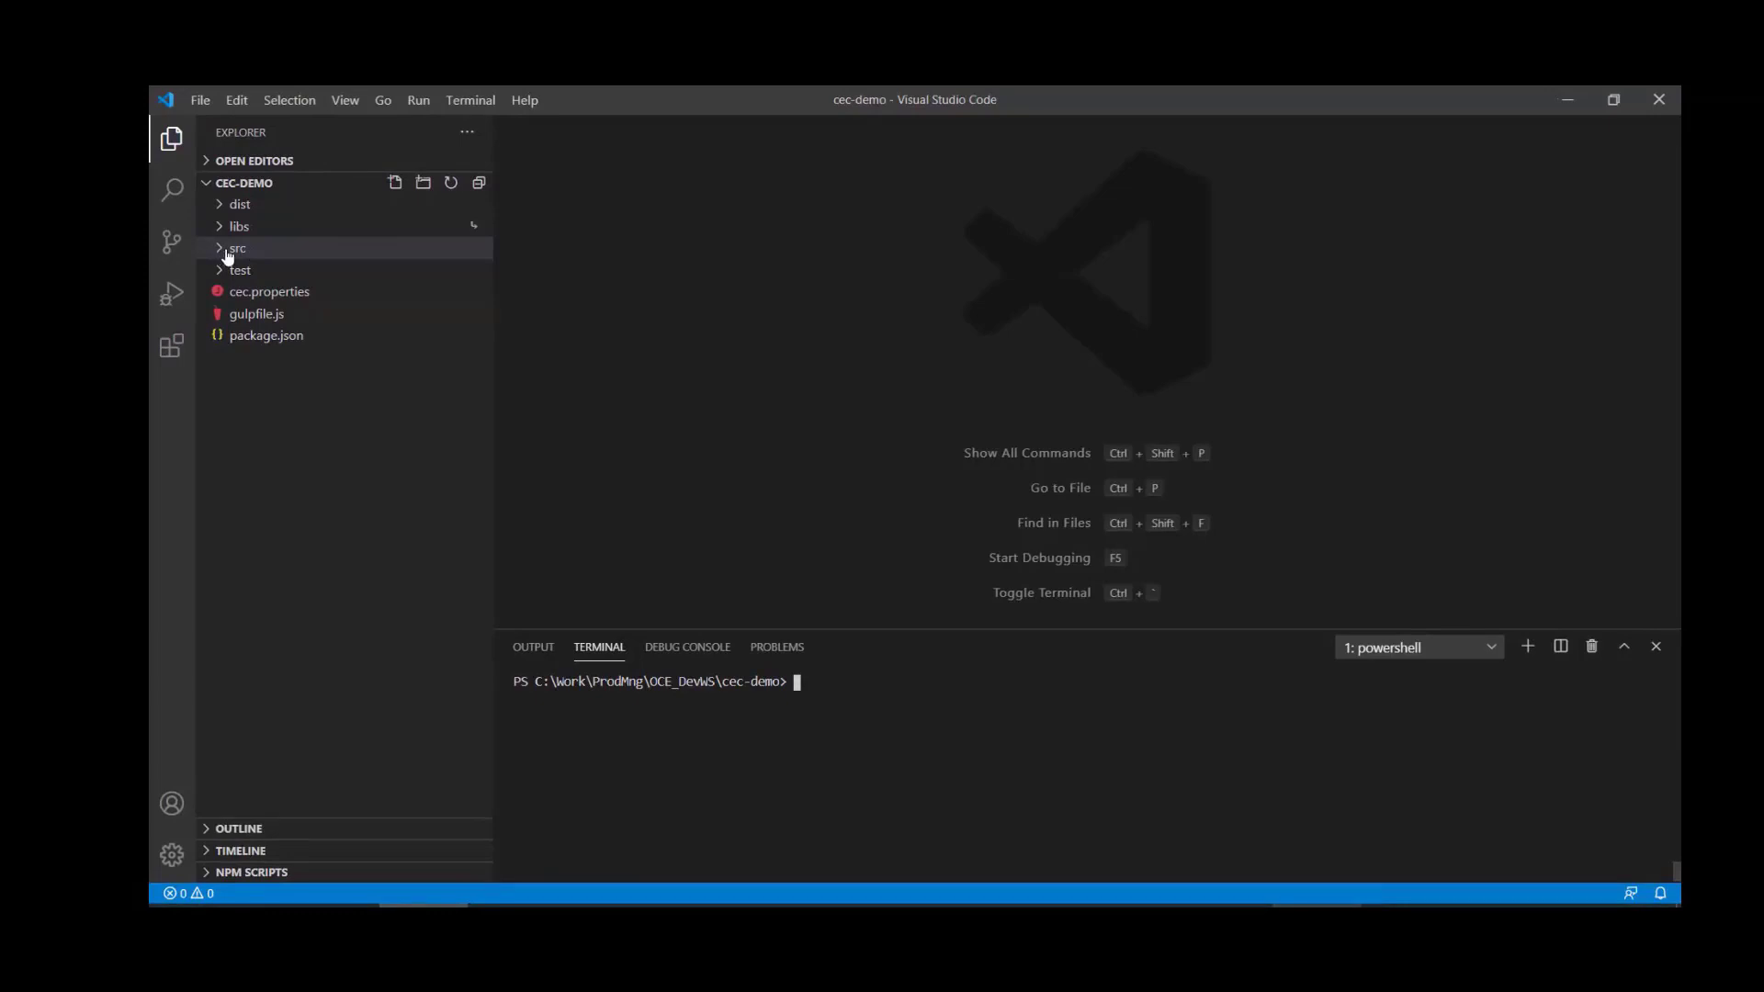
{"action": "left_click", "coordinate": [237, 248]}
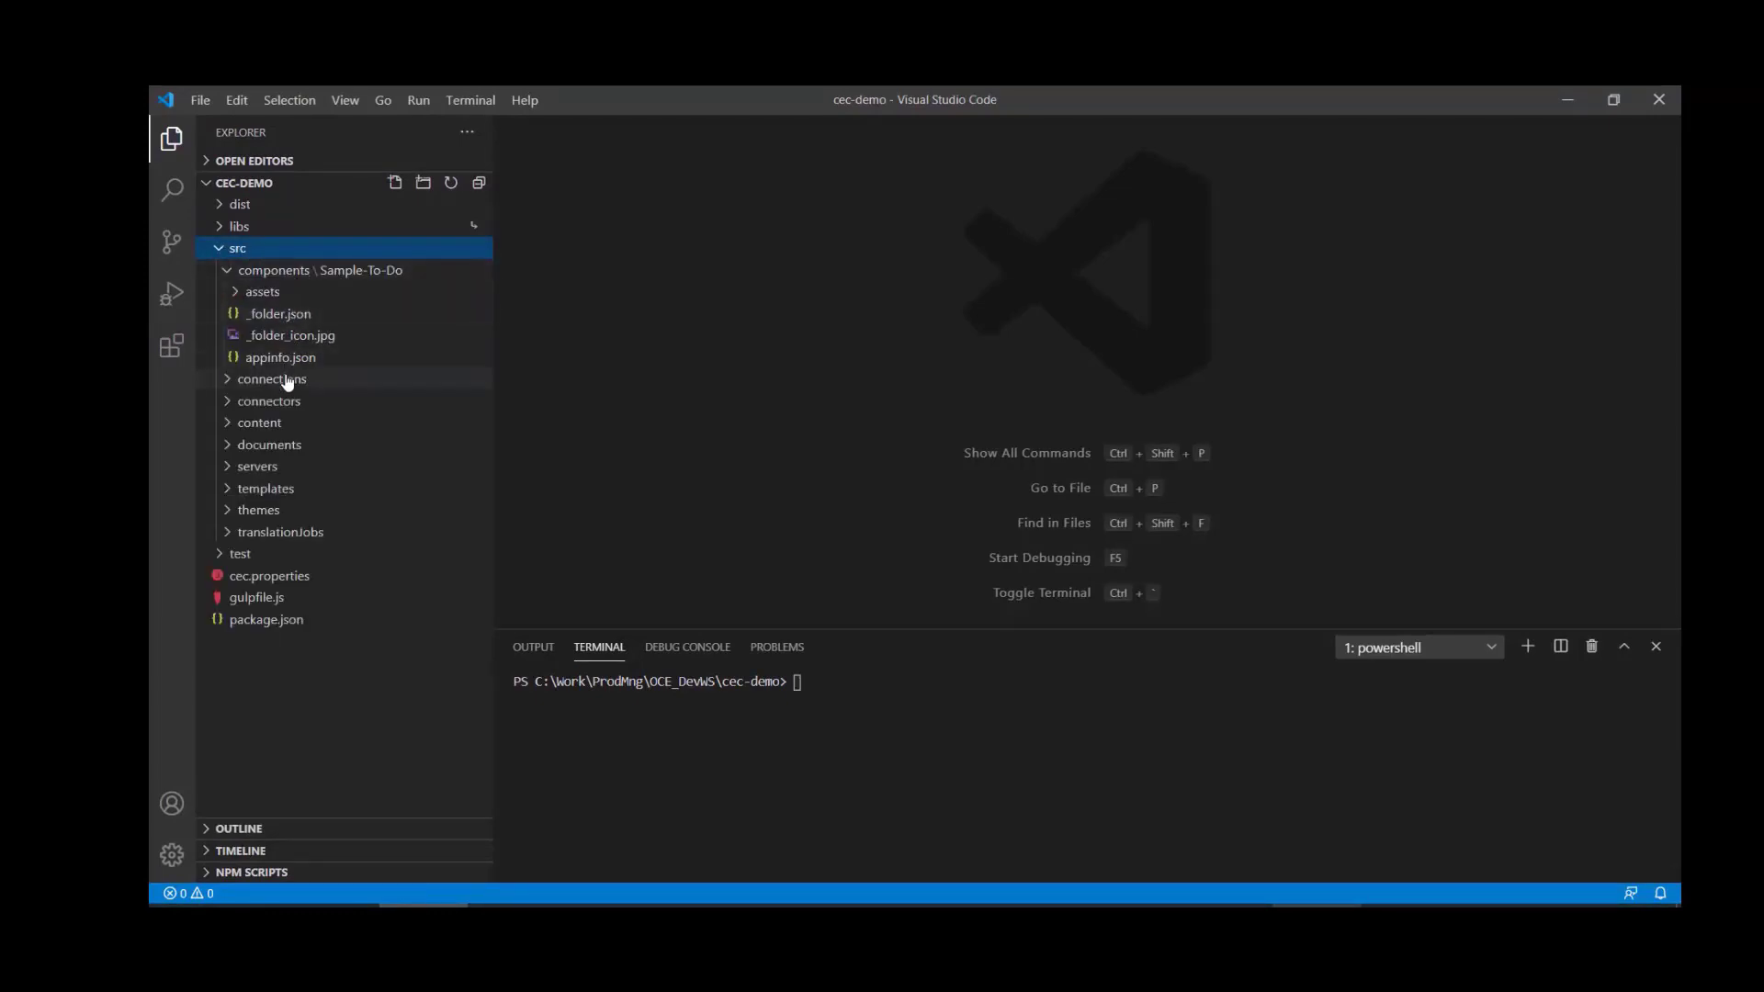
{"action": "mouse_move", "coordinate": [292, 401]}
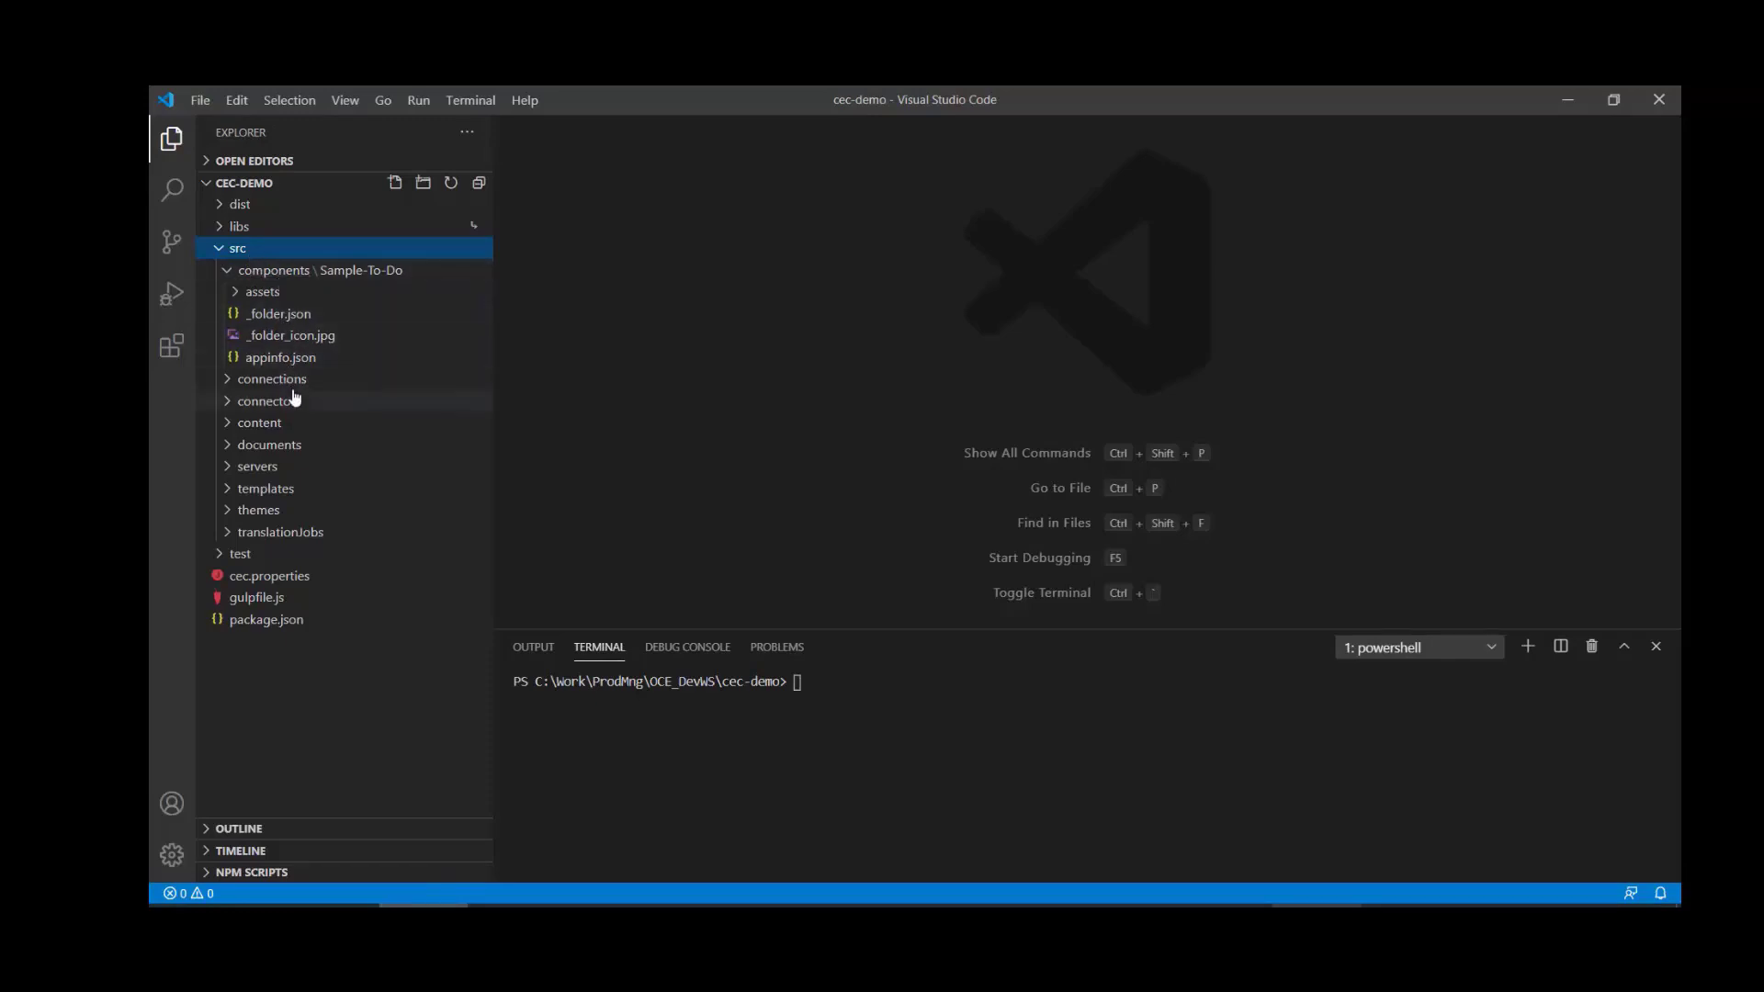
{"action": "mouse_move", "coordinate": [298, 509]}
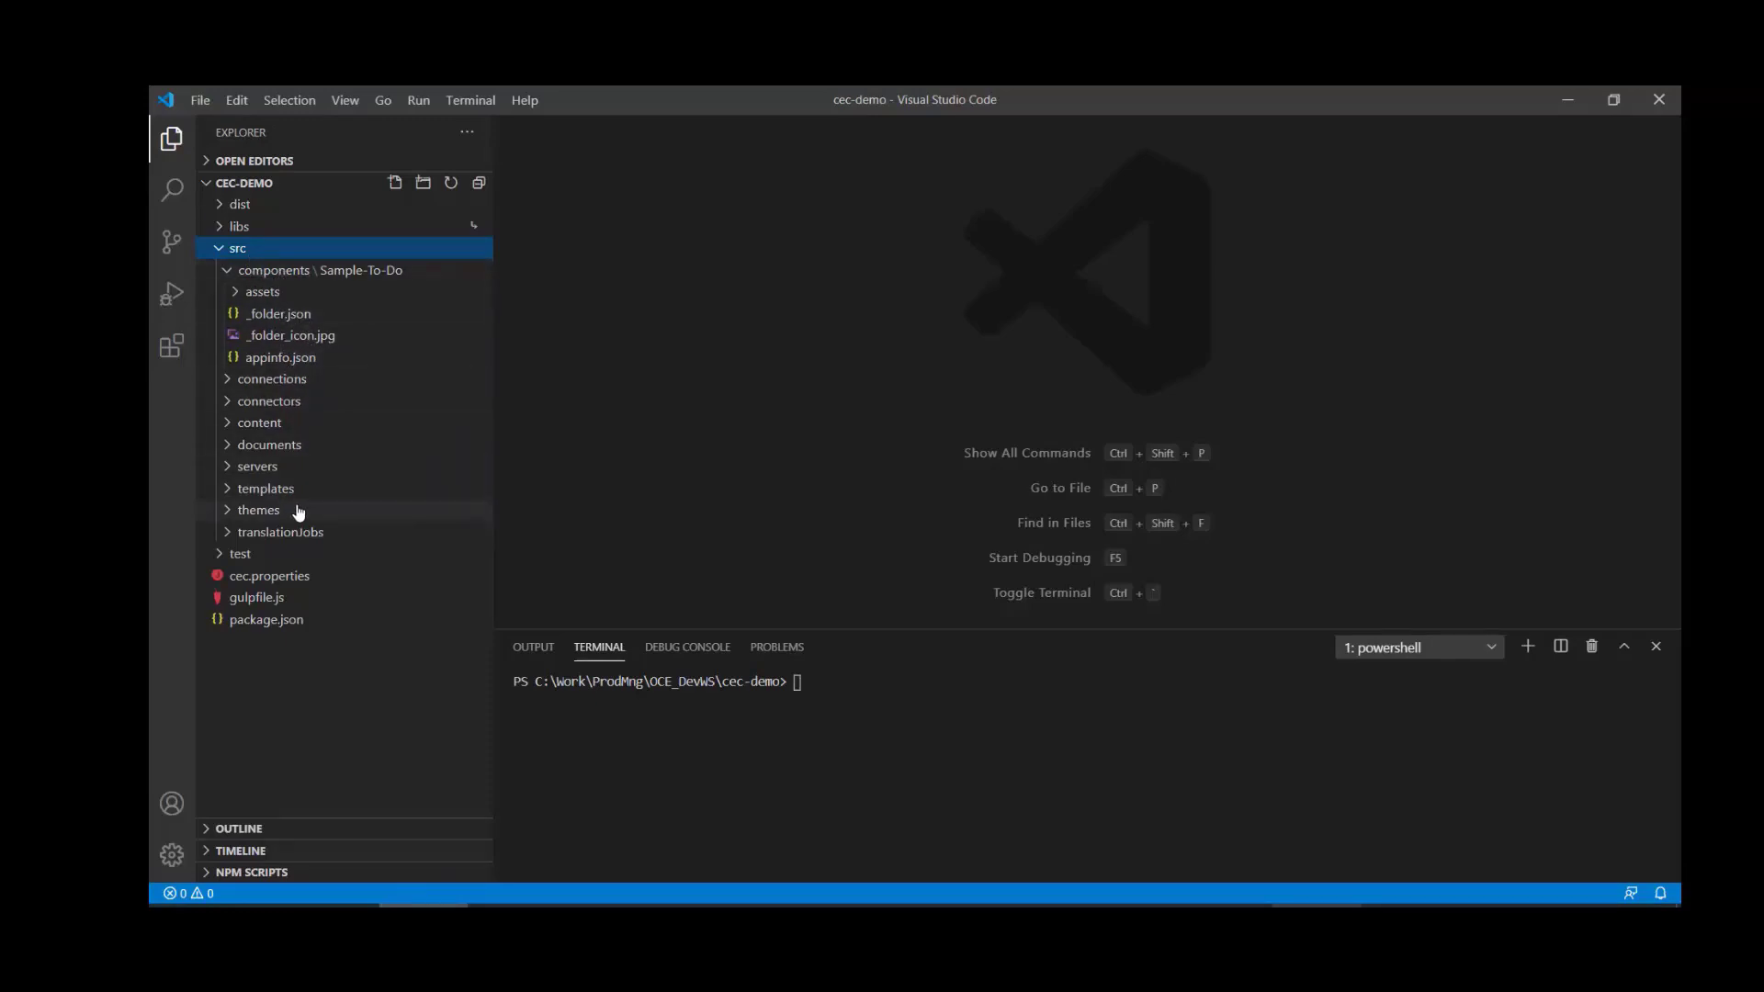
{"action": "mouse_move", "coordinate": [228, 503]}
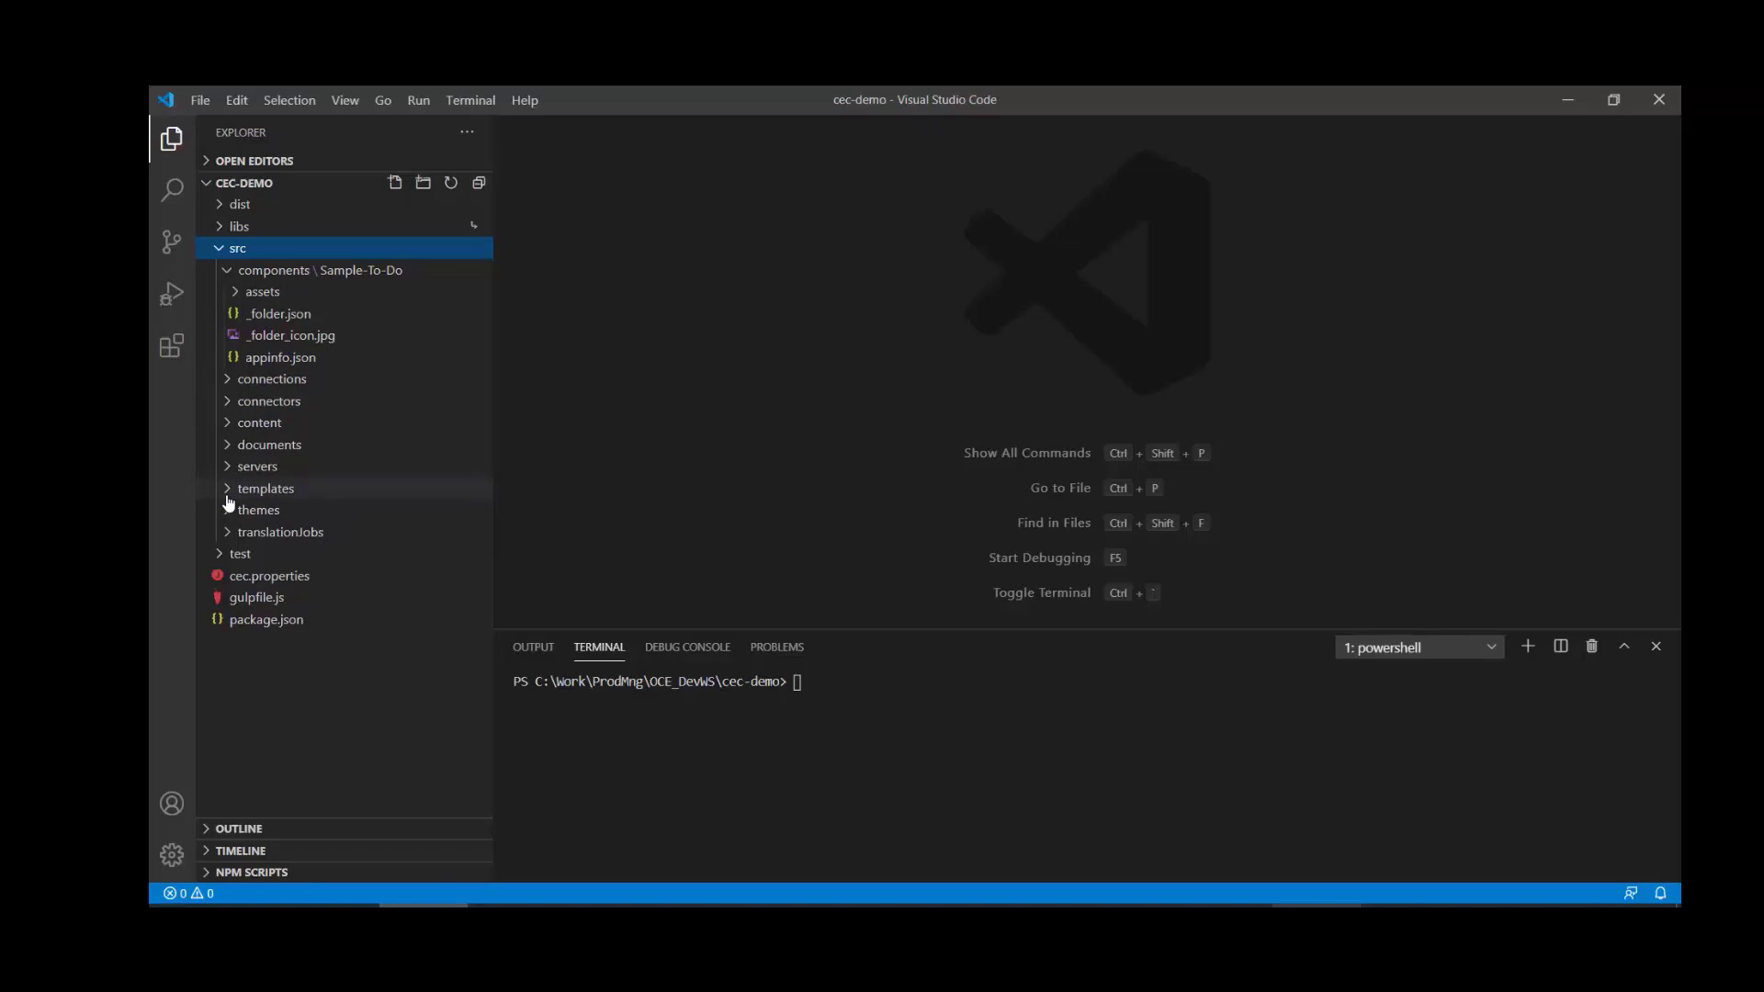
{"action": "left_click", "coordinate": [258, 509]}
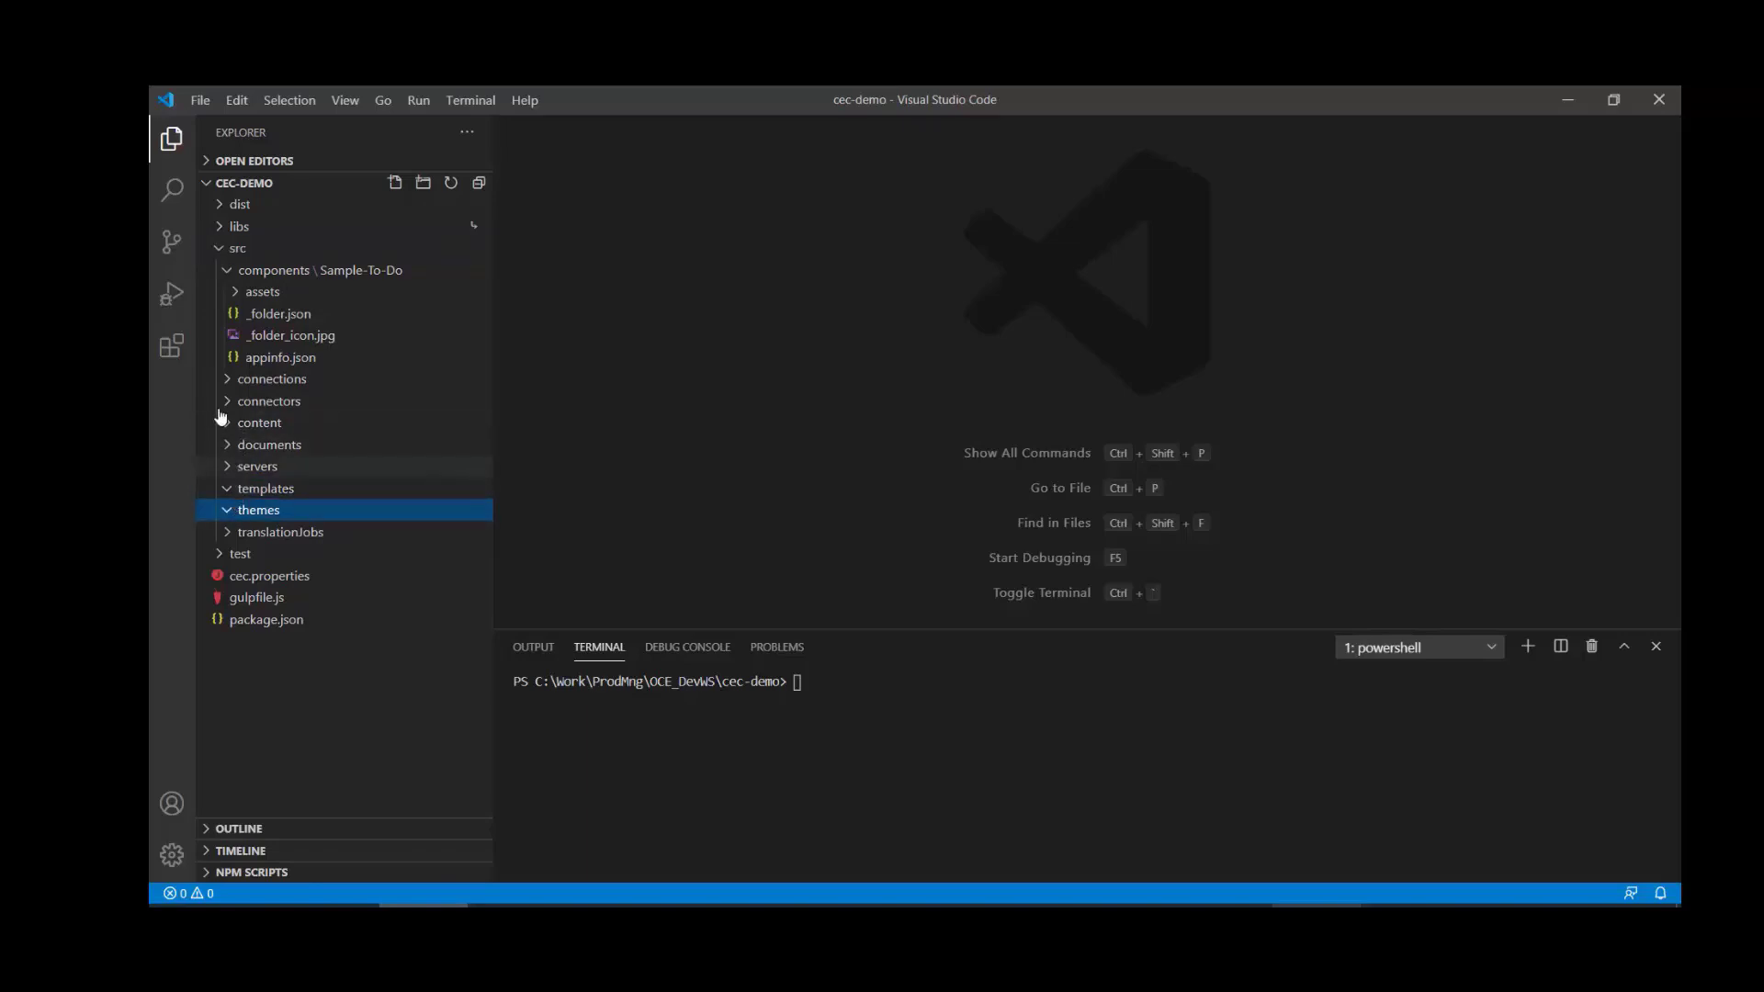
{"action": "mouse_move", "coordinate": [314, 298]}
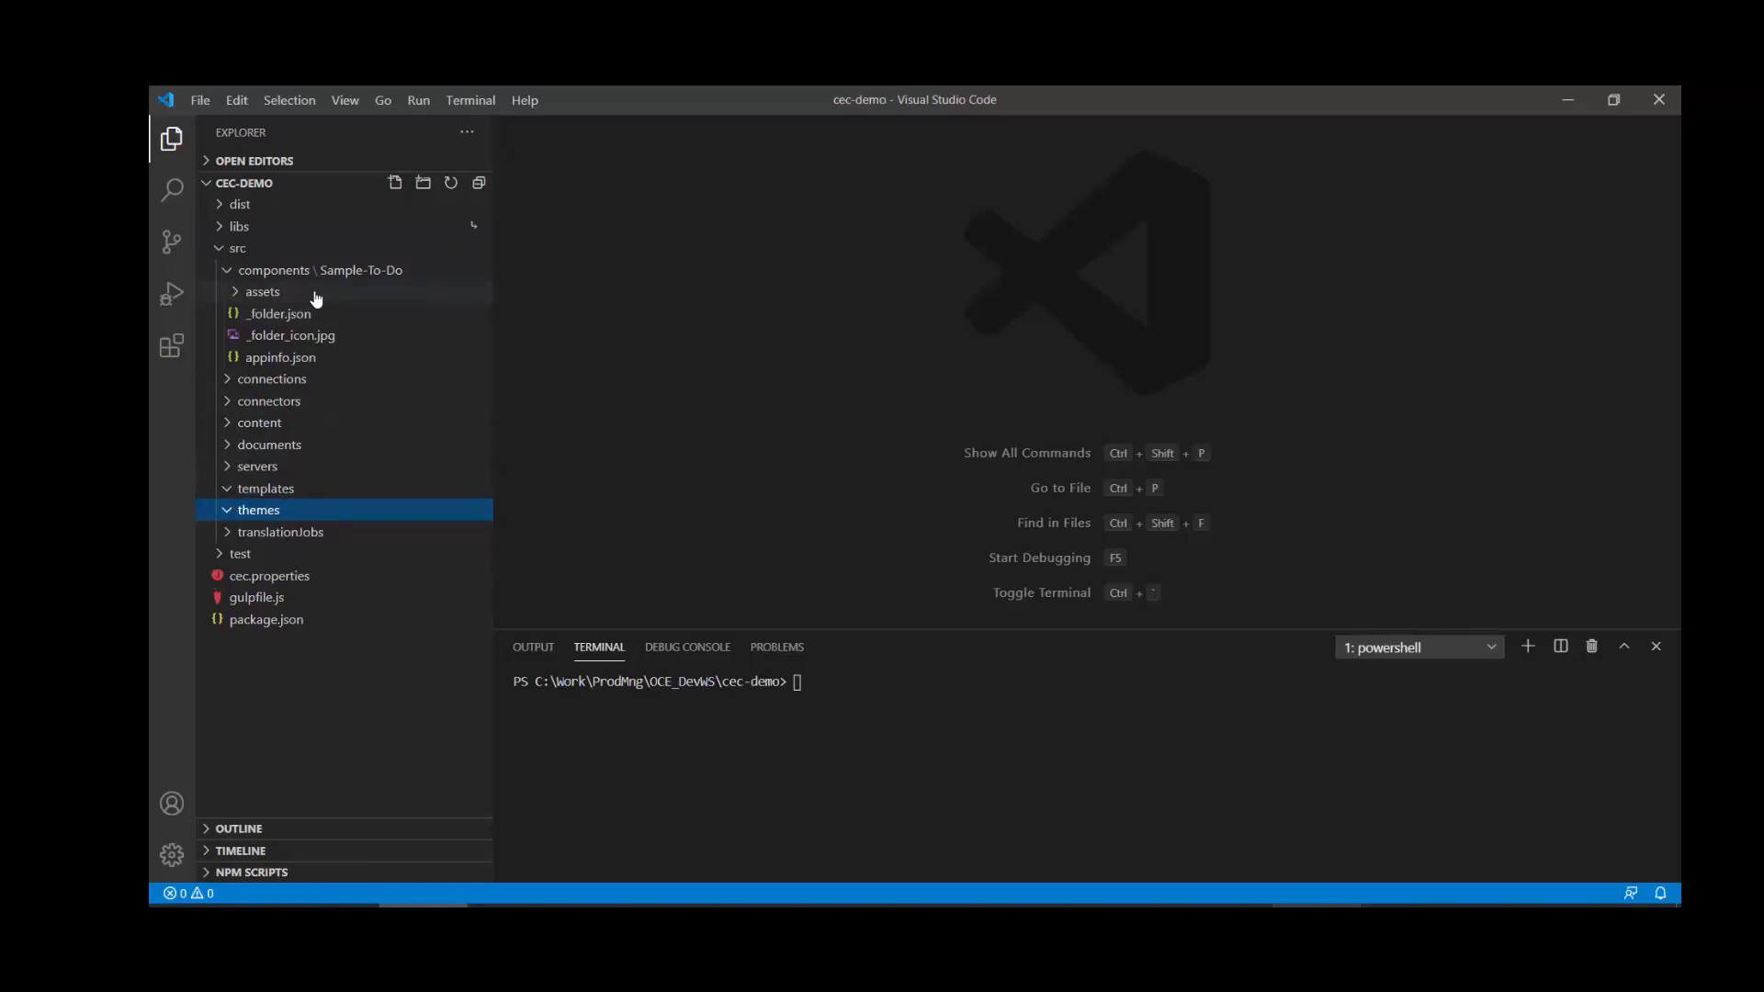
{"action": "mouse_move", "coordinate": [327, 300]}
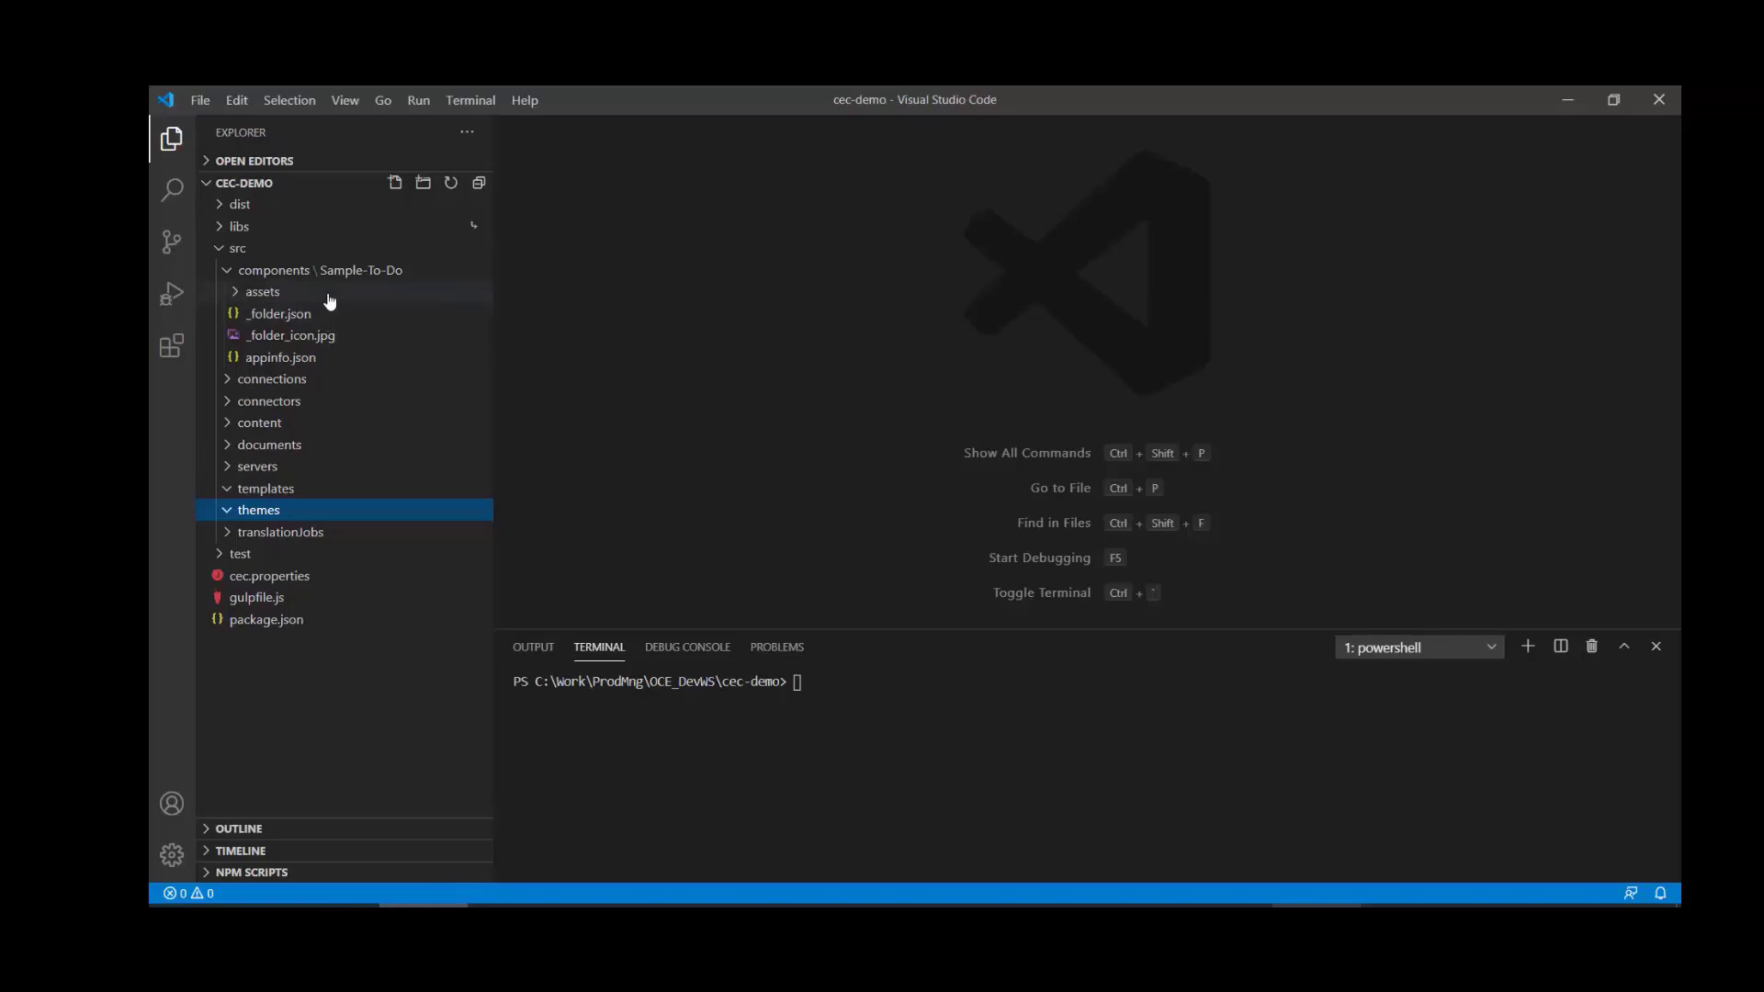
{"action": "mouse_move", "coordinate": [263, 292]}
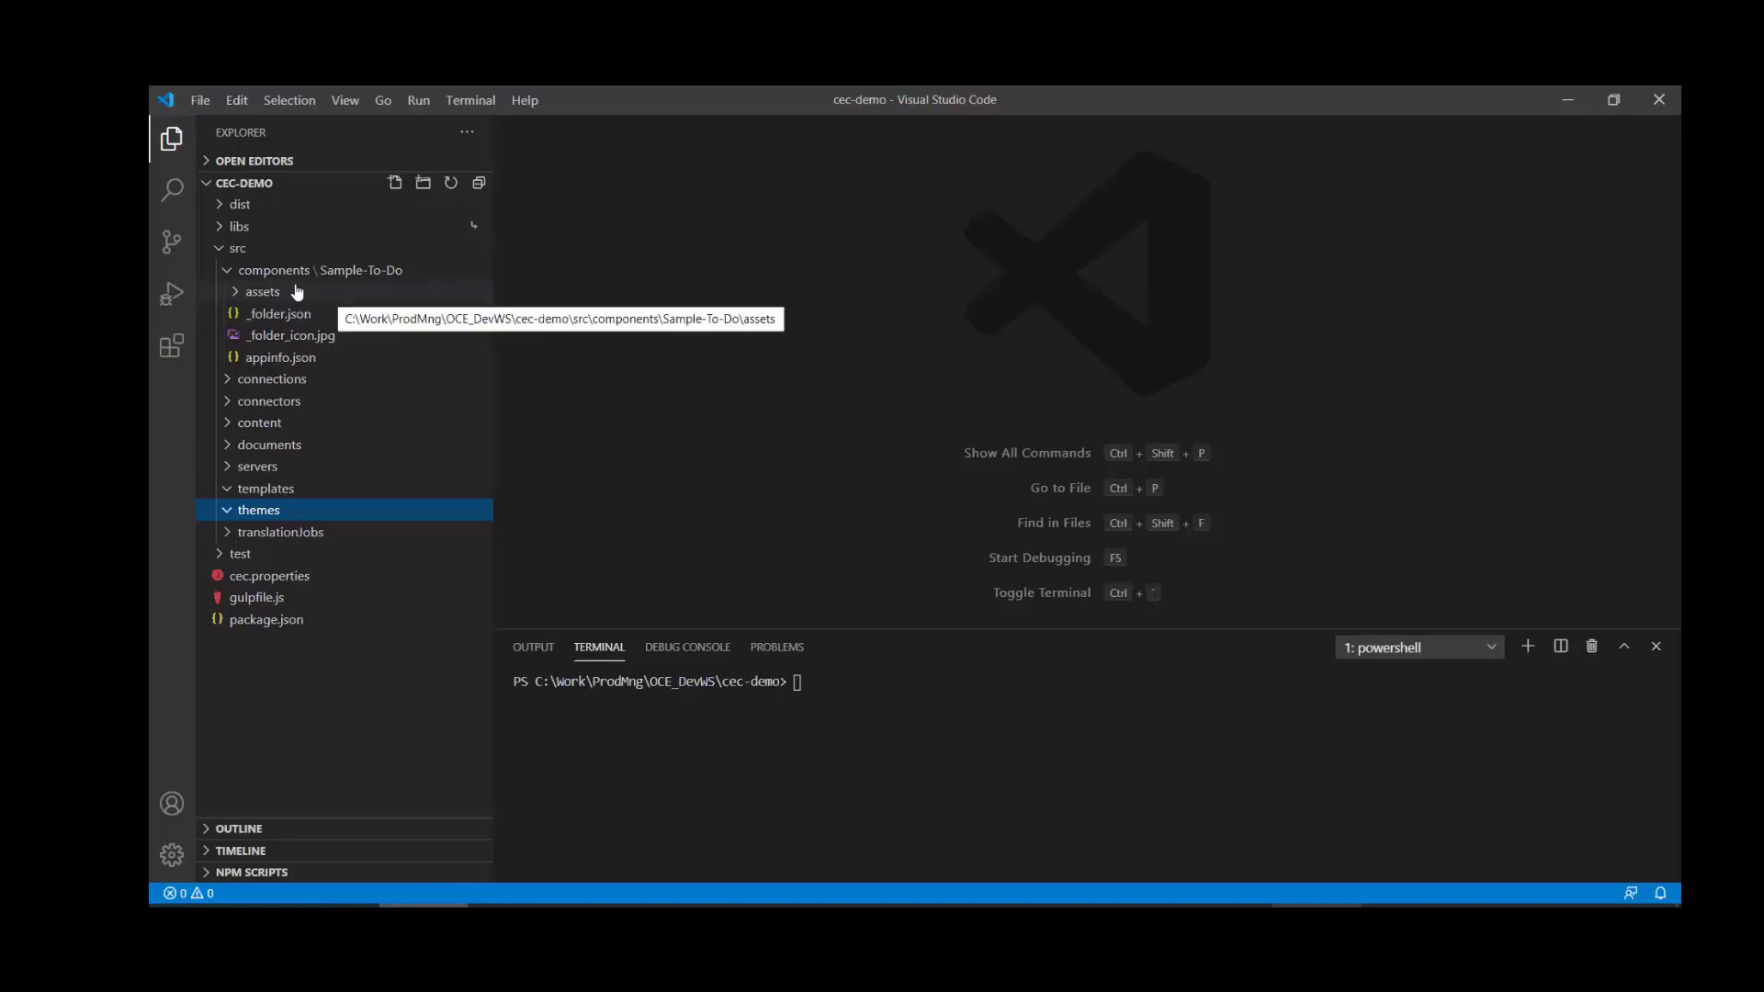
{"action": "mouse_move", "coordinate": [382, 276]}
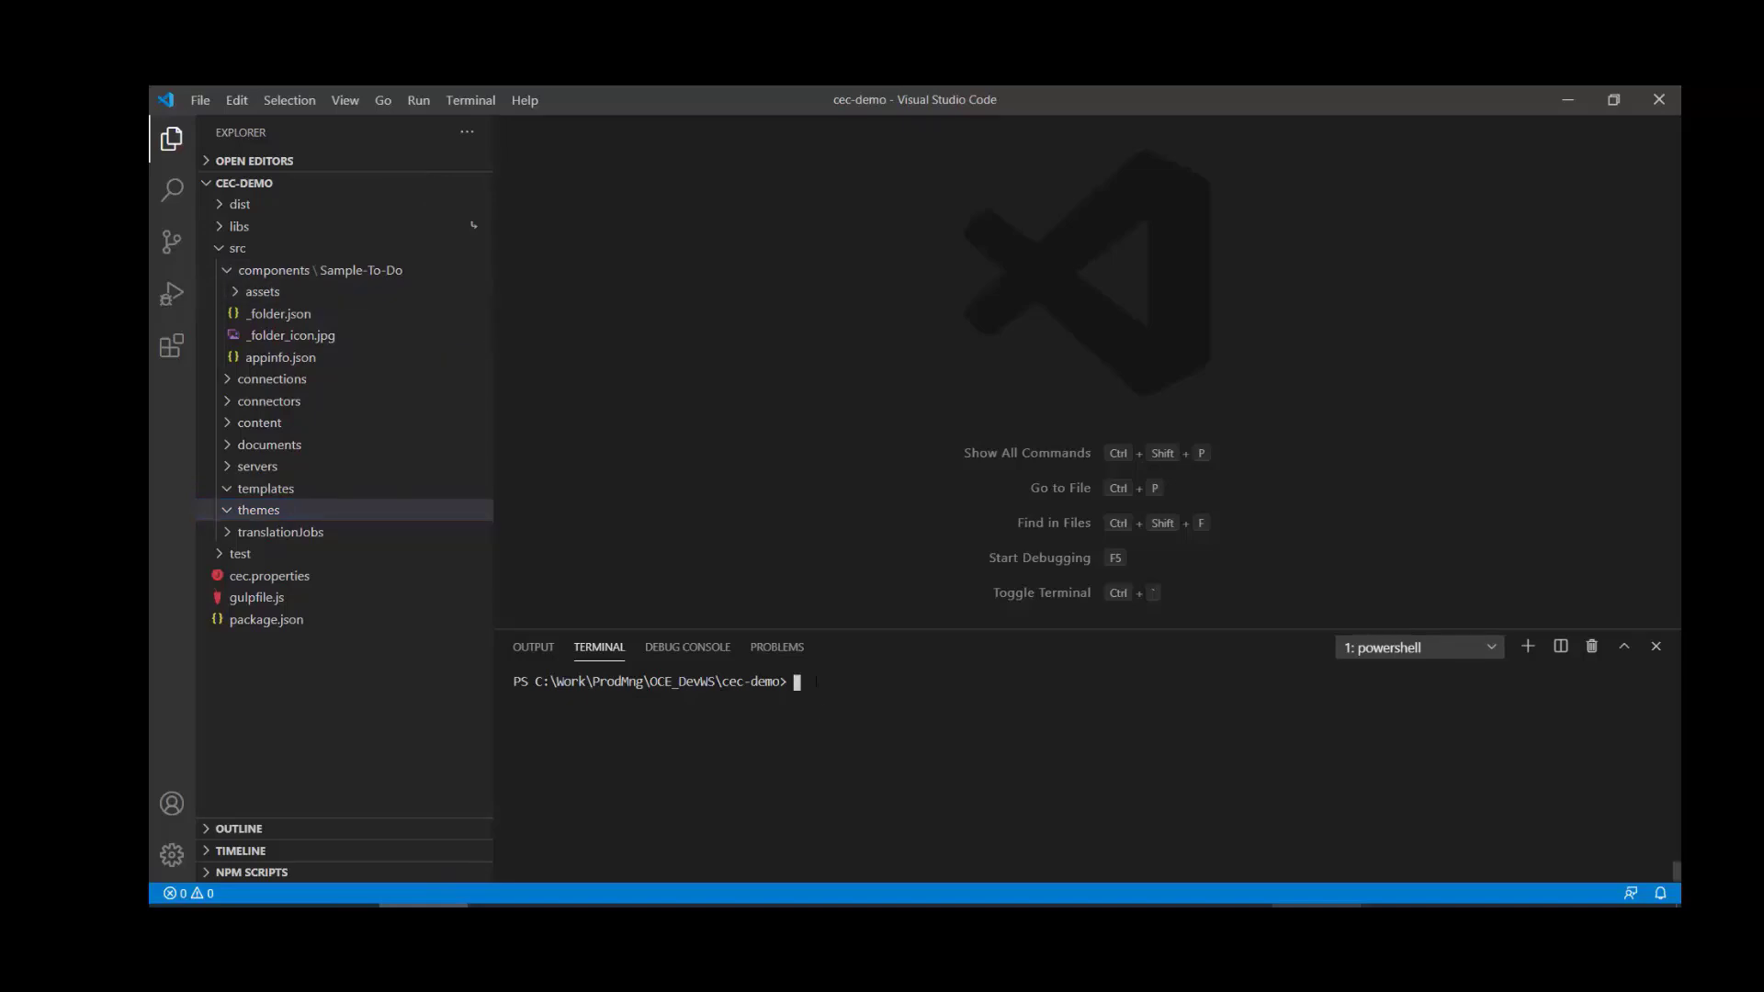
- Run cec develop and follow the Components UI demo link to localhost:8085
{"action": "type", "text": "cec d"}
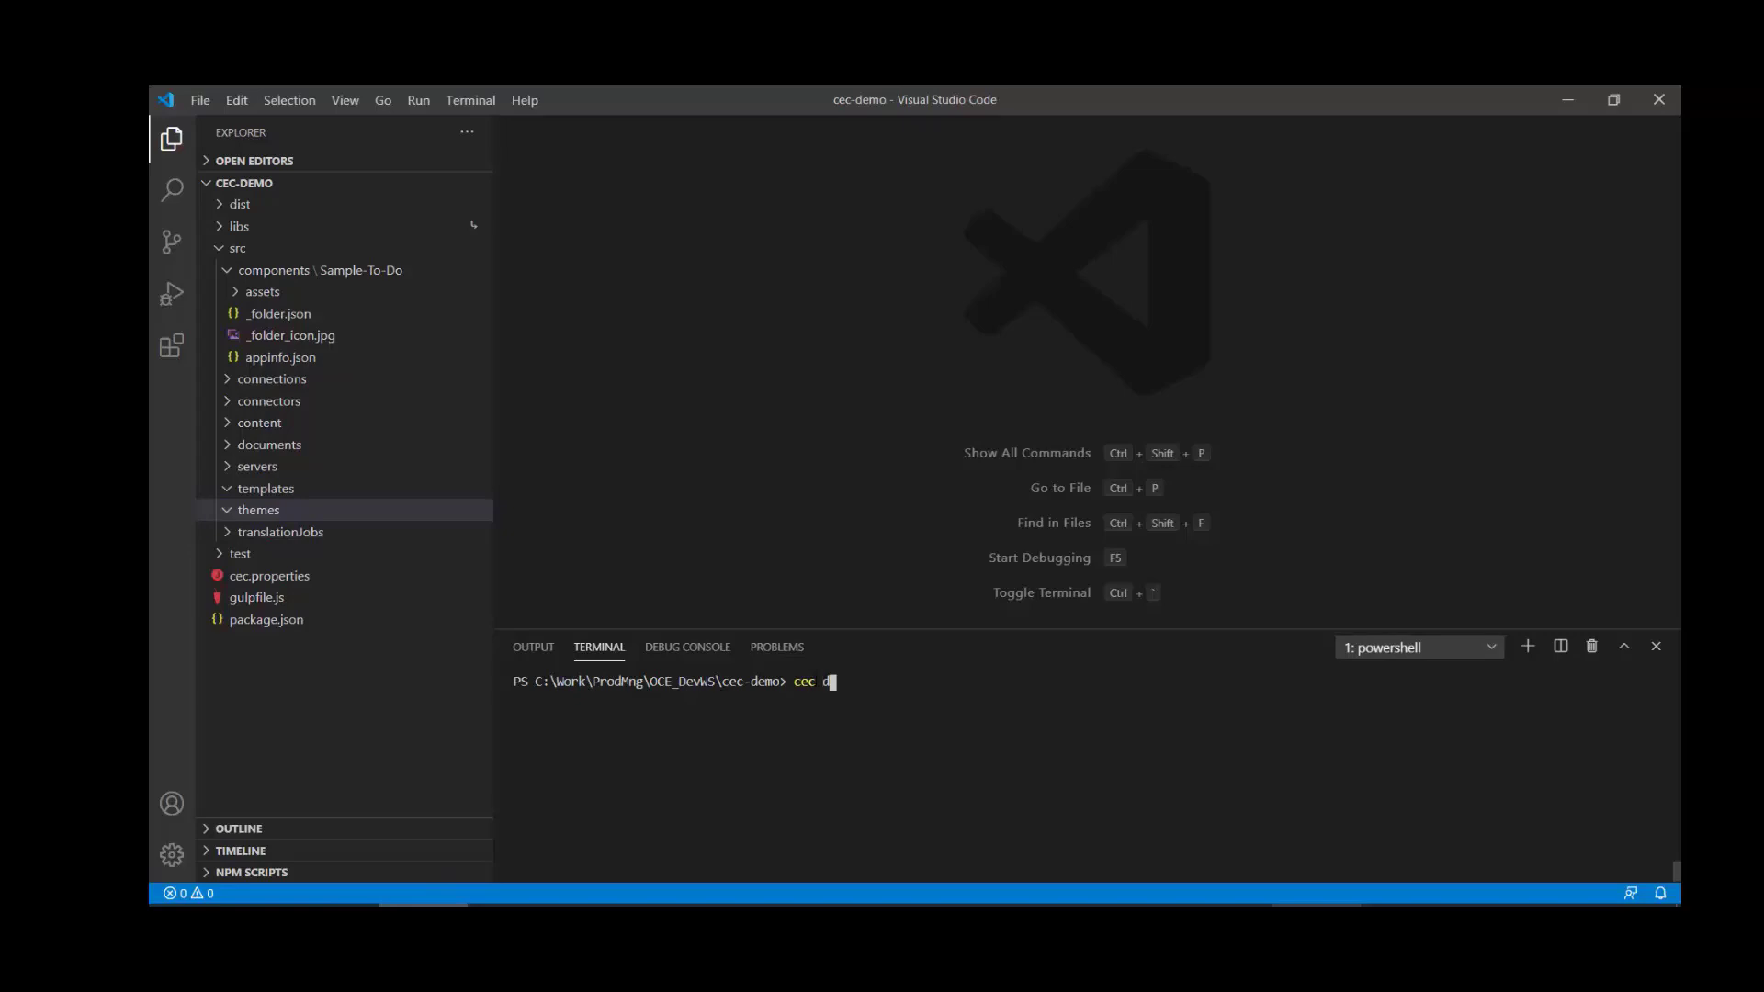
{"action": "type", "text": "evelop"}
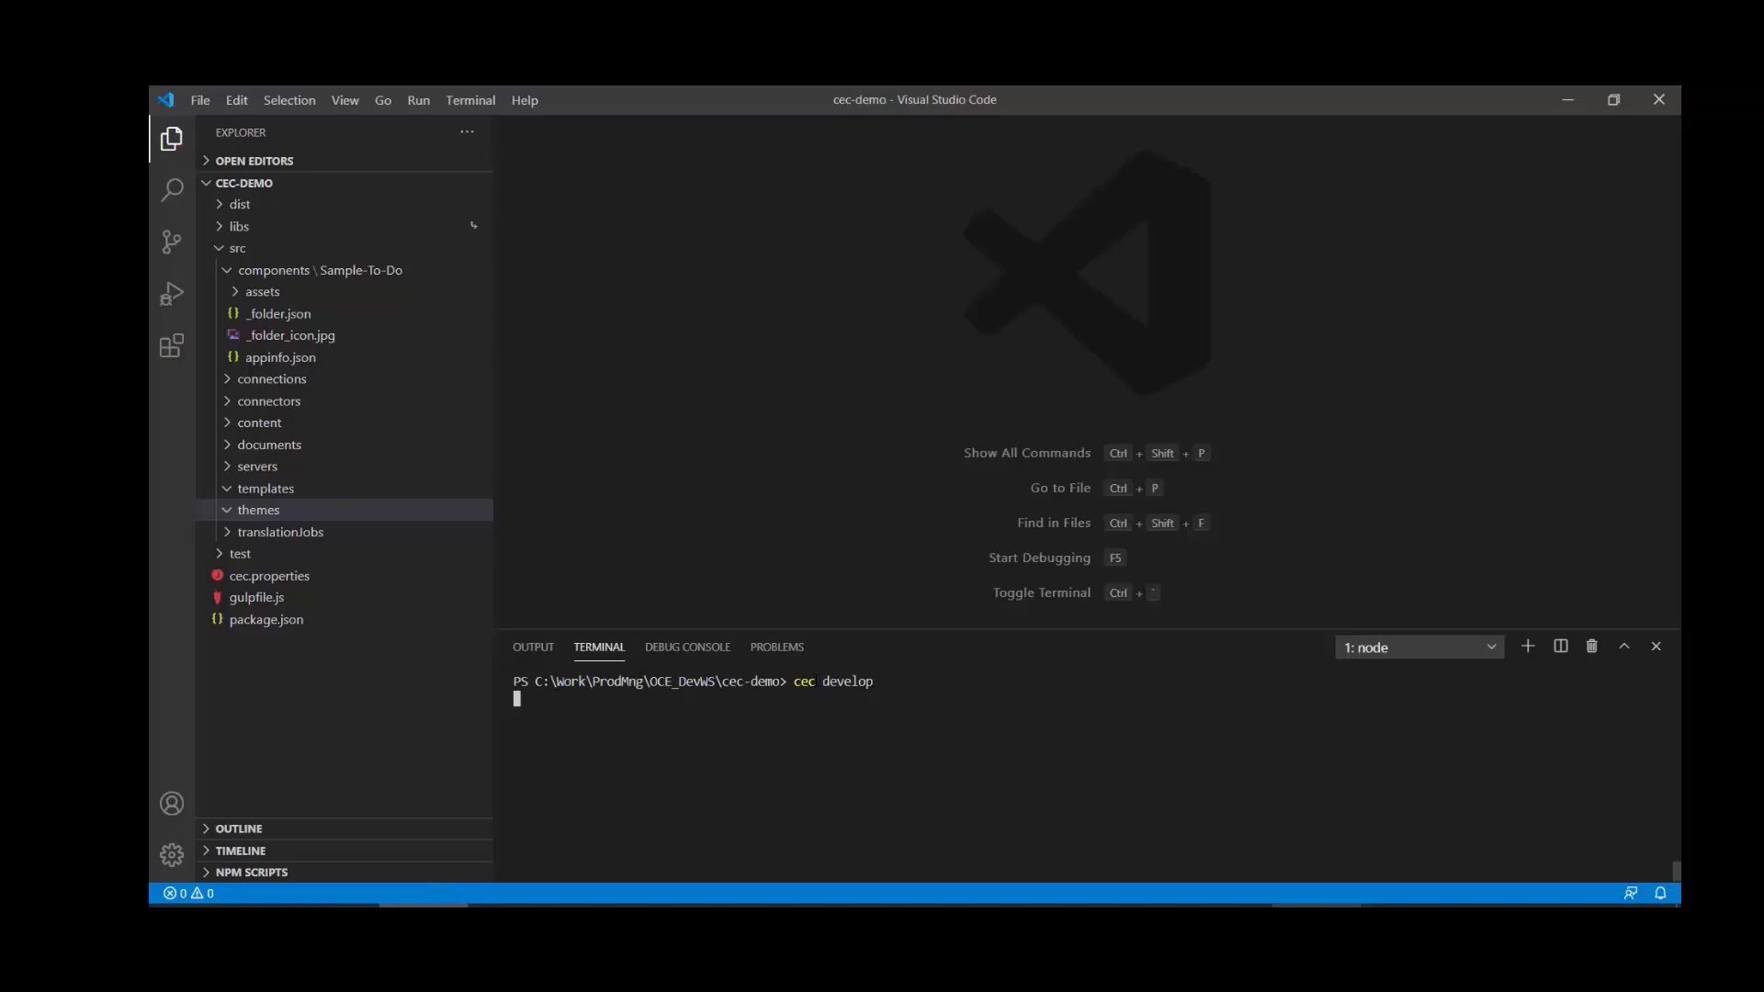
{"action": "key", "text": "Return"}
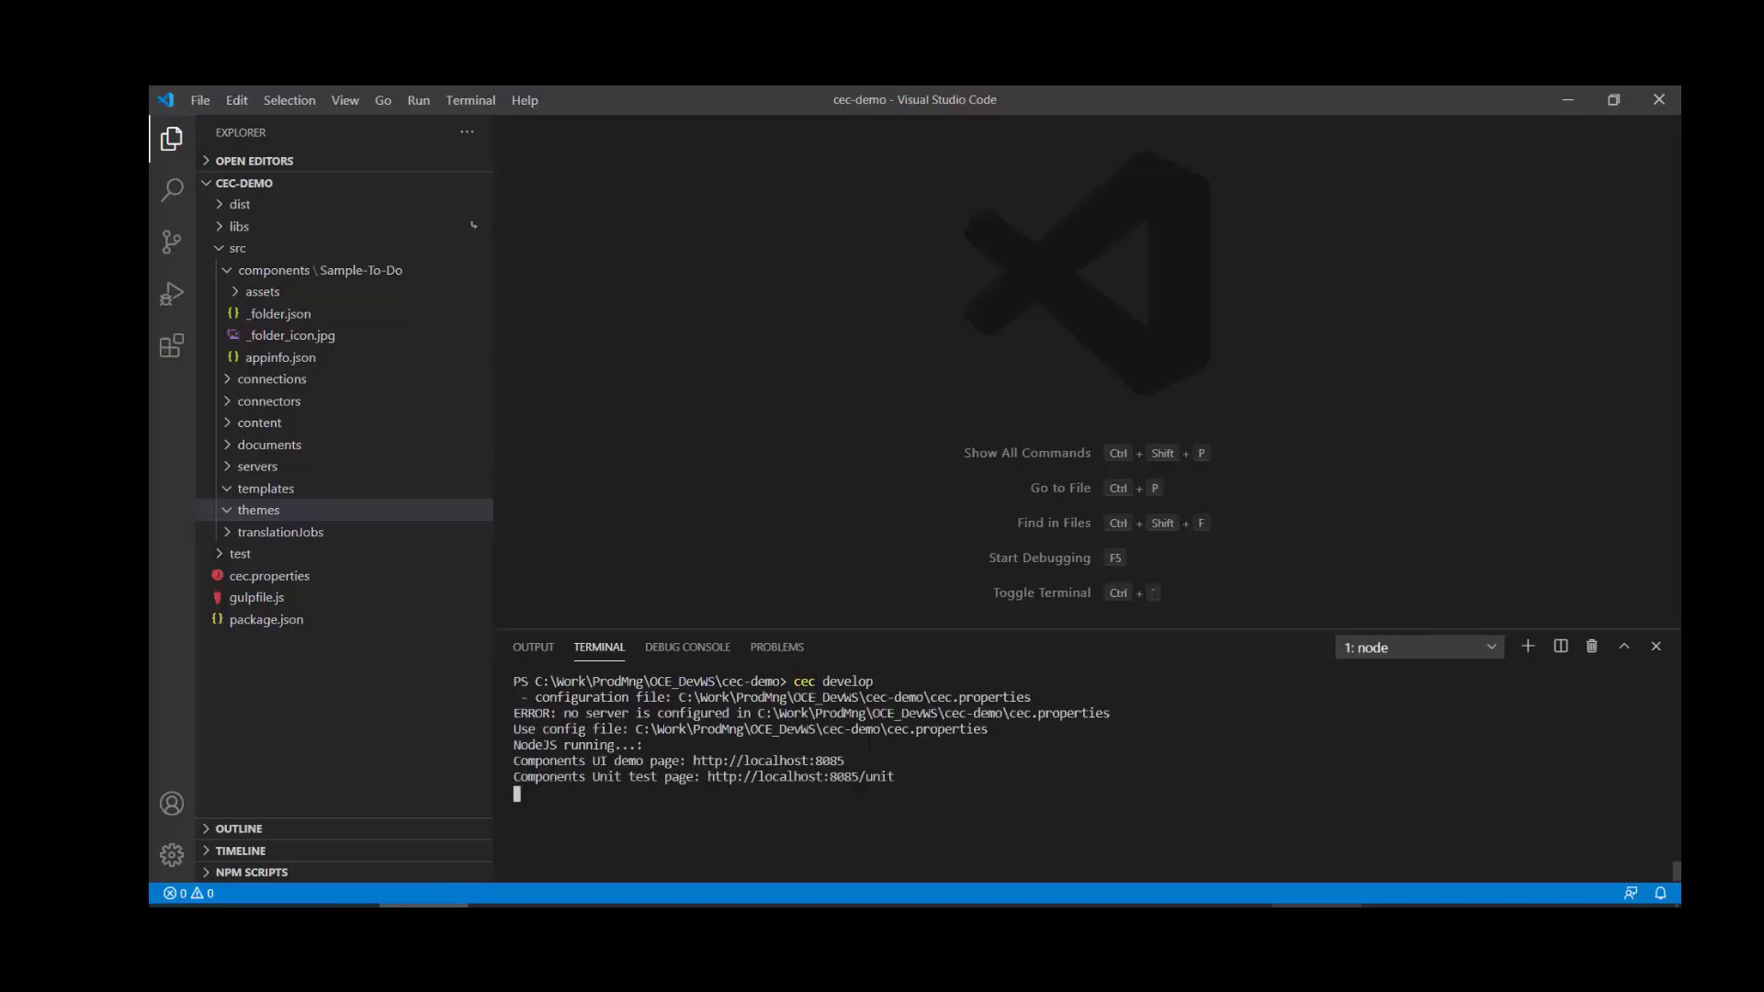
{"action": "mouse_move", "coordinate": [770, 760]}
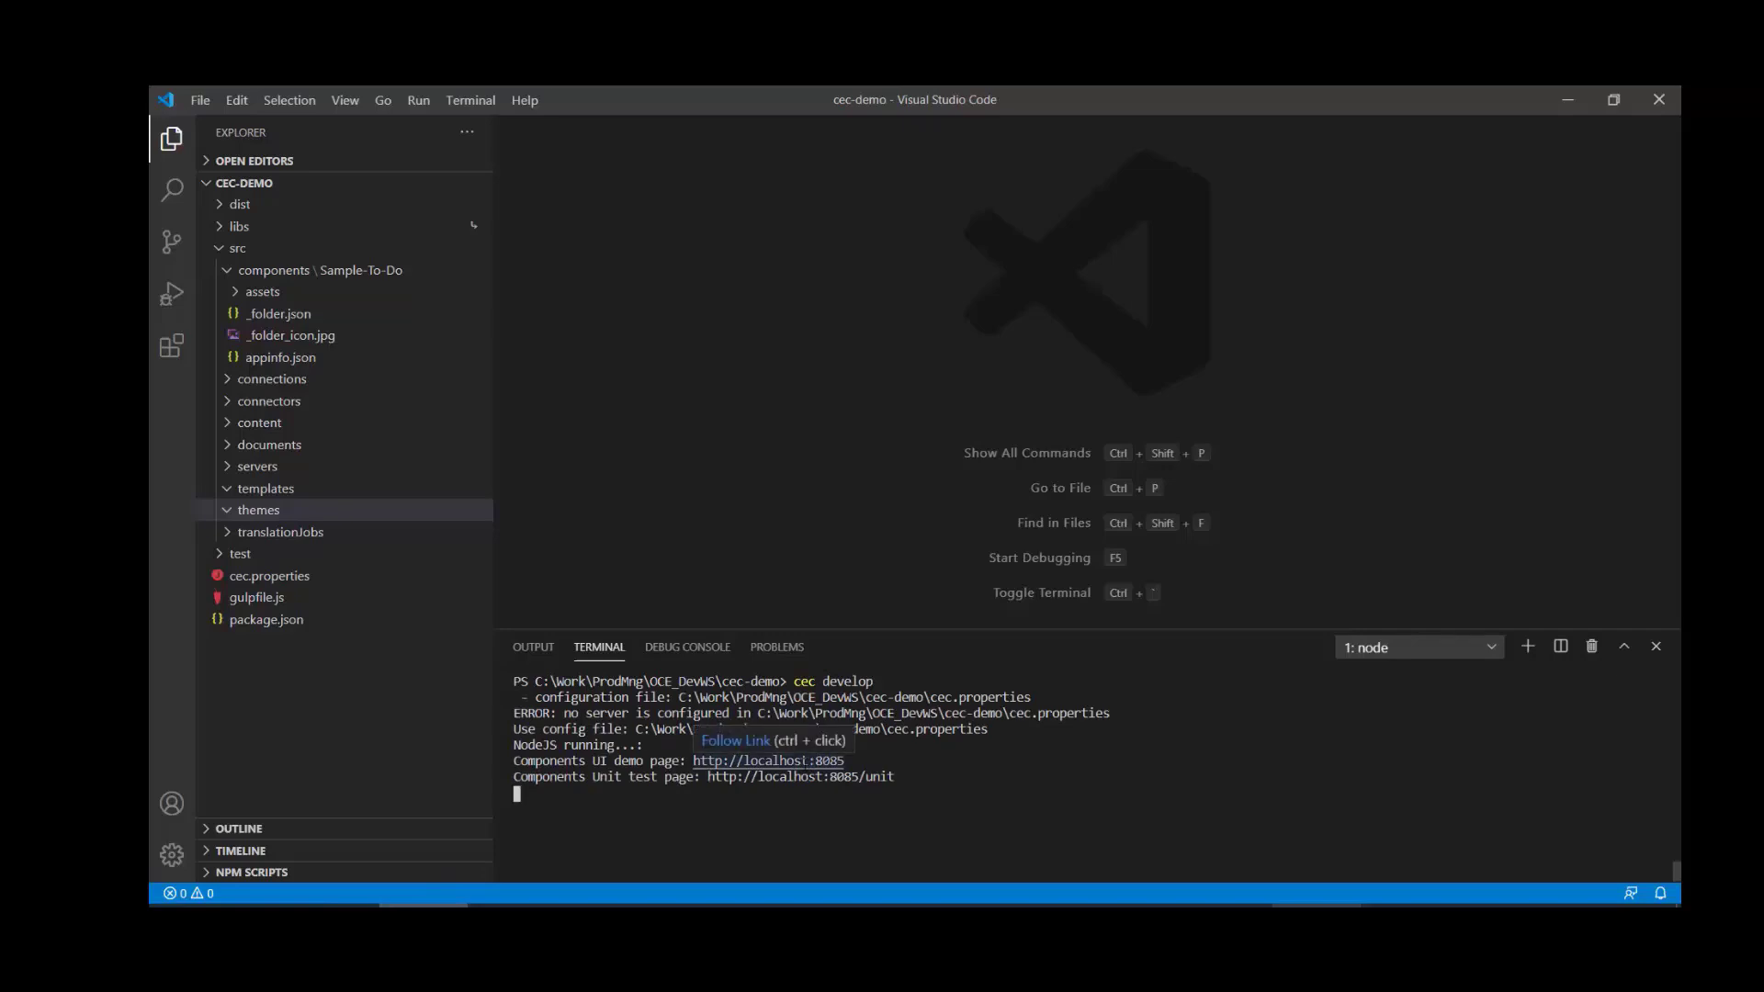
{"action": "left_click", "coordinate": [768, 761]}
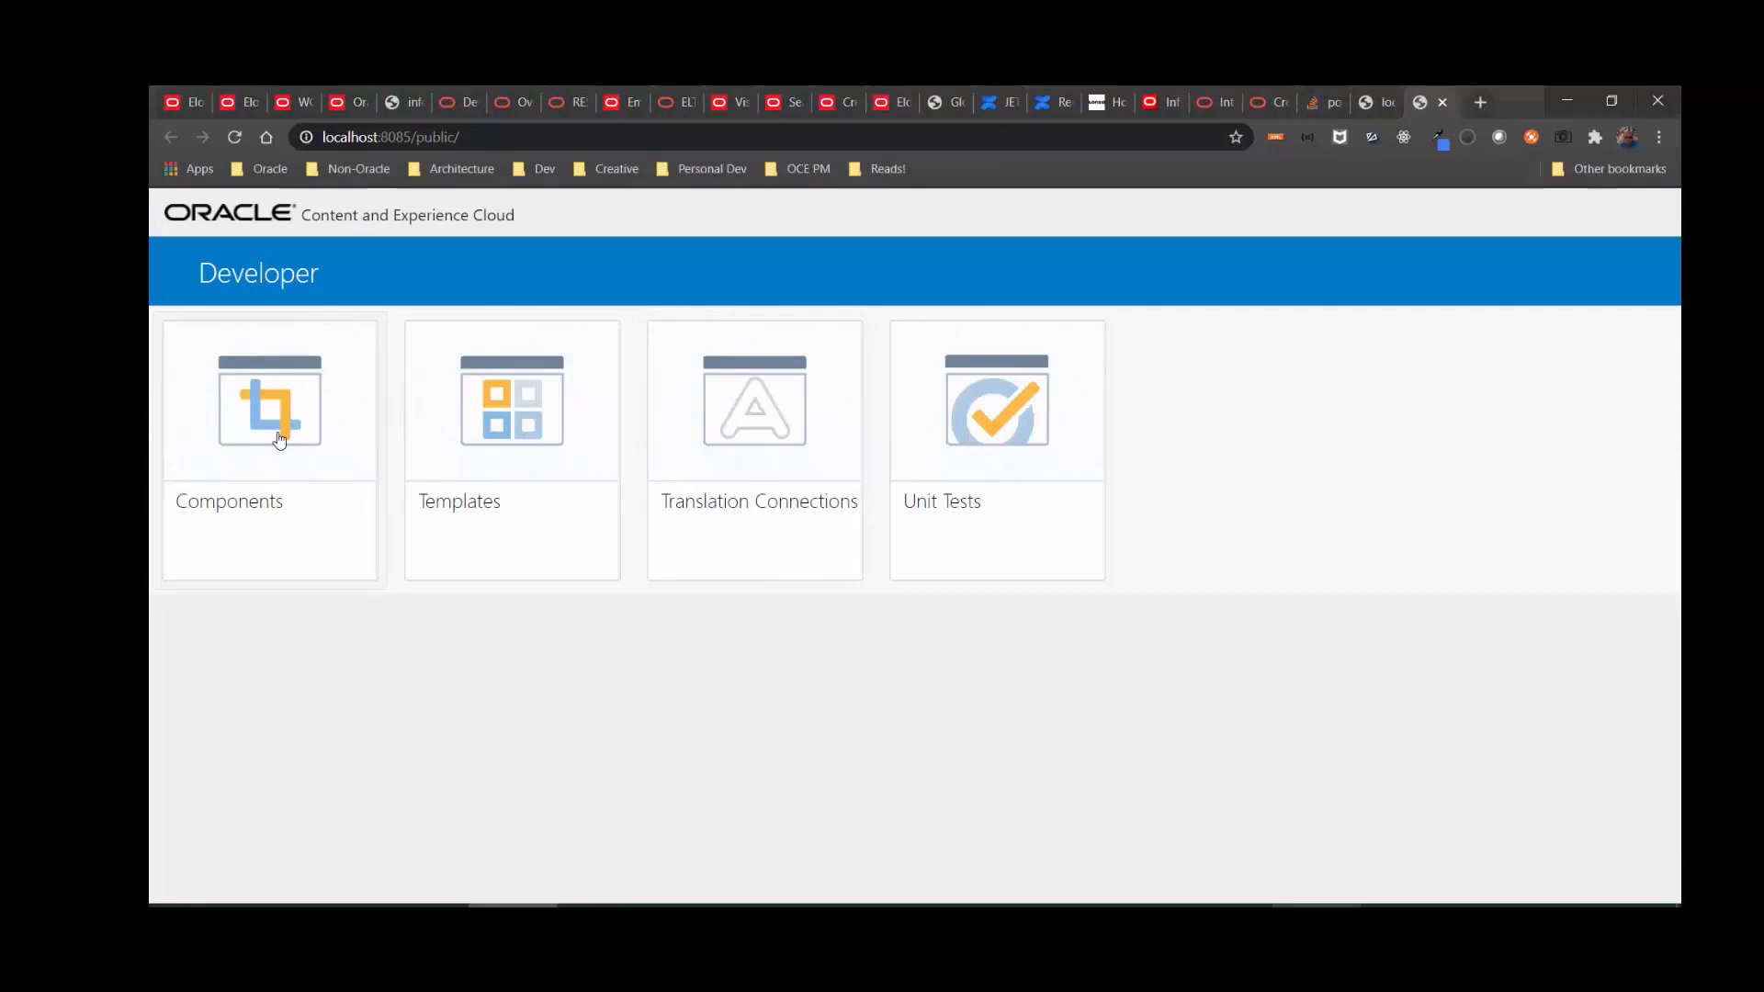
- Preview Sample-To-Do locally with New Task Label set to 'This is a task!'
{"action": "left_click", "coordinate": [269, 403]}
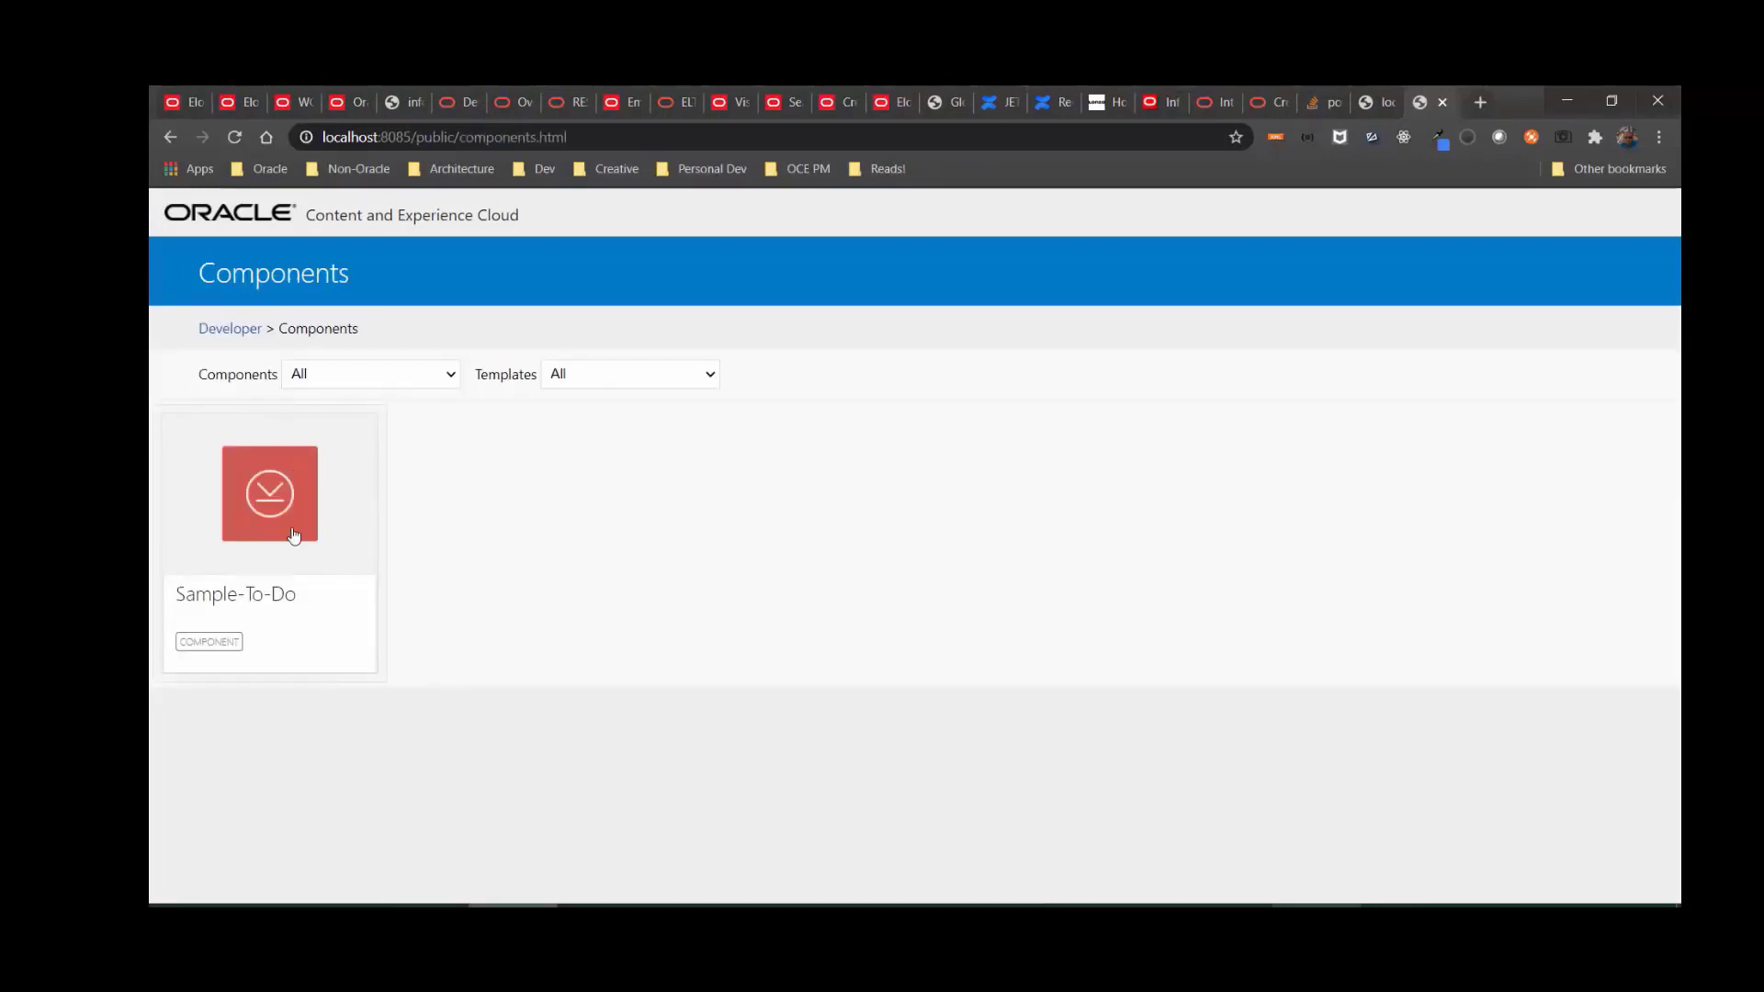
{"action": "left_click", "coordinate": [268, 495]}
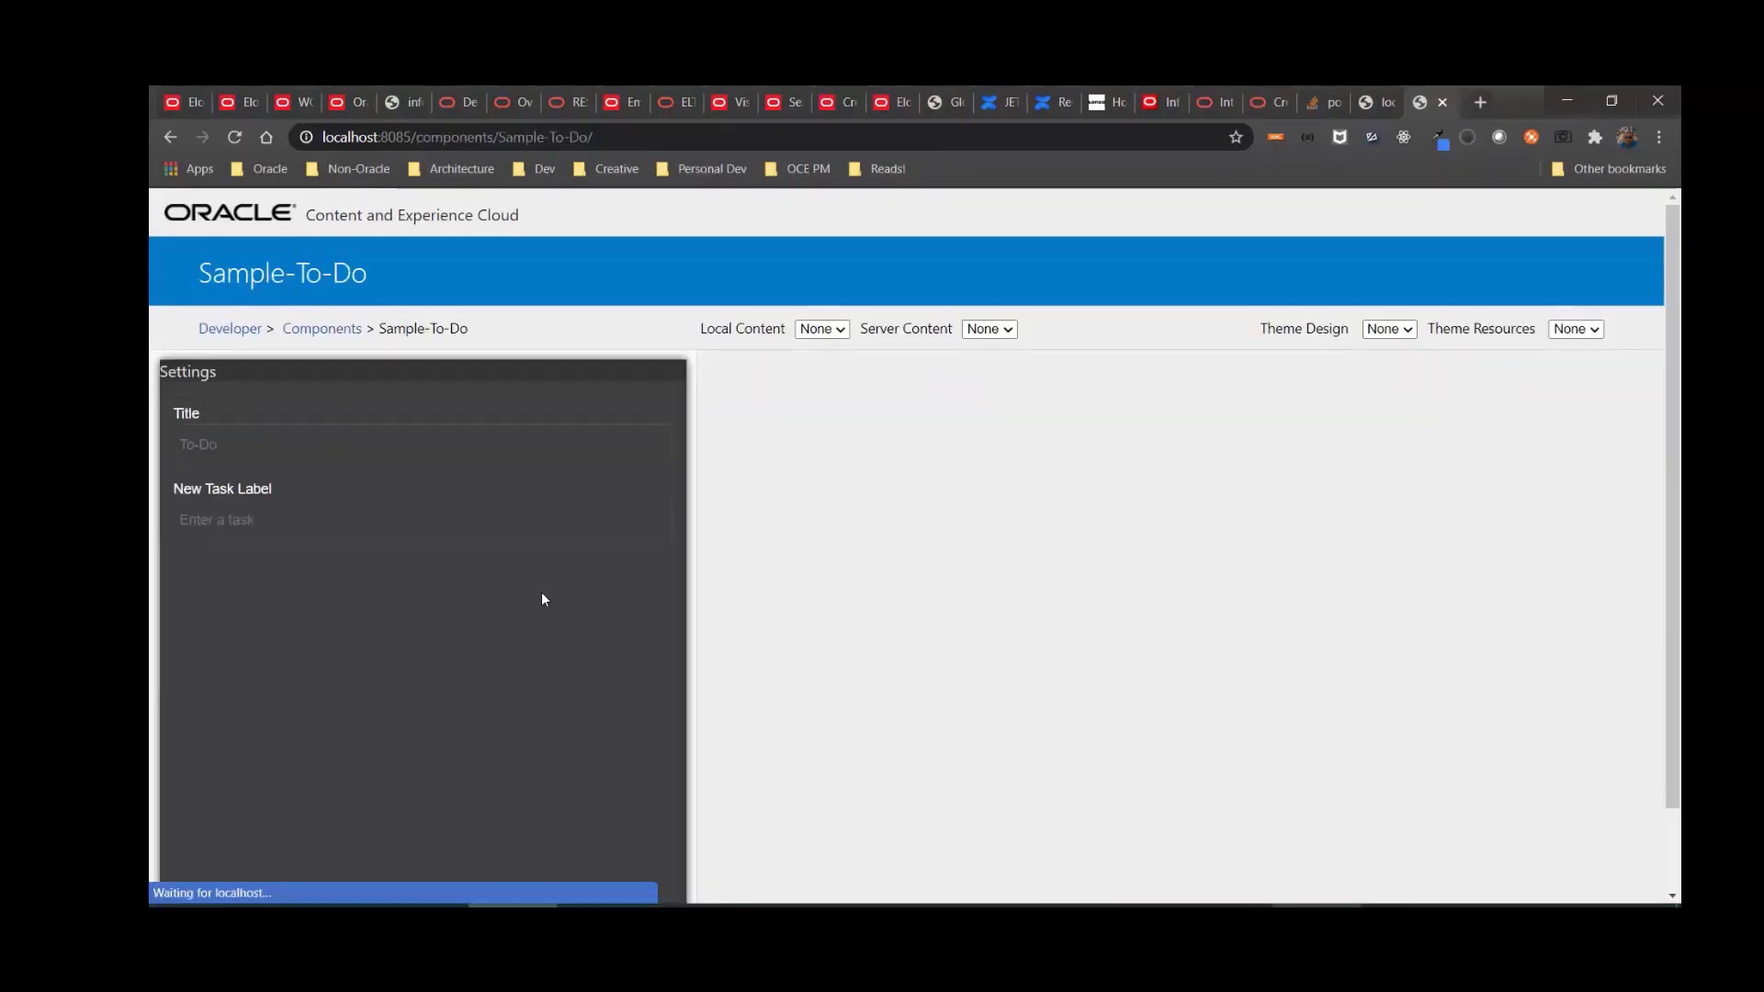
{"action": "left_click", "coordinate": [361, 470]}
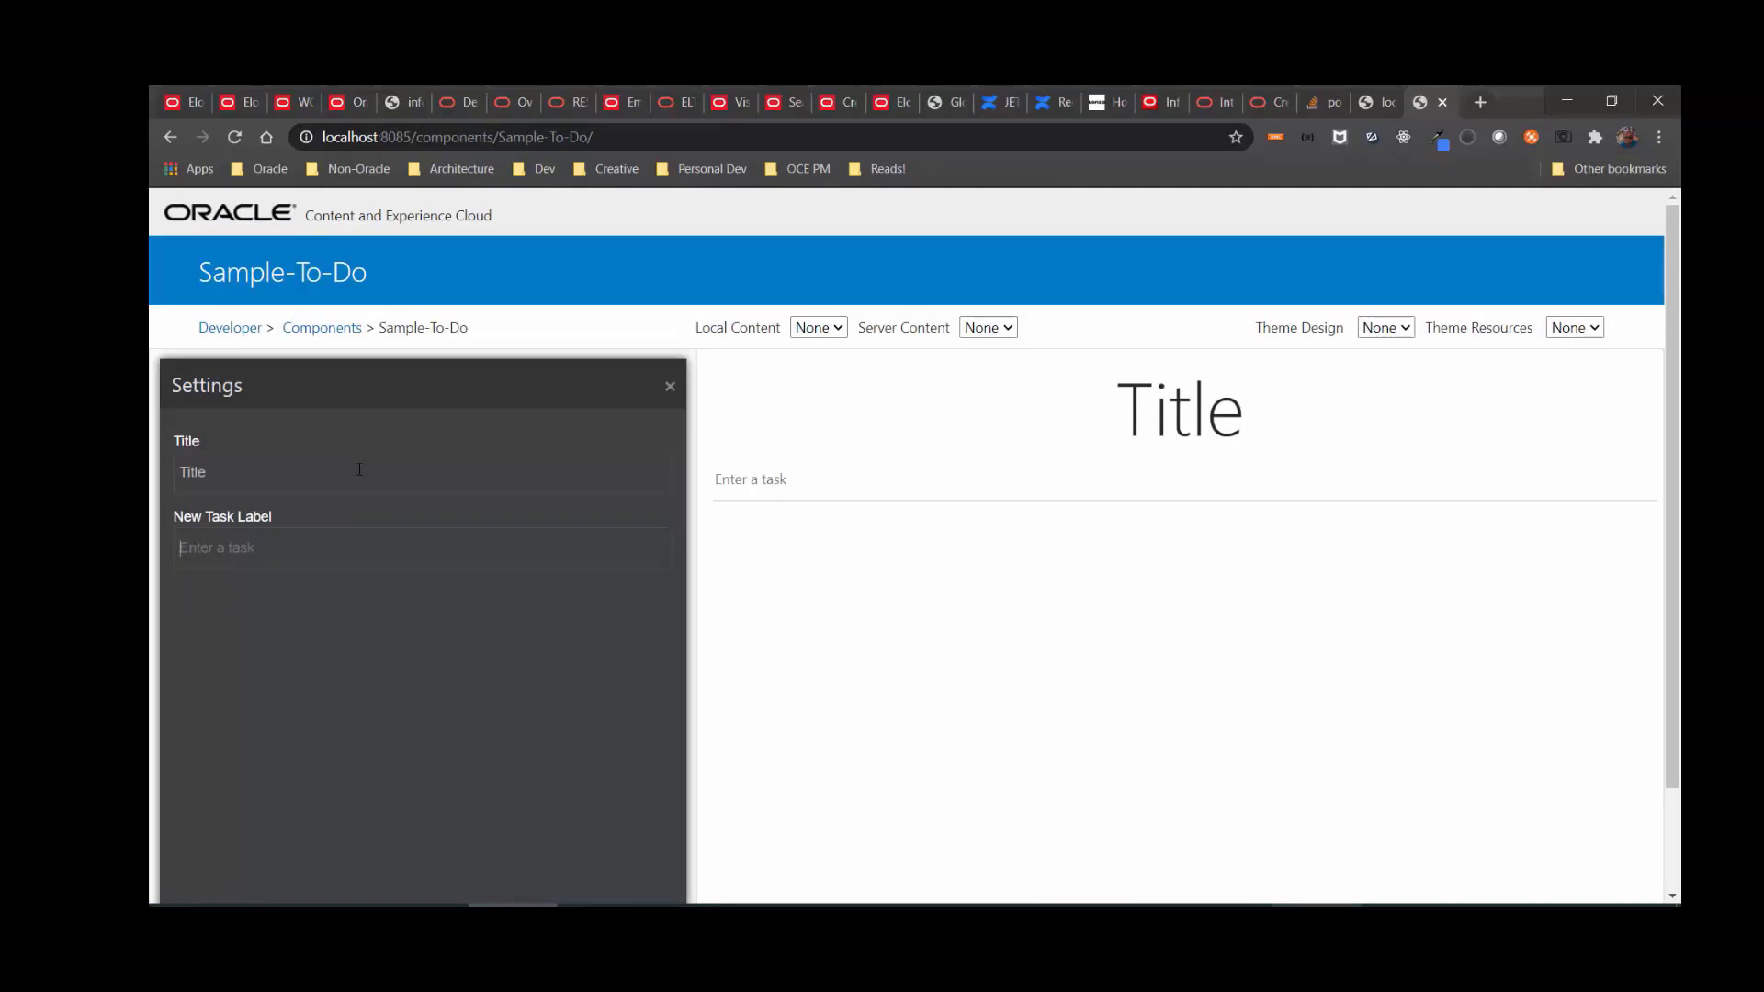
{"action": "type", "text": "This is a task!"}
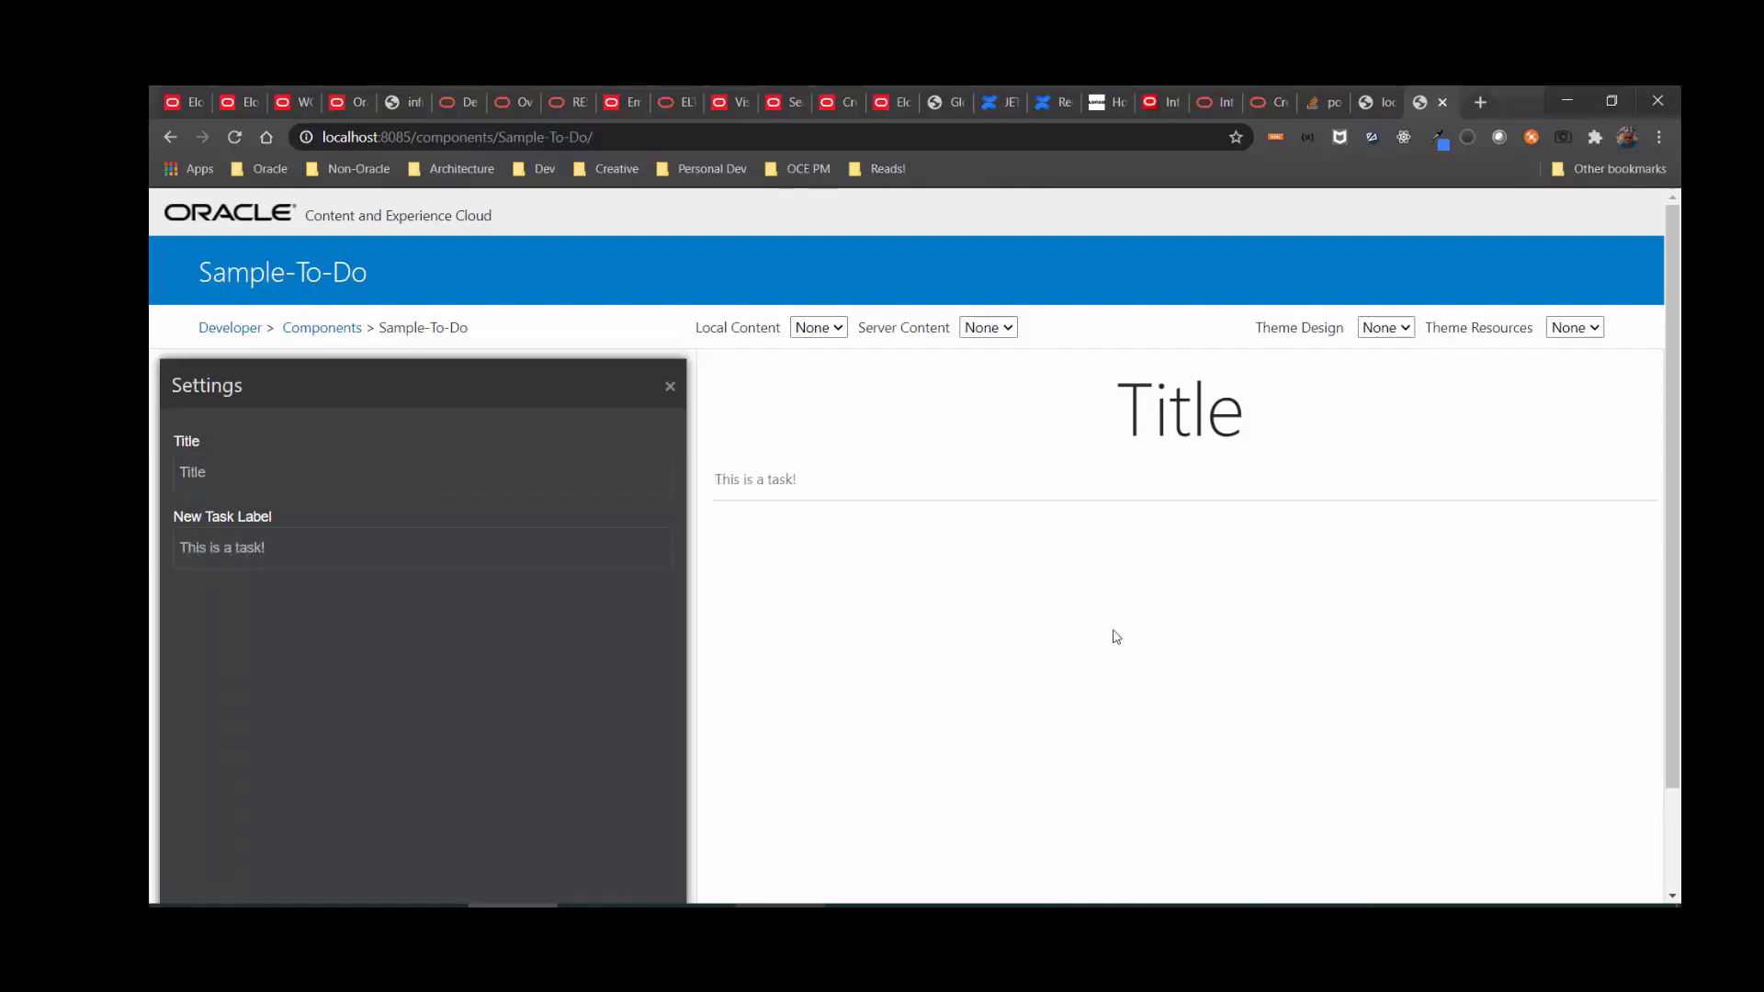
{"action": "mouse_move", "coordinate": [394, 897]}
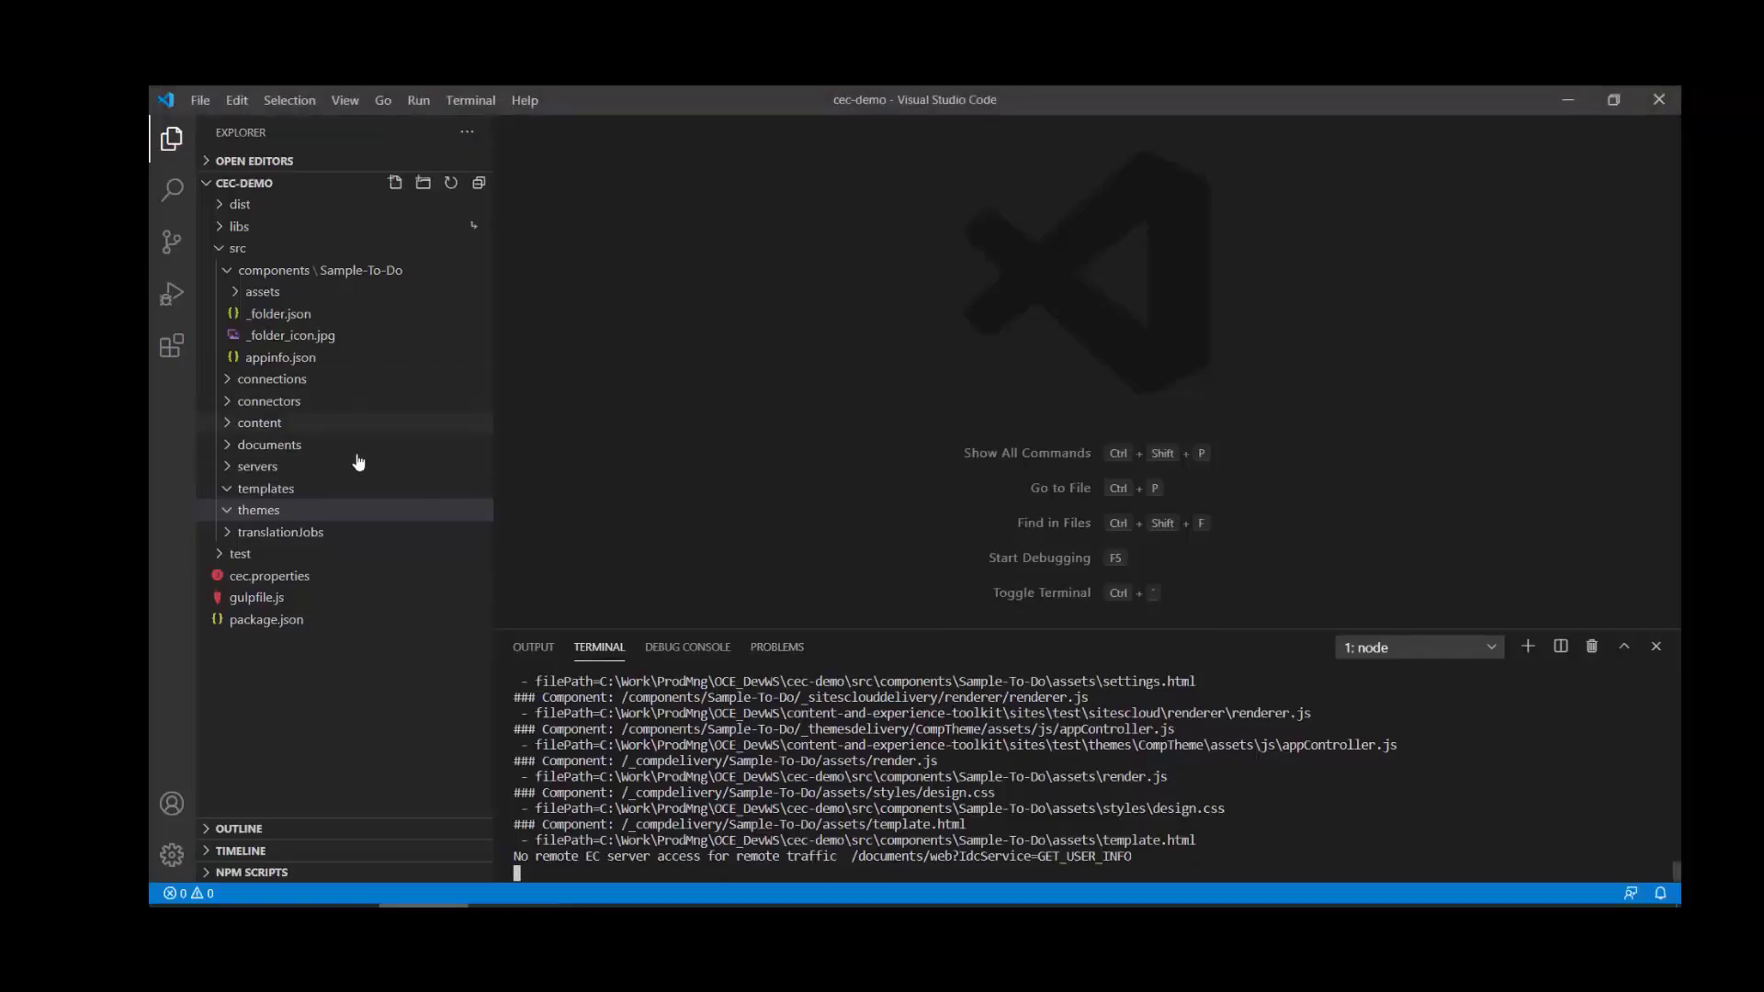
- Open render.js from src/components/Sample-To-Do/assets in the Explorer
{"action": "left_click", "coordinate": [257, 509]}
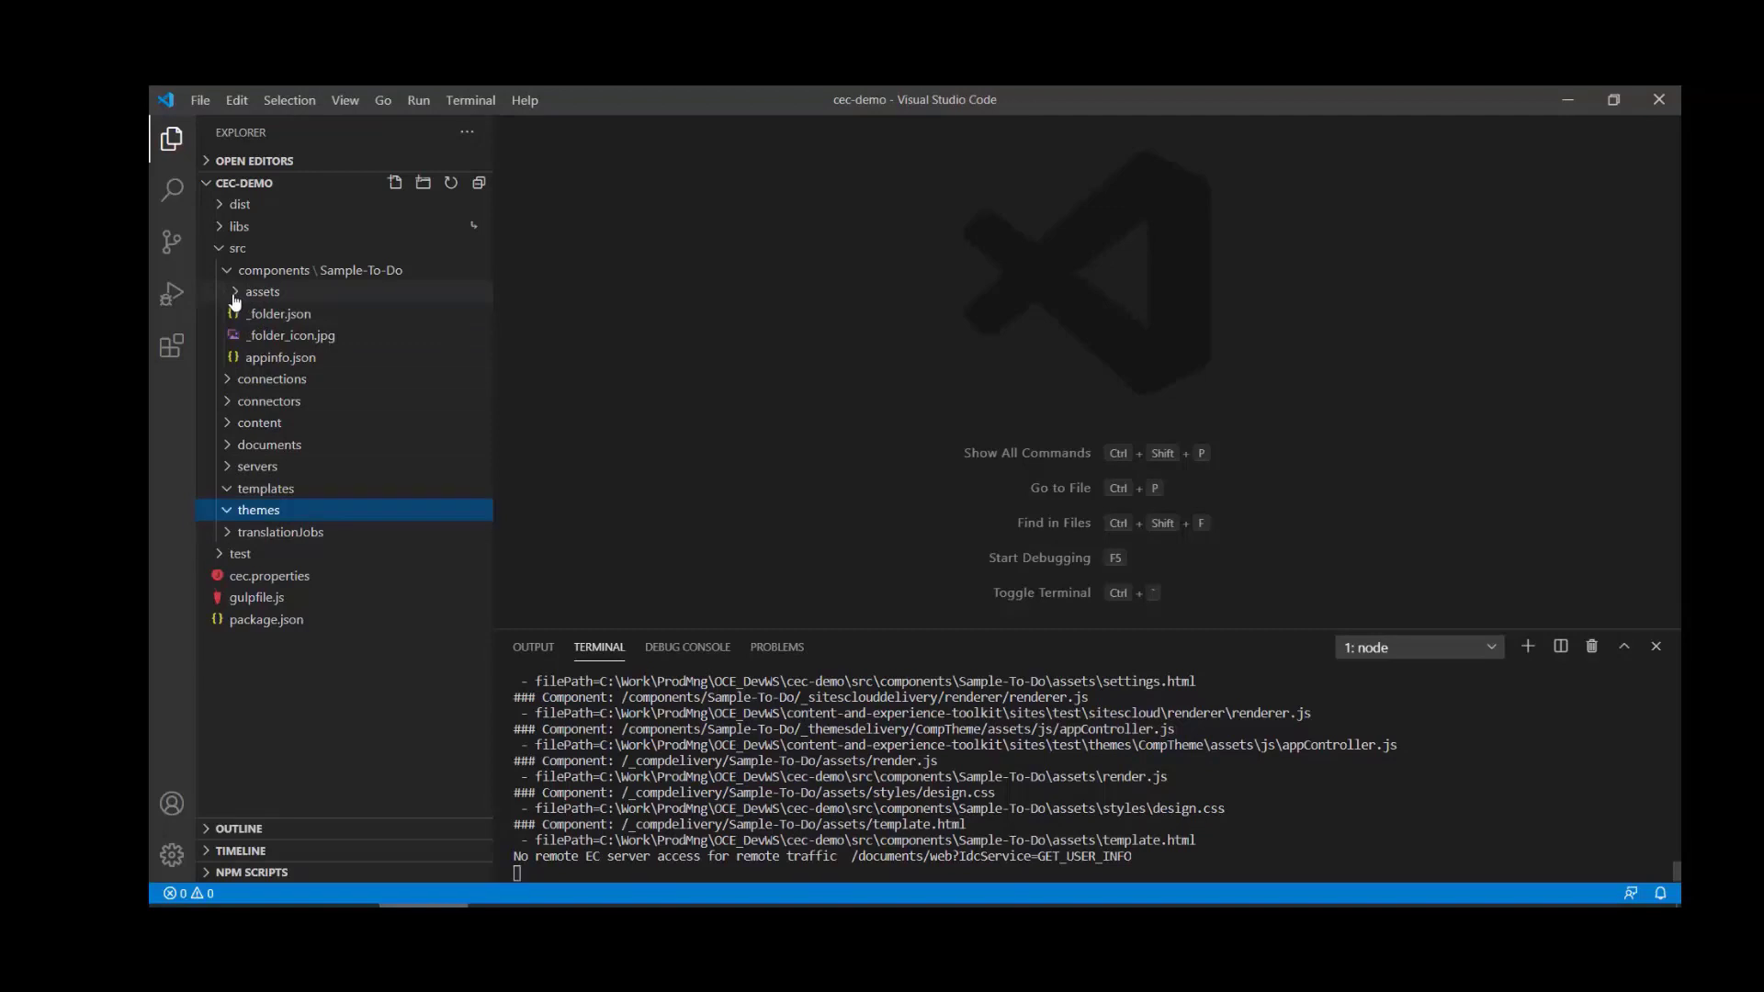
{"action": "left_click", "coordinate": [261, 292]}
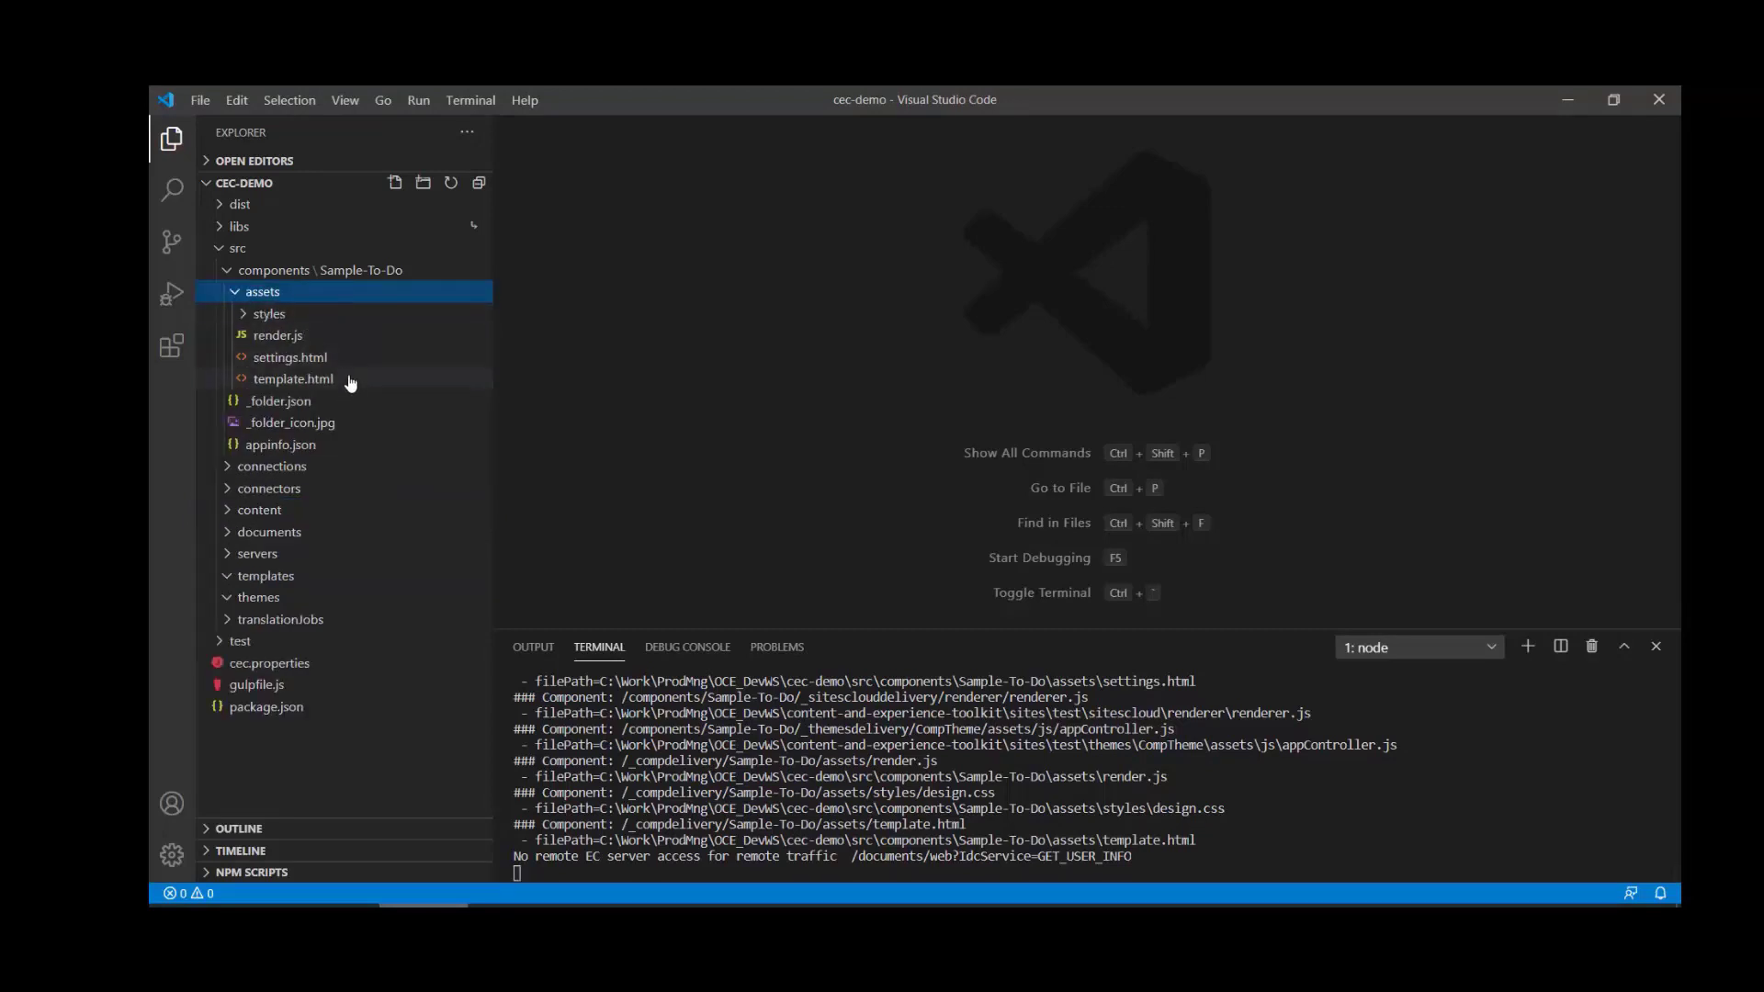
{"action": "mouse_move", "coordinate": [332, 347]}
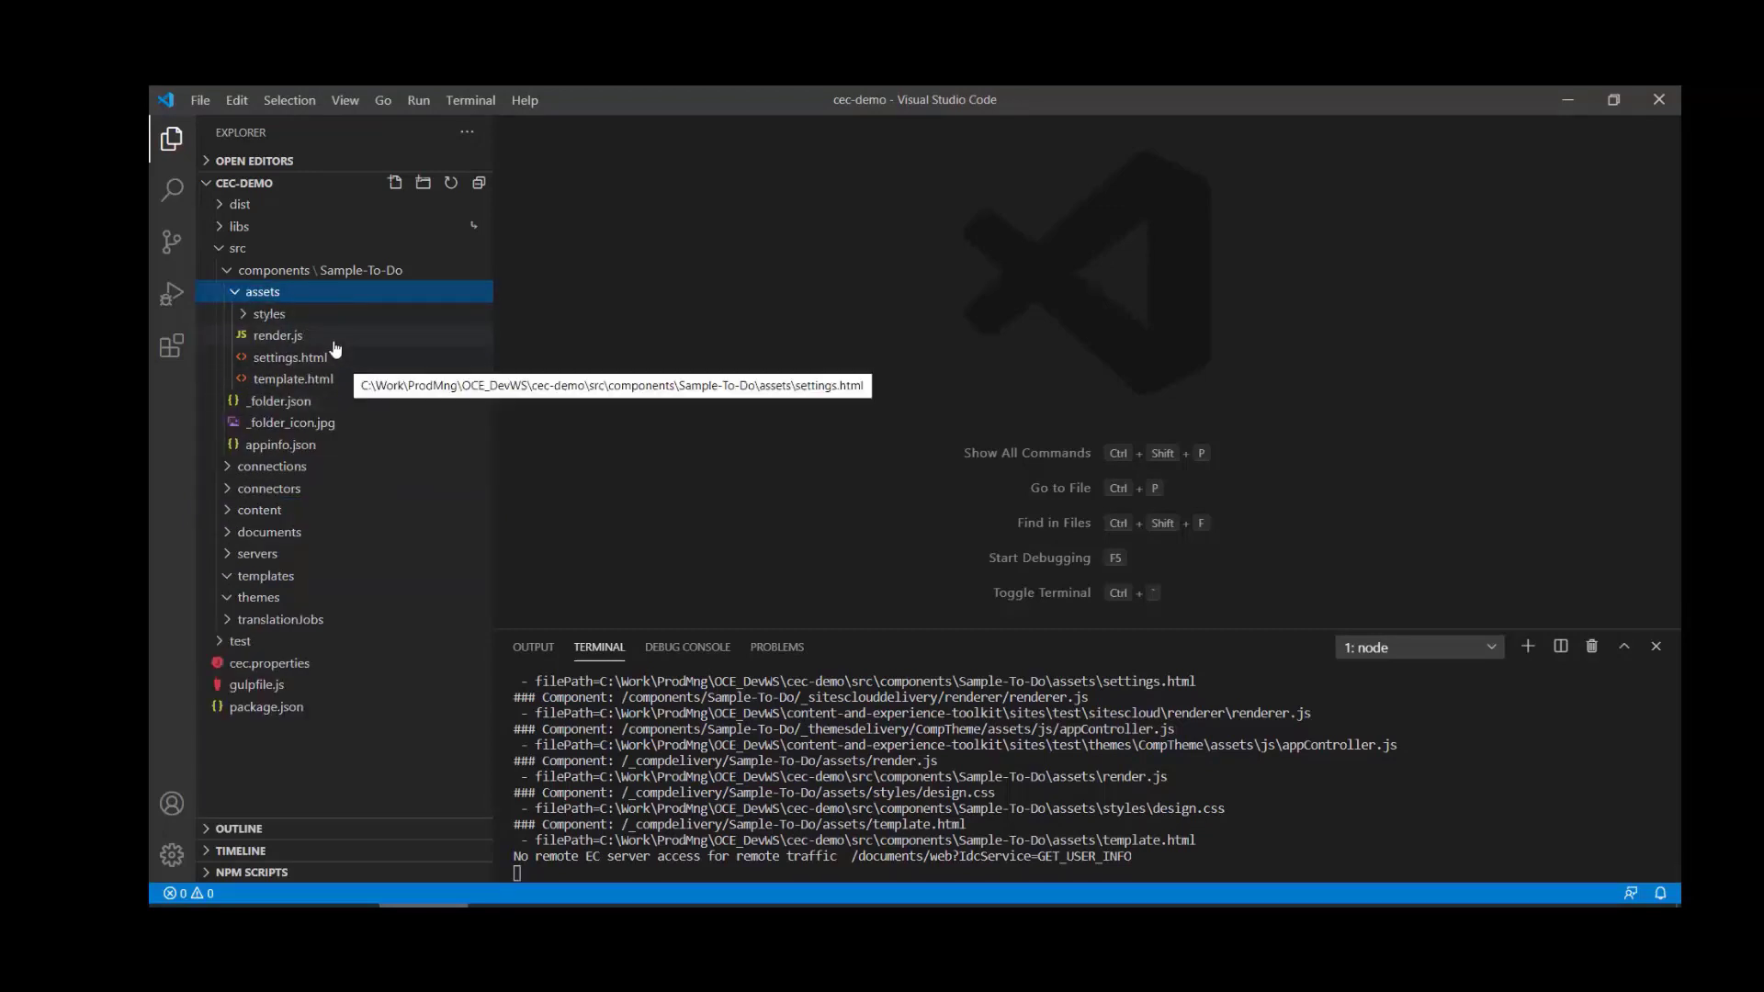
{"action": "left_click", "coordinate": [277, 335]}
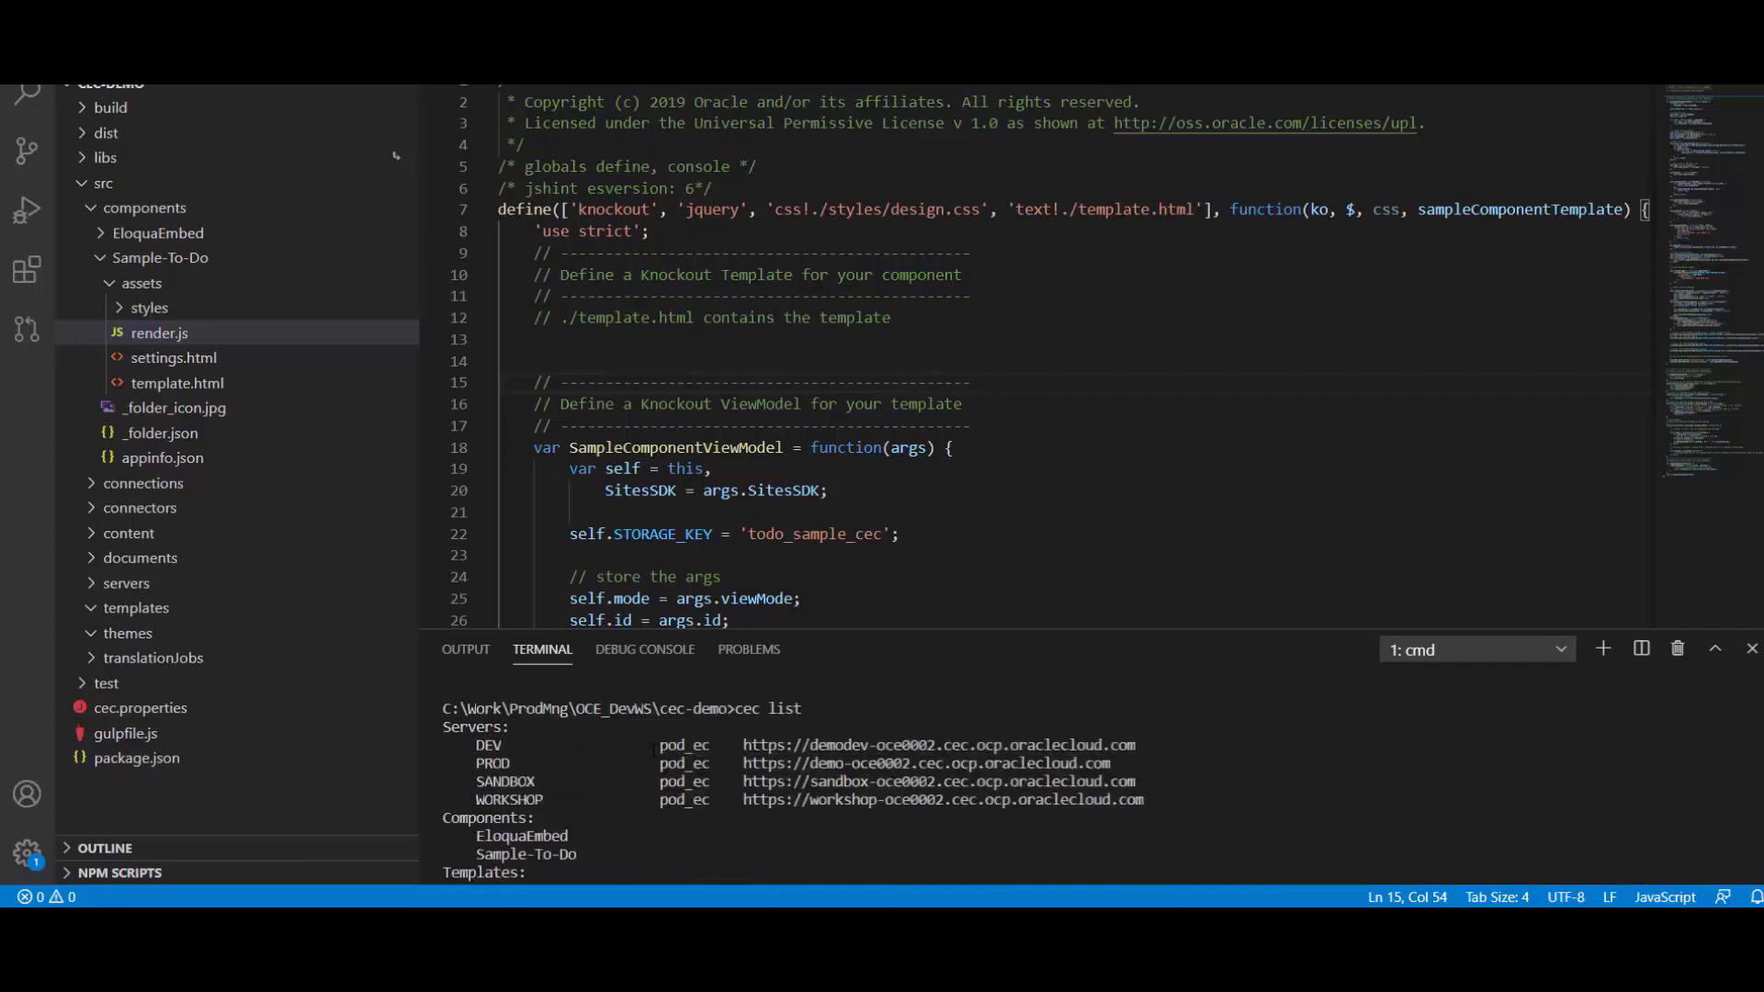
- Run cec upload-component Sample-To-Do -s SANDBOX in the terminal, triggering the Oracle Cloud sign-in
{"action": "double_click", "coordinate": [505, 783]}
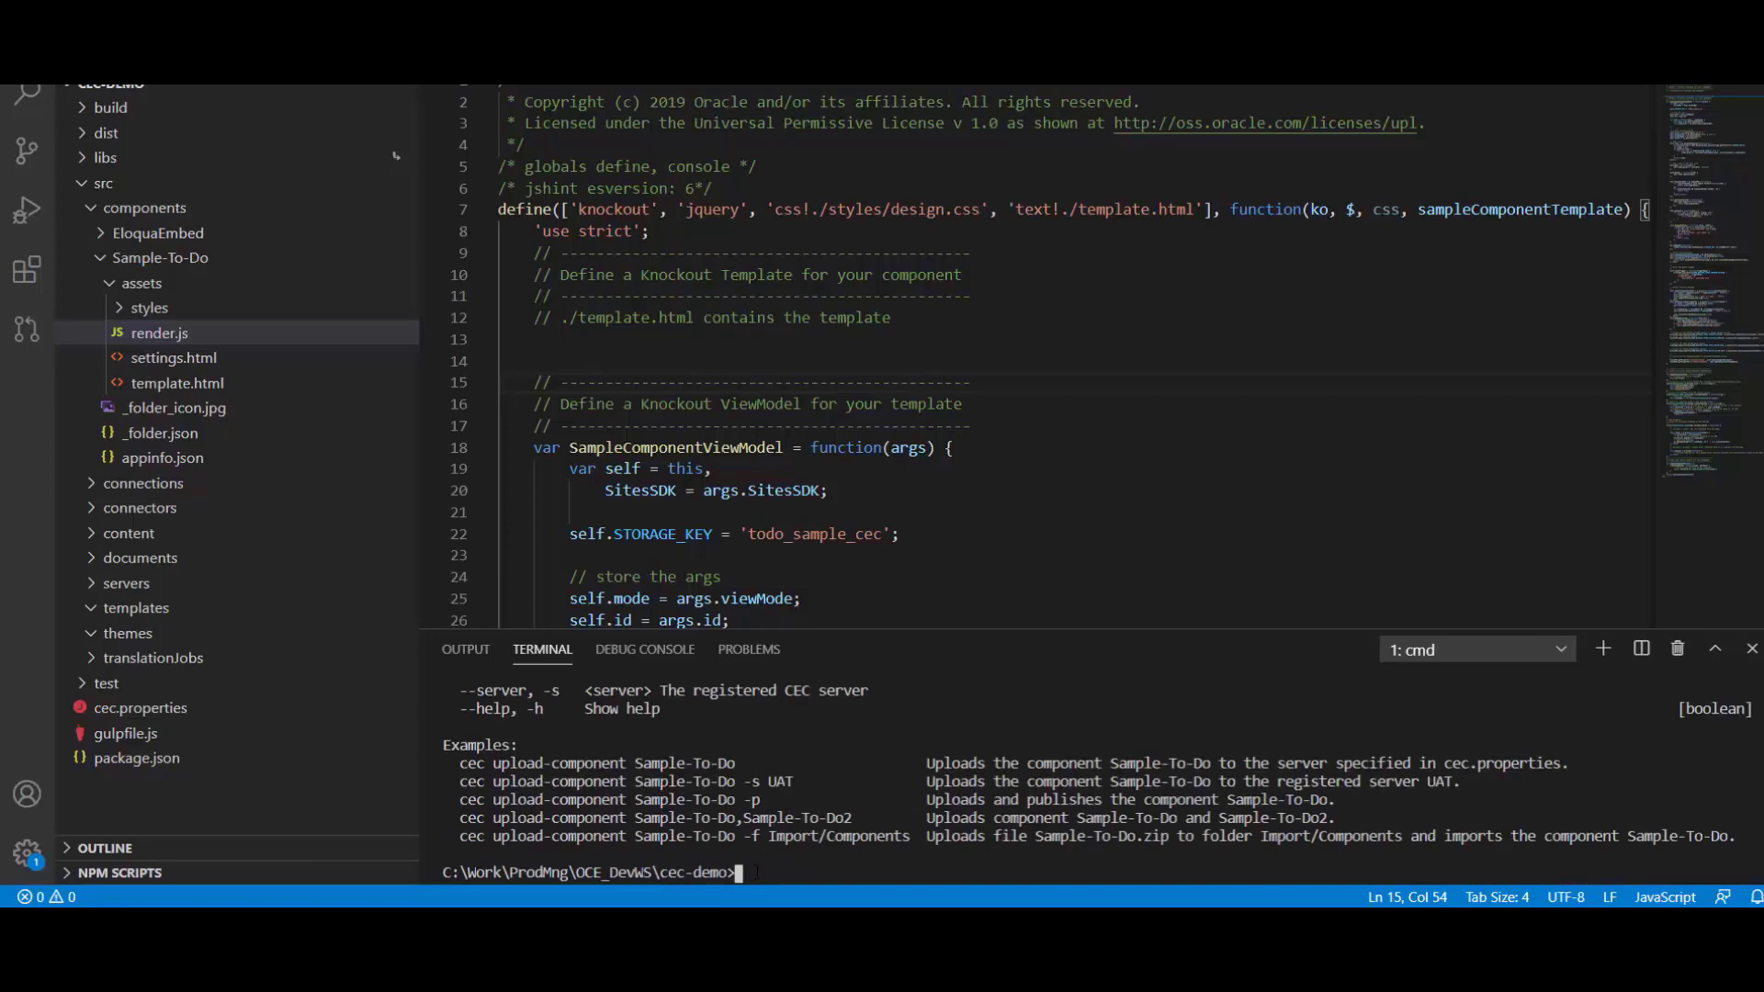
{"action": "type", "text": "cec up"}
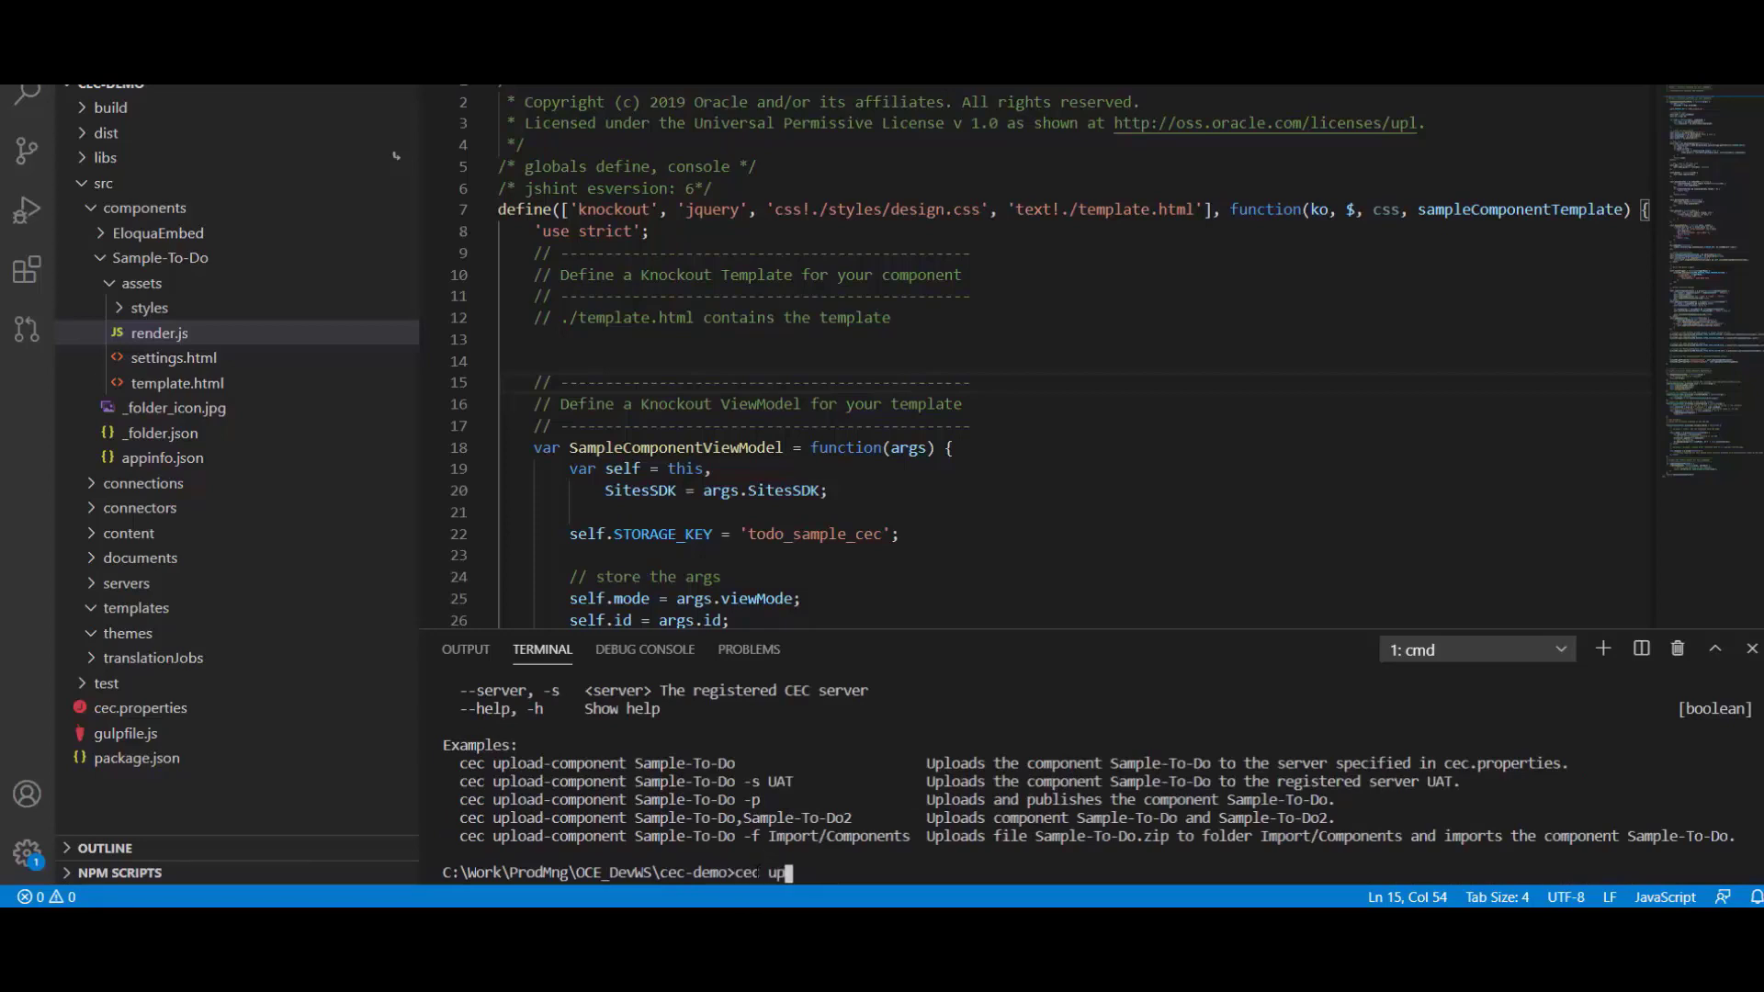
{"action": "type", "text": "load-component"}
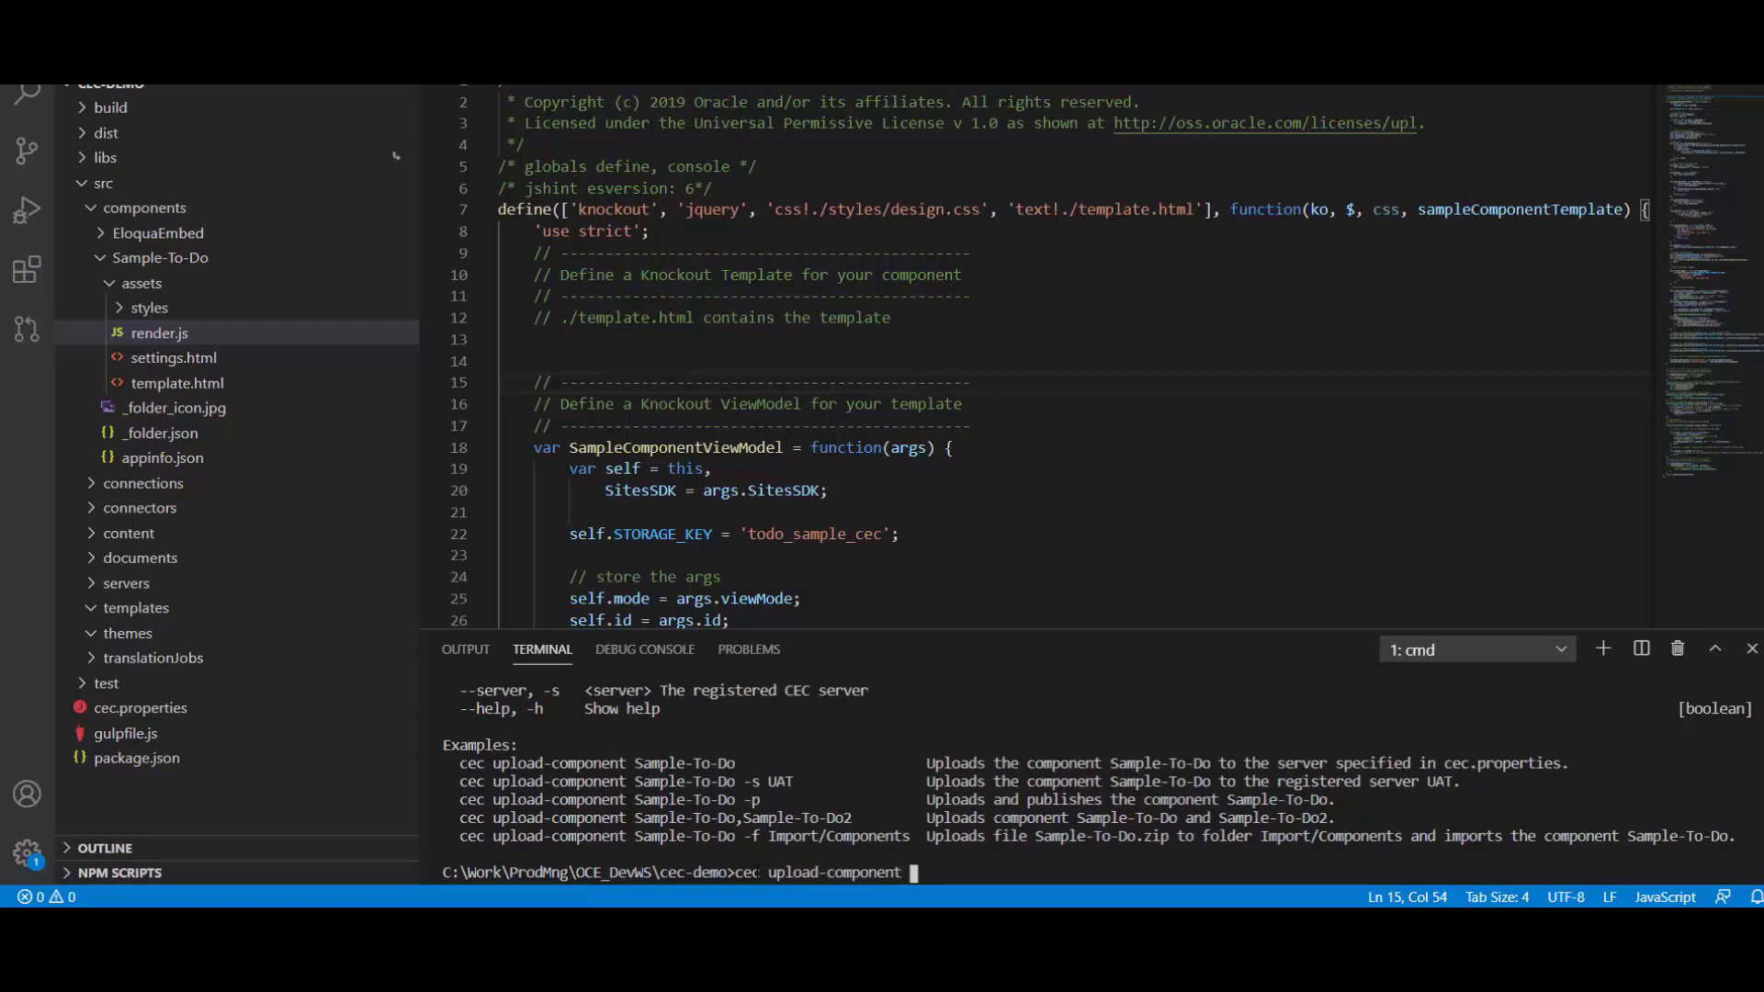
{"action": "type", "text": "Sample-"}
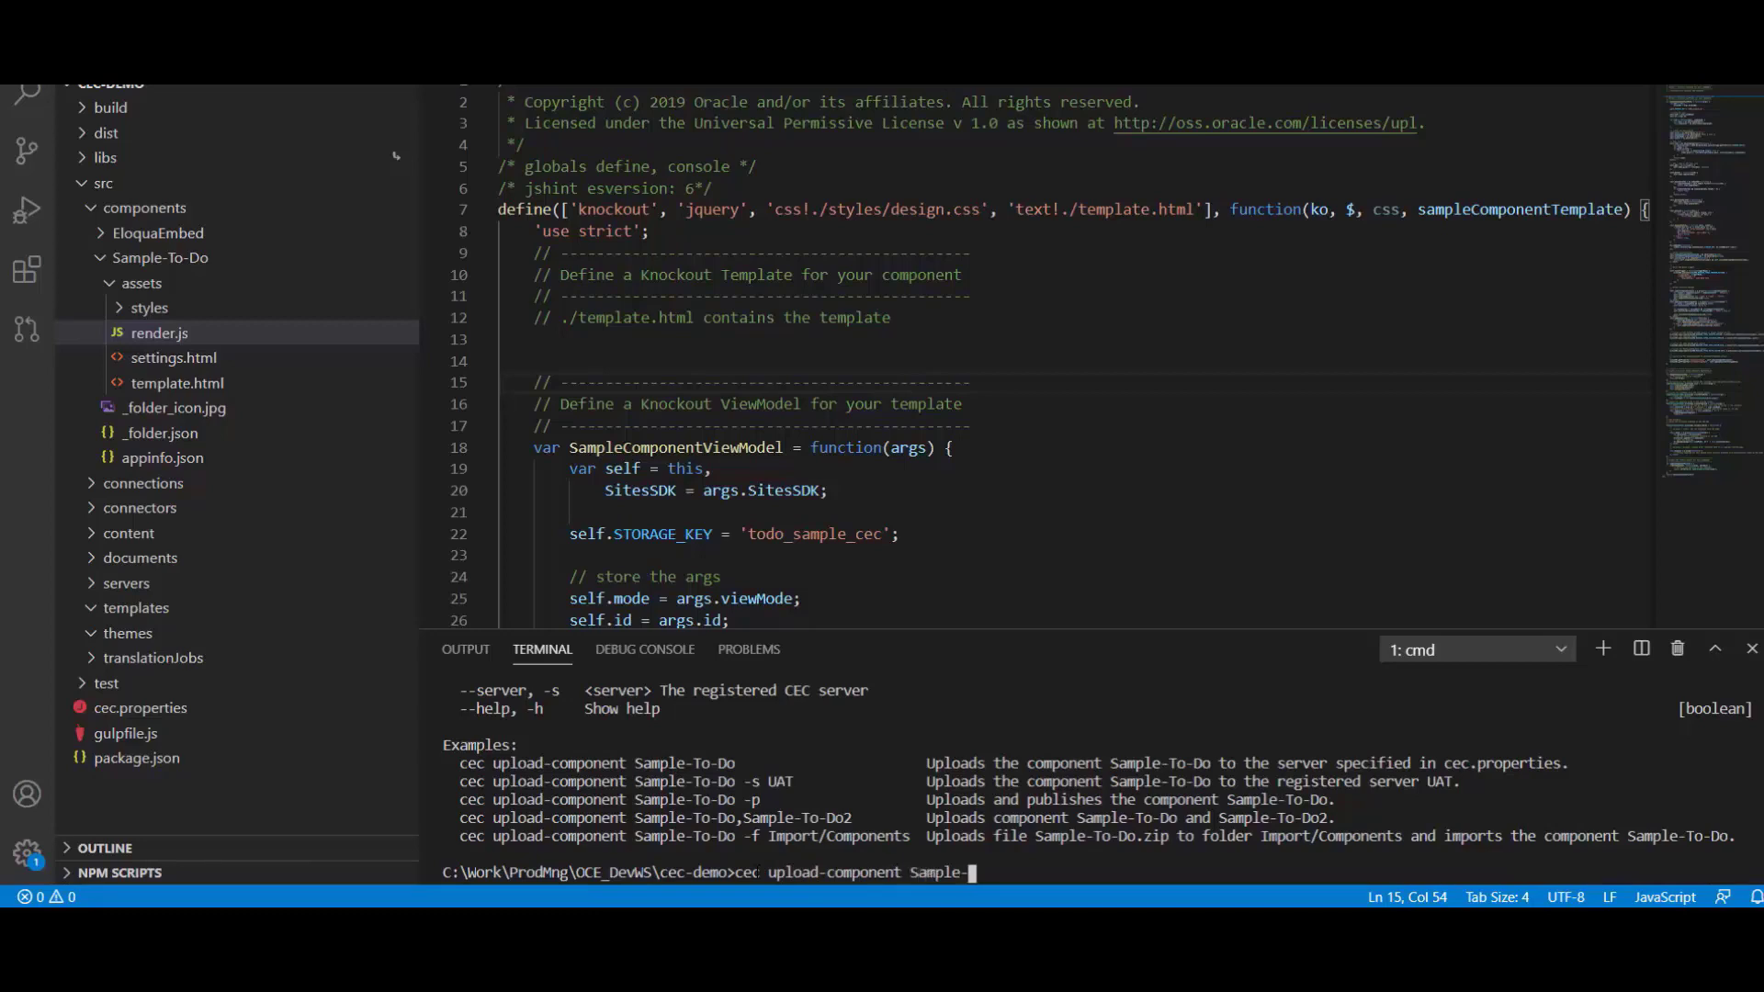
{"action": "type", "text": "To-Go"}
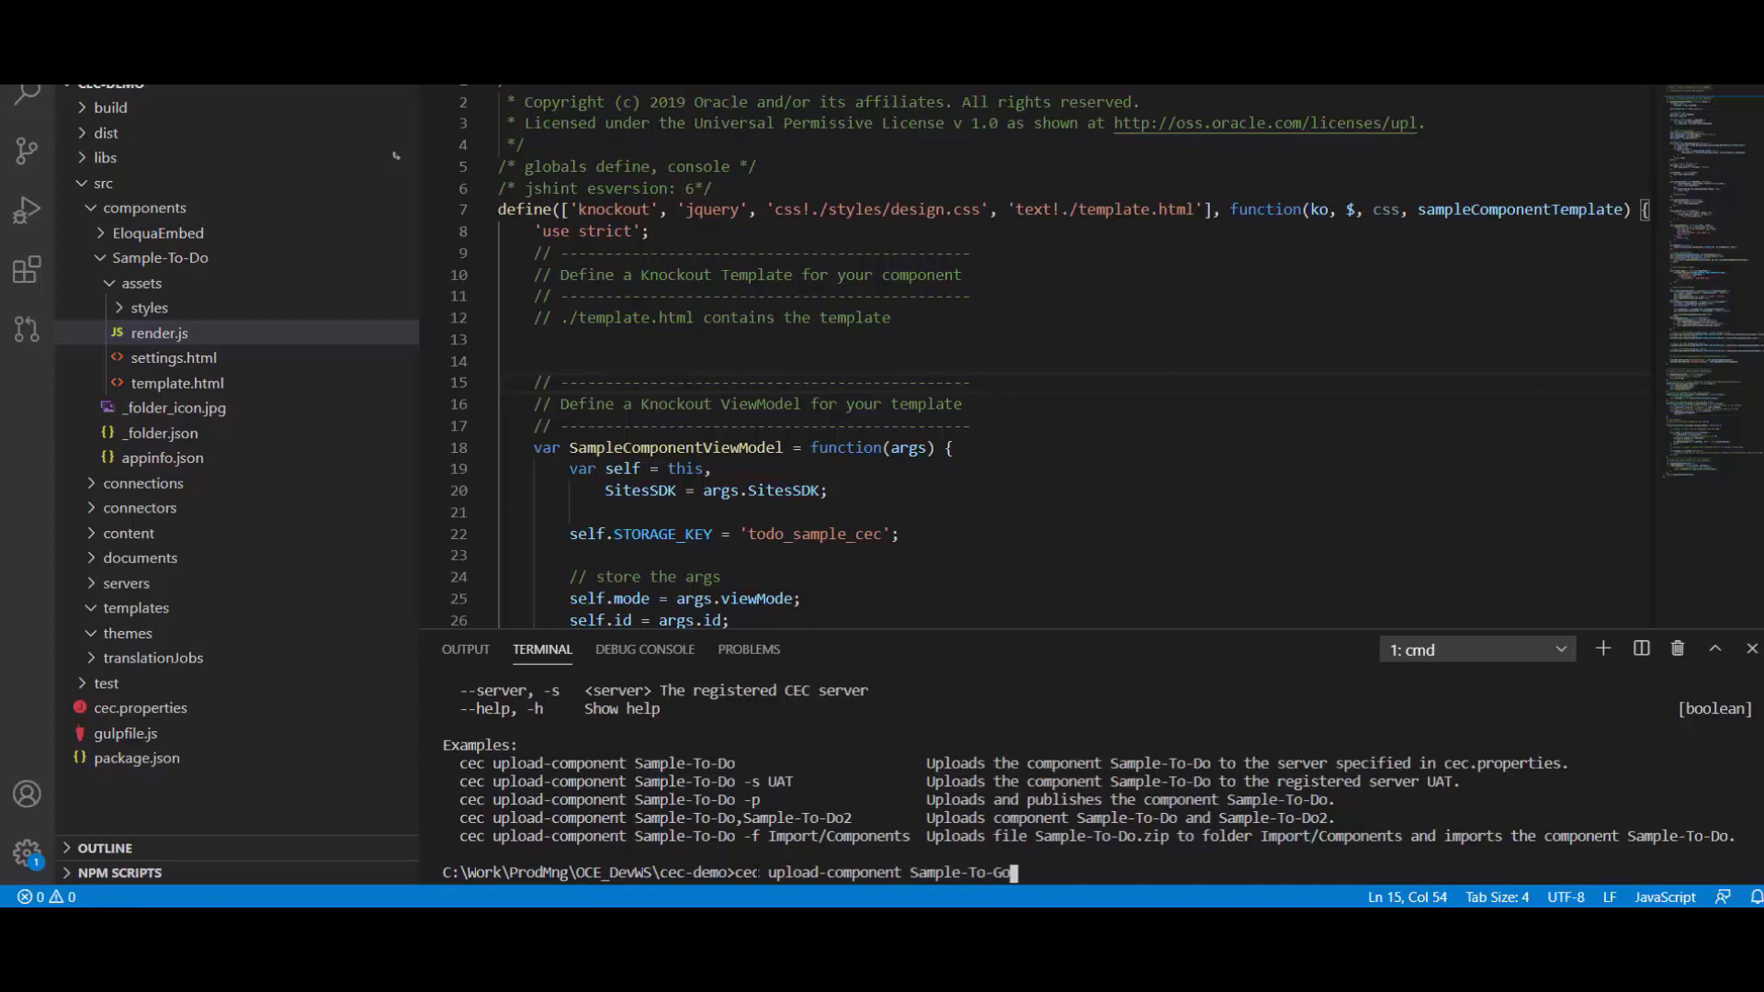
{"action": "type", "text": "-"}
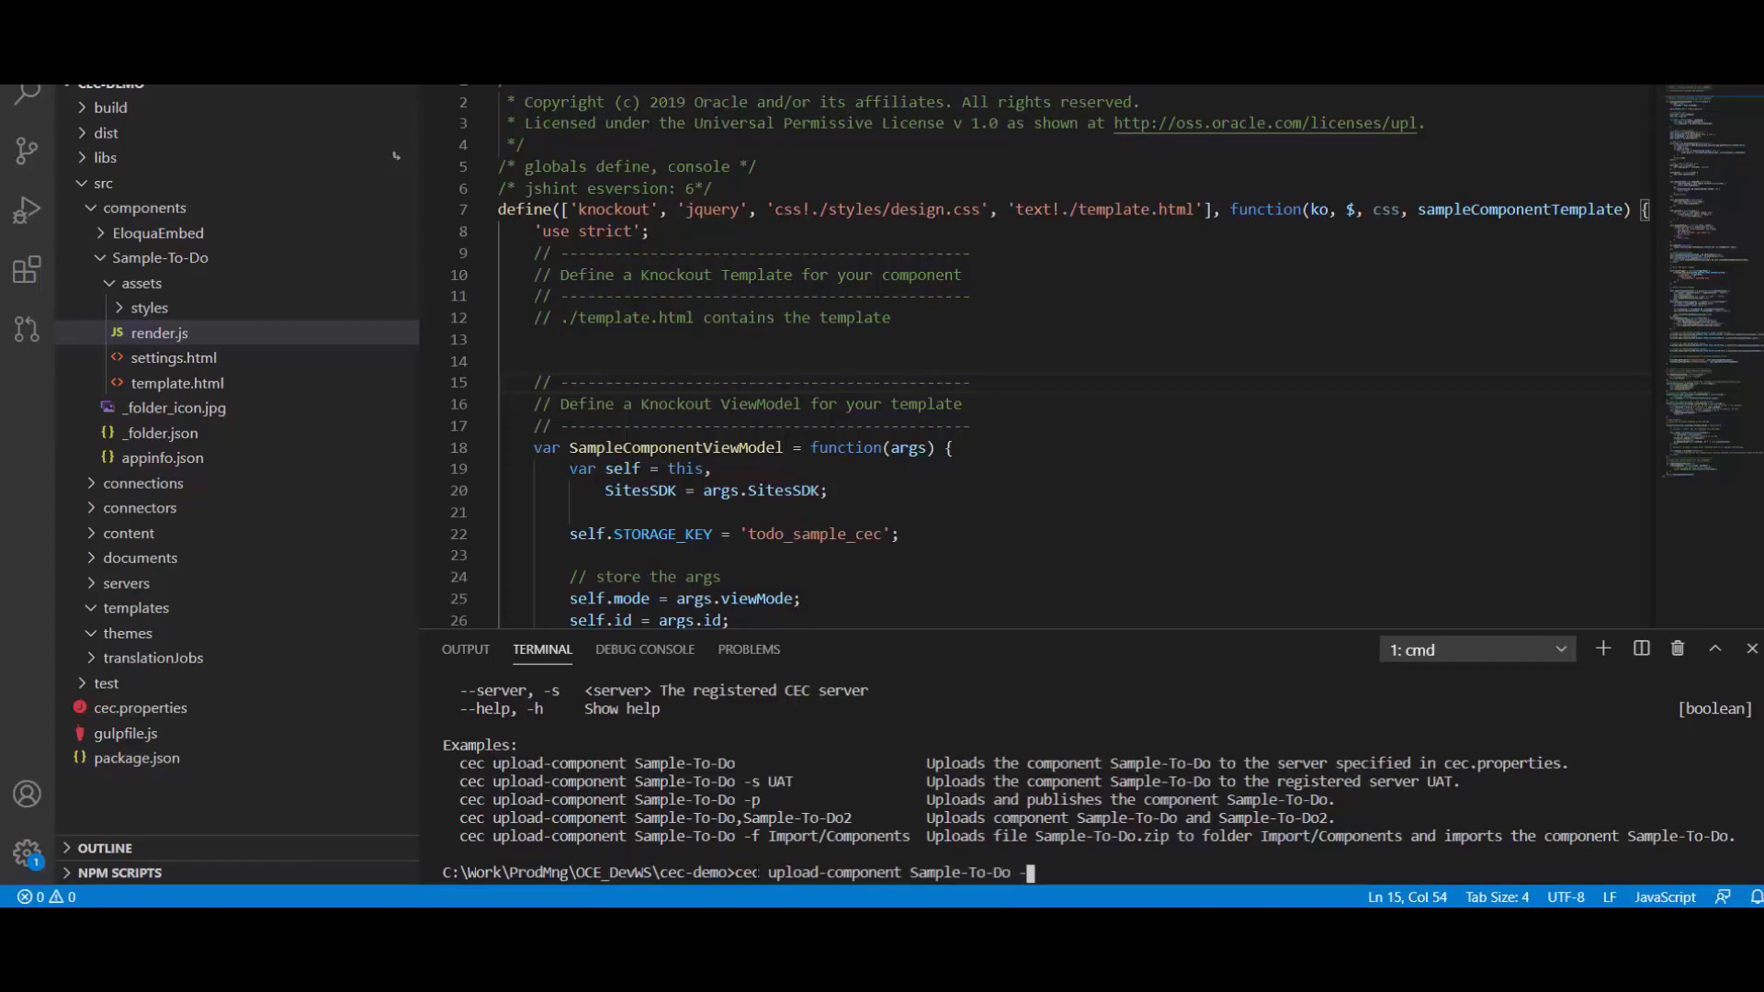
{"action": "type", "text": "s SANDBOX"}
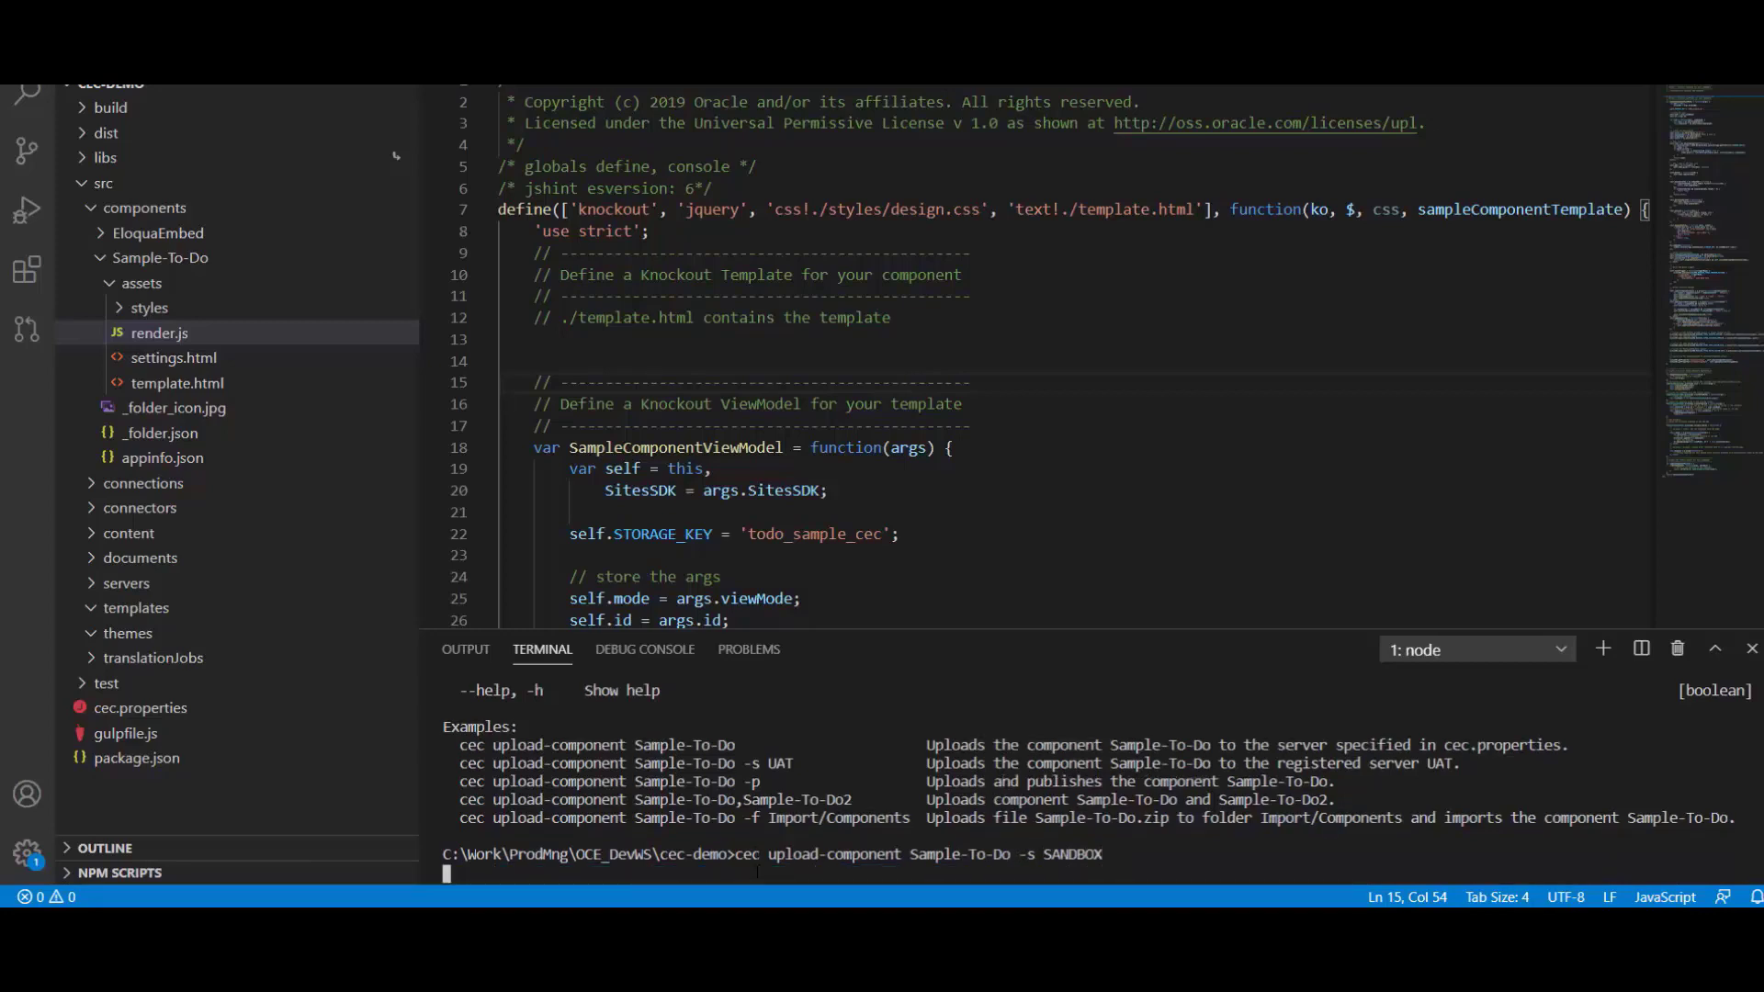
{"action": "key", "text": "Return"}
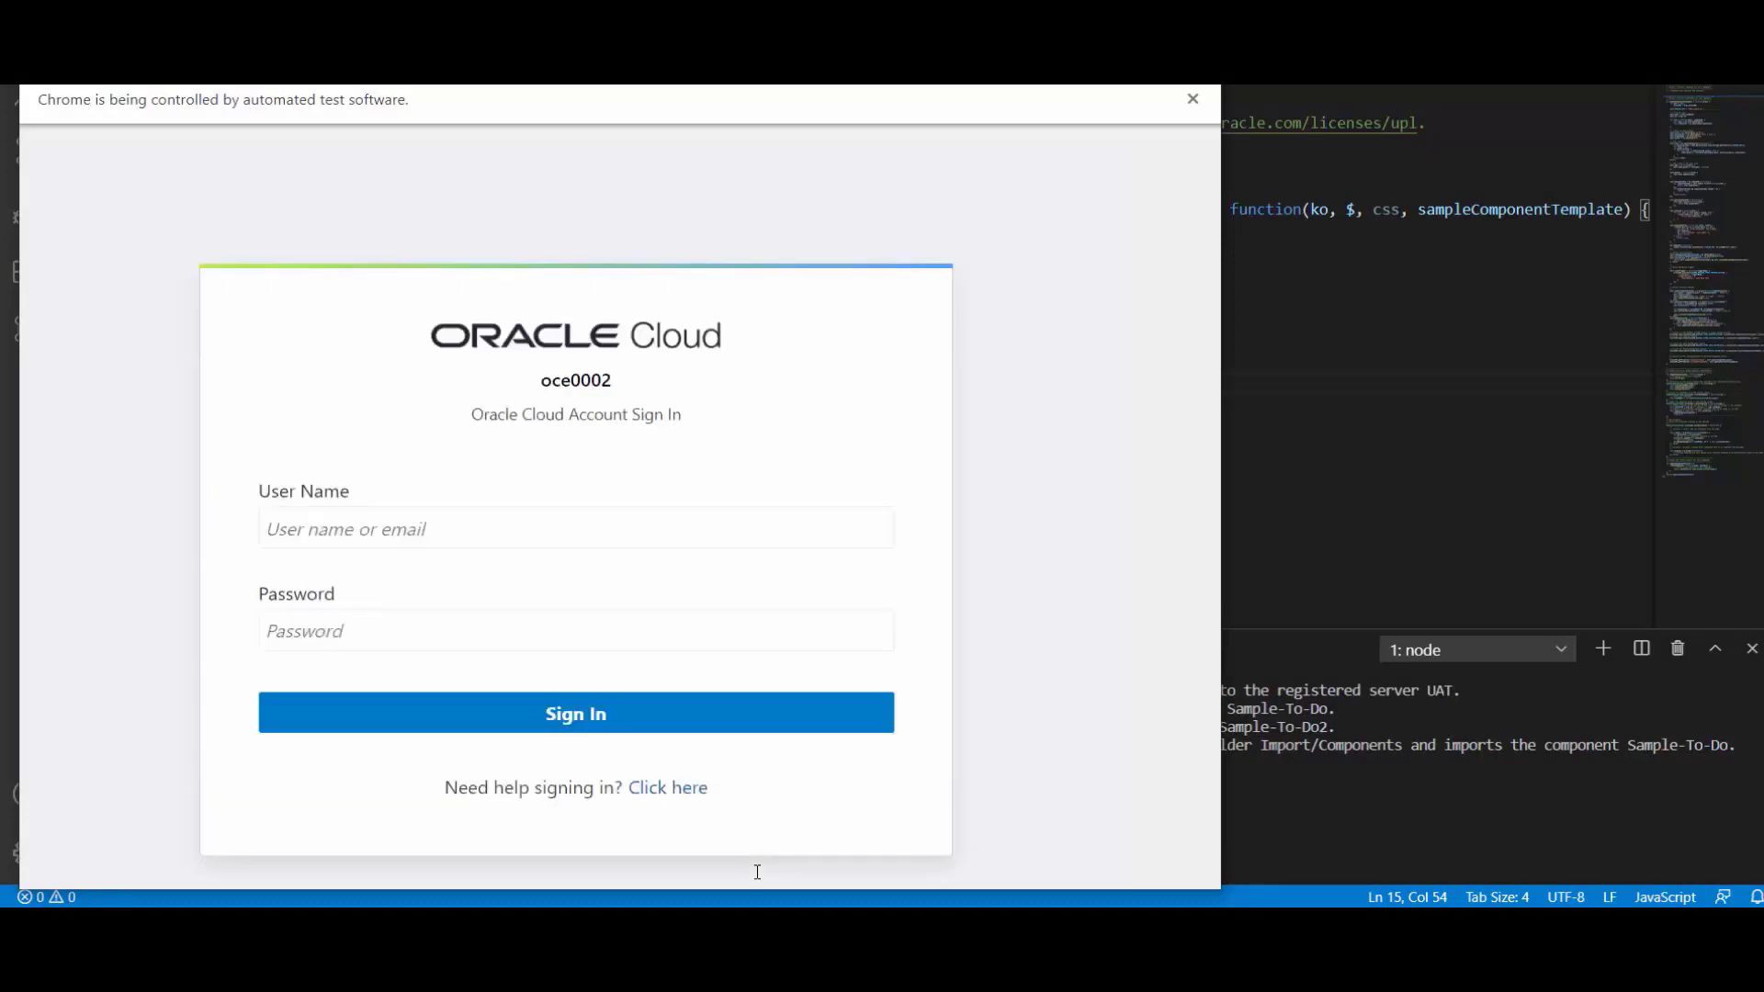
- Enter the user name and password, retrying the password, and sign in to reach the Developer page
{"action": "left_click", "coordinate": [575, 713]}
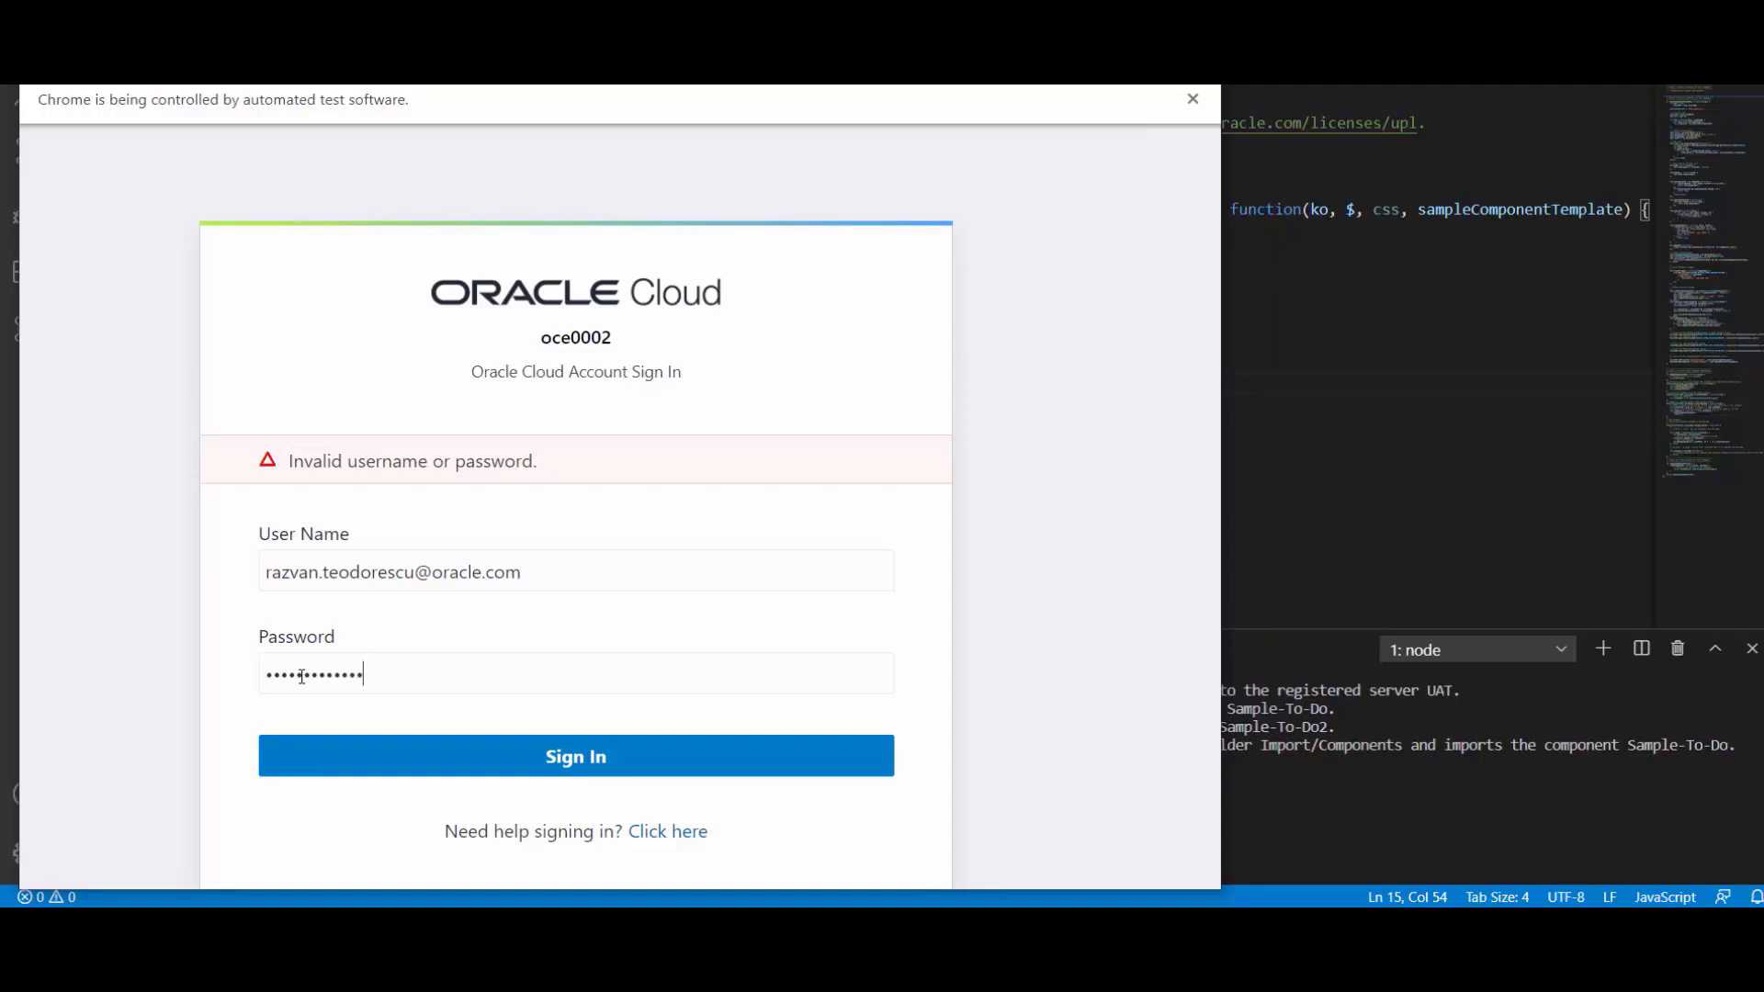
{"action": "left_click", "coordinate": [575, 755]}
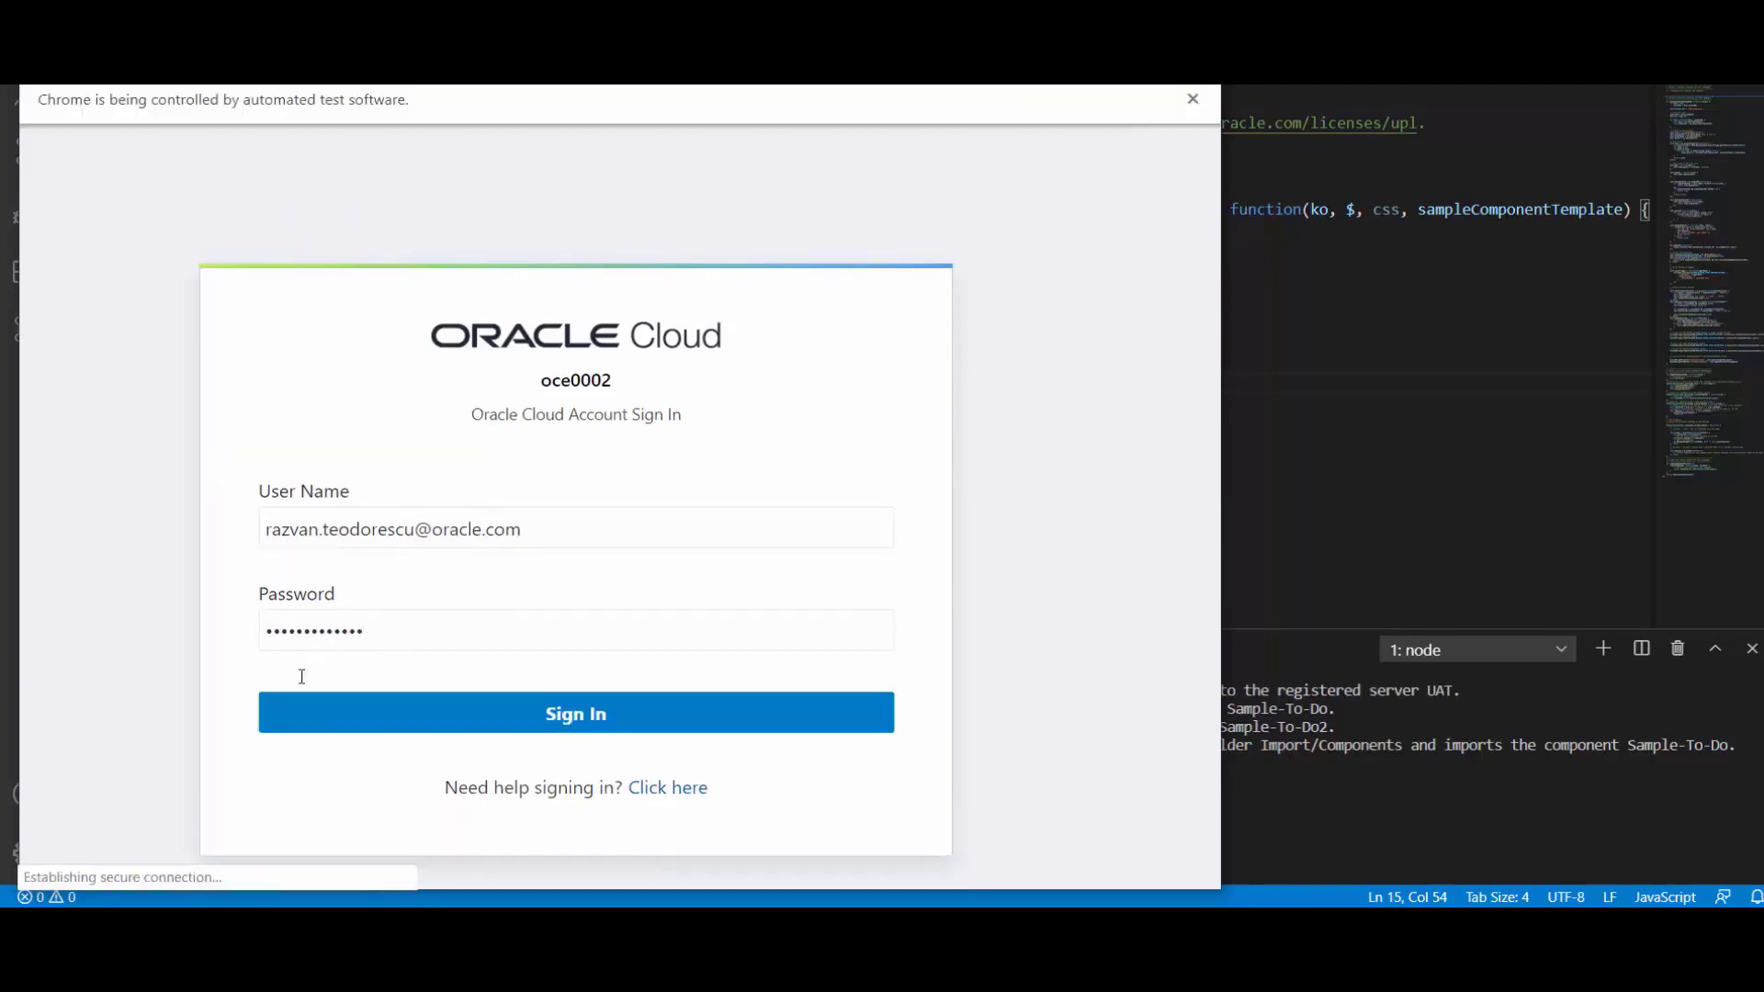
{"action": "left_click", "coordinate": [575, 713]}
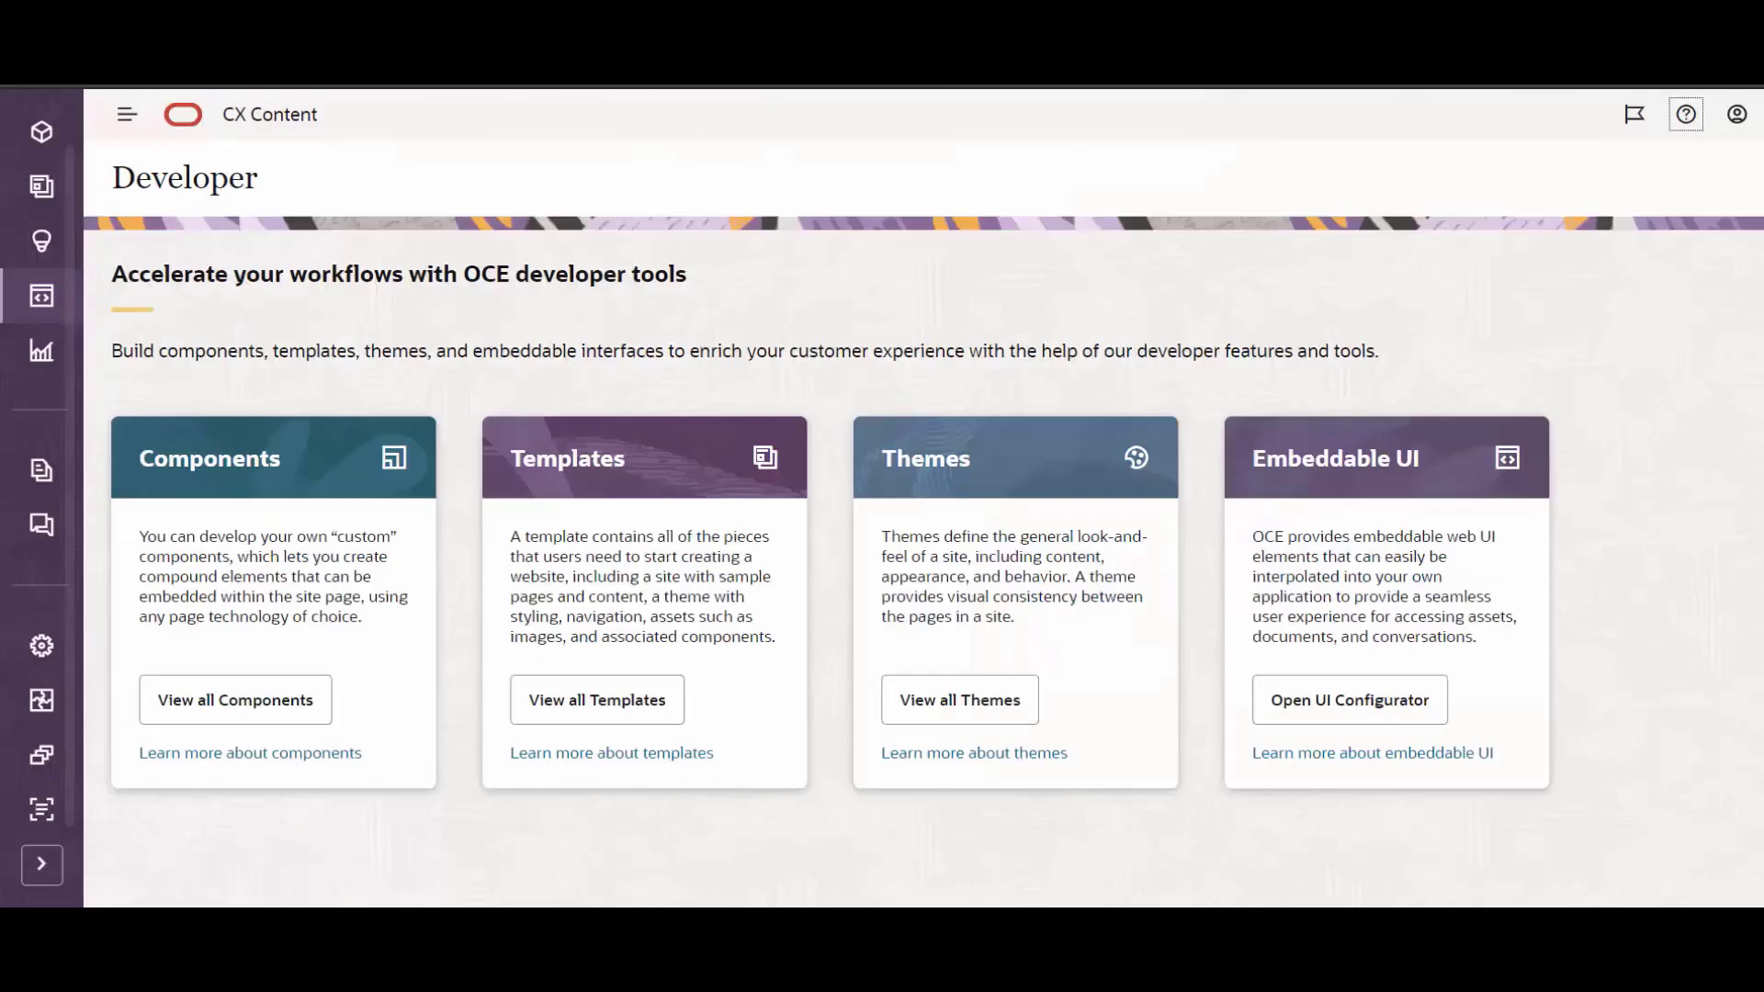
{"action": "mouse_move", "coordinate": [41, 188]}
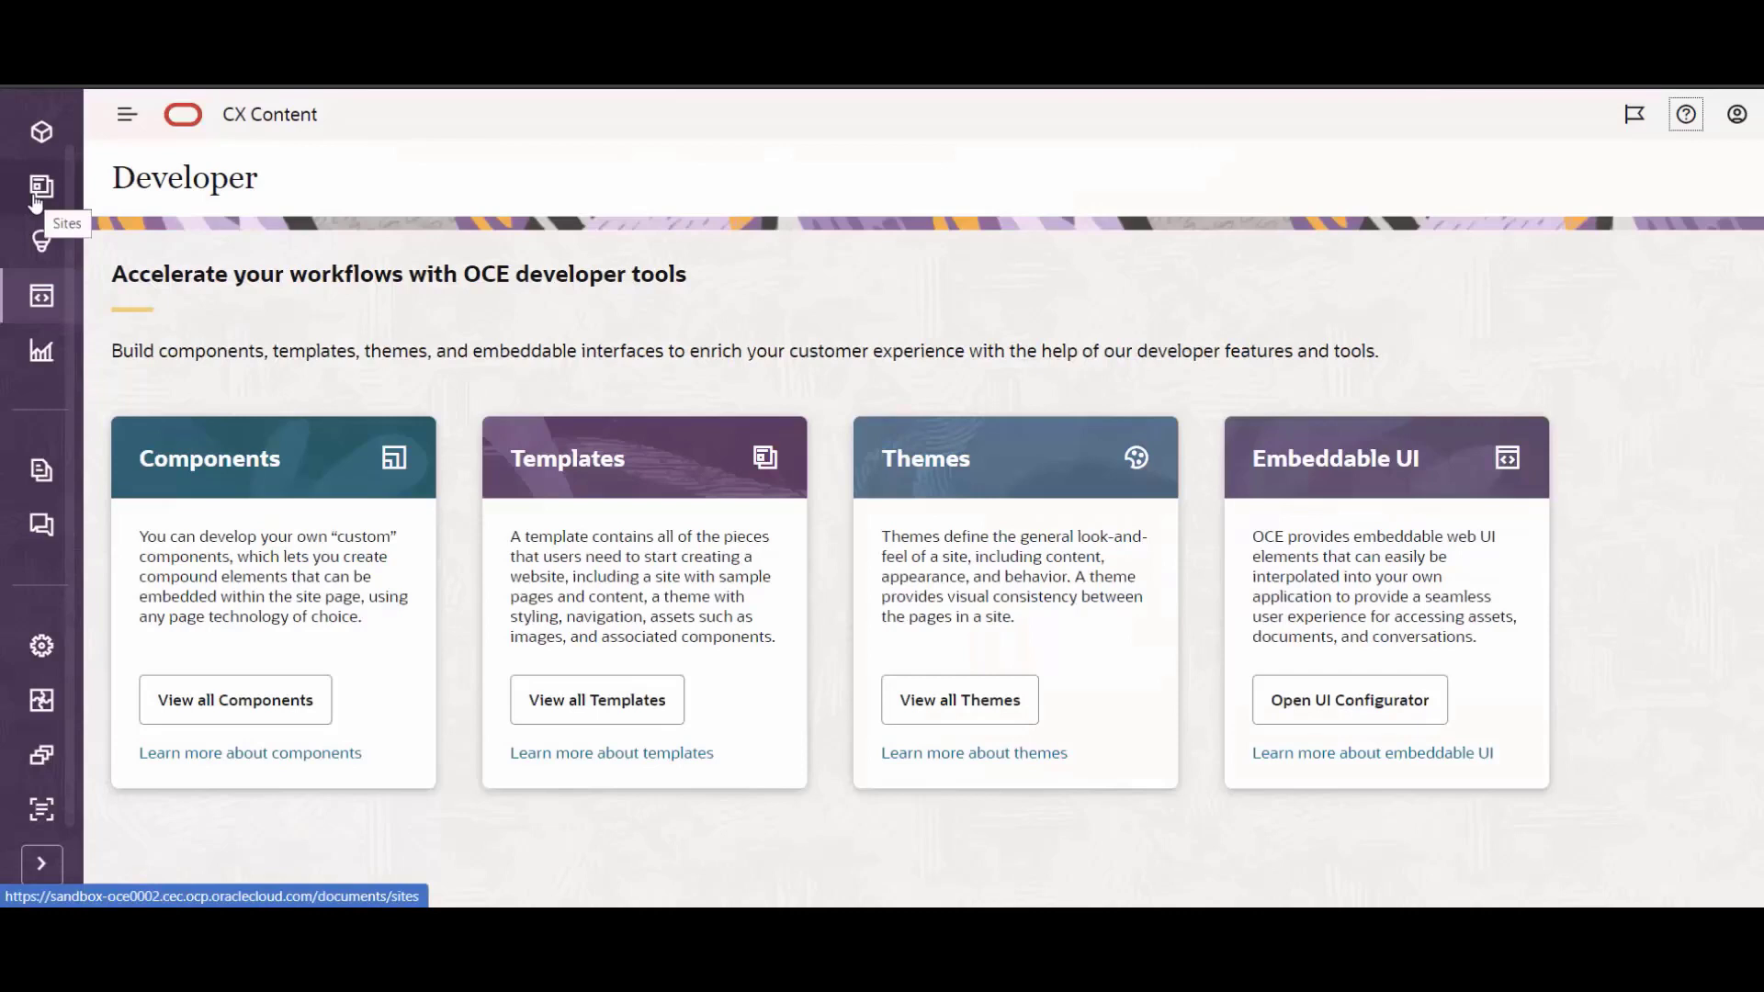
{"action": "mouse_move", "coordinate": [258, 719]}
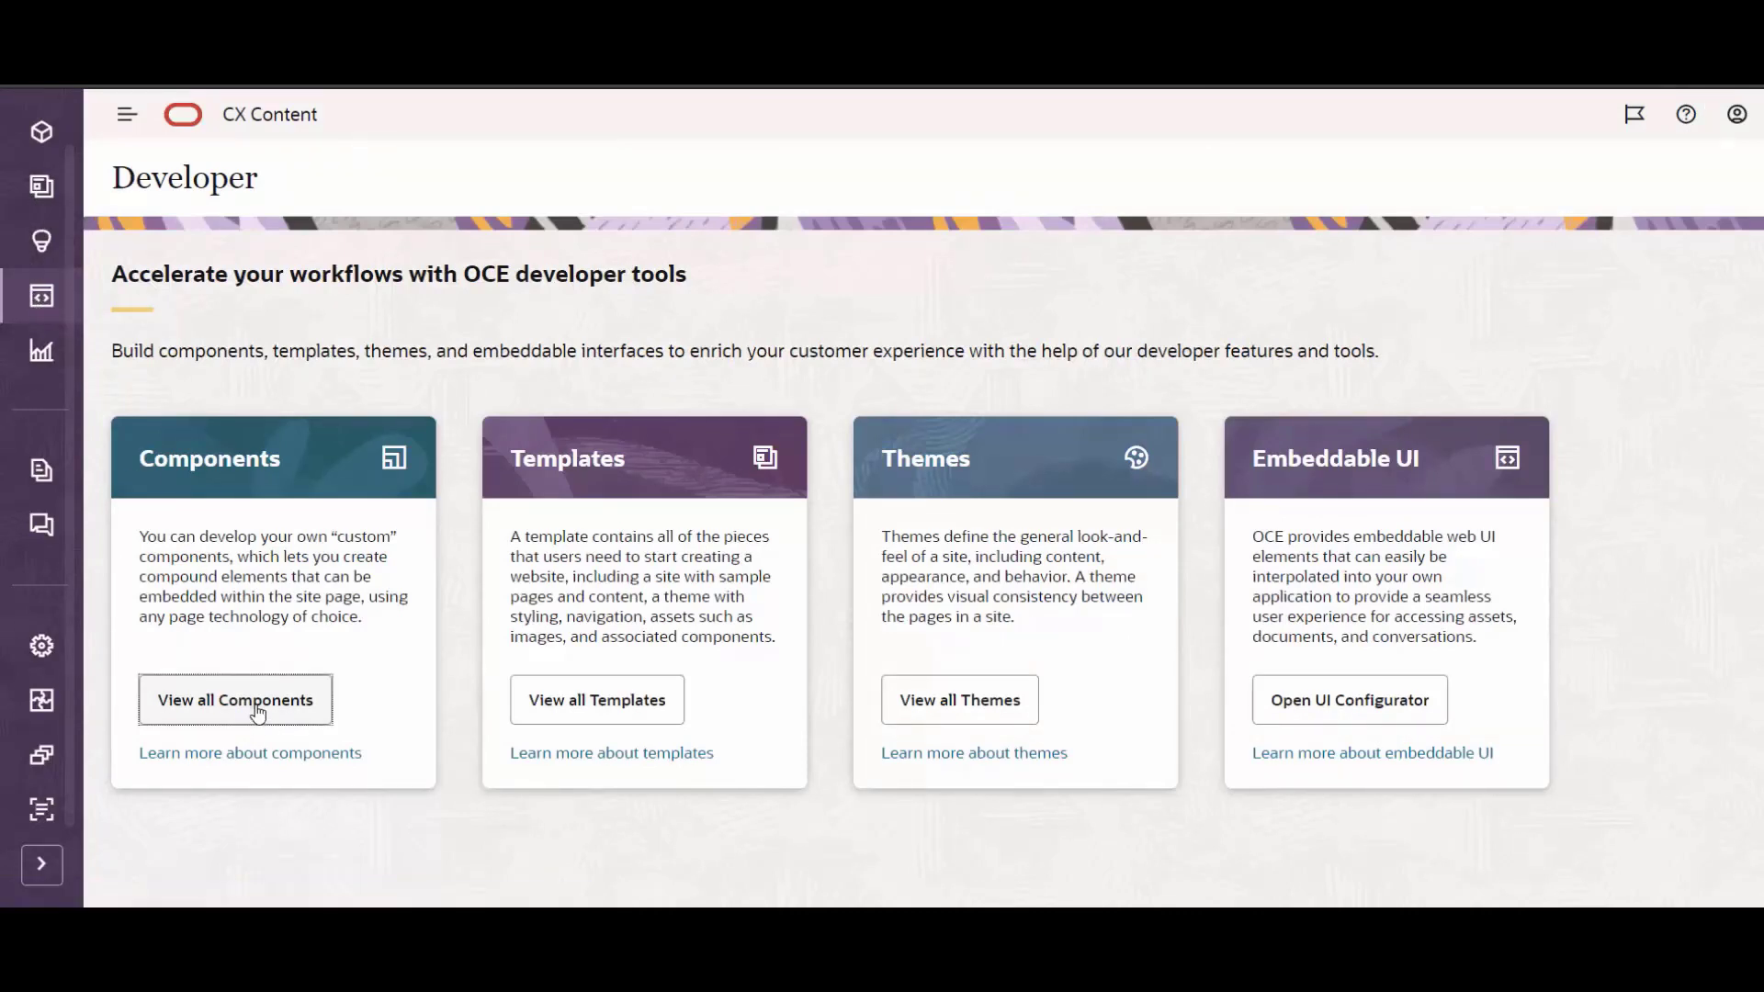
- Find and select Sample-To-Do on page 2 of the Components list
{"action": "left_click", "coordinate": [233, 698]}
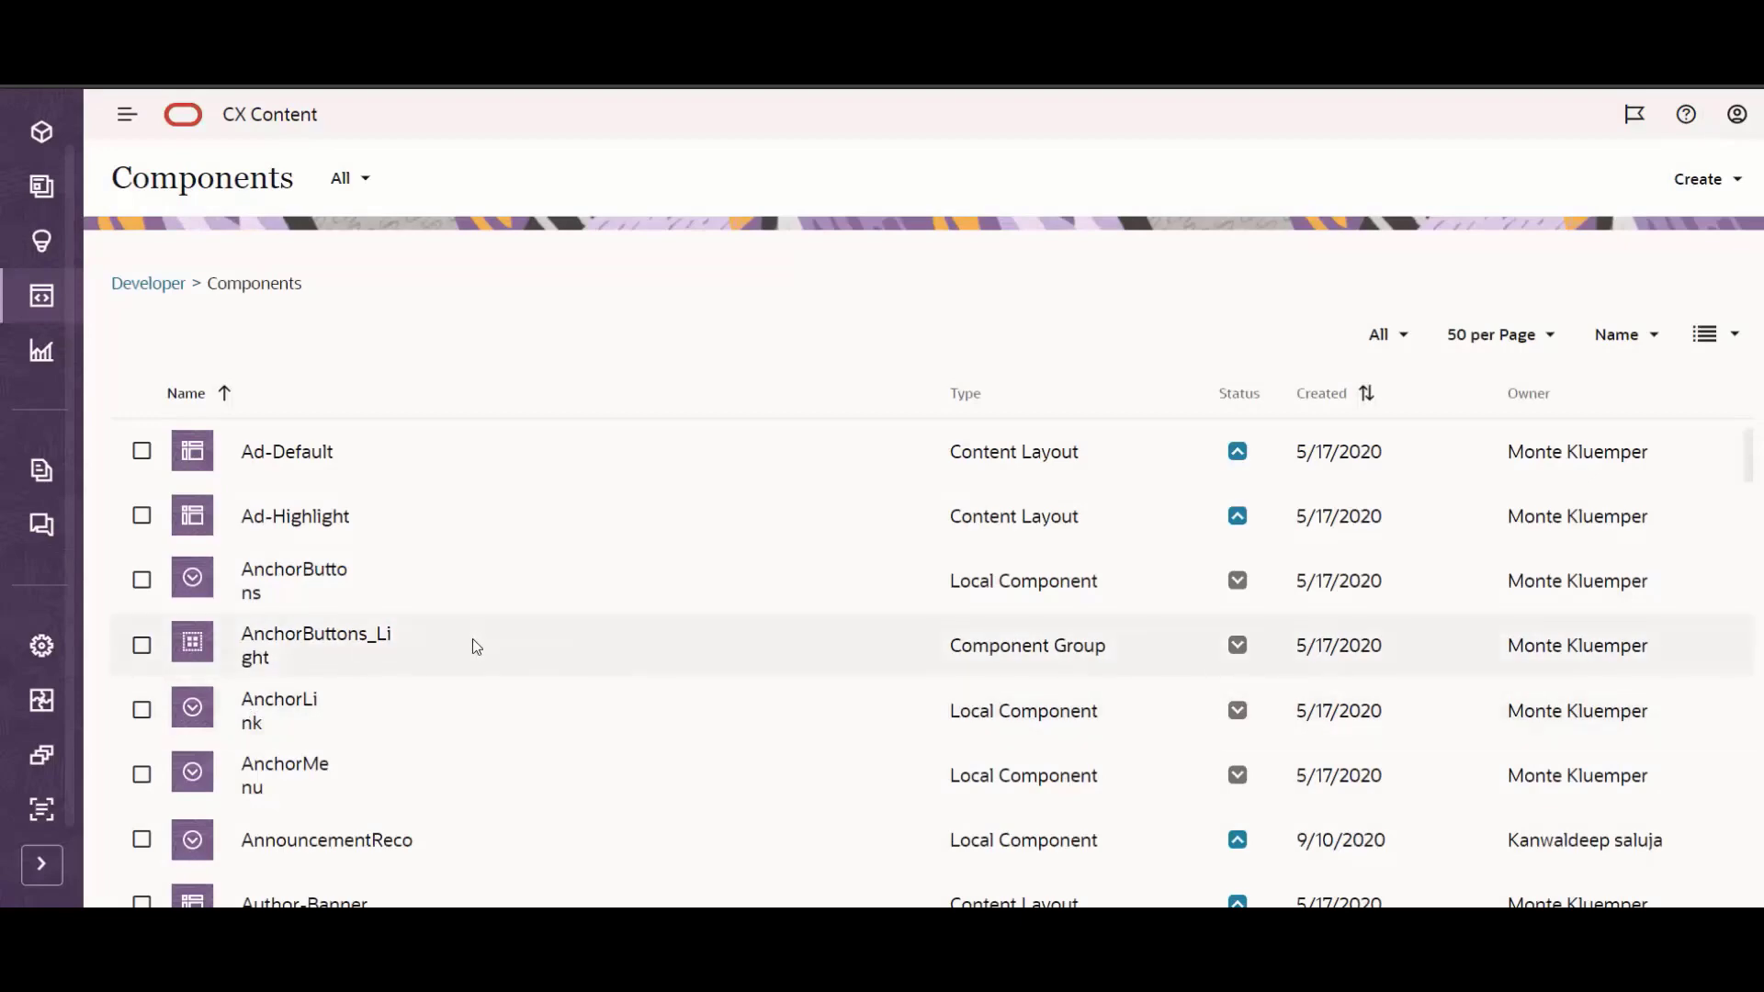
{"action": "scroll", "scroll_direction": "down", "scroll_amount": 3}
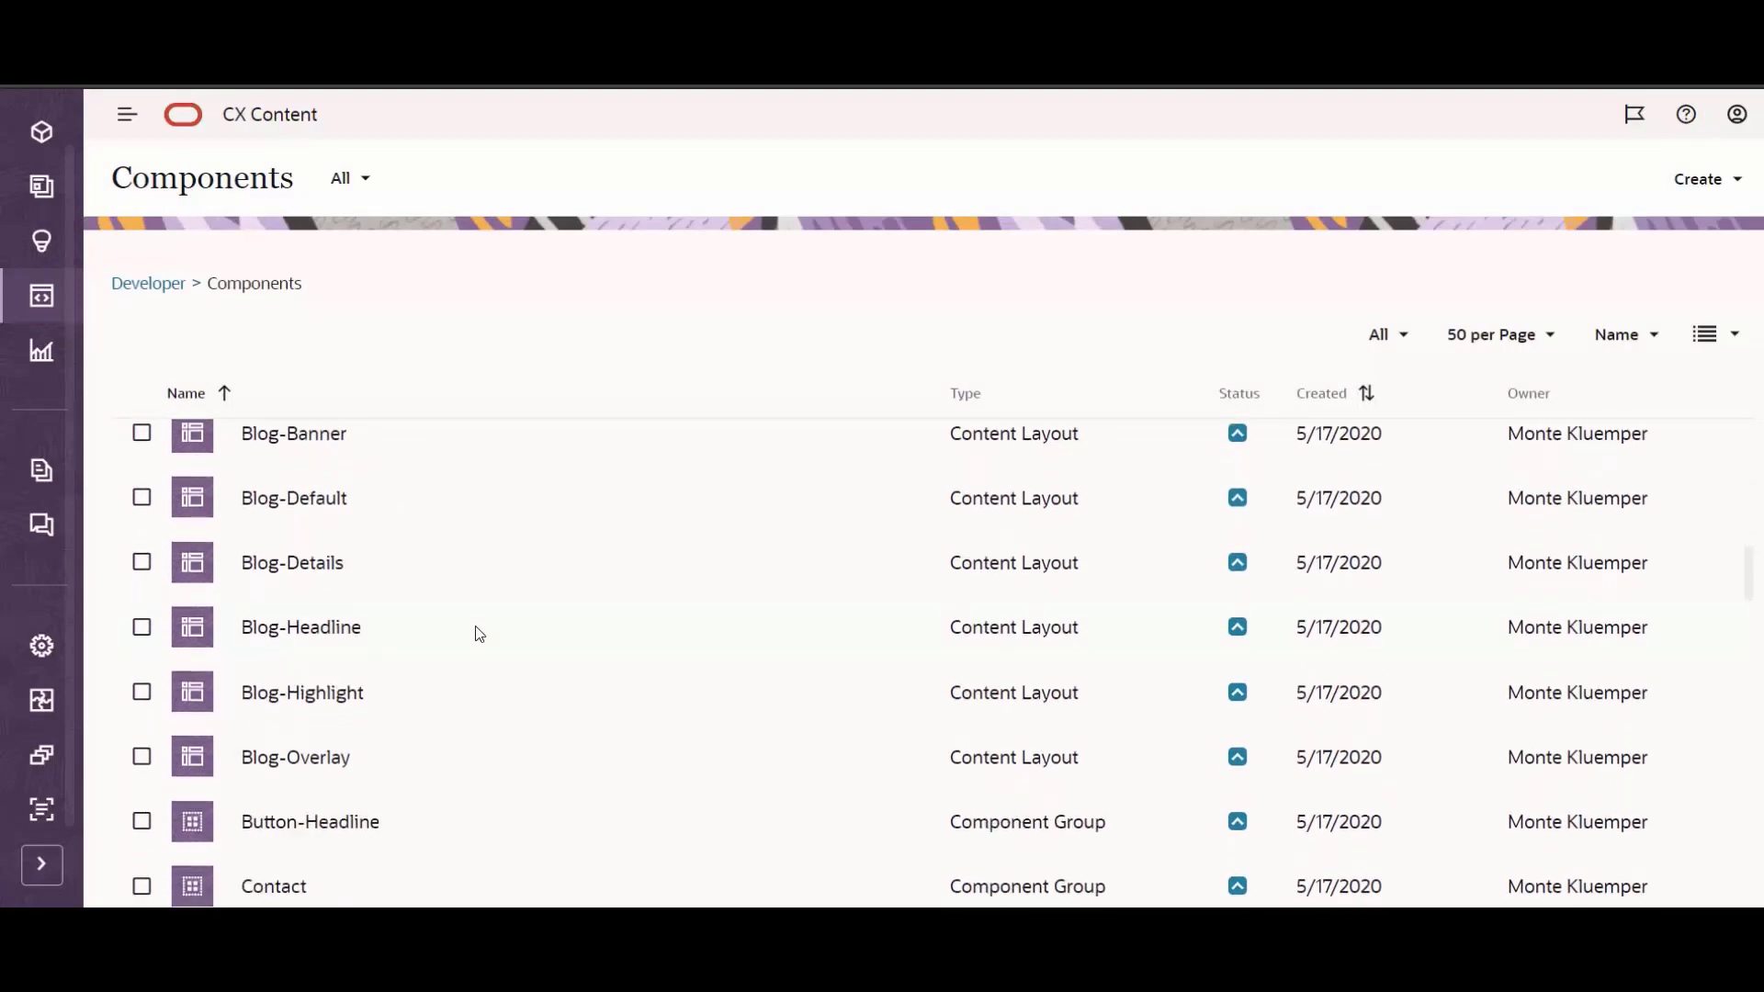
{"action": "scroll", "scroll_direction": "down", "scroll_amount": 3}
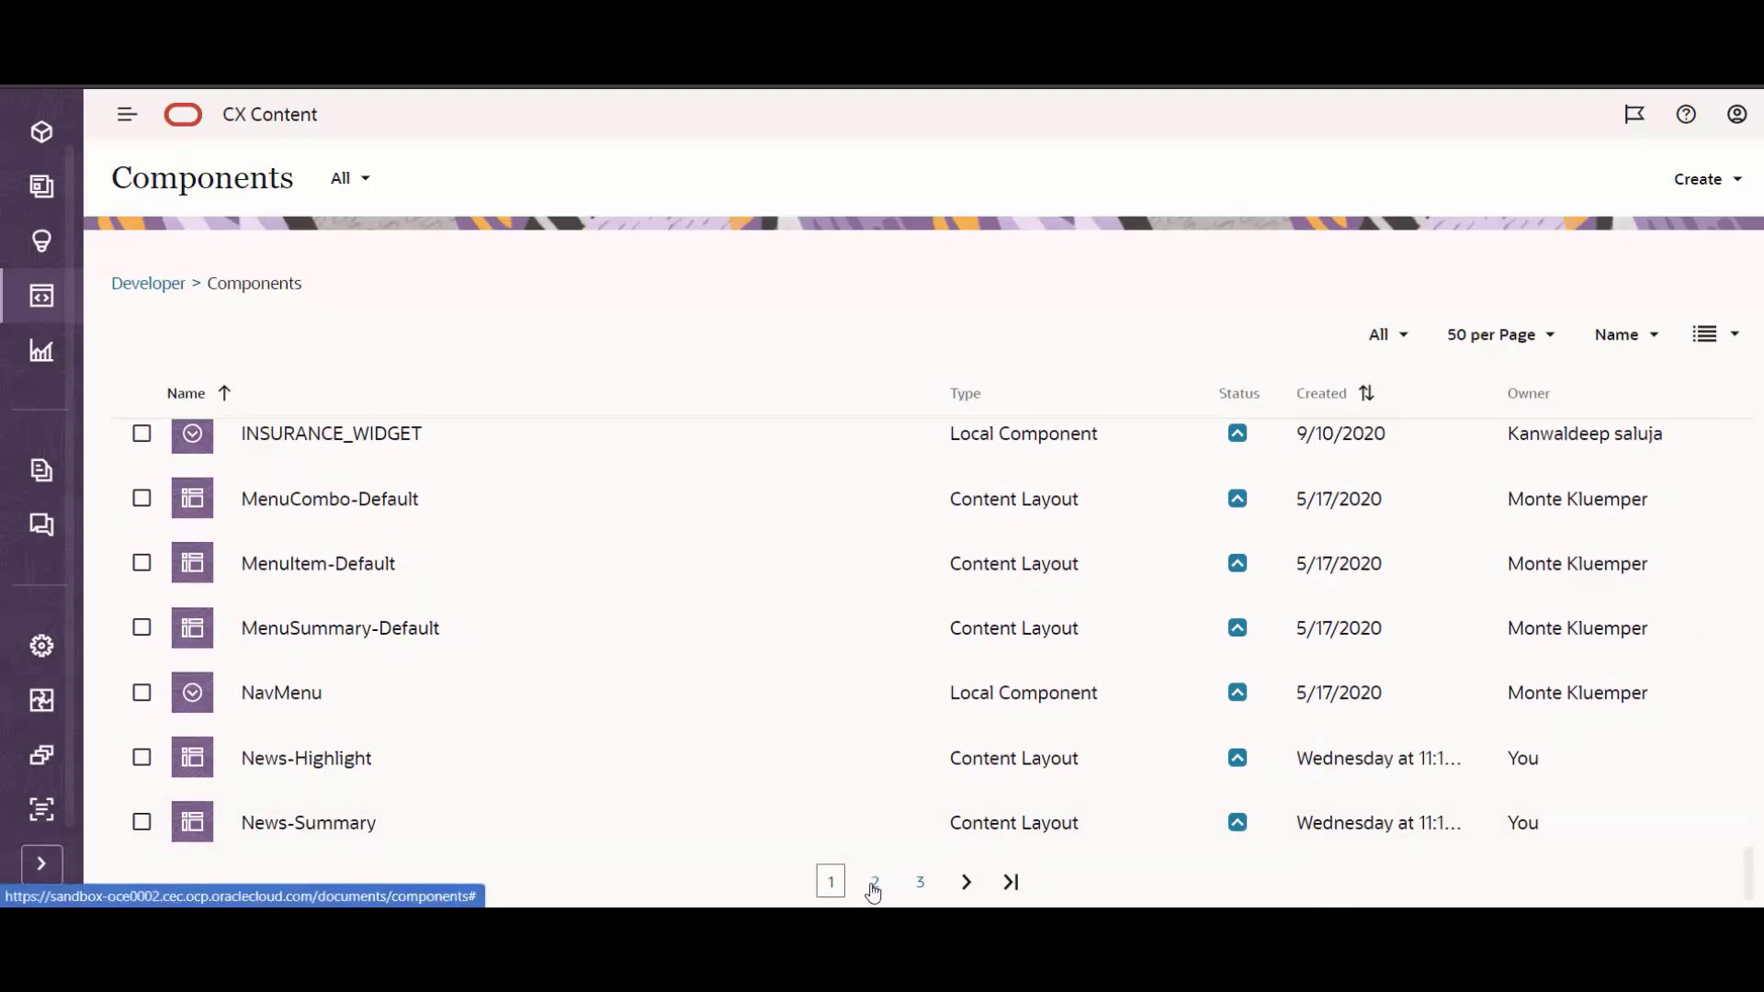
{"action": "left_click", "coordinate": [875, 882]}
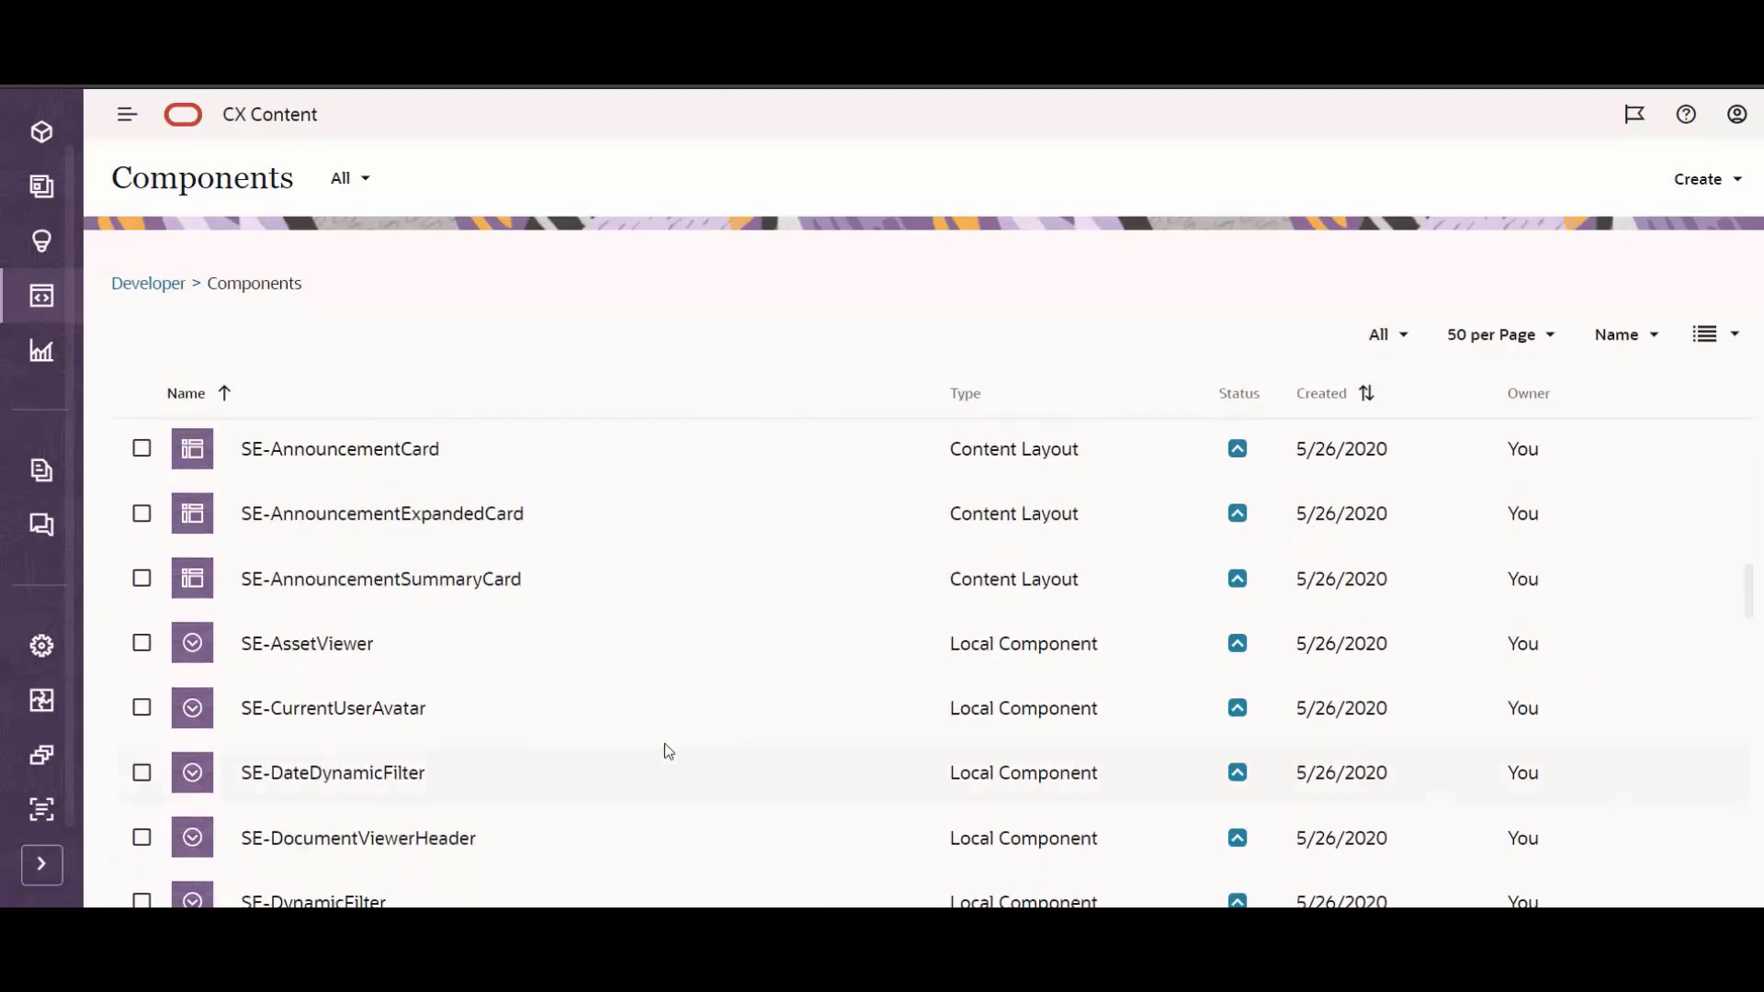
{"action": "scroll", "scroll_direction": "up", "scroll_amount": 3}
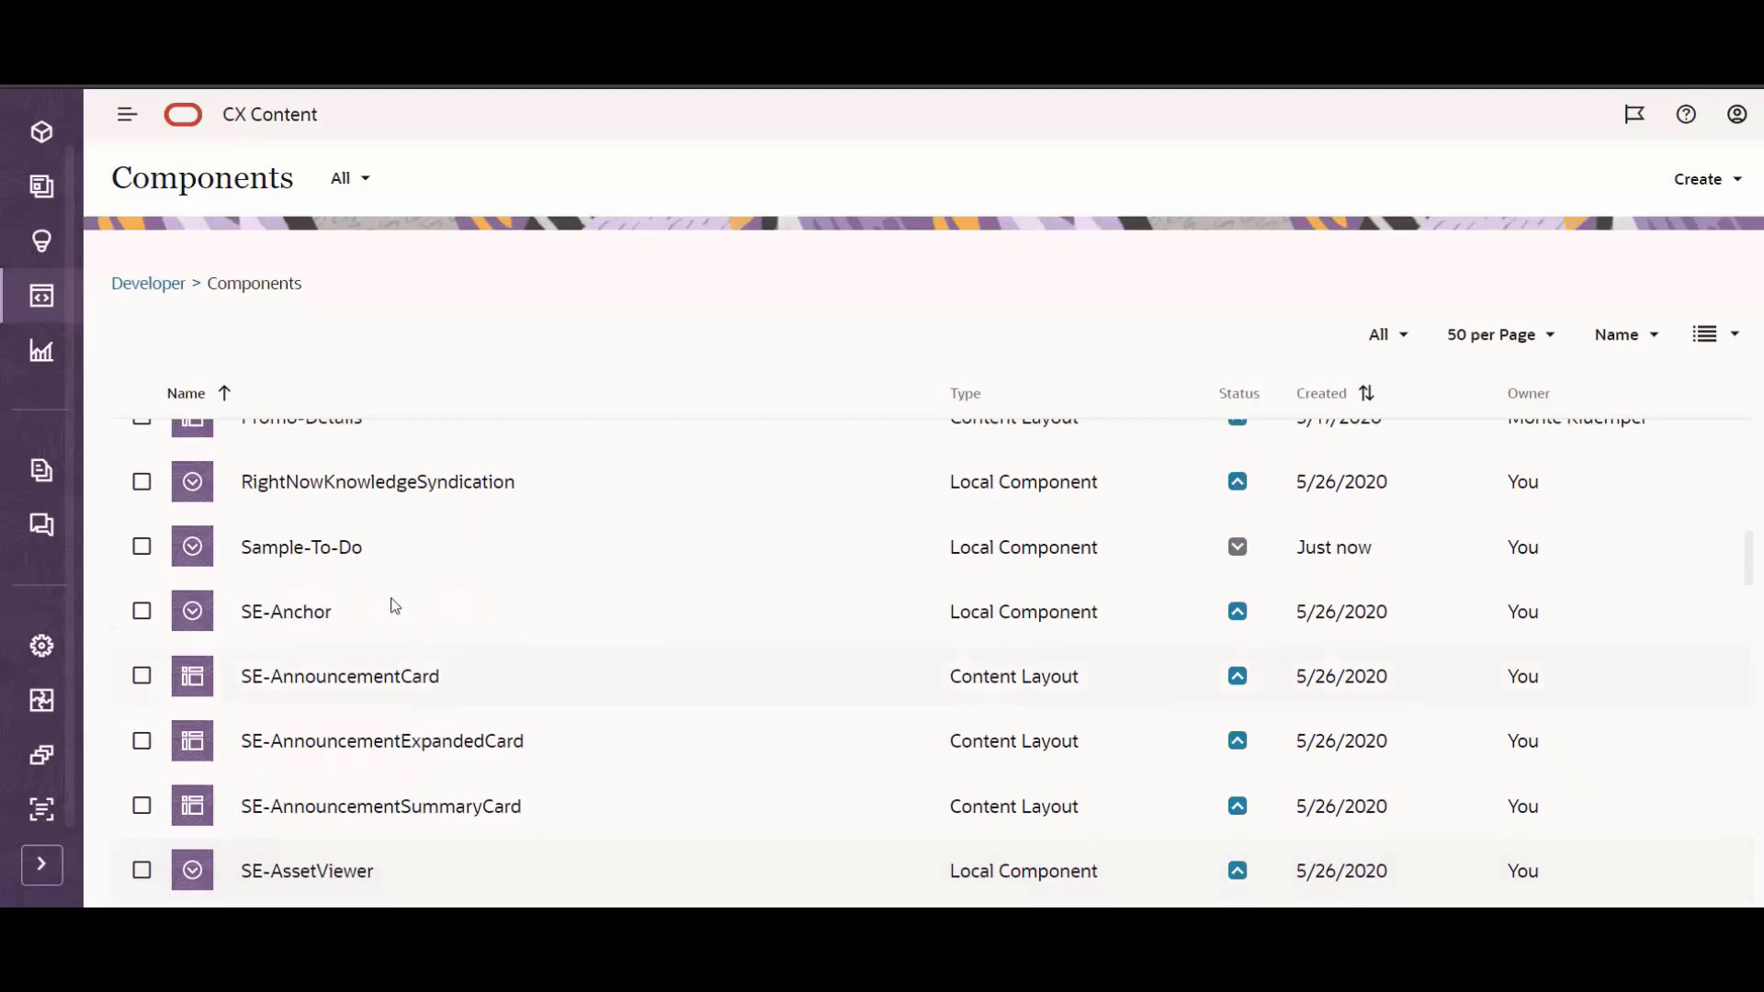
{"action": "left_click", "coordinate": [141, 548]}
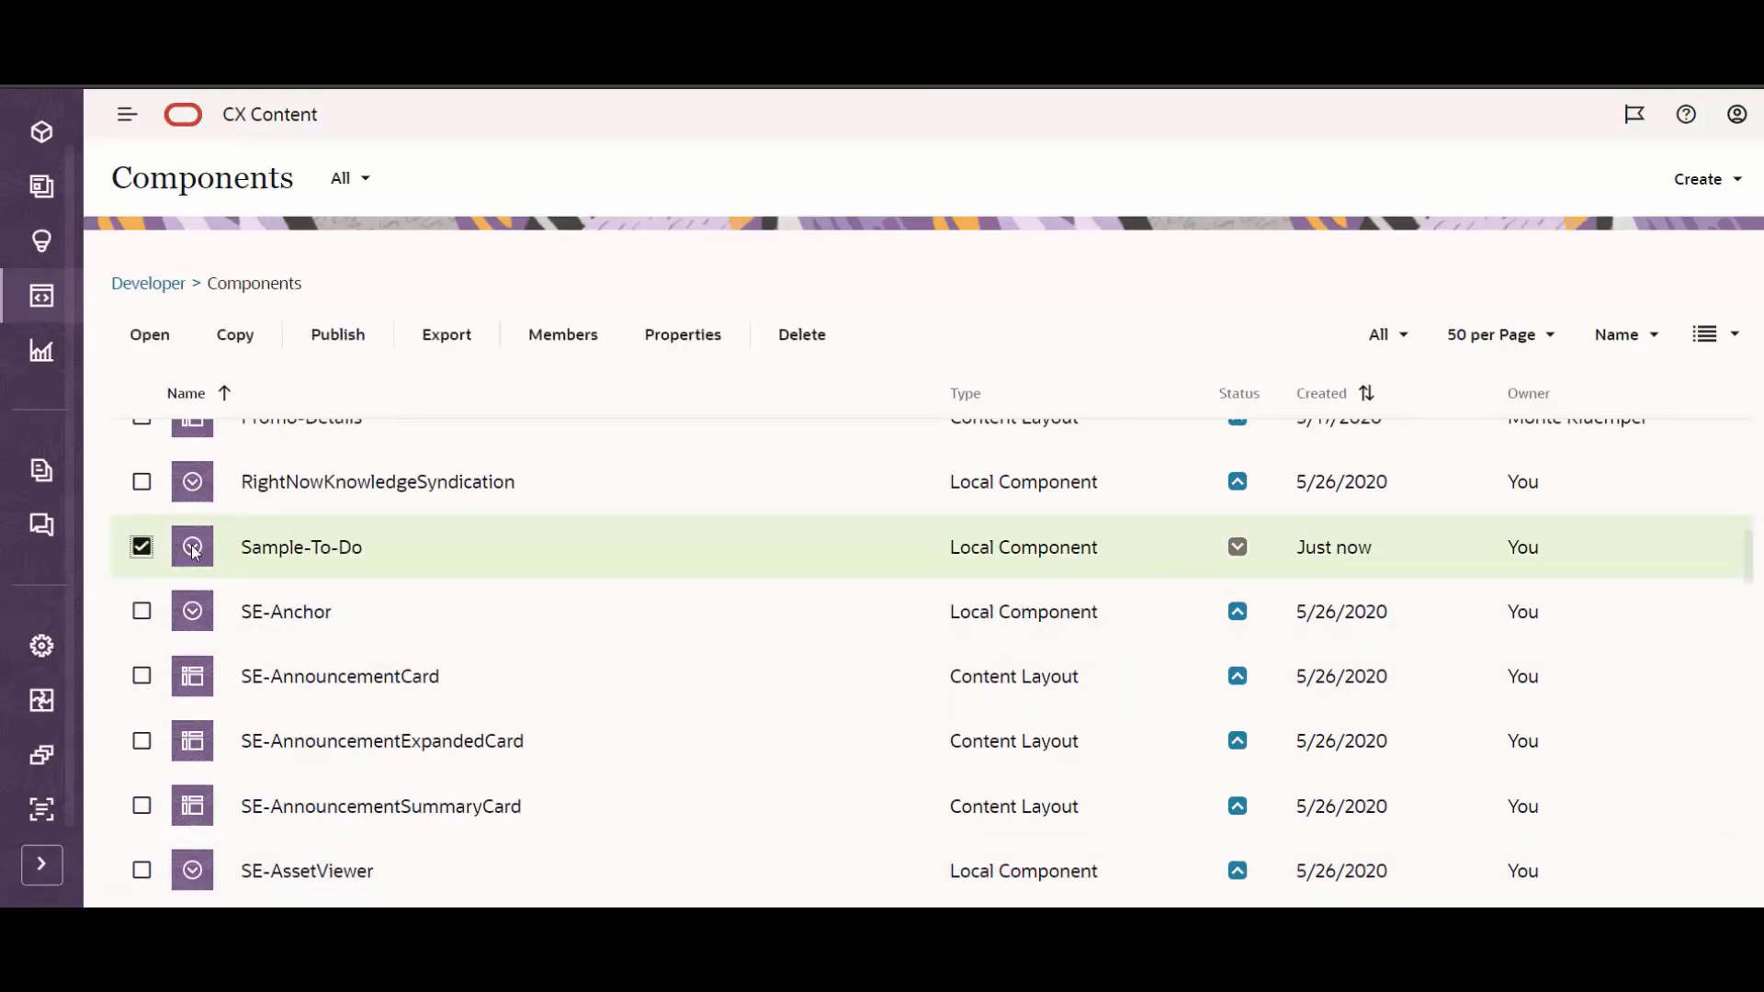
{"action": "mouse_move", "coordinate": [294, 565]}
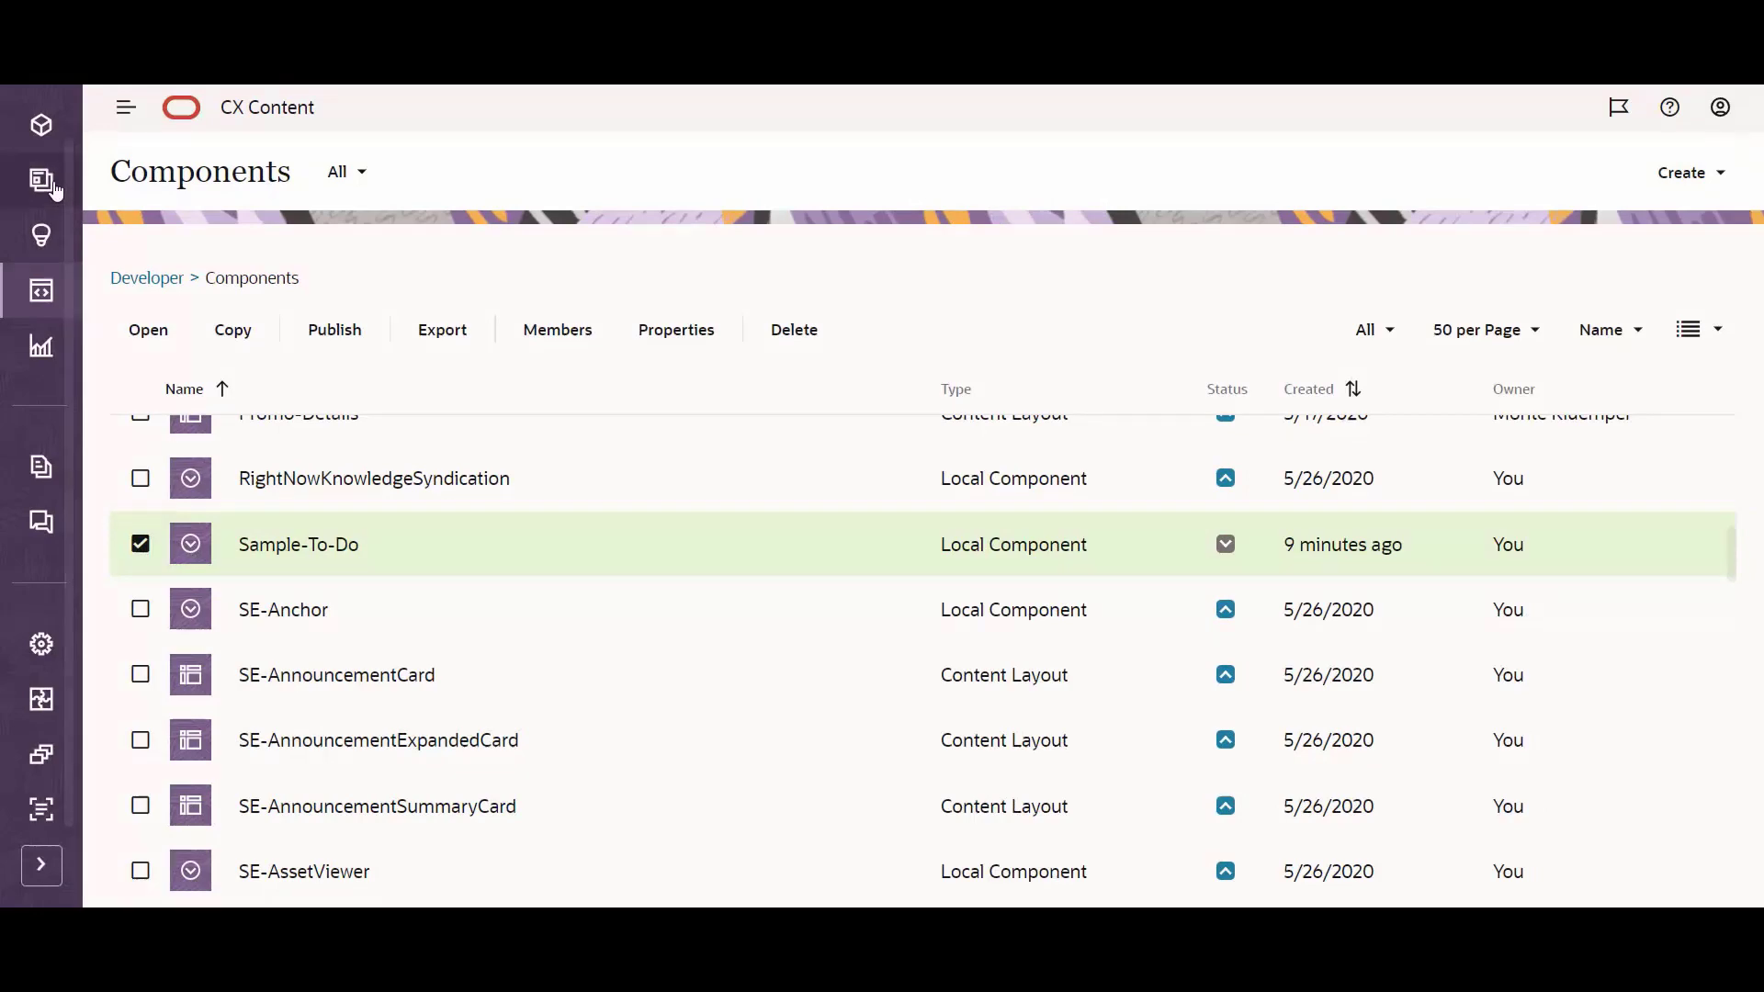
- Go to the Sites list from the left navigation
{"action": "left_click", "coordinate": [42, 180]}
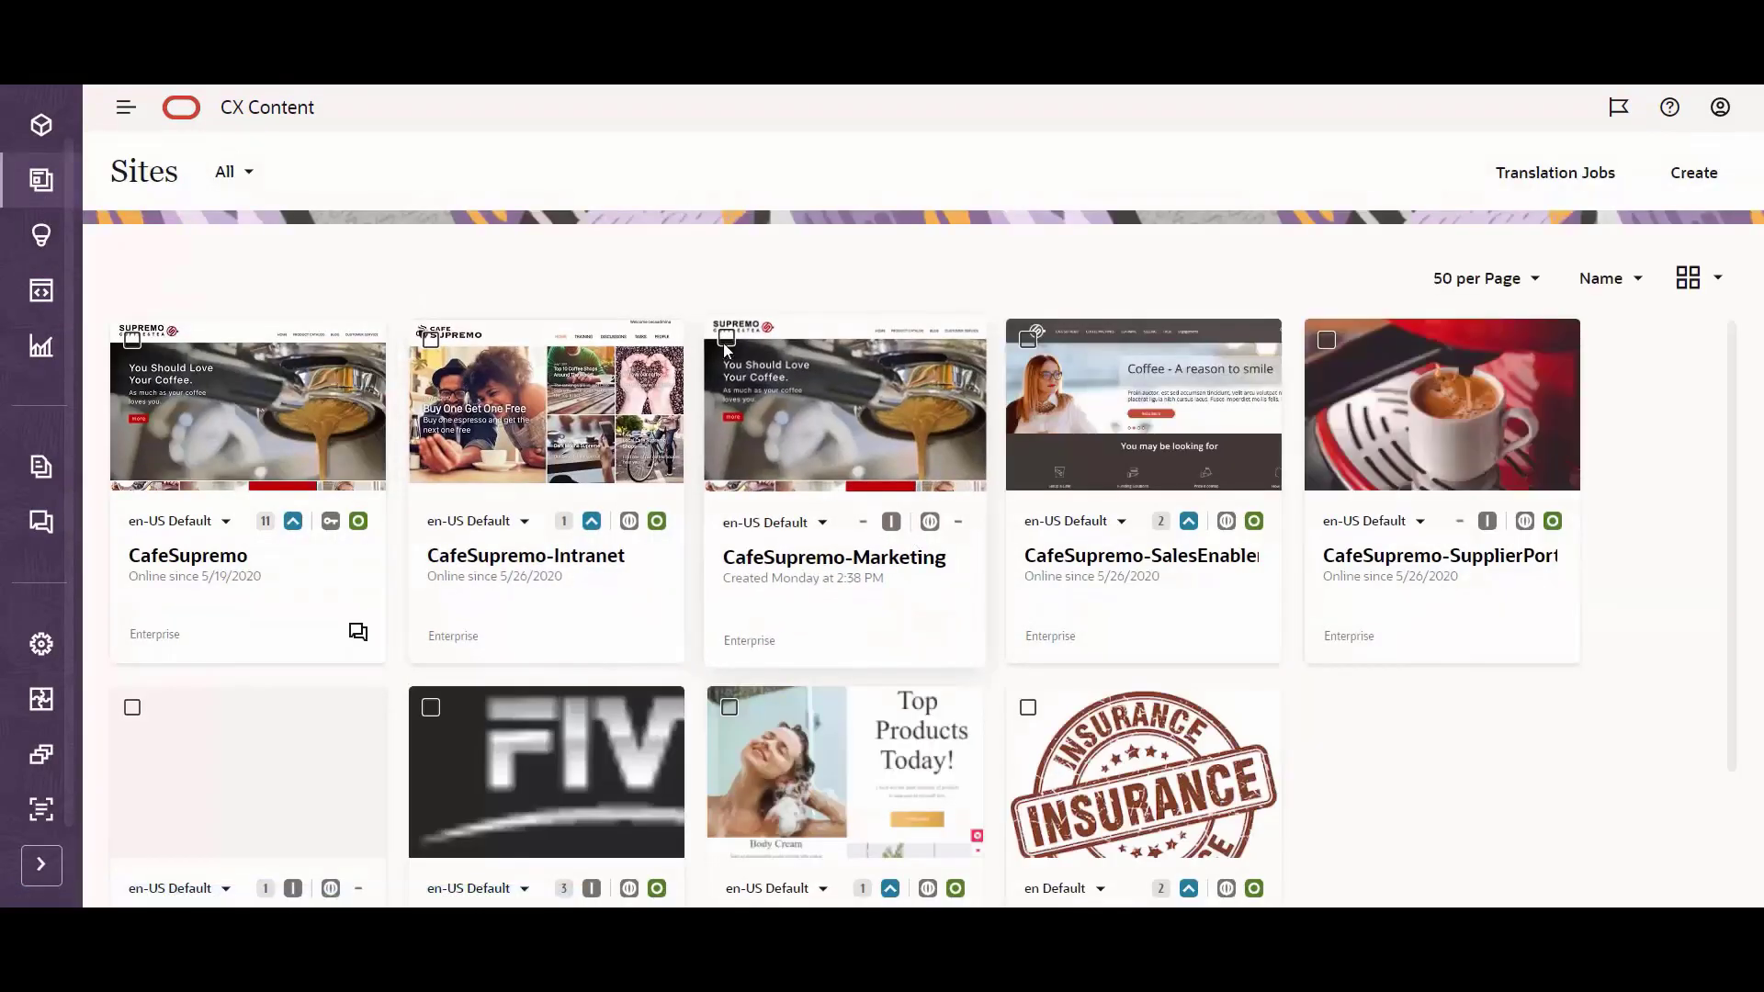
- Open CafeSupremo-Marketing in edit mode, creating the new update Razvan2
{"action": "left_click", "coordinate": [733, 340]}
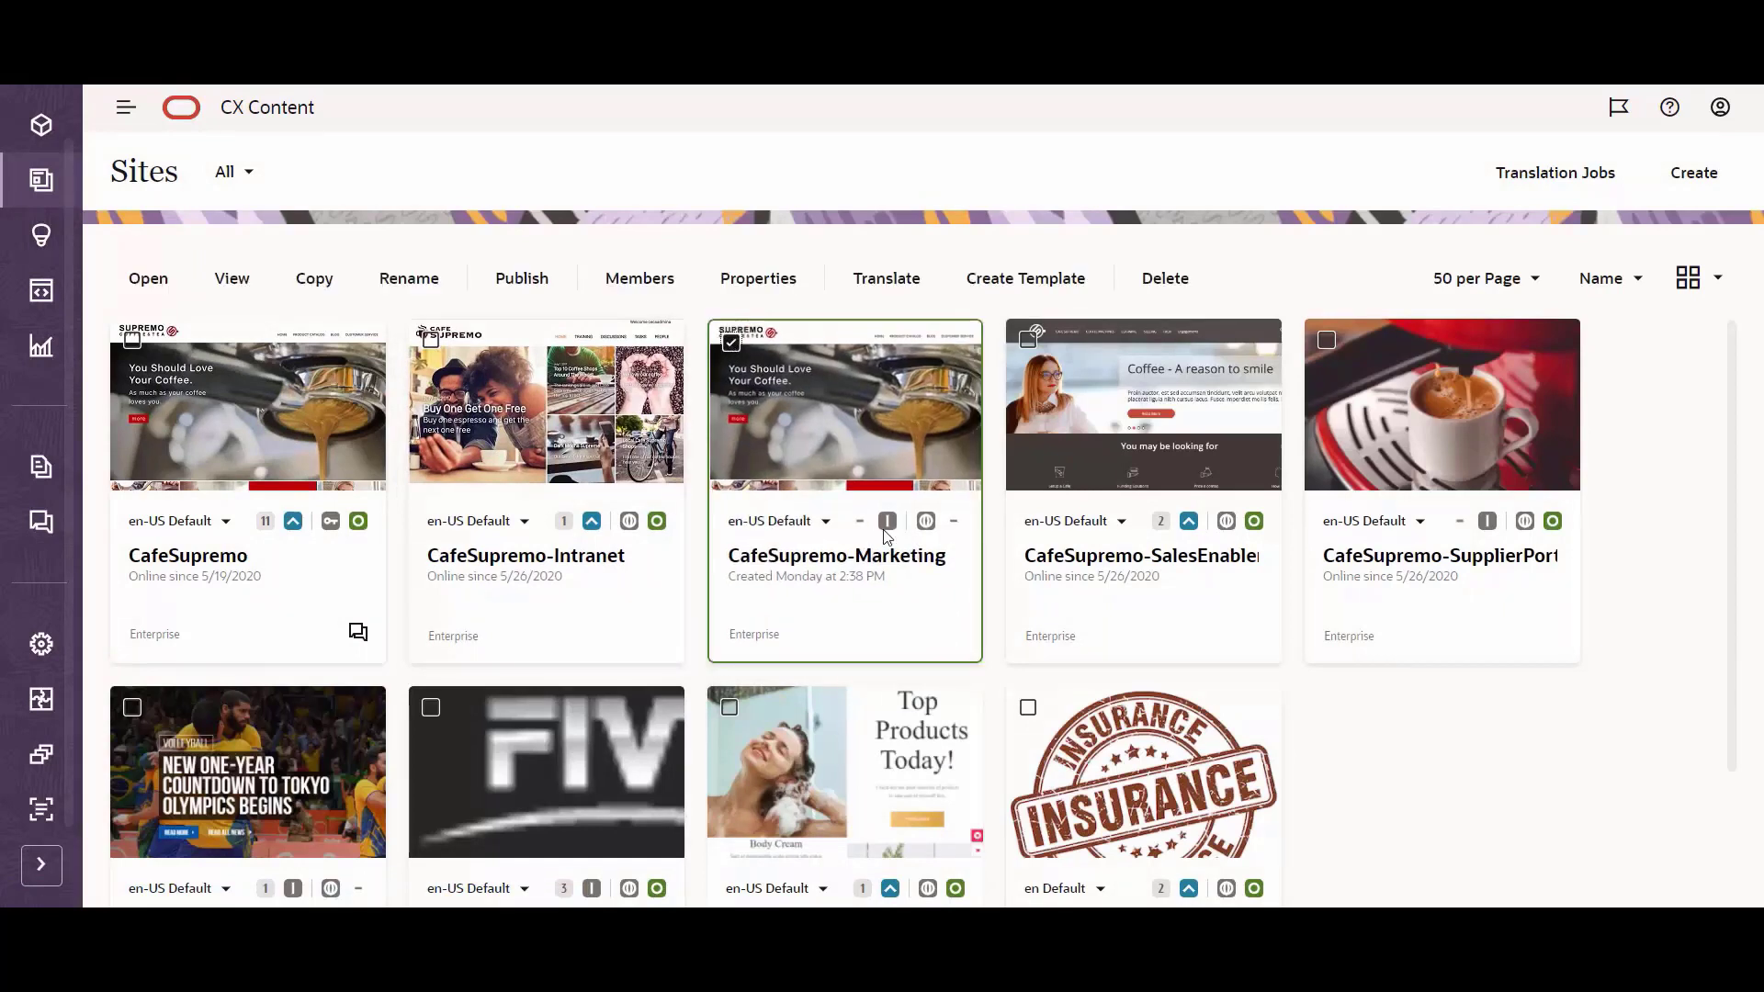
{"action": "left_click", "coordinate": [147, 277]}
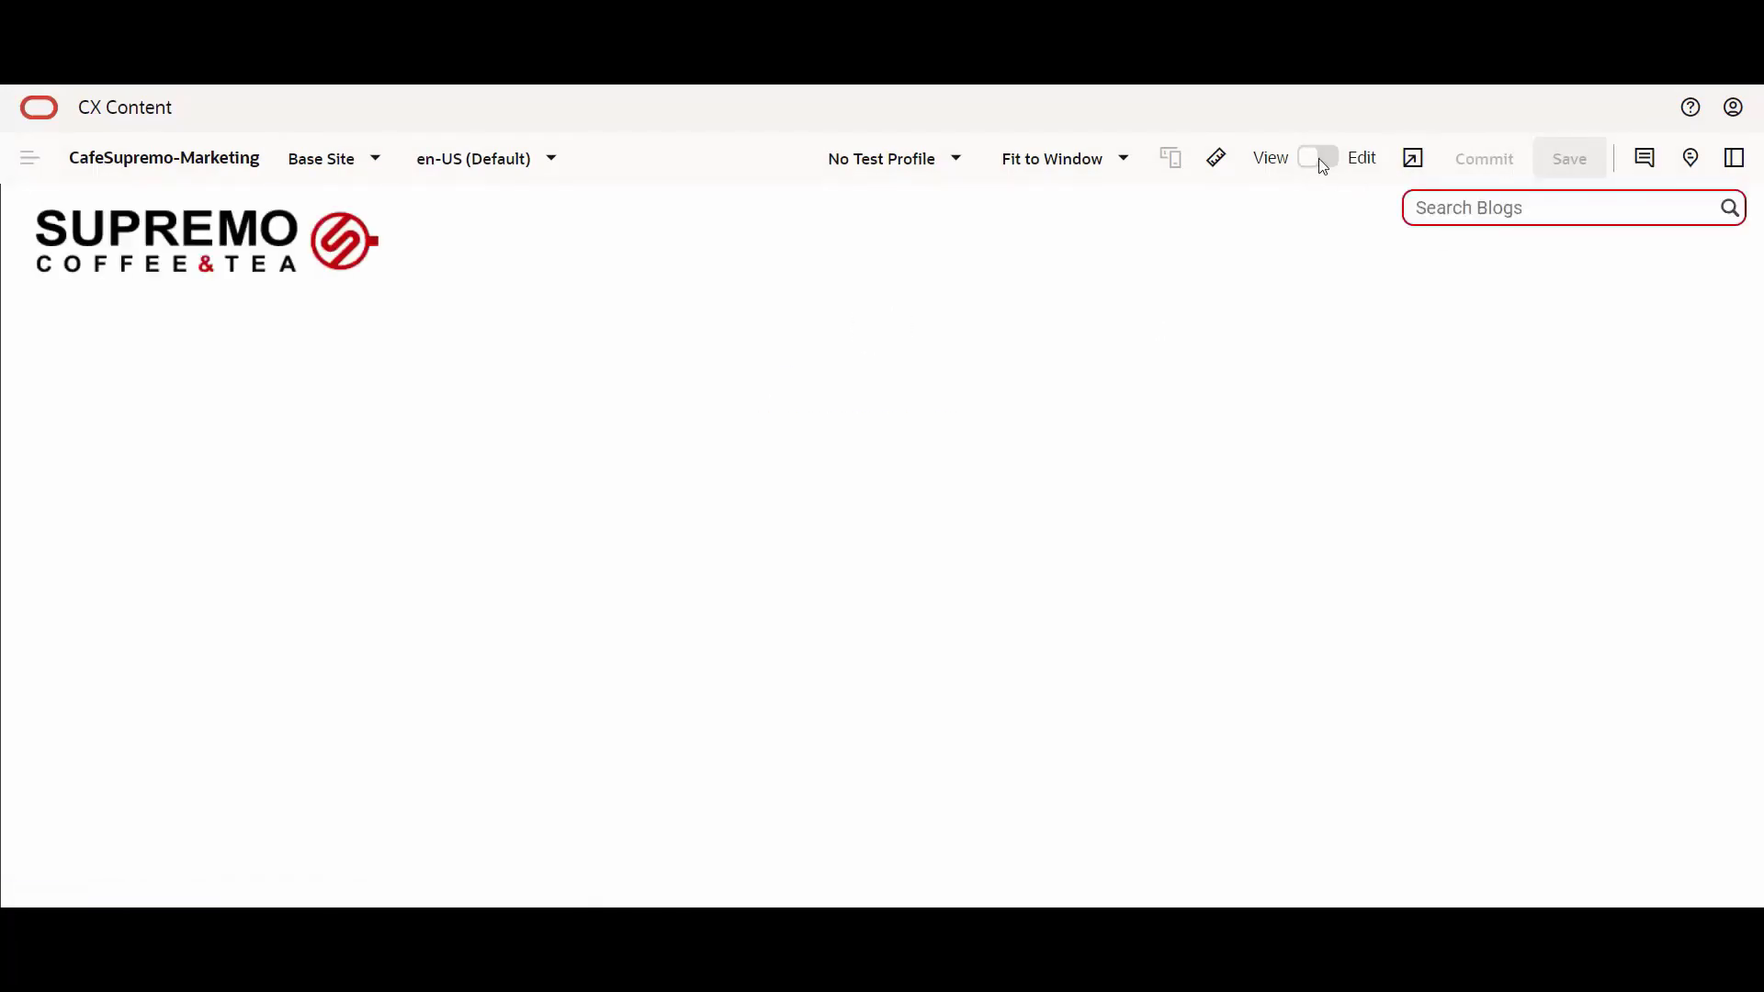
{"action": "left_click", "coordinate": [1317, 158]}
{"action": "type", "text": "Razvan"}
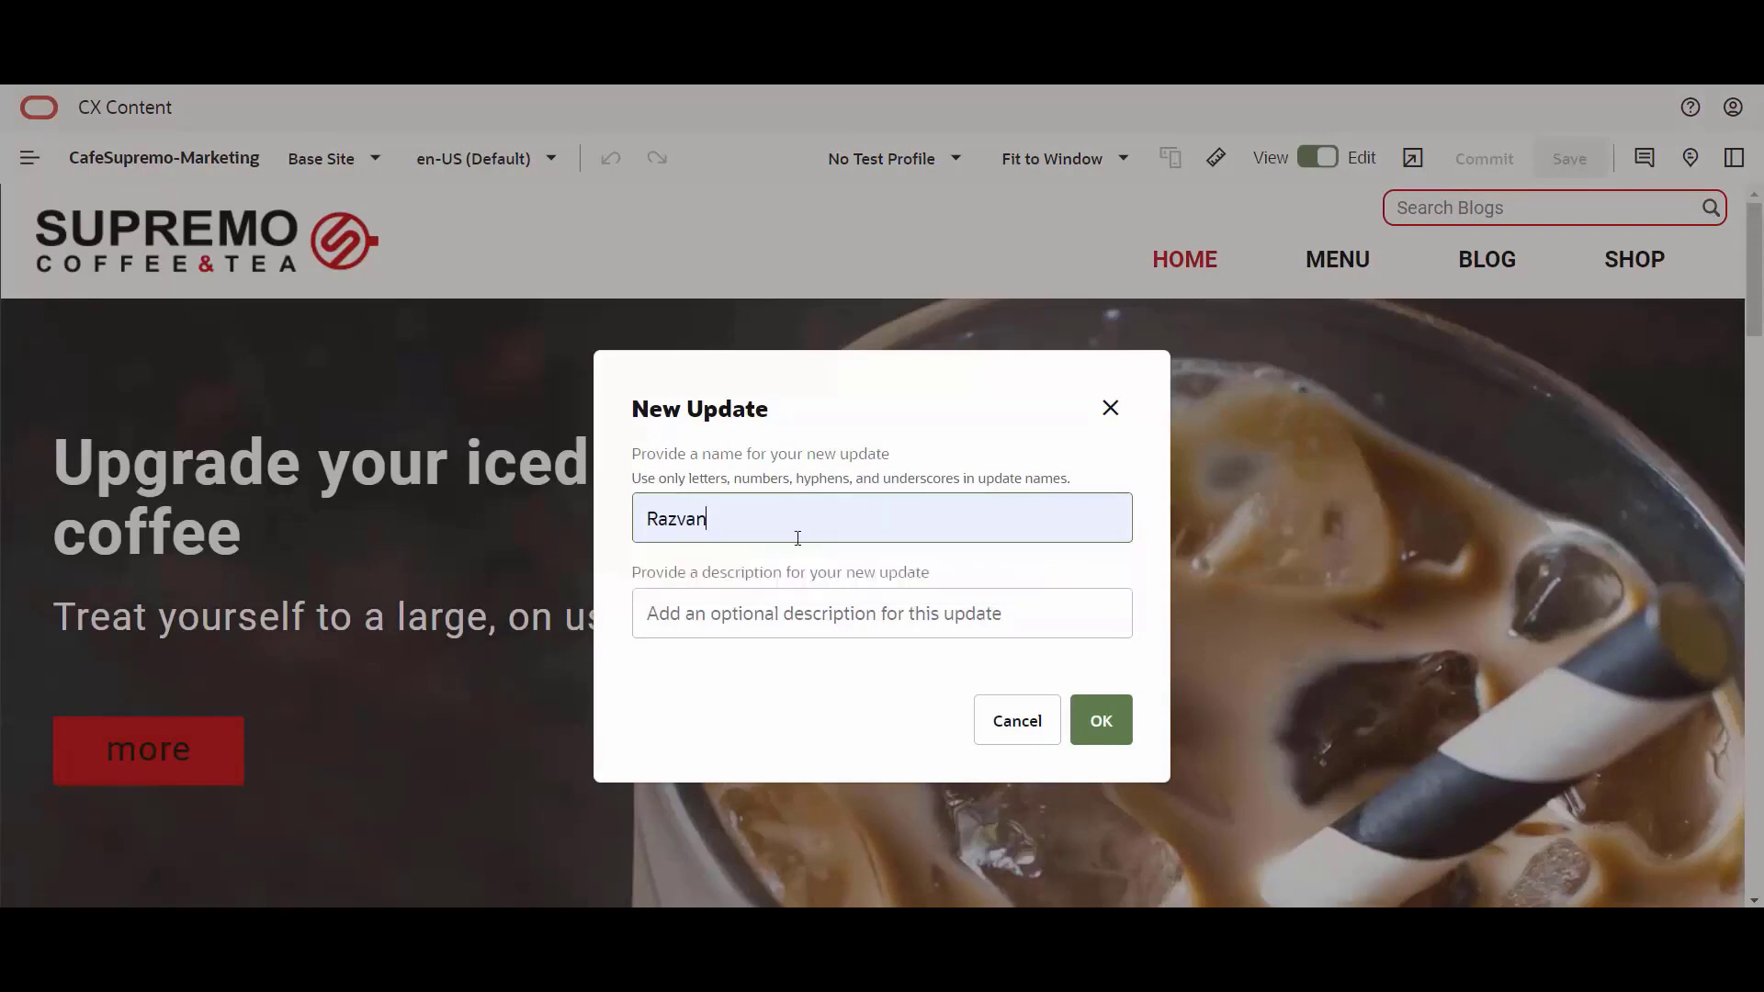
{"action": "left_click", "coordinate": [1099, 720]}
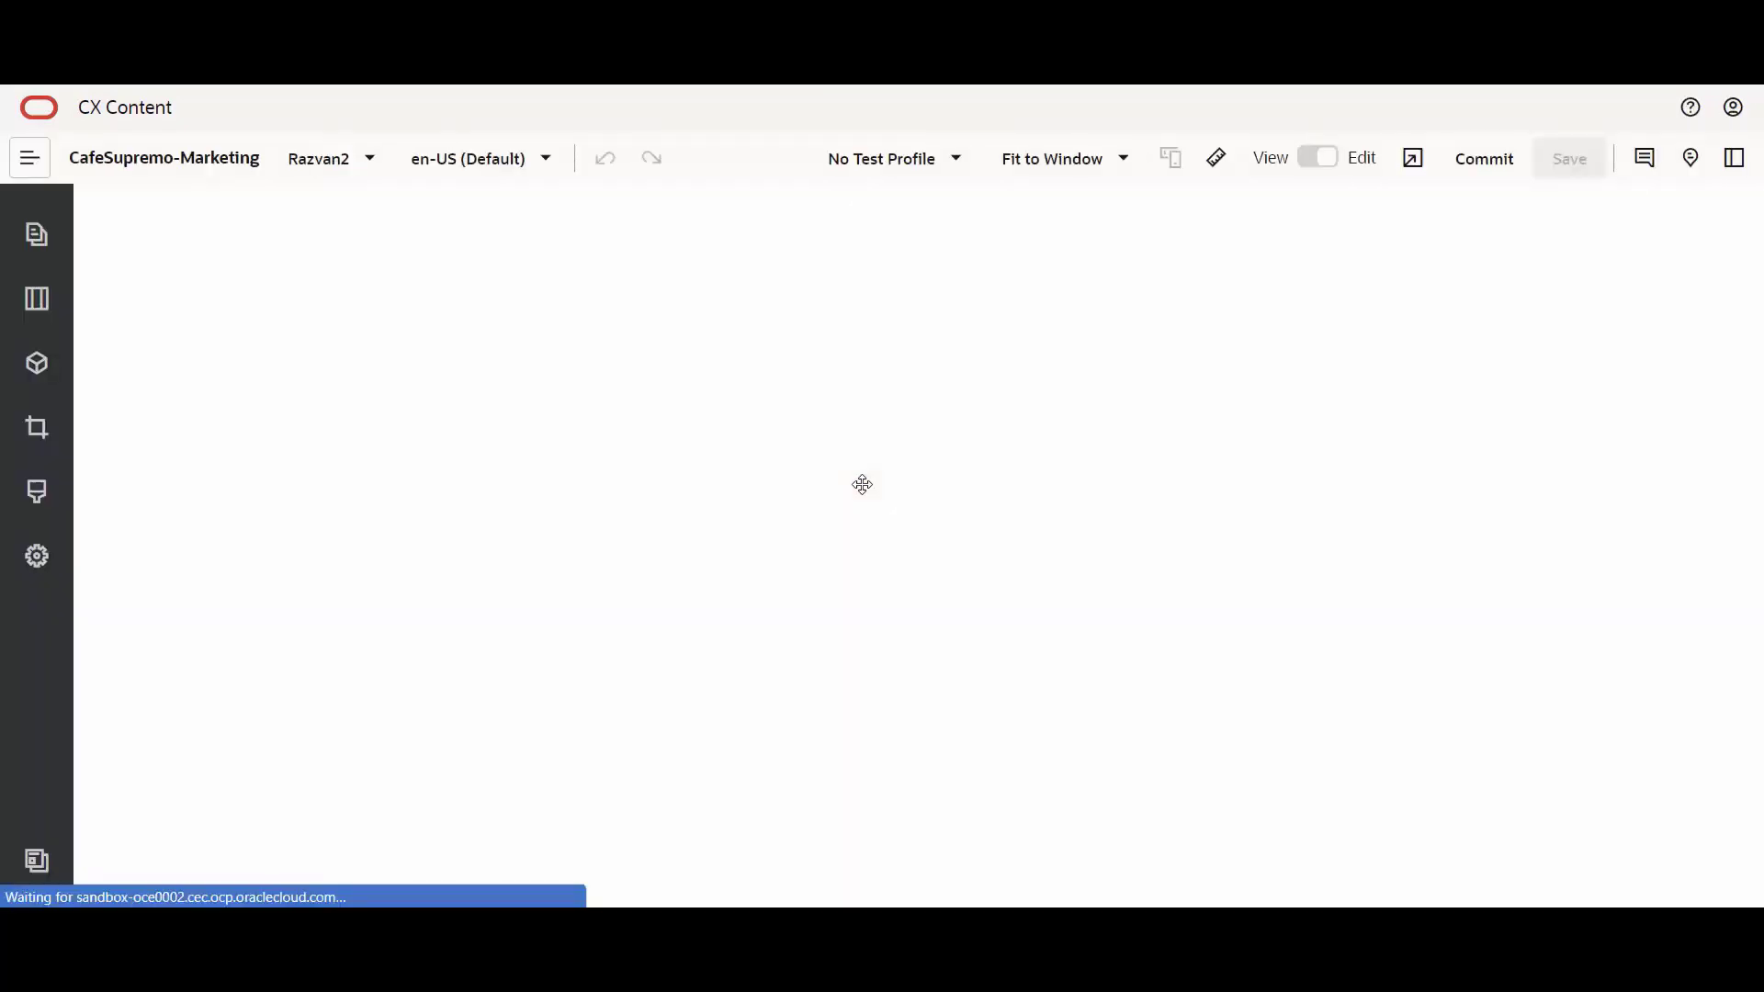
- Show the Components panel in the site editor sidebar
{"action": "left_click", "coordinate": [37, 362]}
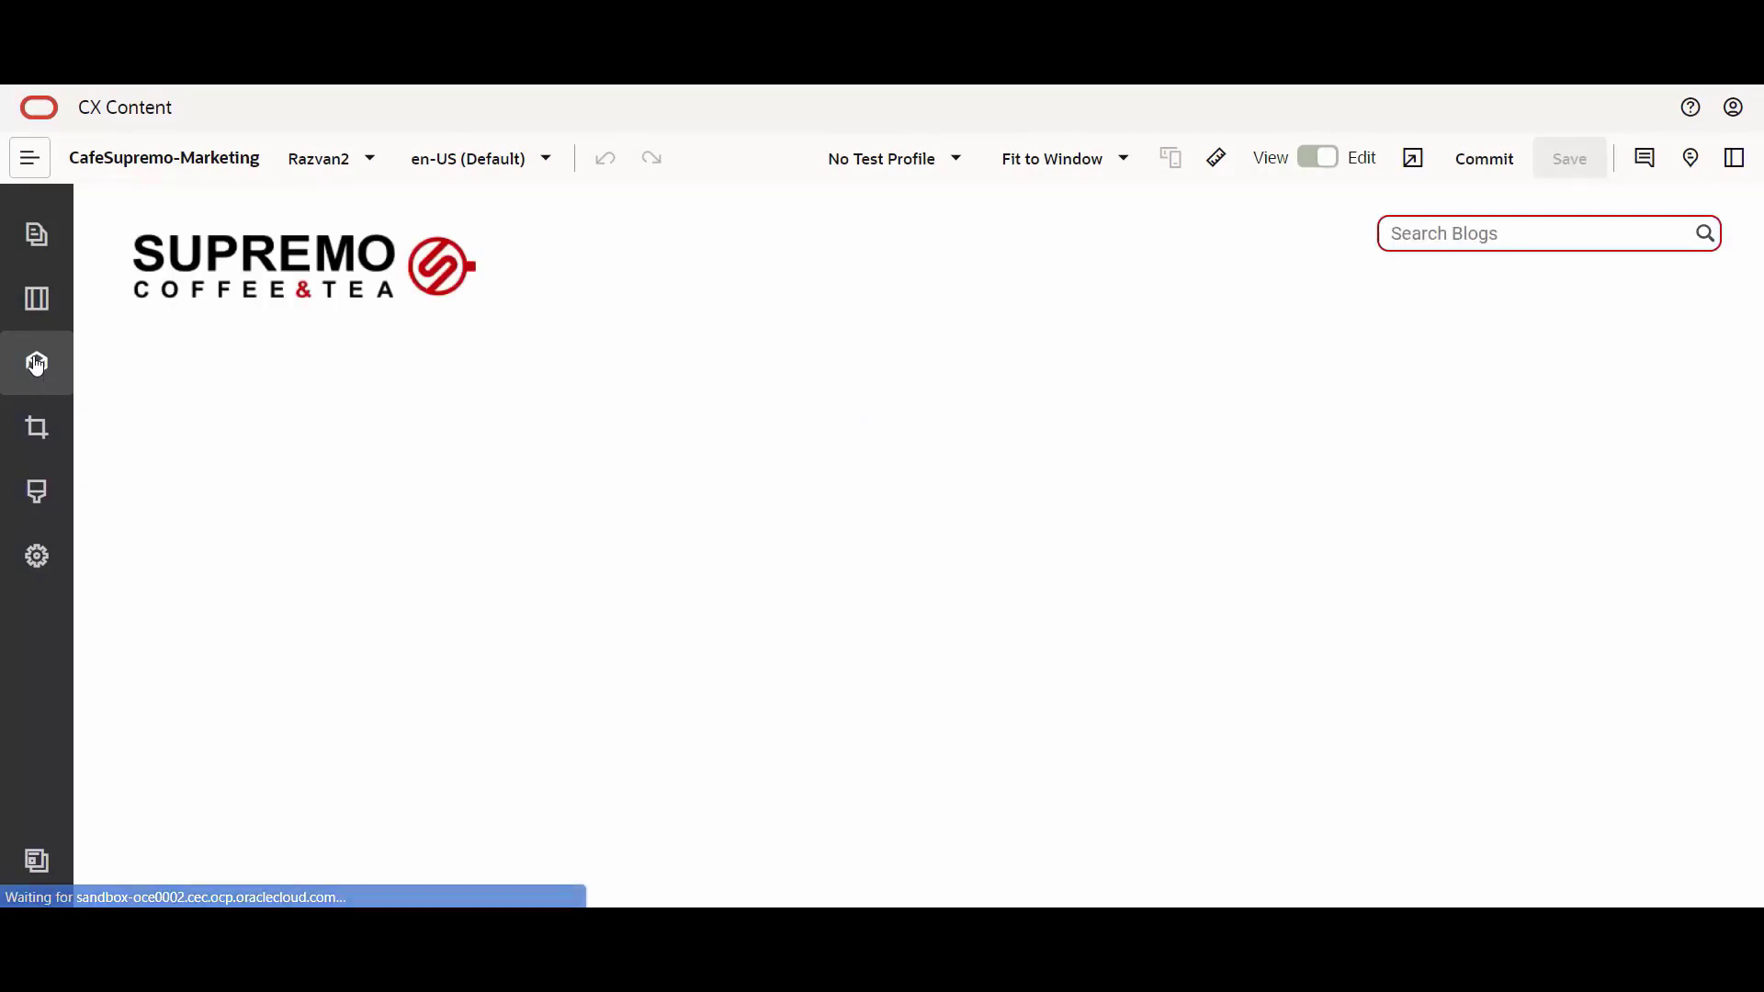
{"action": "left_click", "coordinate": [37, 428]}
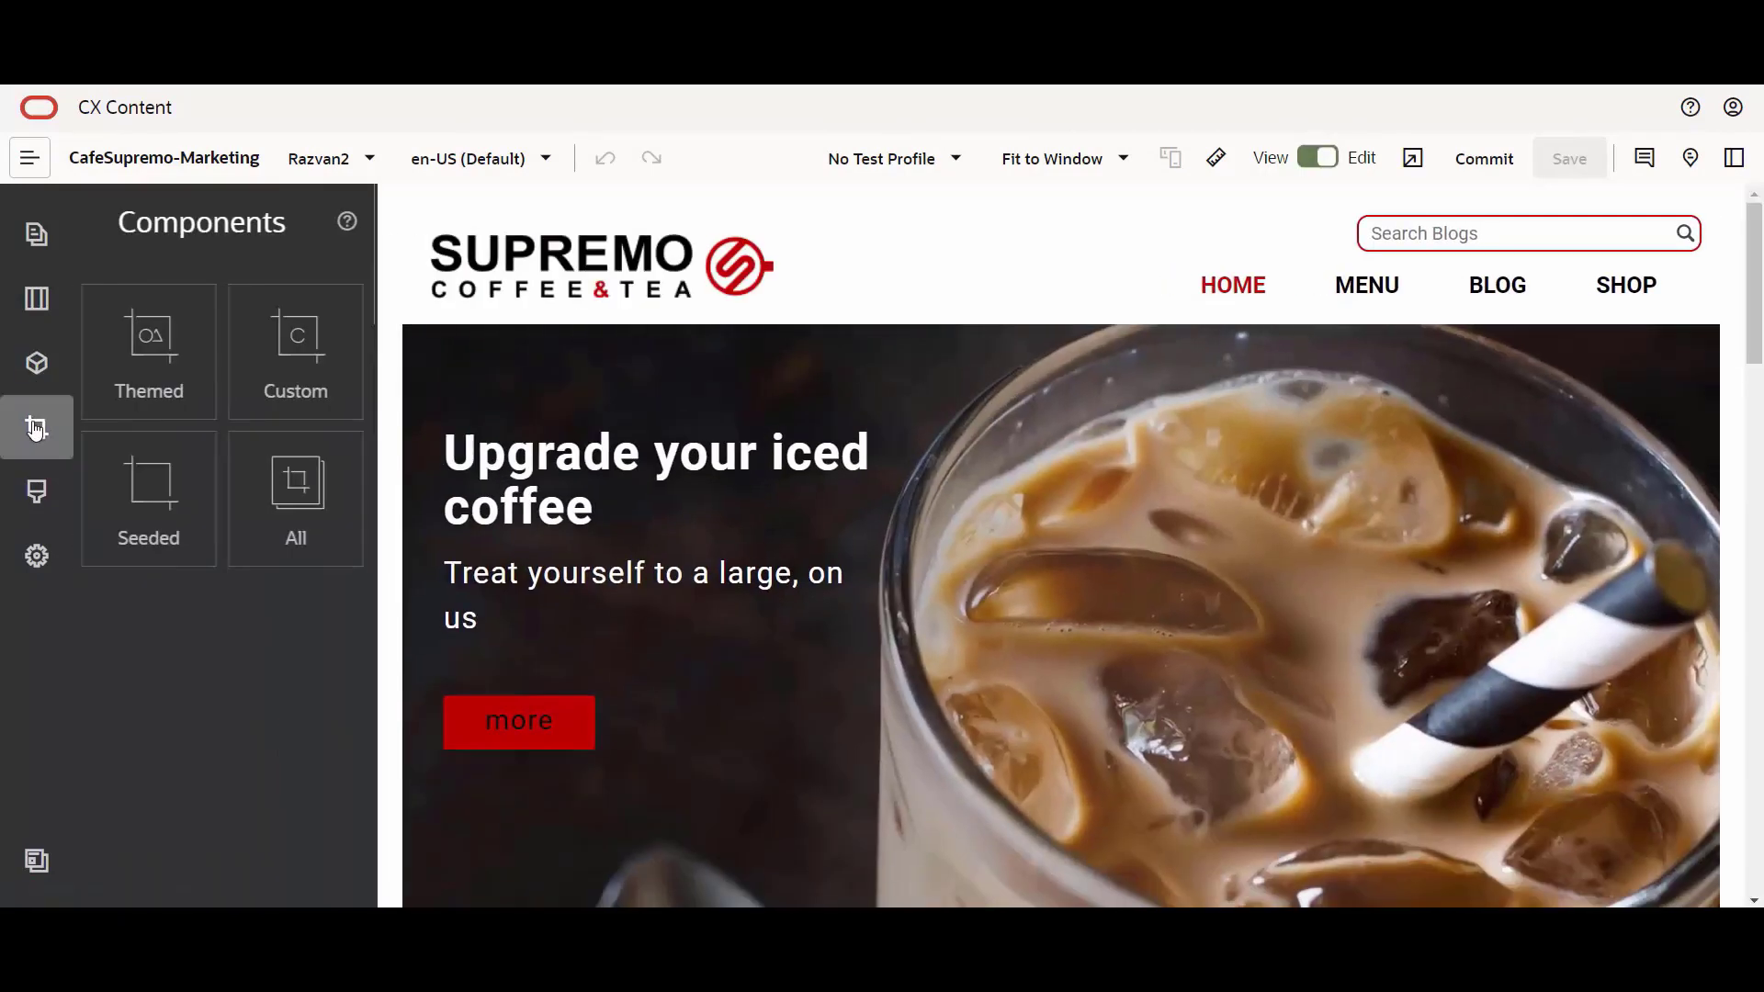
- Filter to Custom components and drag Sample-To-Do onto the home page beside the blog section
{"action": "left_click", "coordinate": [294, 351]}
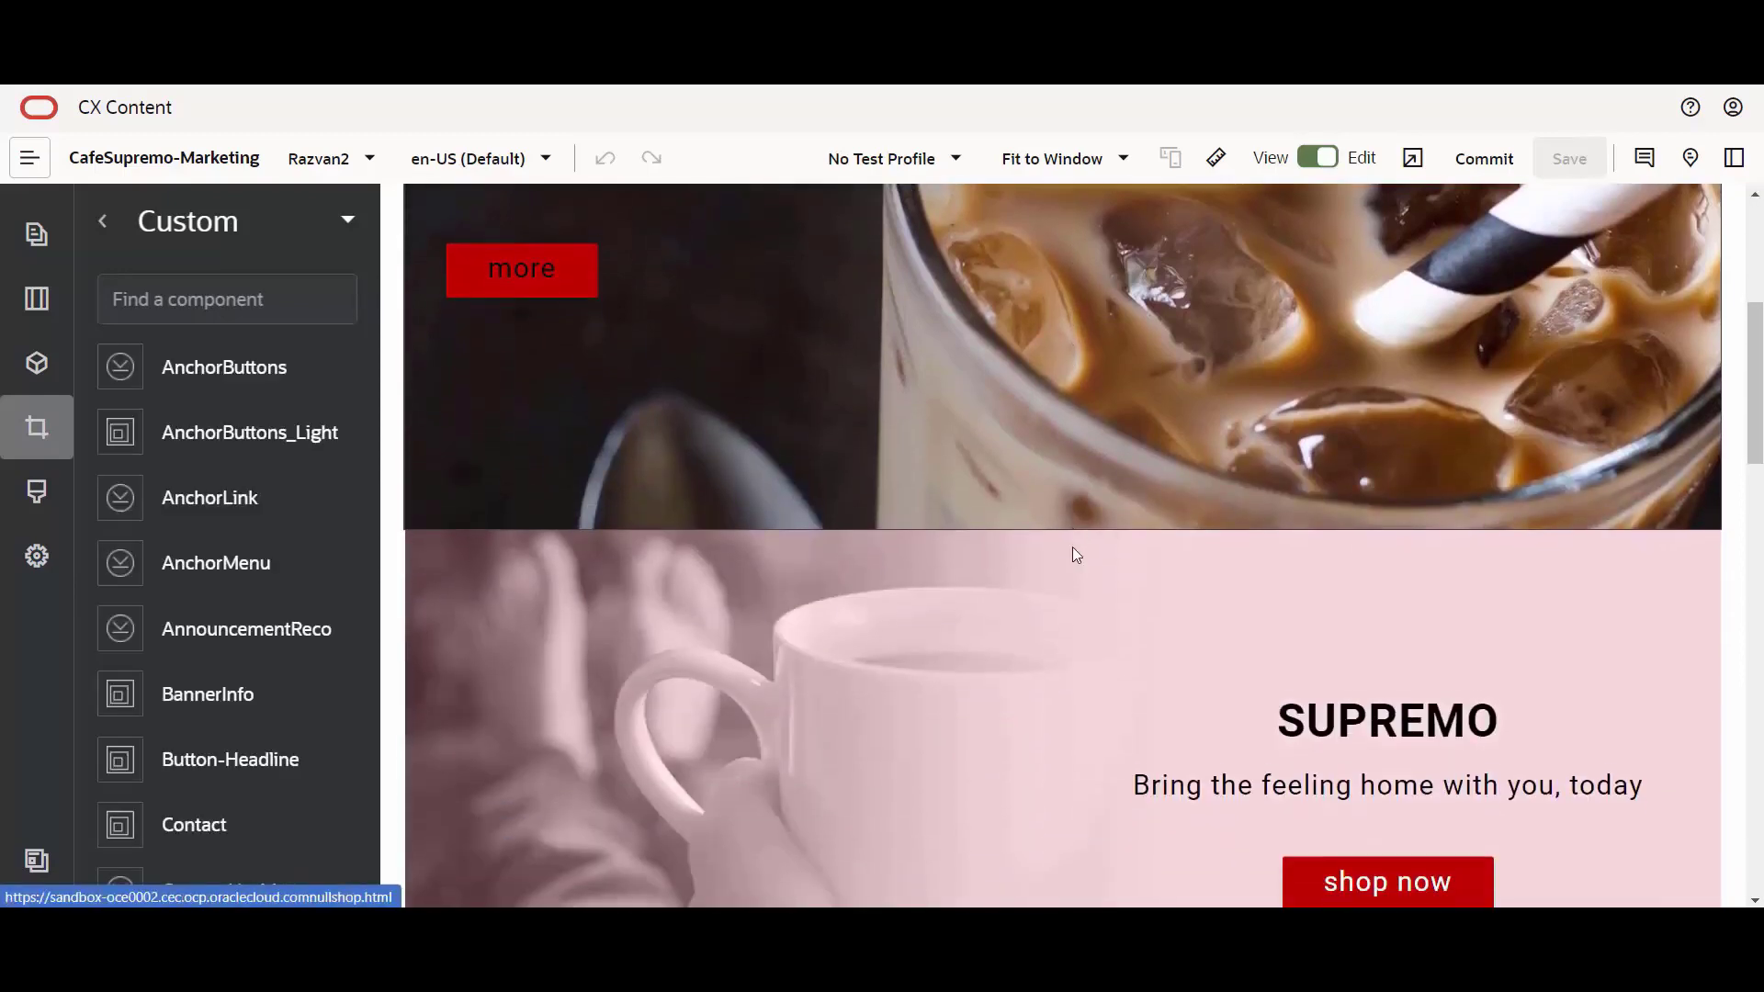
{"action": "scroll", "scroll_direction": "down", "scroll_amount": 3}
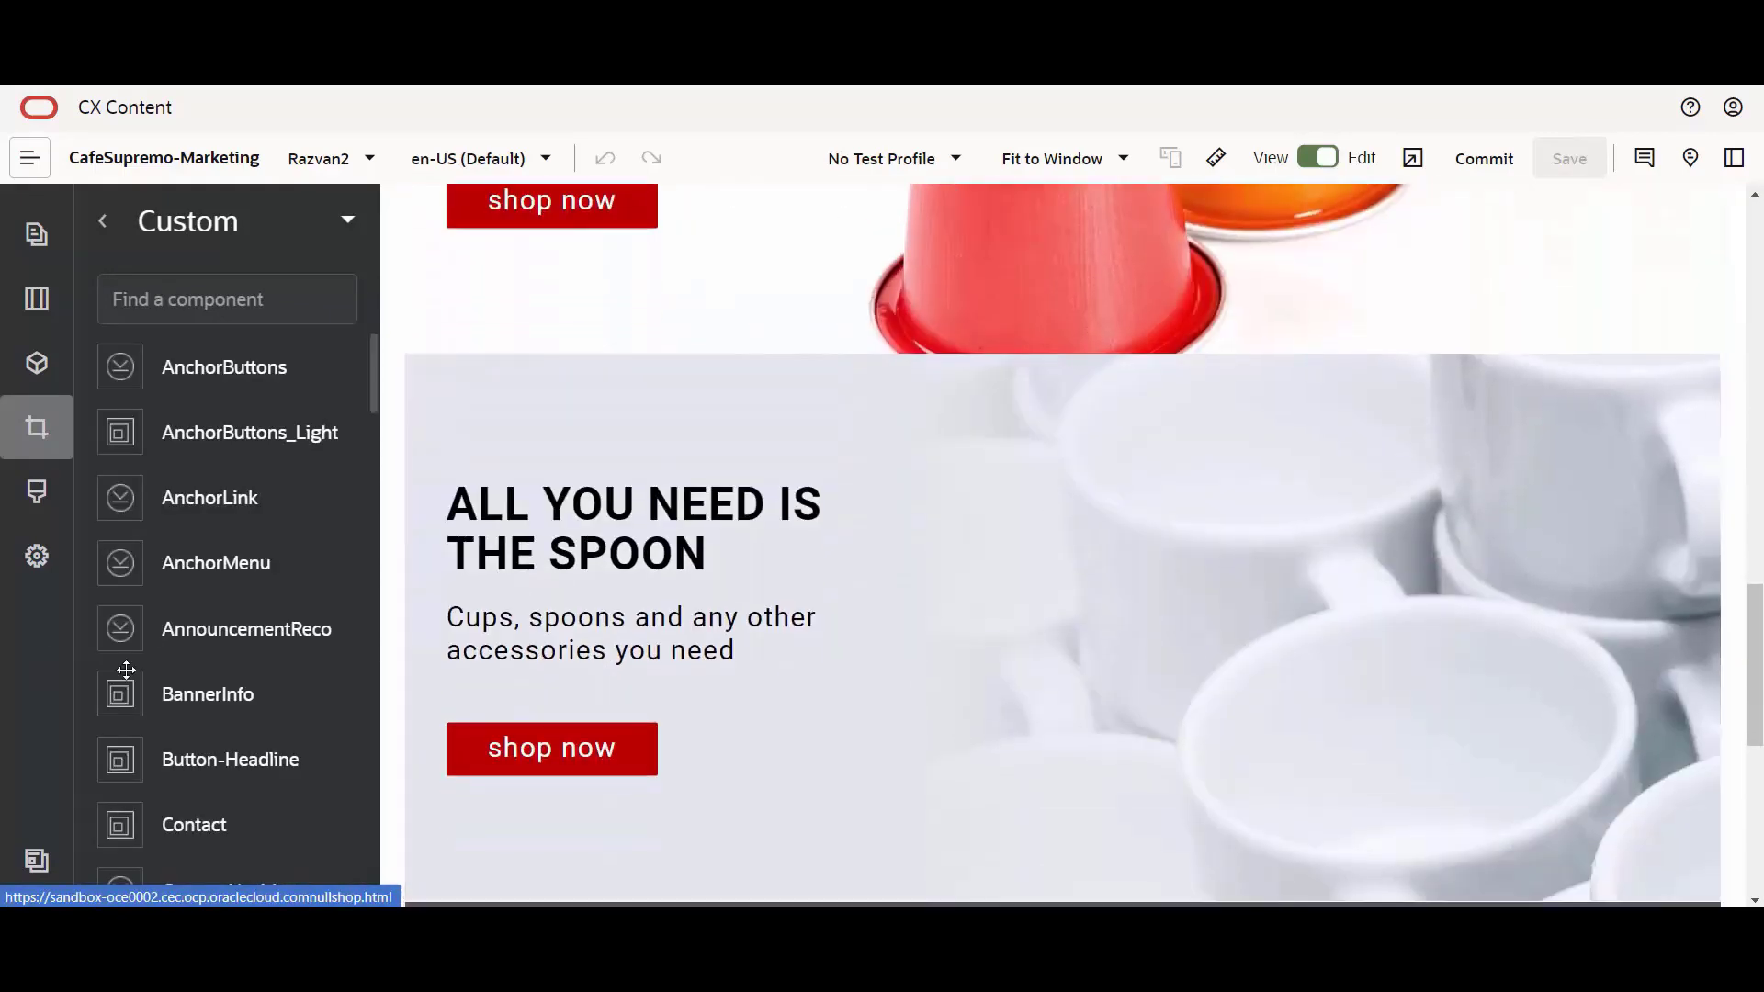
{"action": "scroll", "scroll_direction": "down", "scroll_amount": 3}
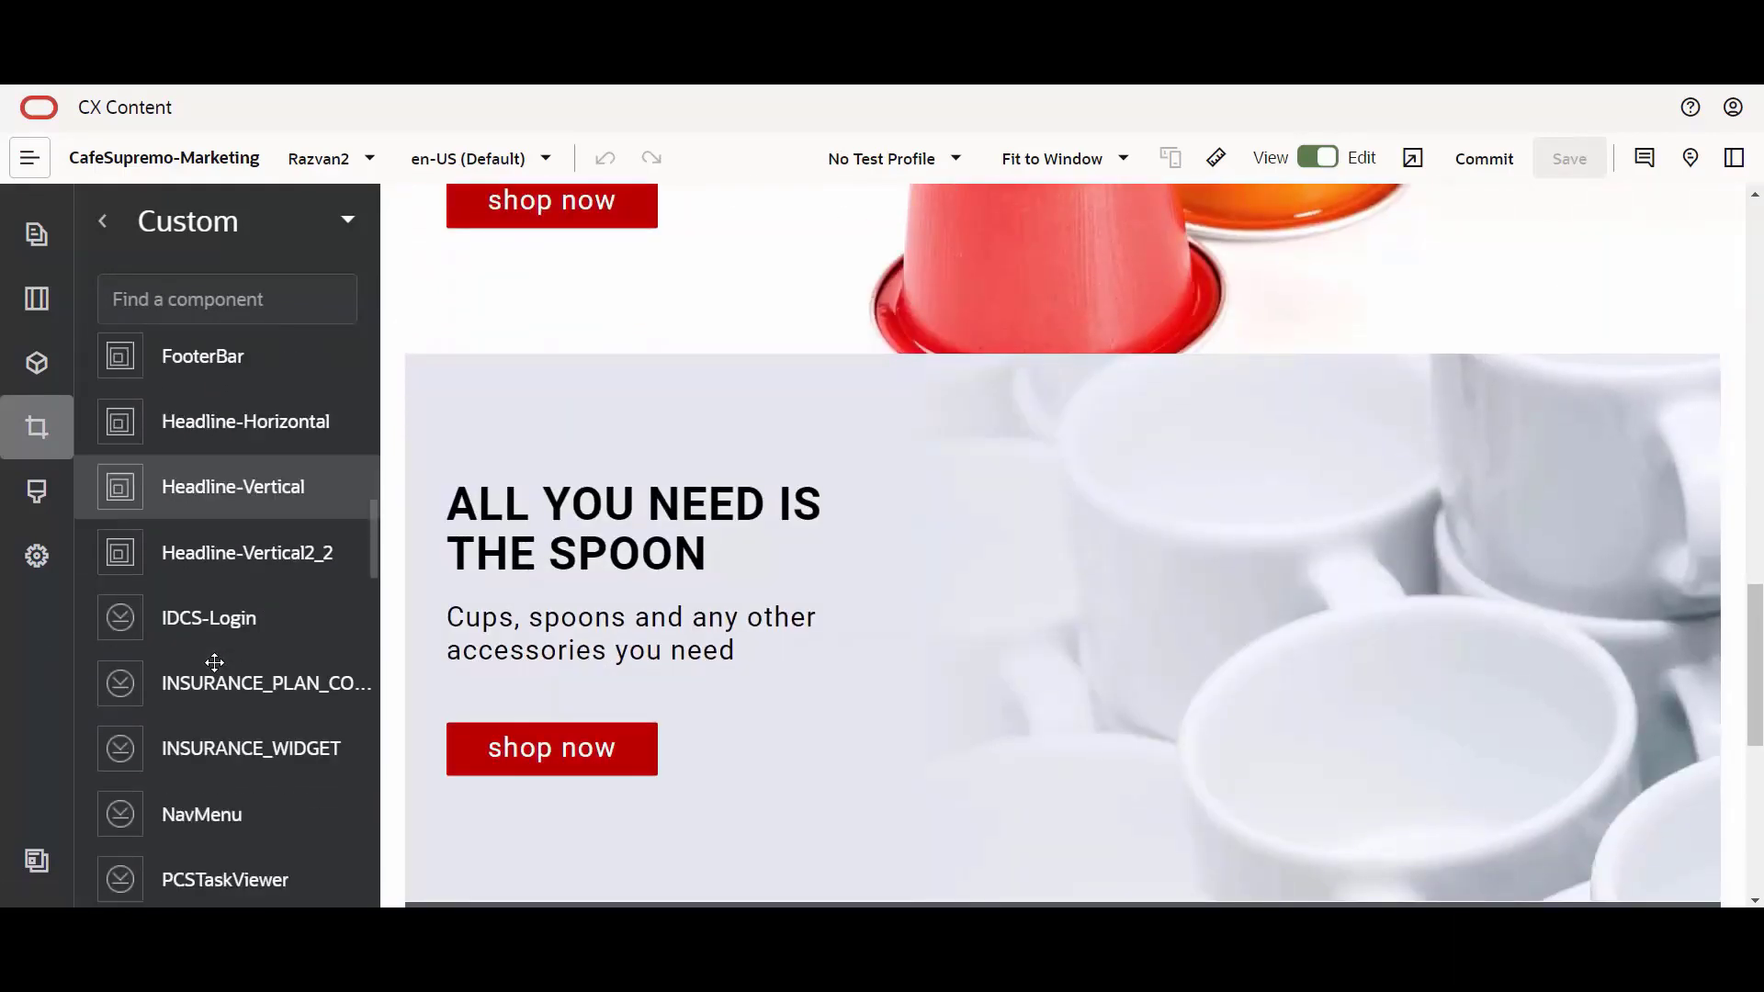
{"action": "scroll", "scroll_direction": "down", "scroll_amount": 3}
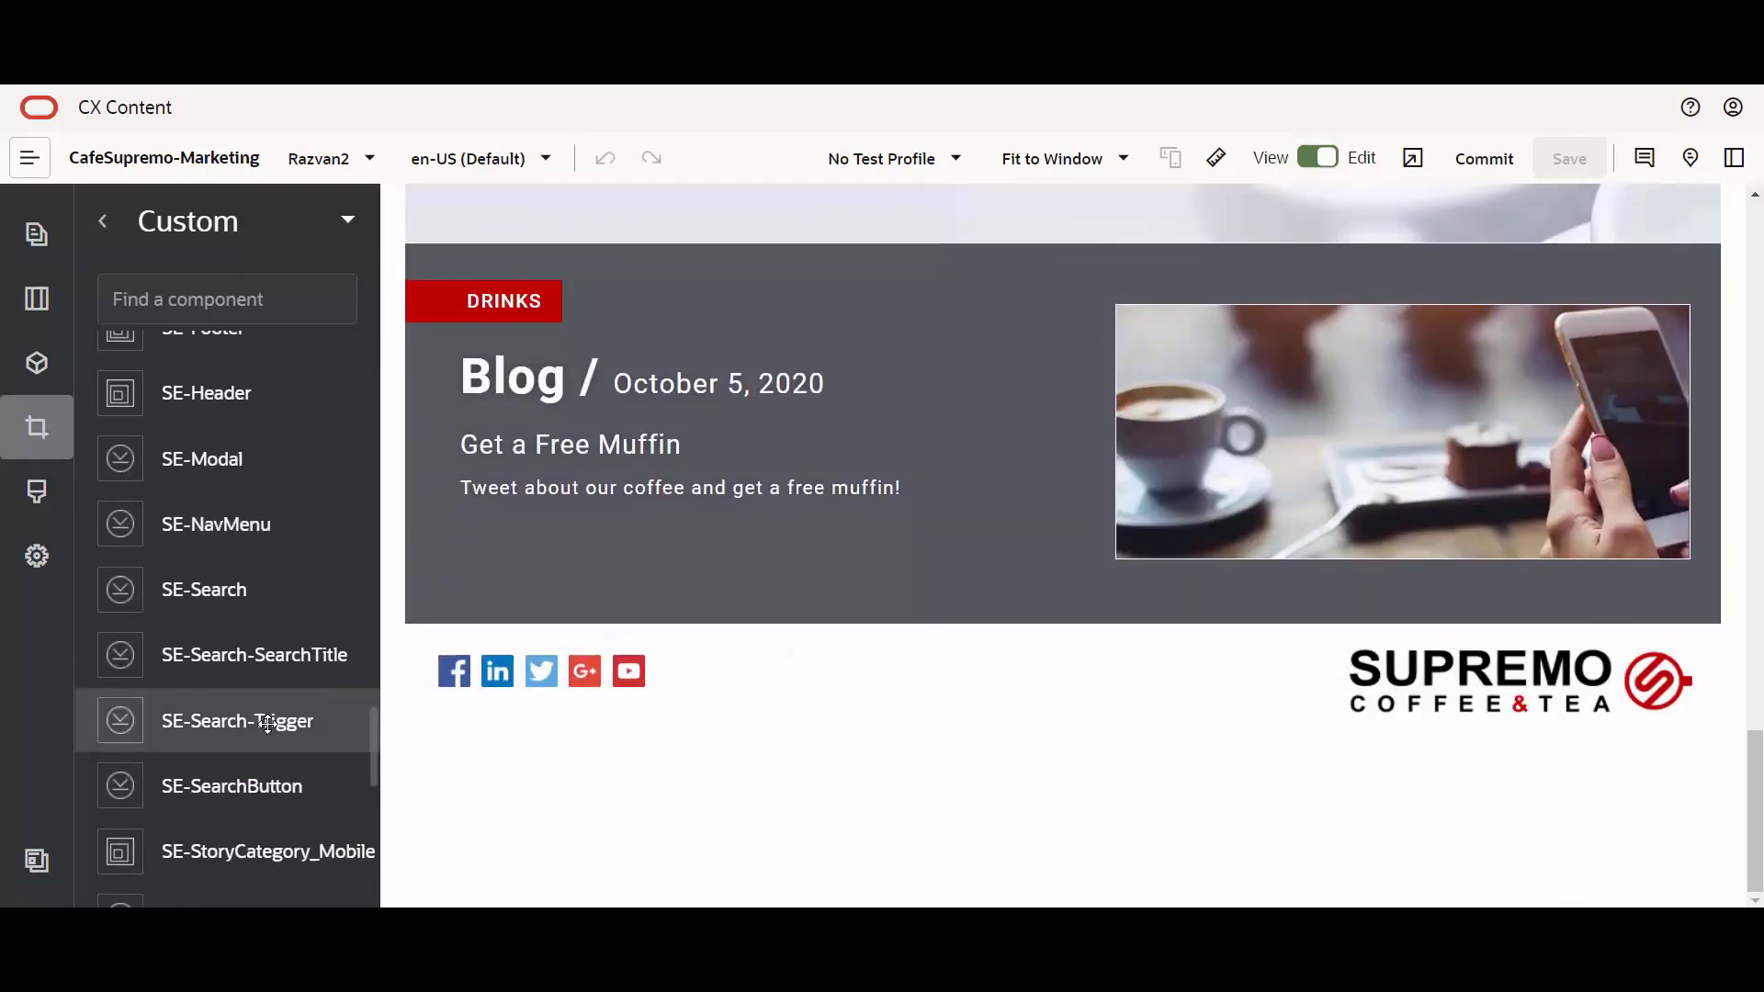
{"action": "scroll", "scroll_direction": "up", "scroll_amount": 3}
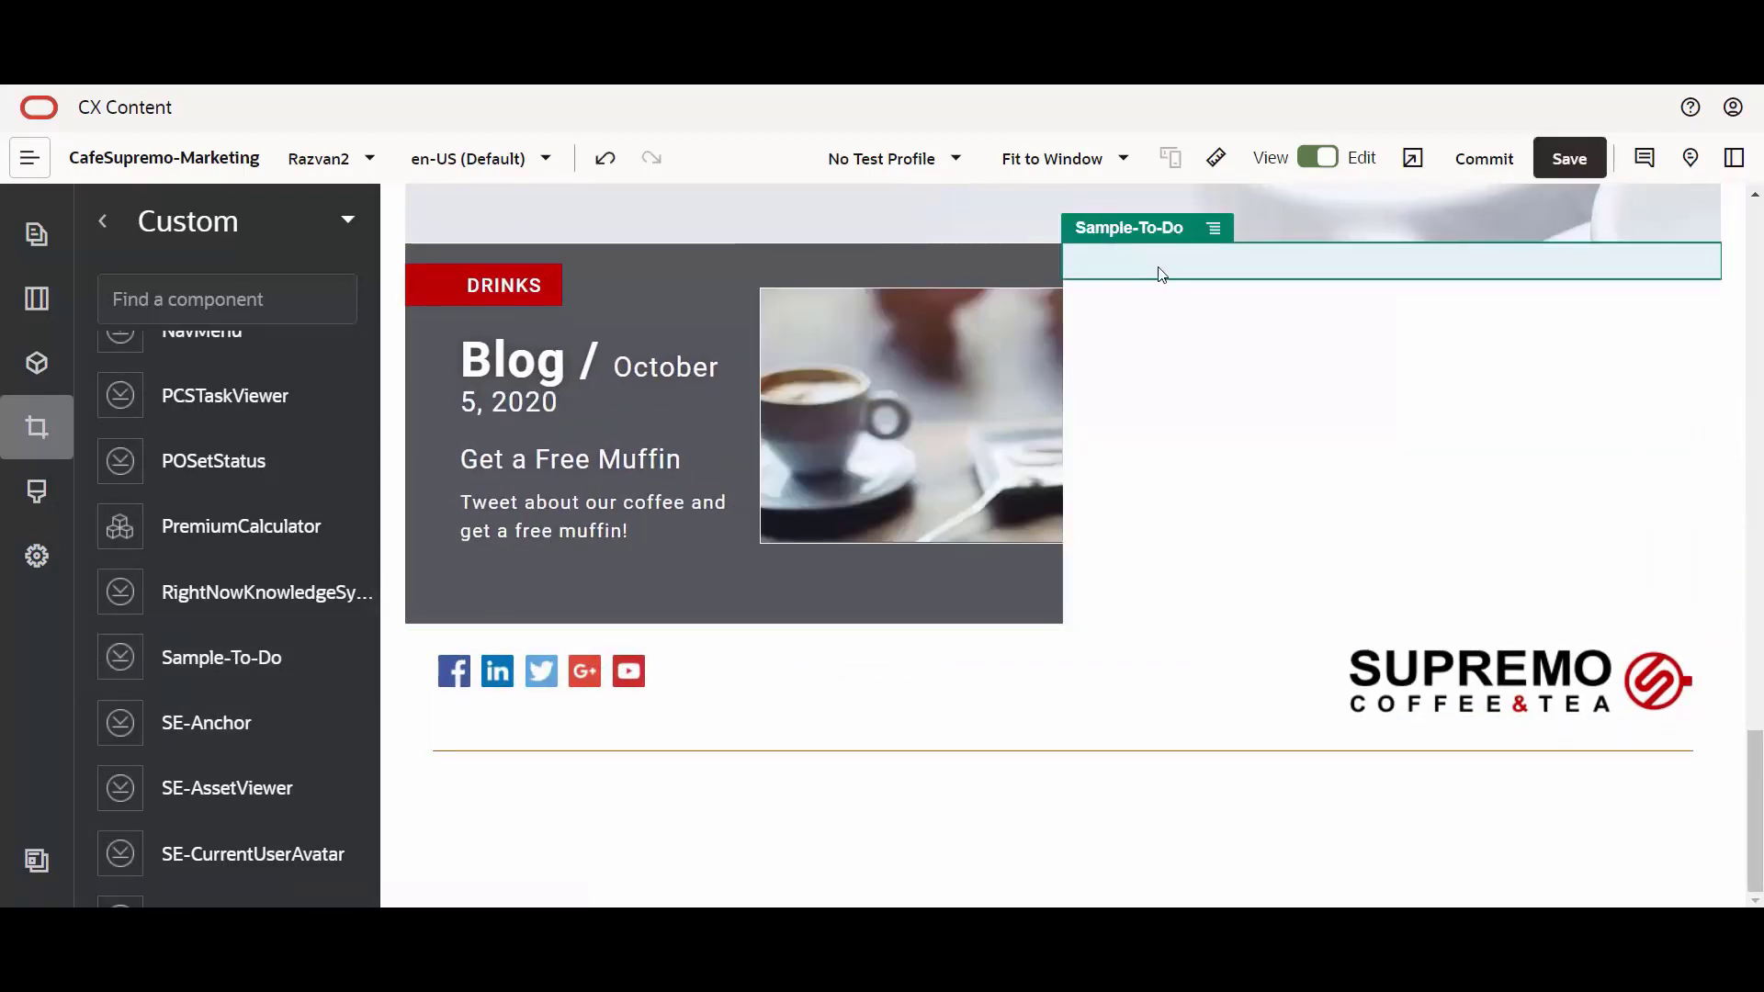
- Set the Sample-To-Do New Task Label to 'This is a task!' in Custom Settings
{"action": "left_click", "coordinate": [1214, 228]}
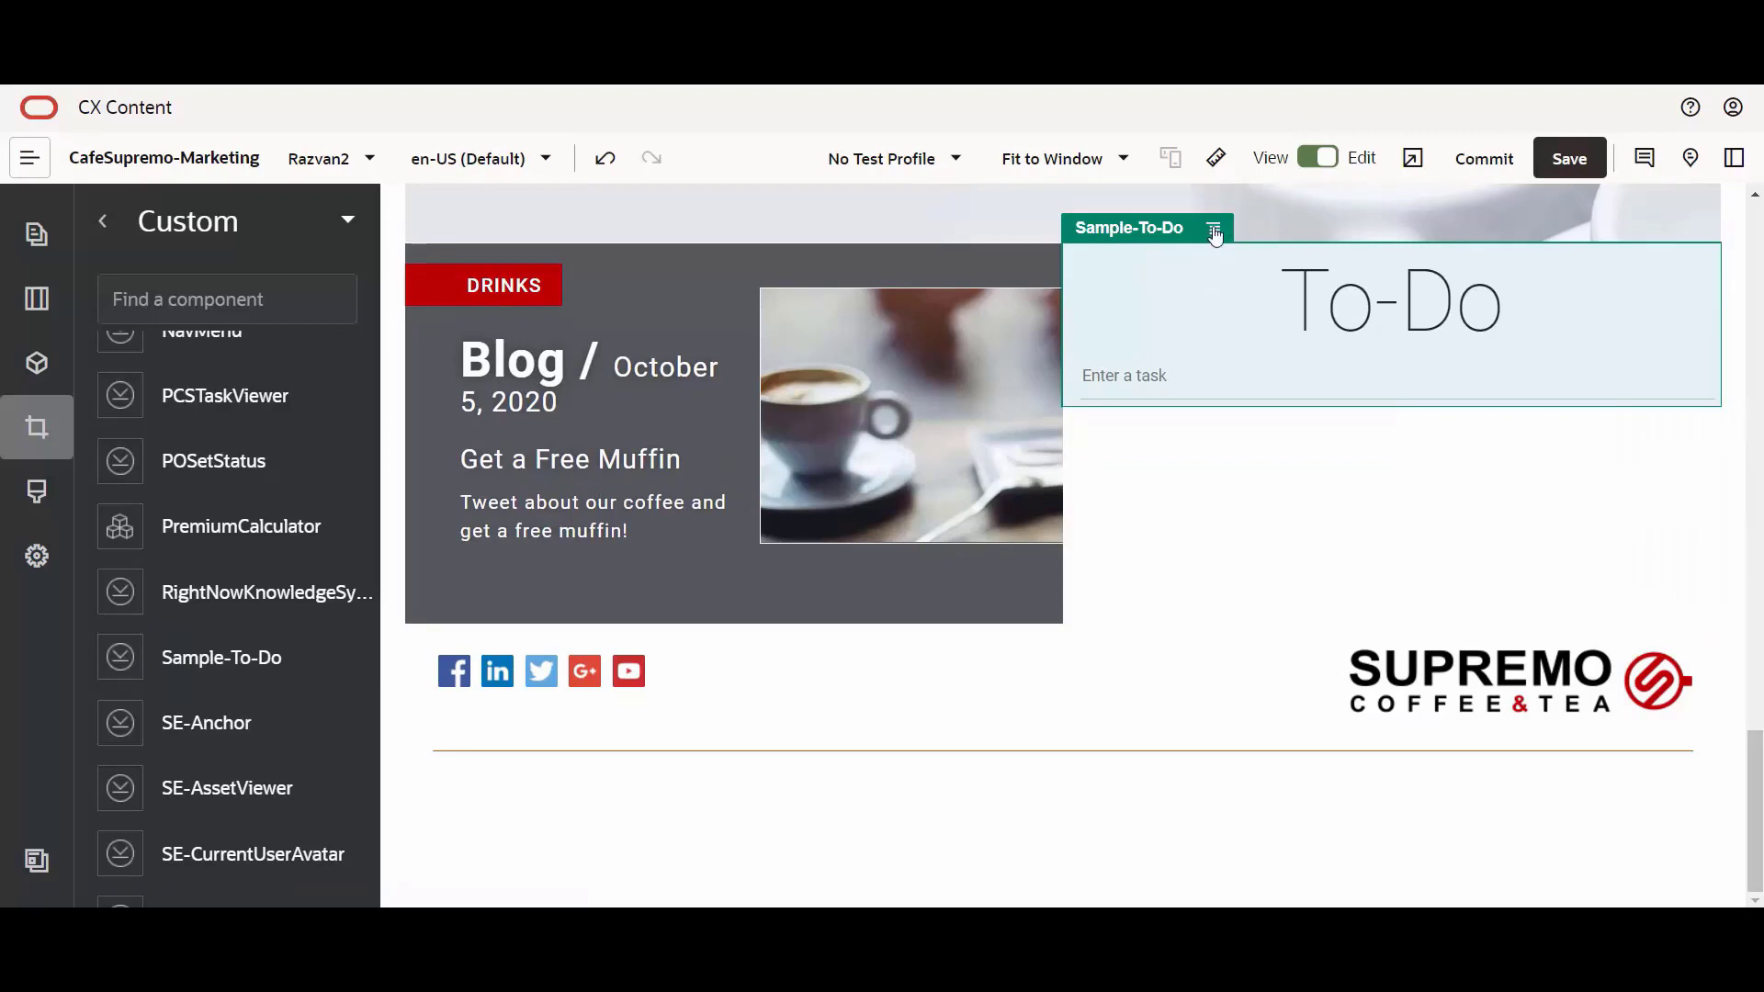
{"action": "left_click", "coordinate": [1213, 228]}
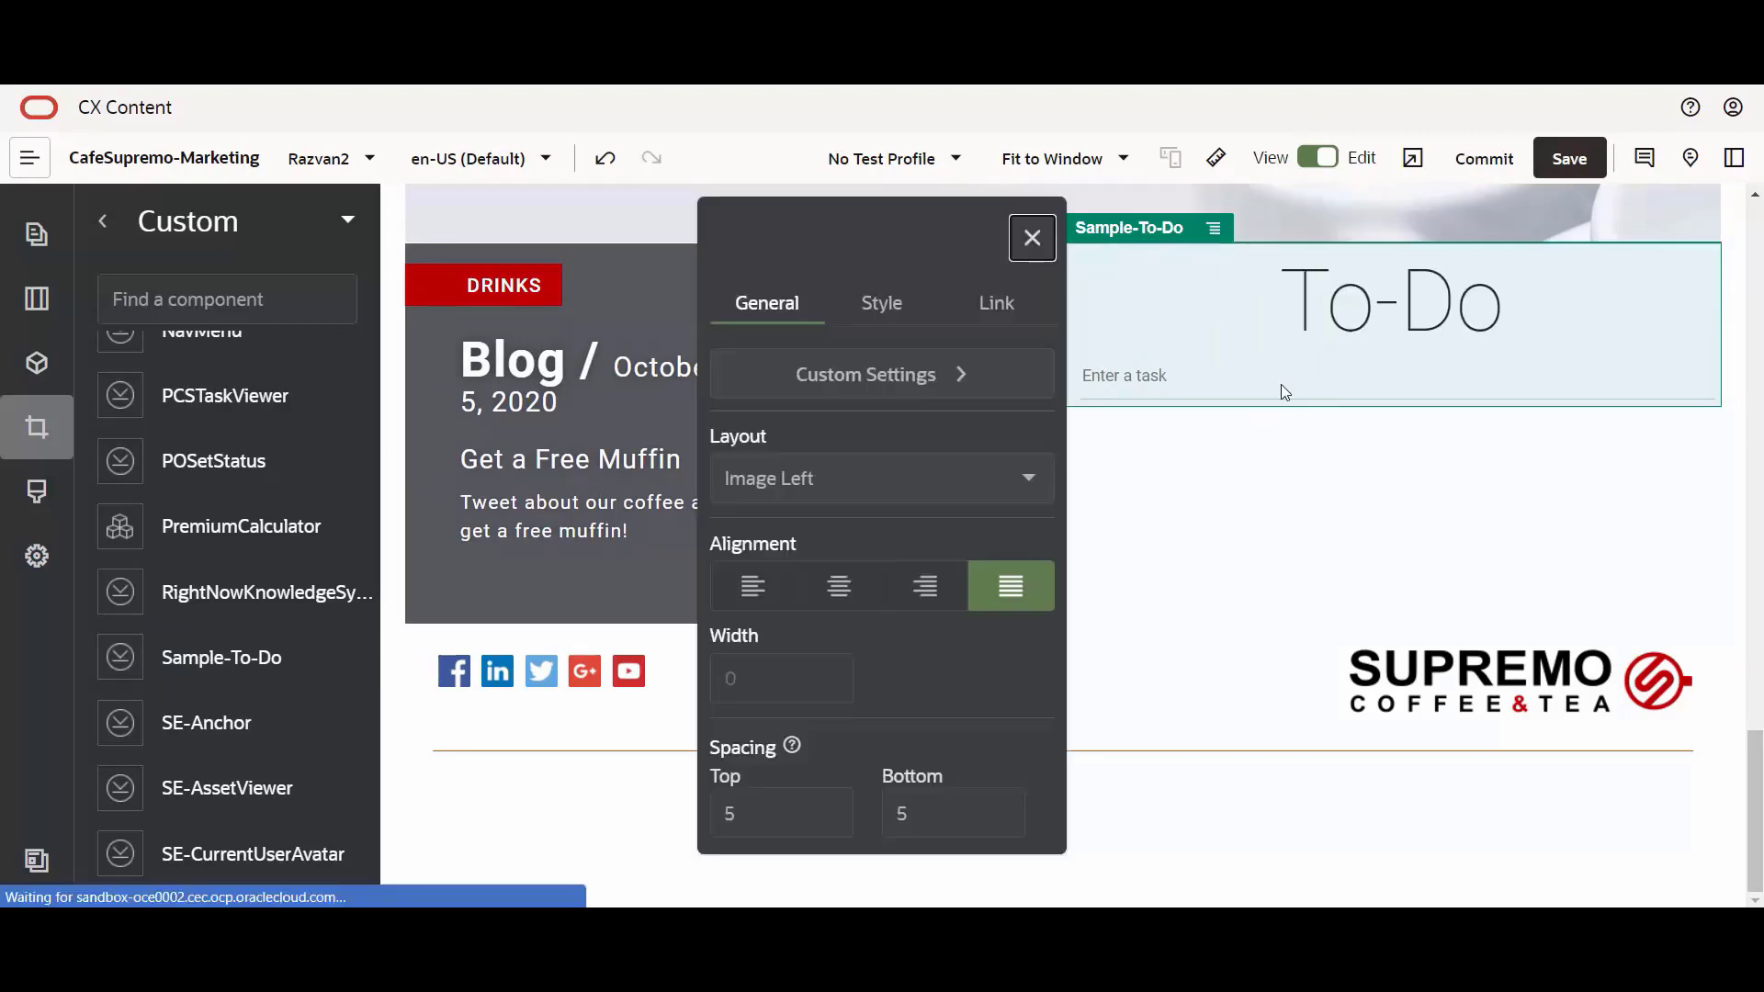
{"action": "left_click", "coordinate": [866, 373]}
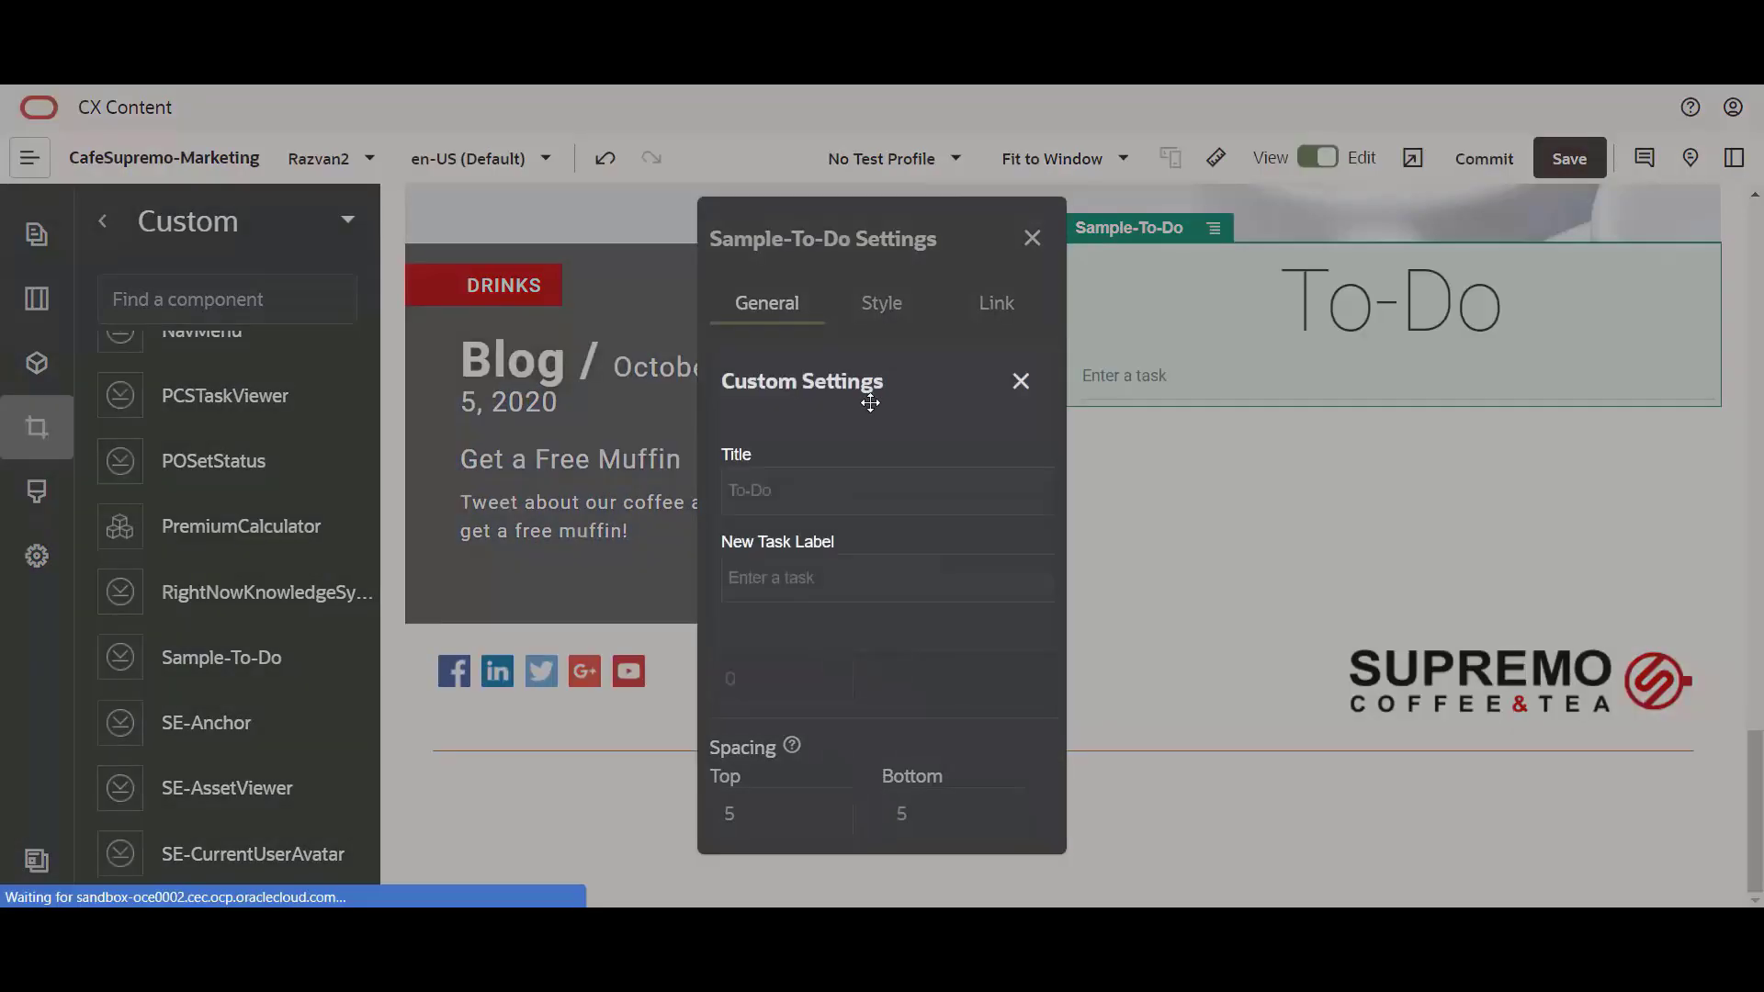
{"action": "left_click", "coordinate": [887, 577]}
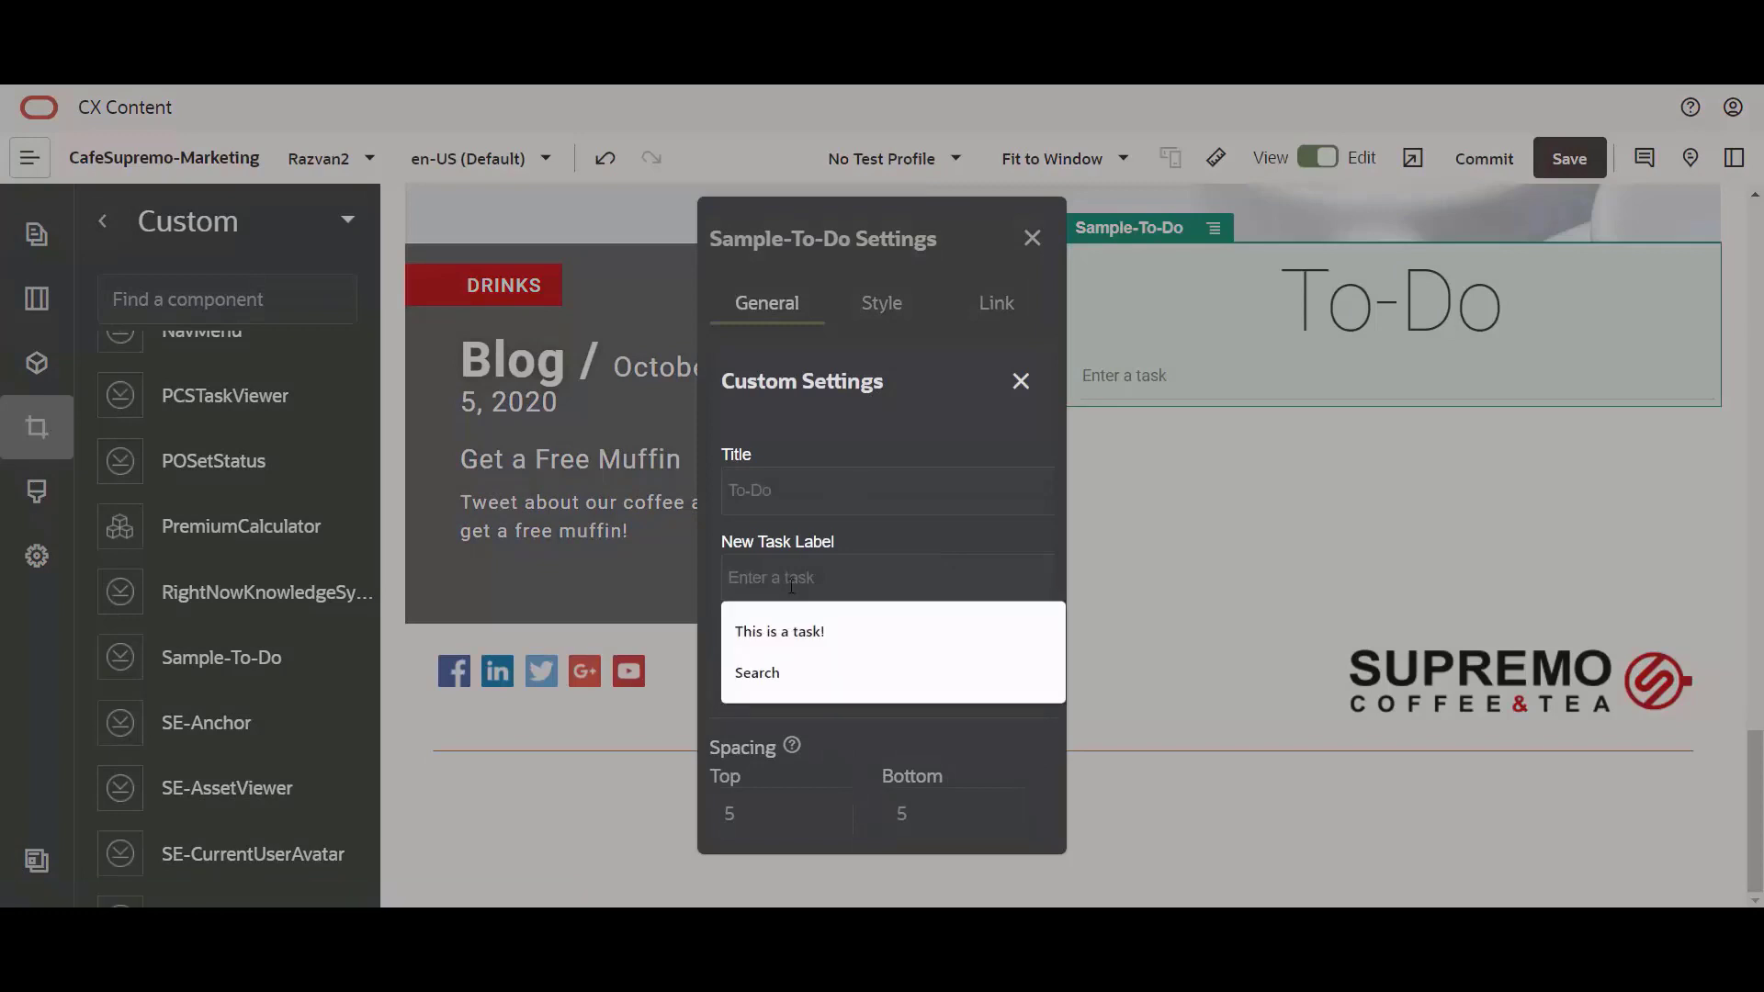
{"action": "left_click", "coordinate": [780, 630]}
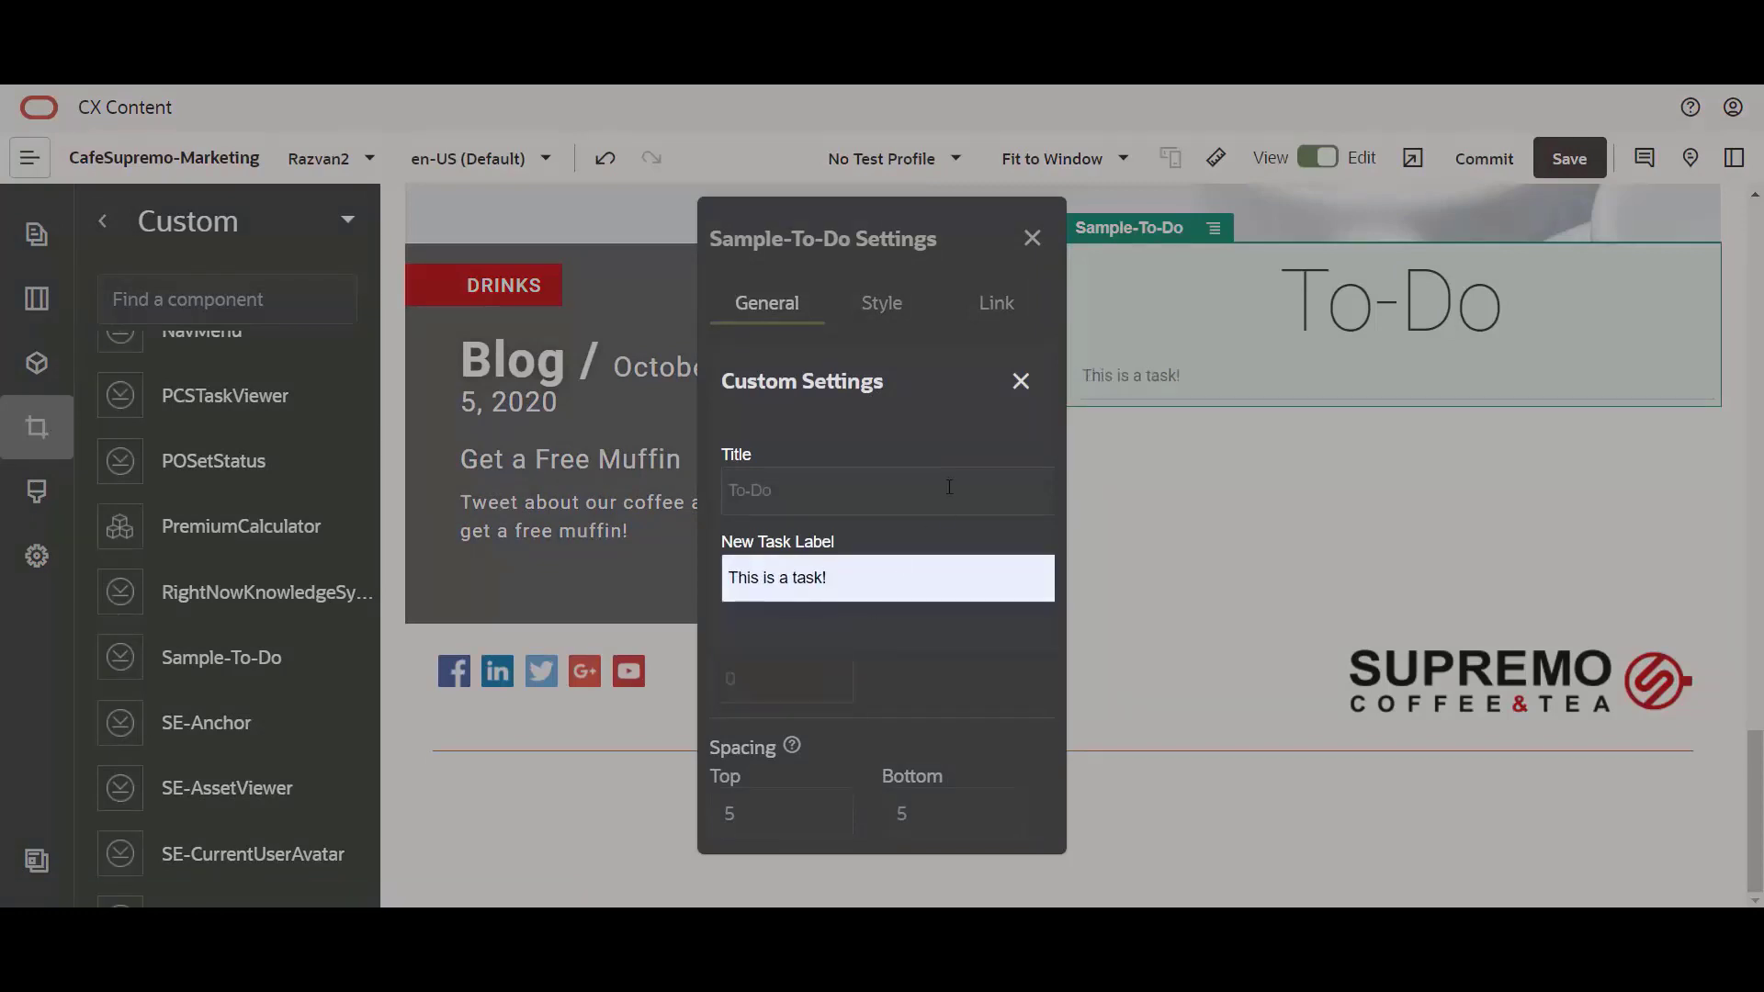
{"action": "left_click", "coordinate": [1020, 380]}
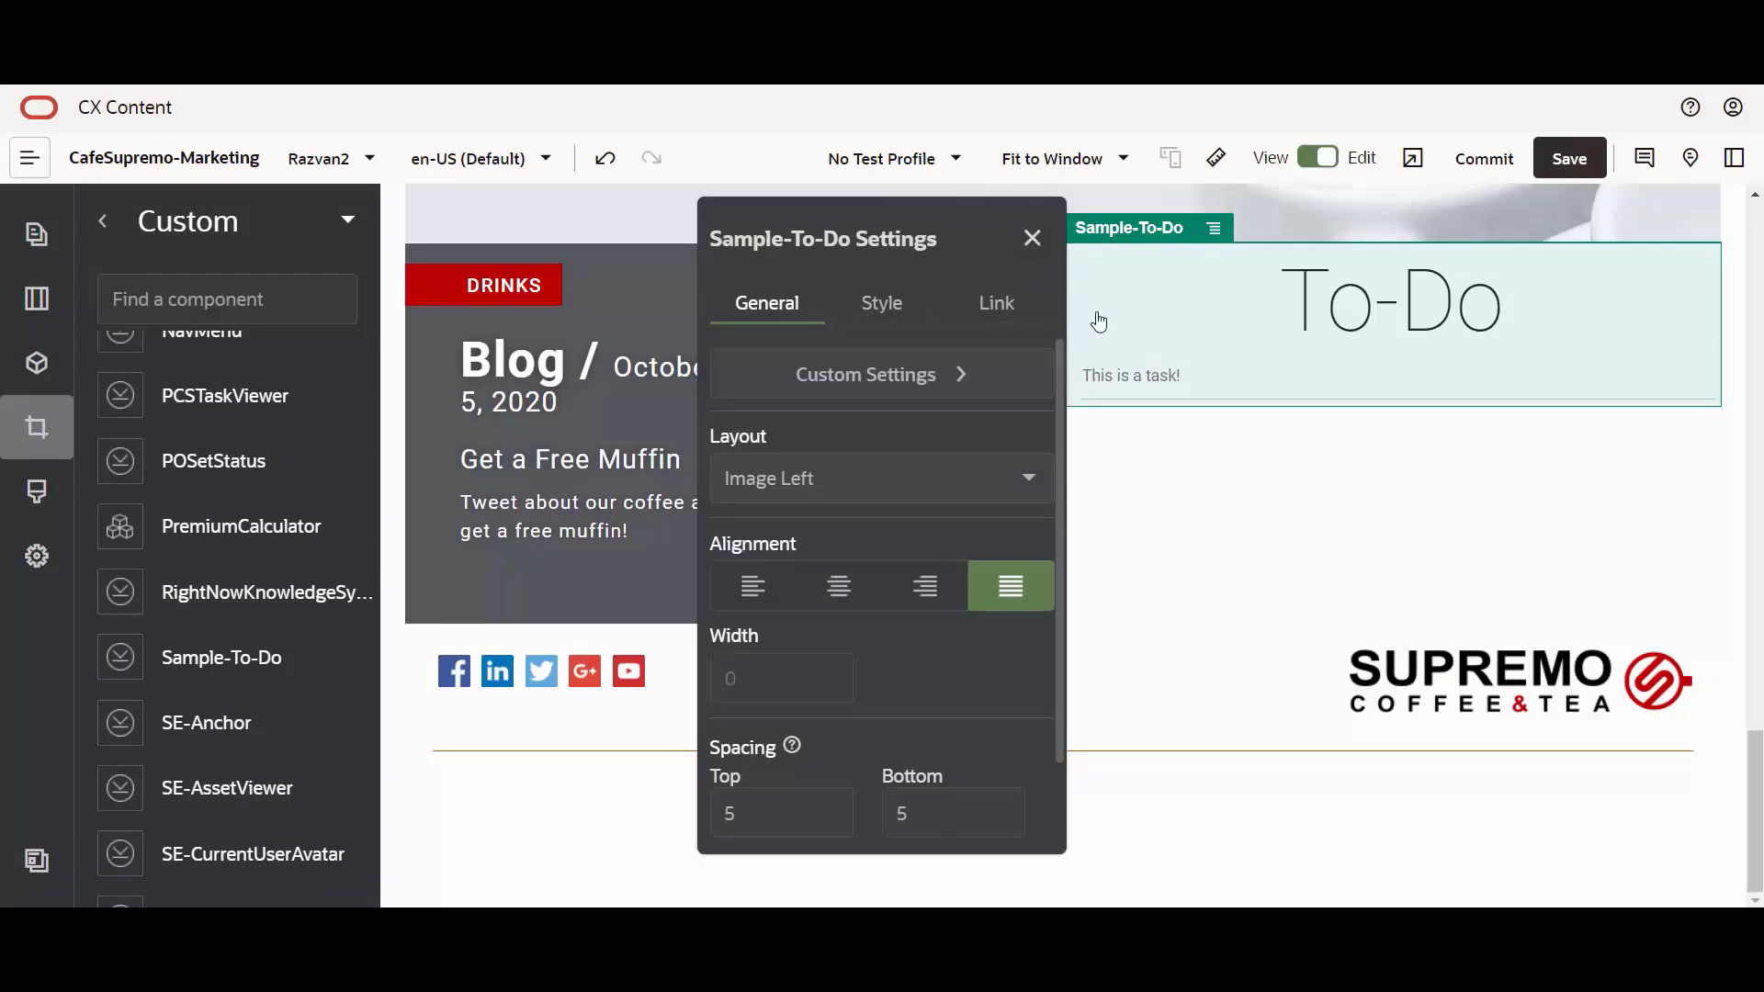
- Save the CafeSupremo-Marketing page changes
{"action": "left_click", "coordinate": [1568, 158]}
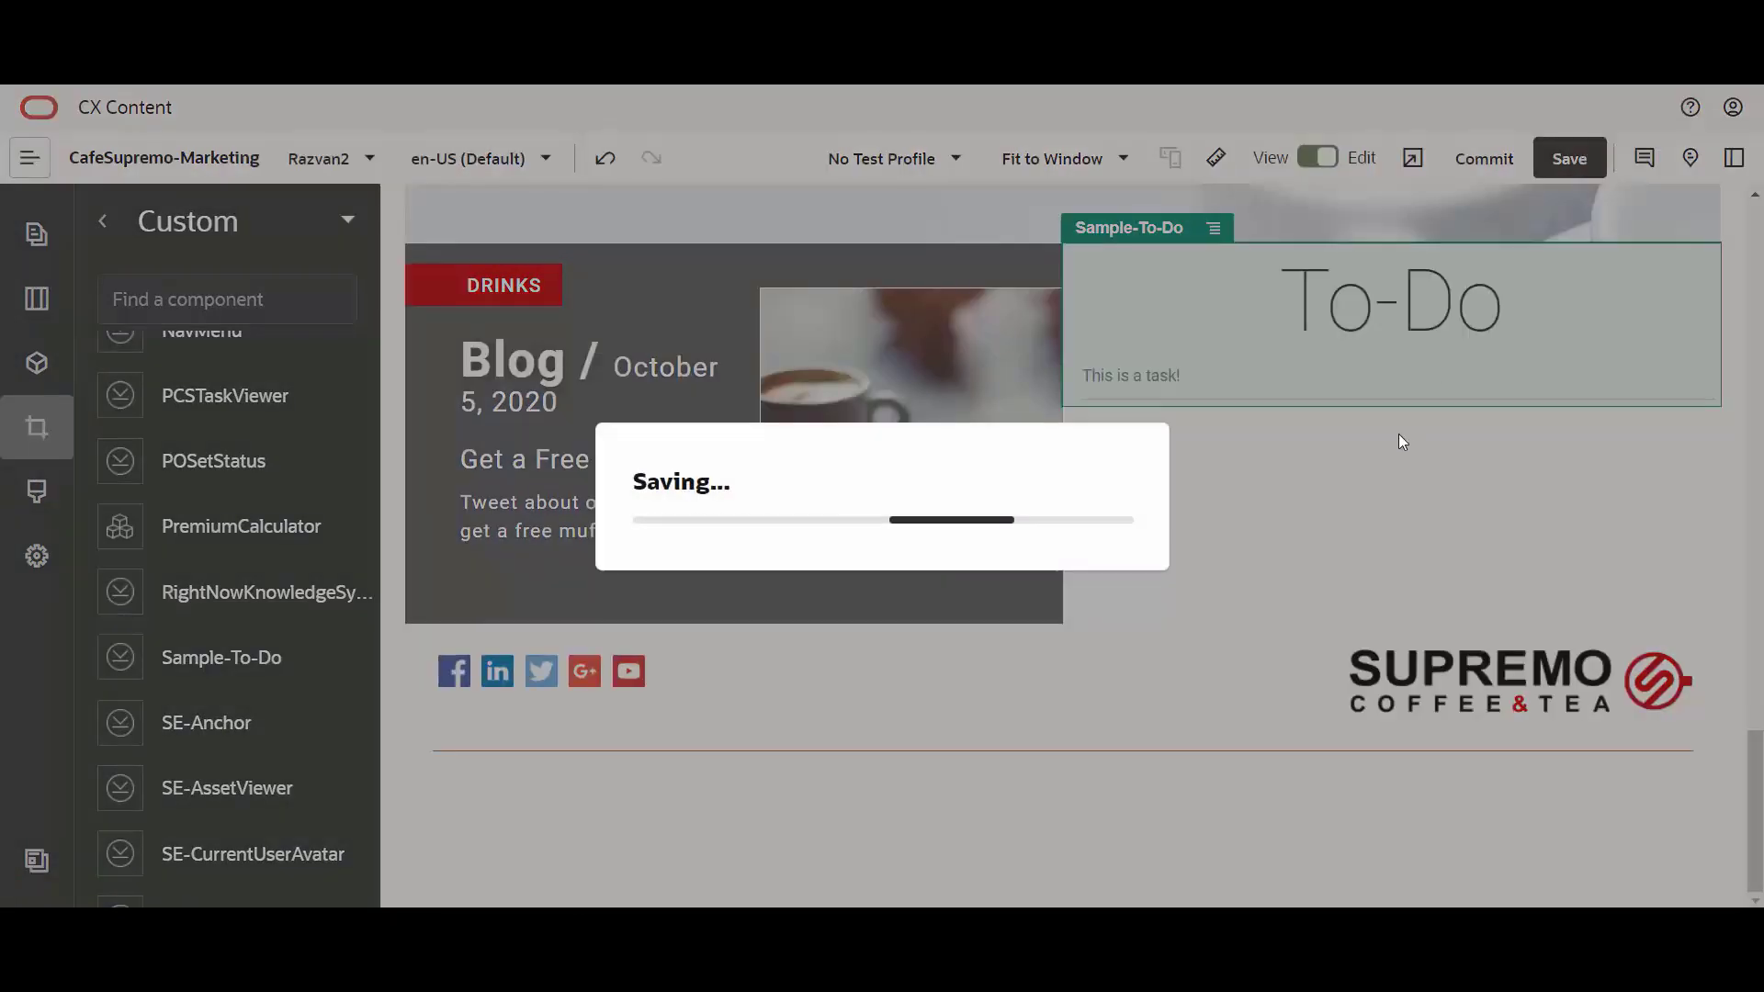